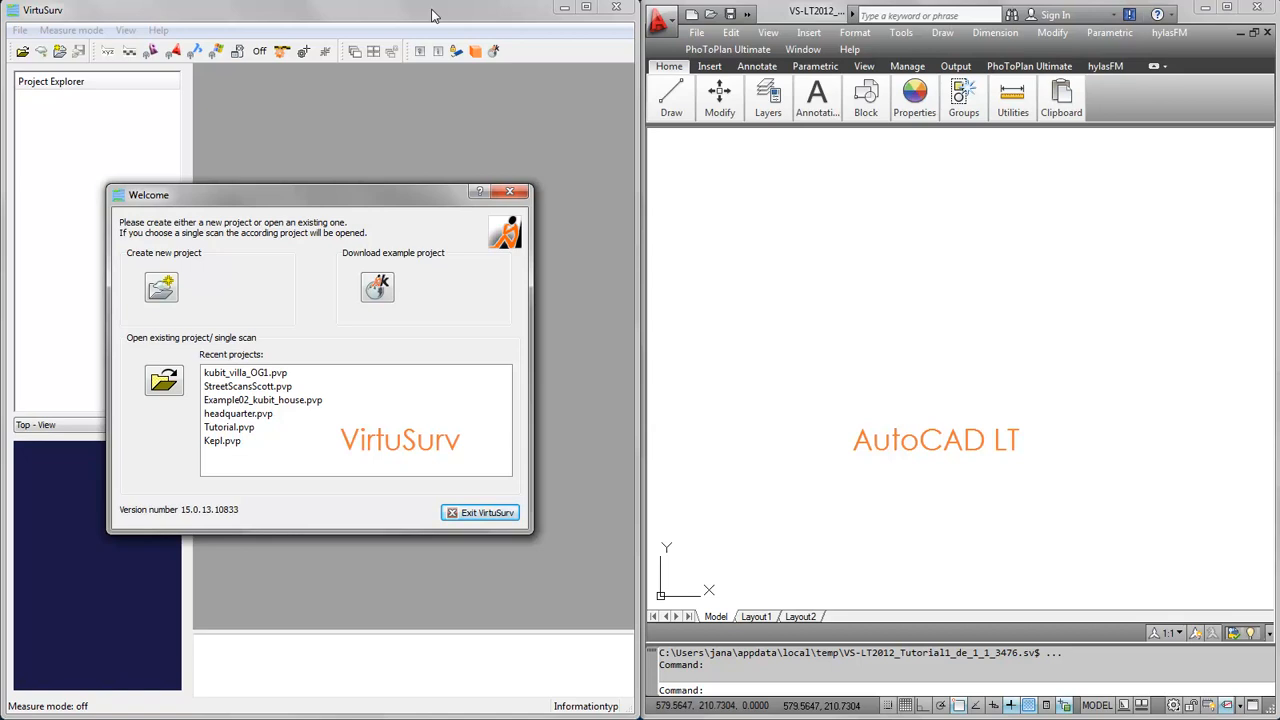
mouse_move(785, 24)
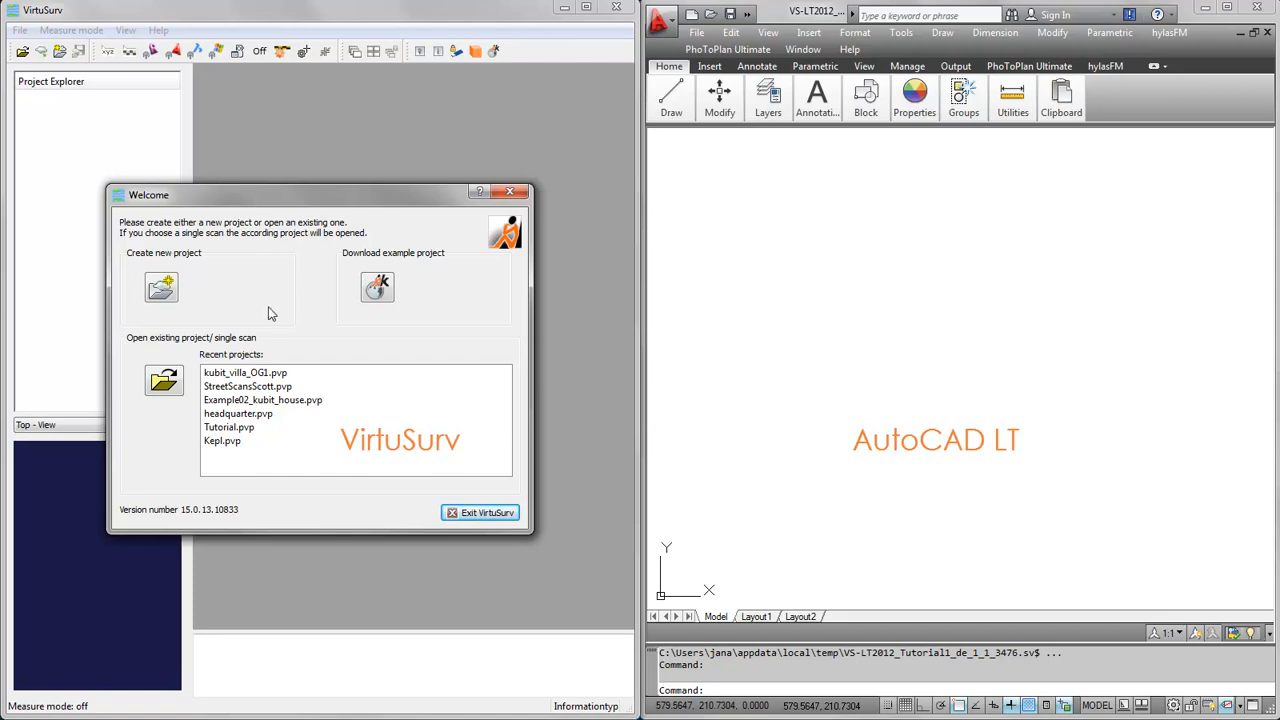
Step: Open the kubit_villa_OG1.pvp project from the Recent projects list
left_click(245, 372)
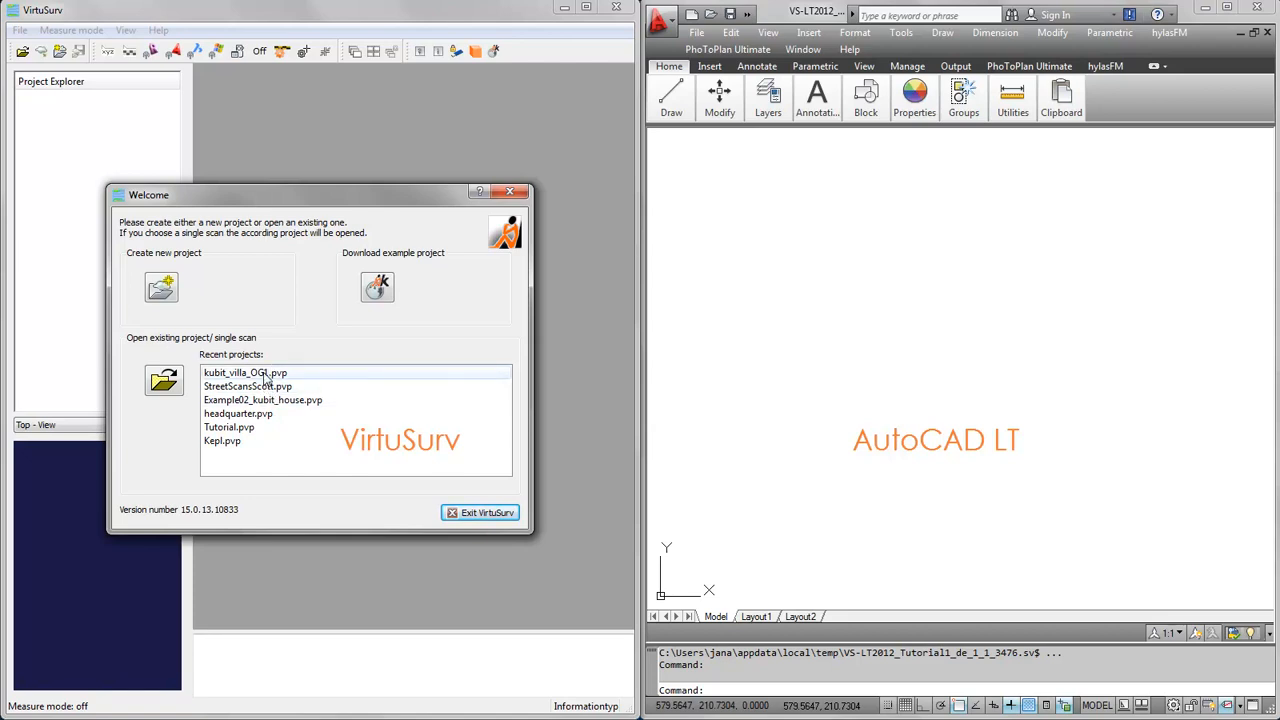
double_click(244, 372)
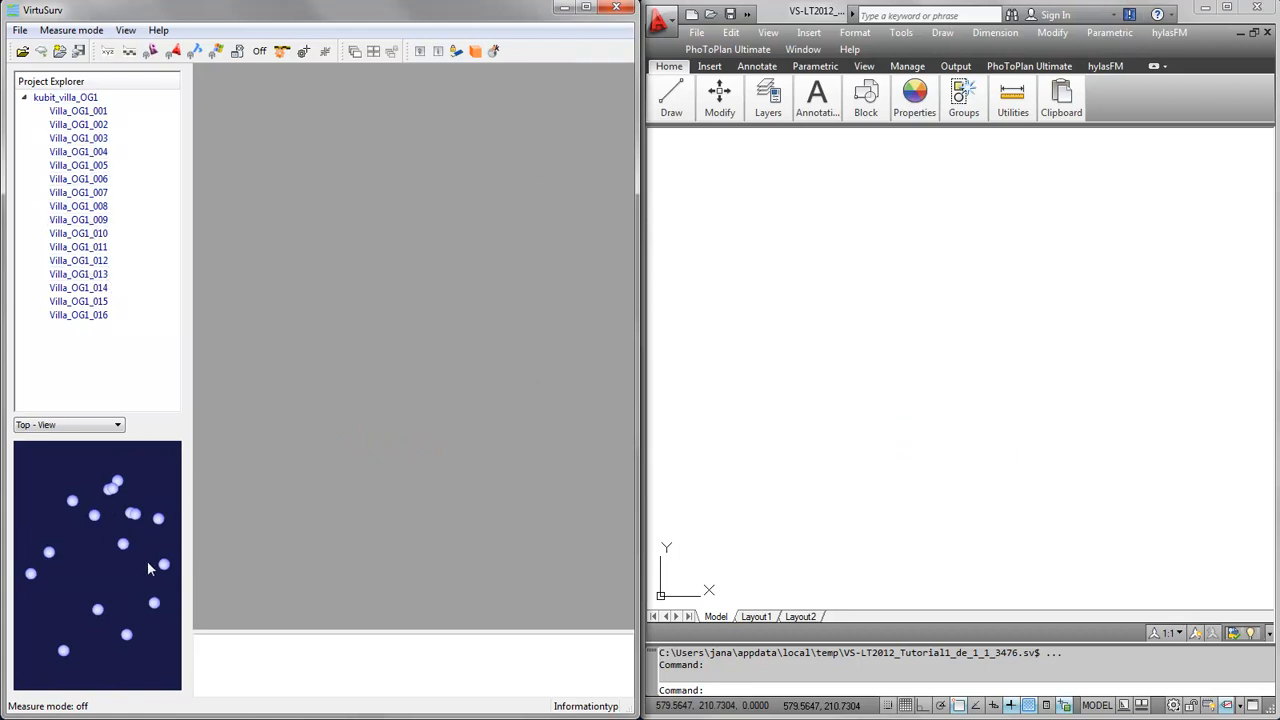
Step: Open true-colour panoramas for scans Villa_OG1_014, 010 and 009, ending on 010
left_click(78, 111)
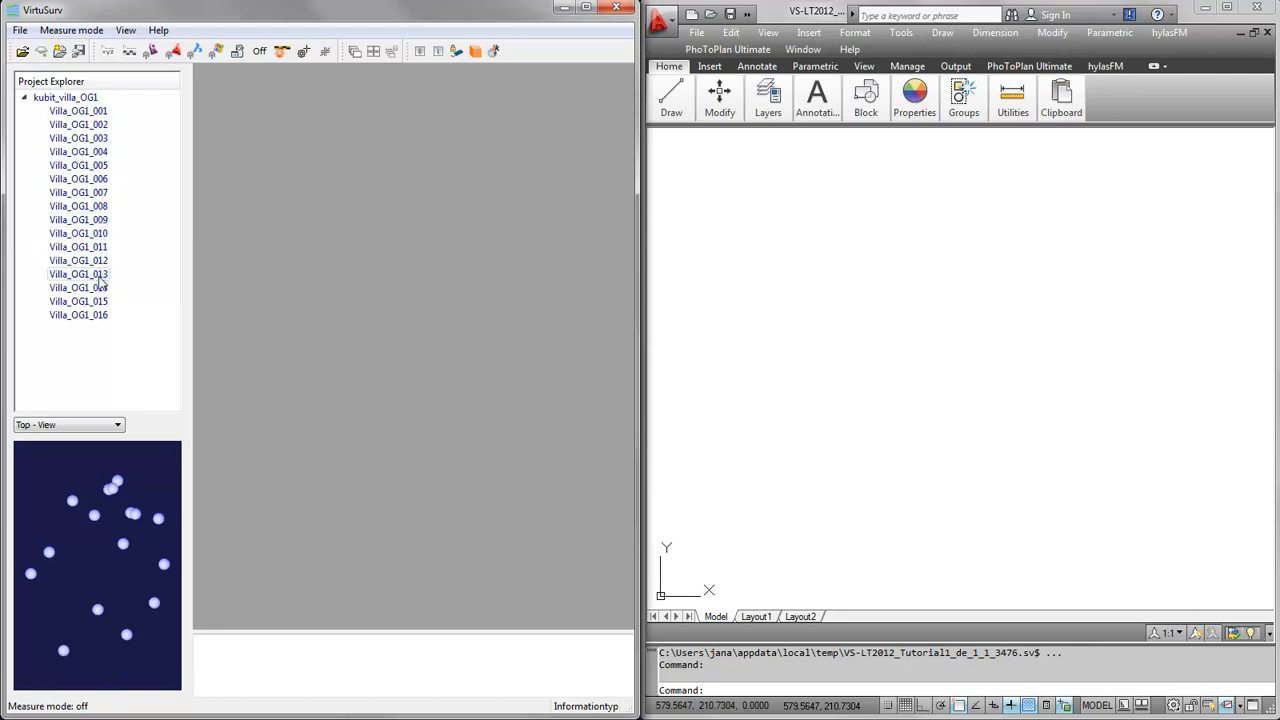
right_click(78, 288)
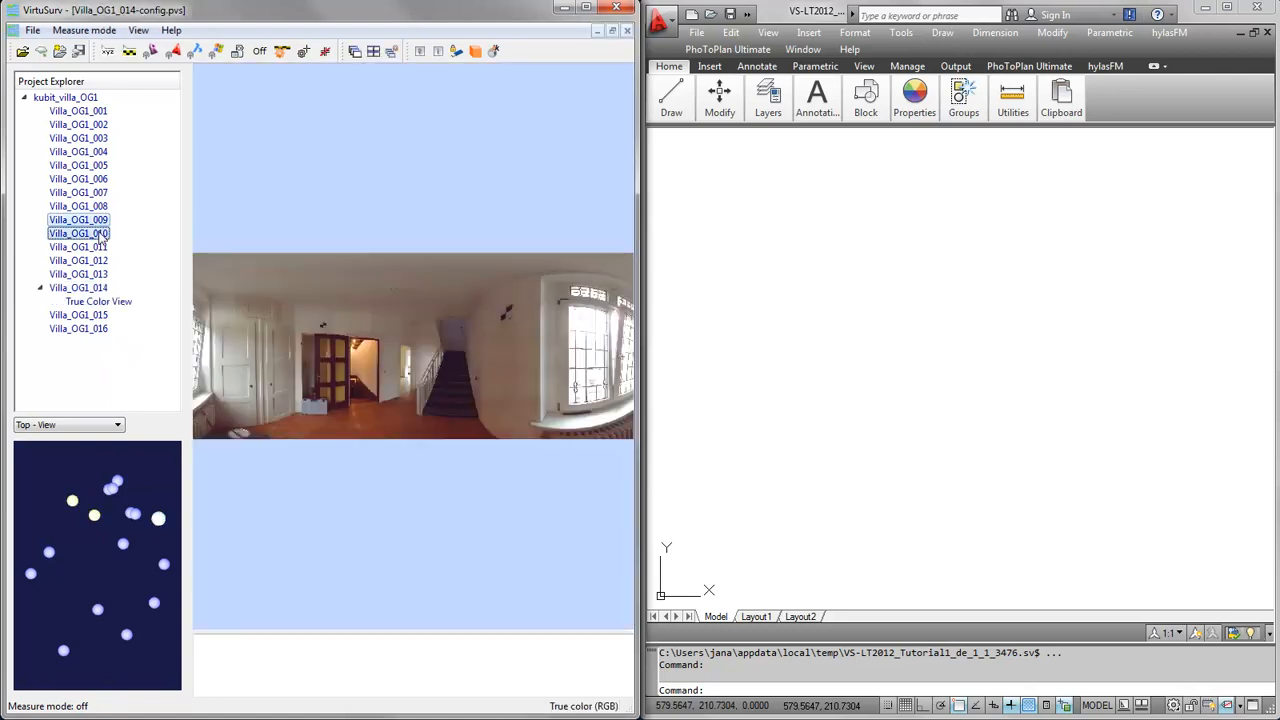
right_click(78, 233)
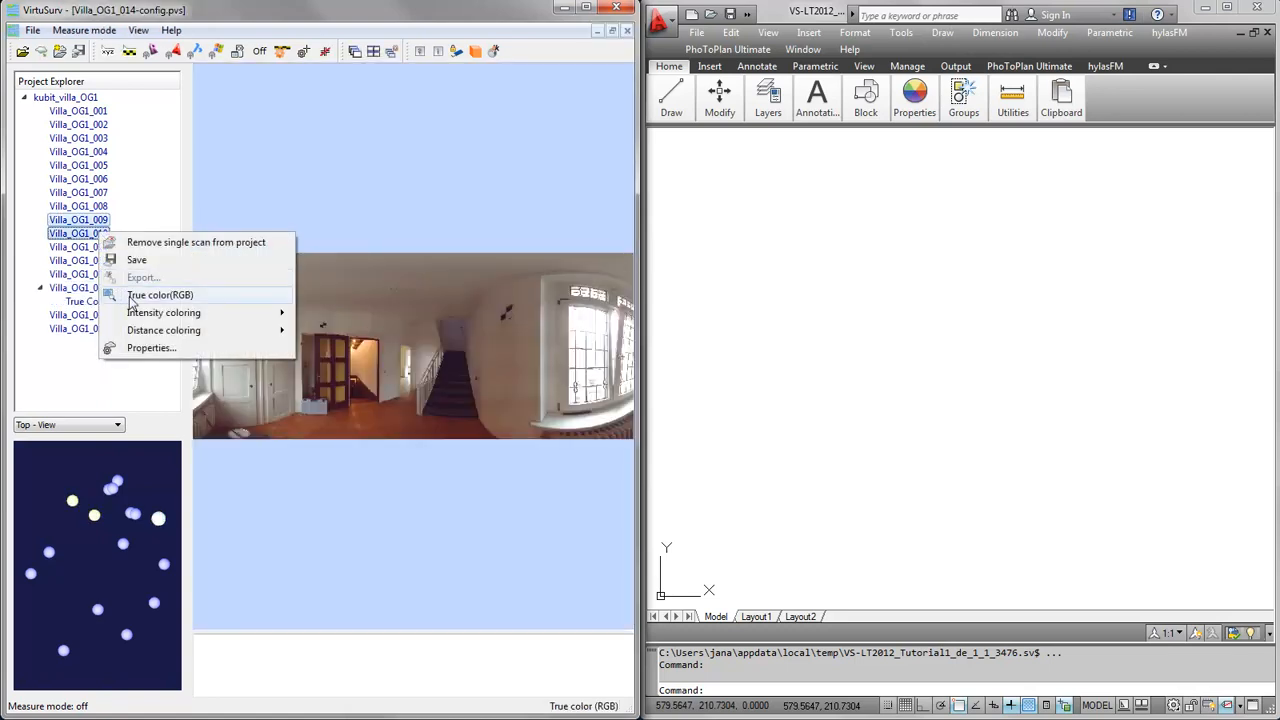
left_click(159, 294)
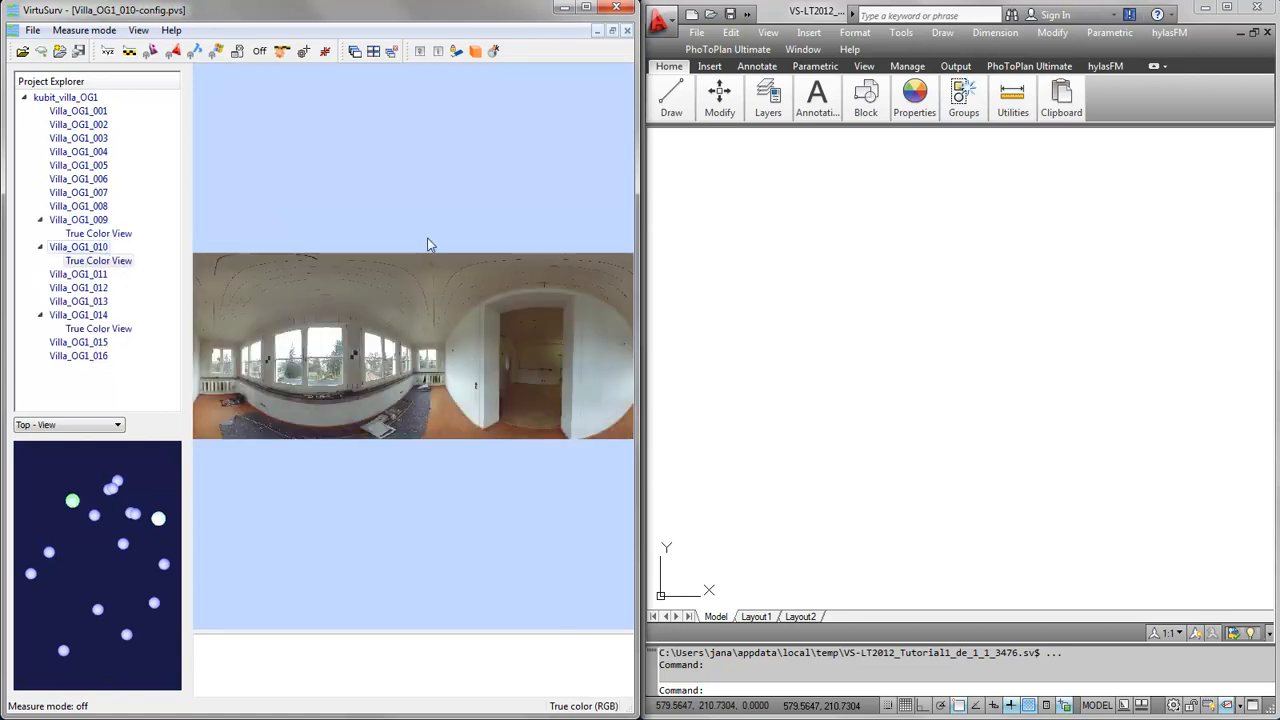
left_click(78, 219)
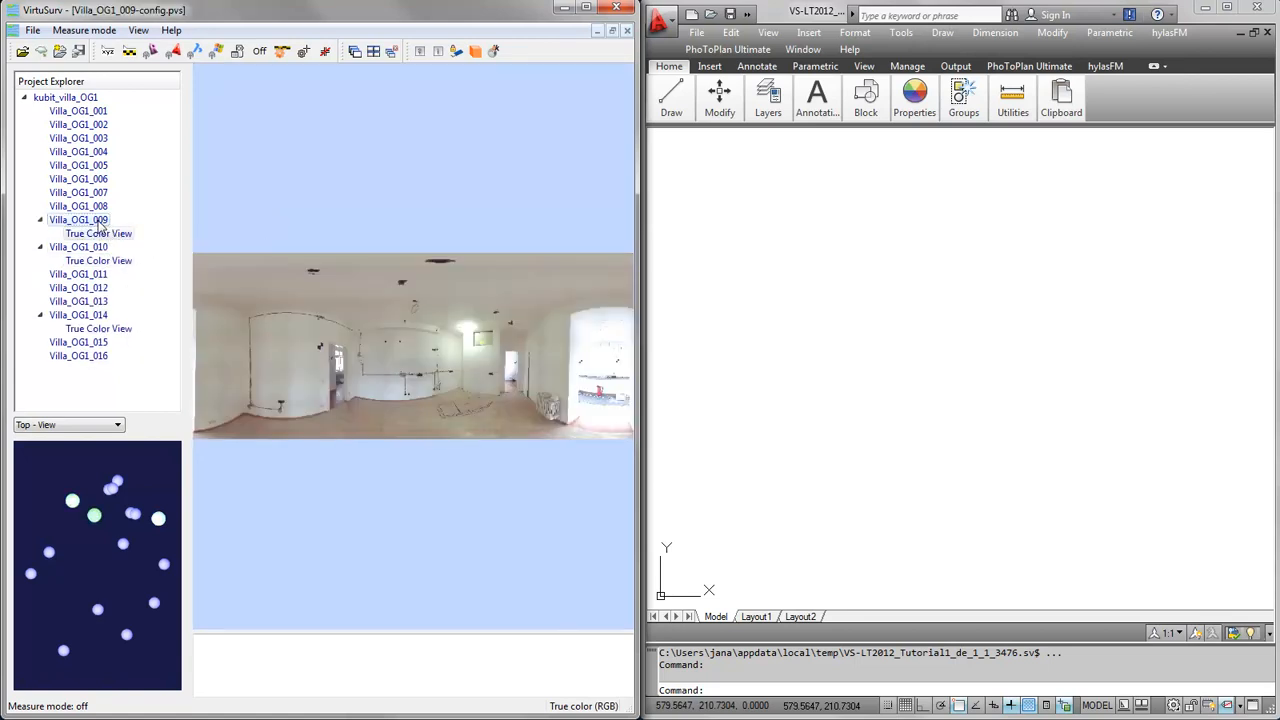
left_click(98, 260)
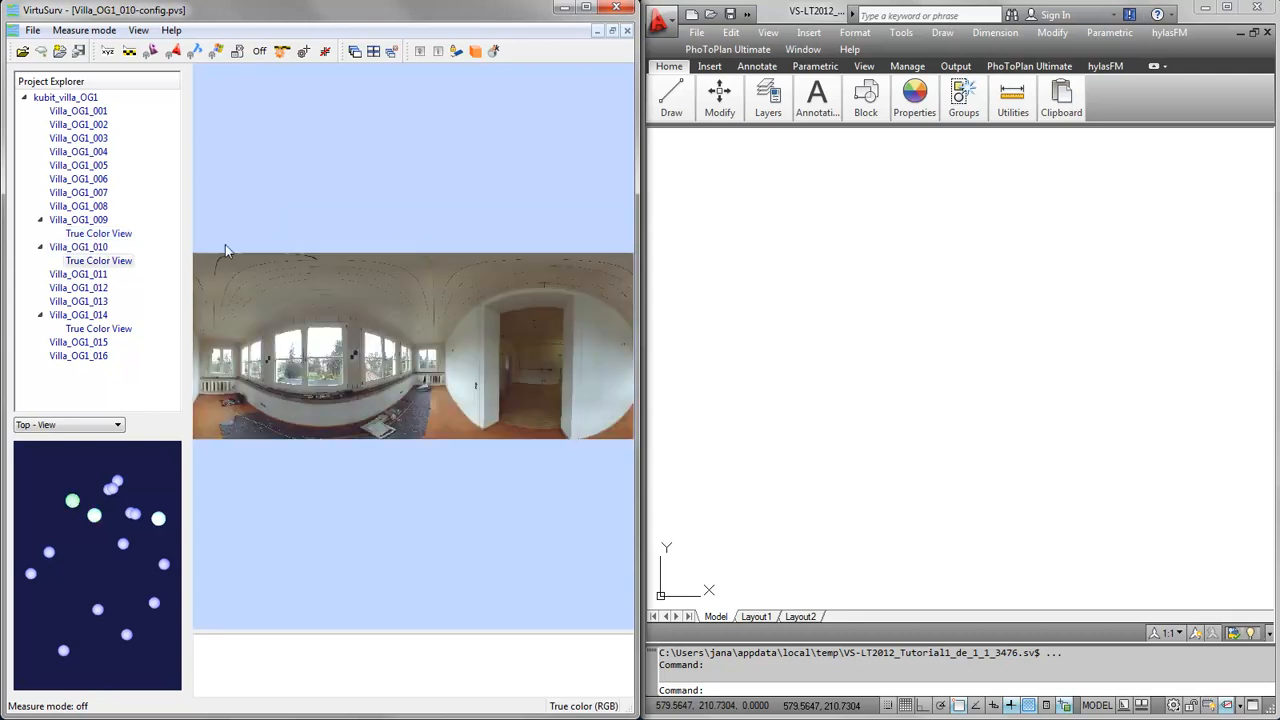
mouse_move(433, 383)
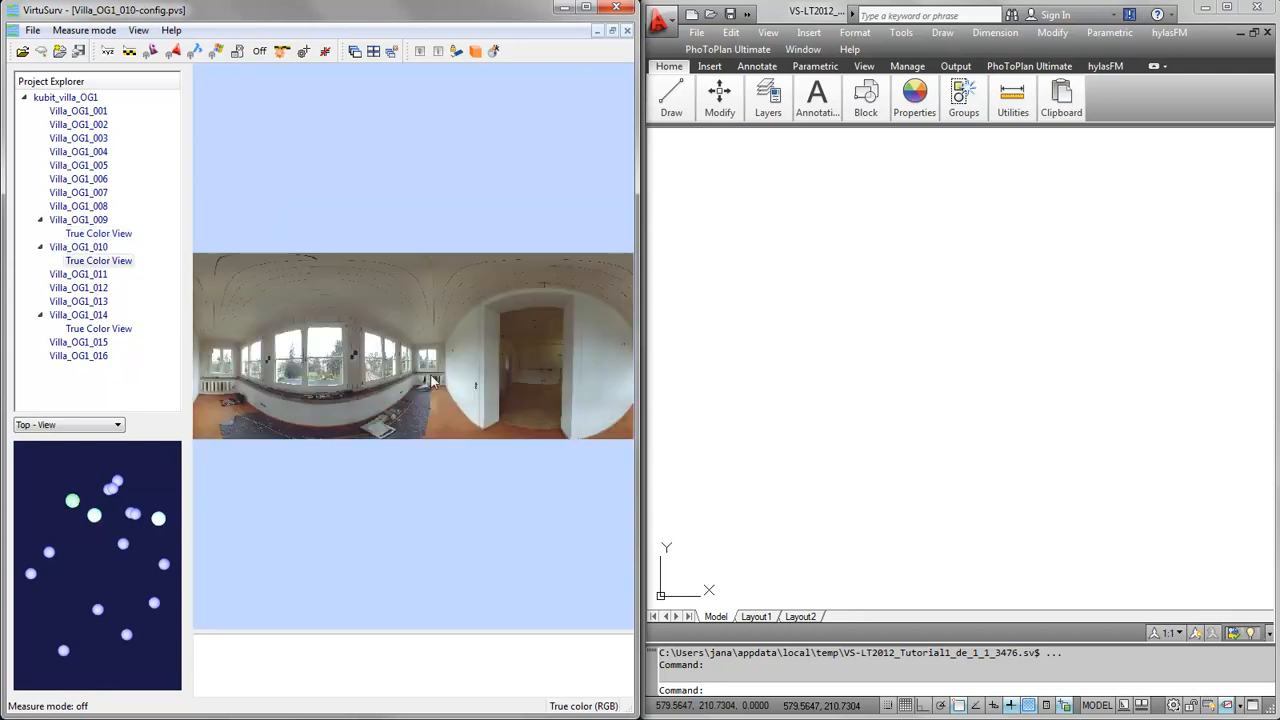
mouse_move(405, 410)
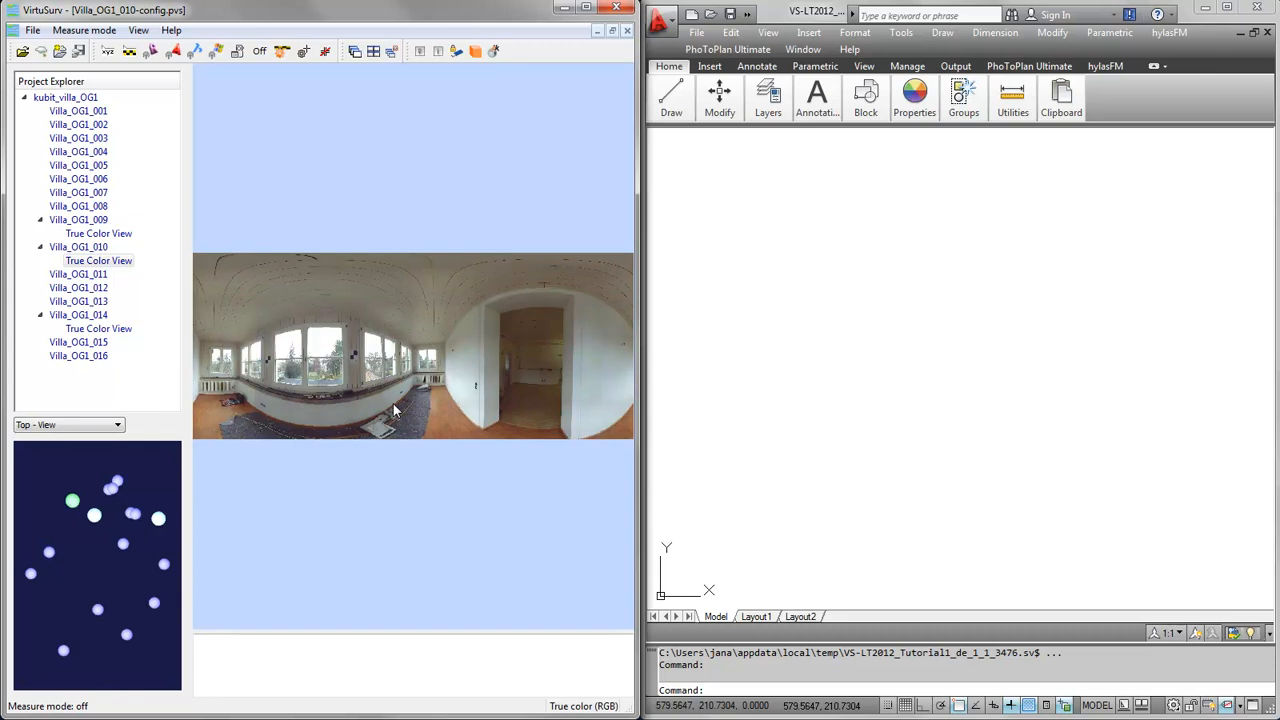
mouse_move(173, 51)
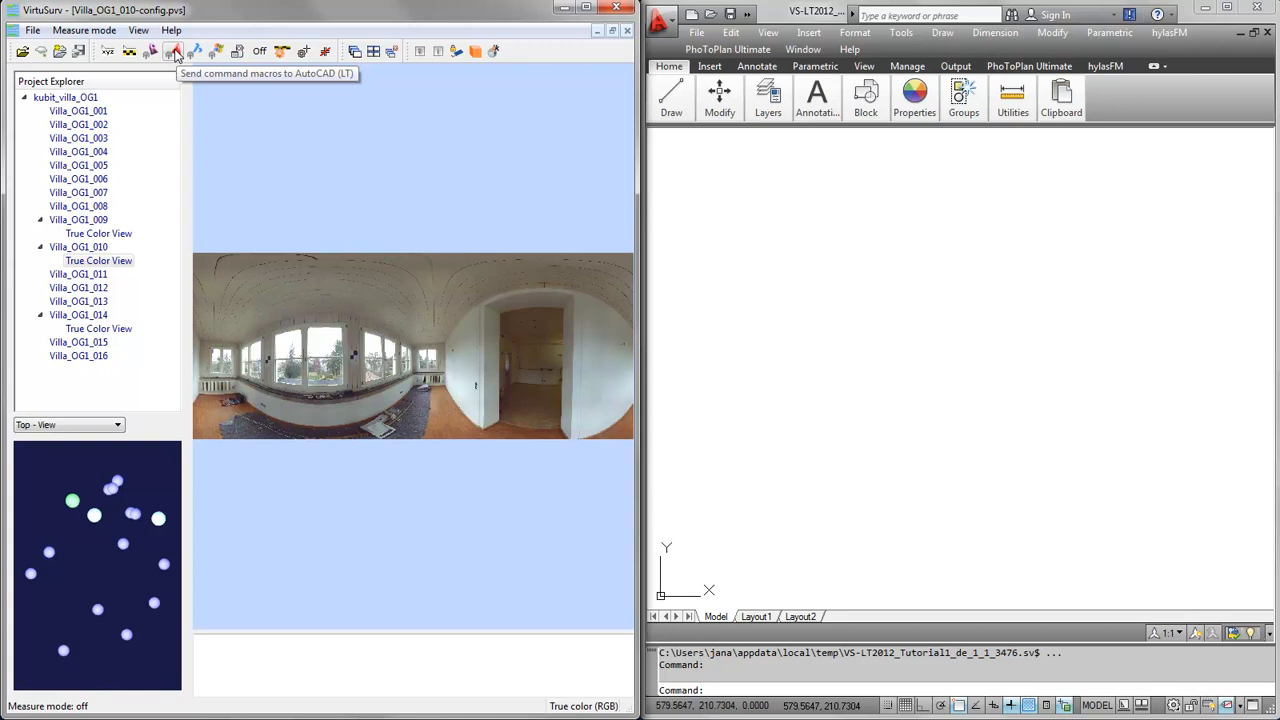
Step: Open the AutoCAD Macro panel via 'Send command macros to AutoCAD (LT)'
left_click(173, 51)
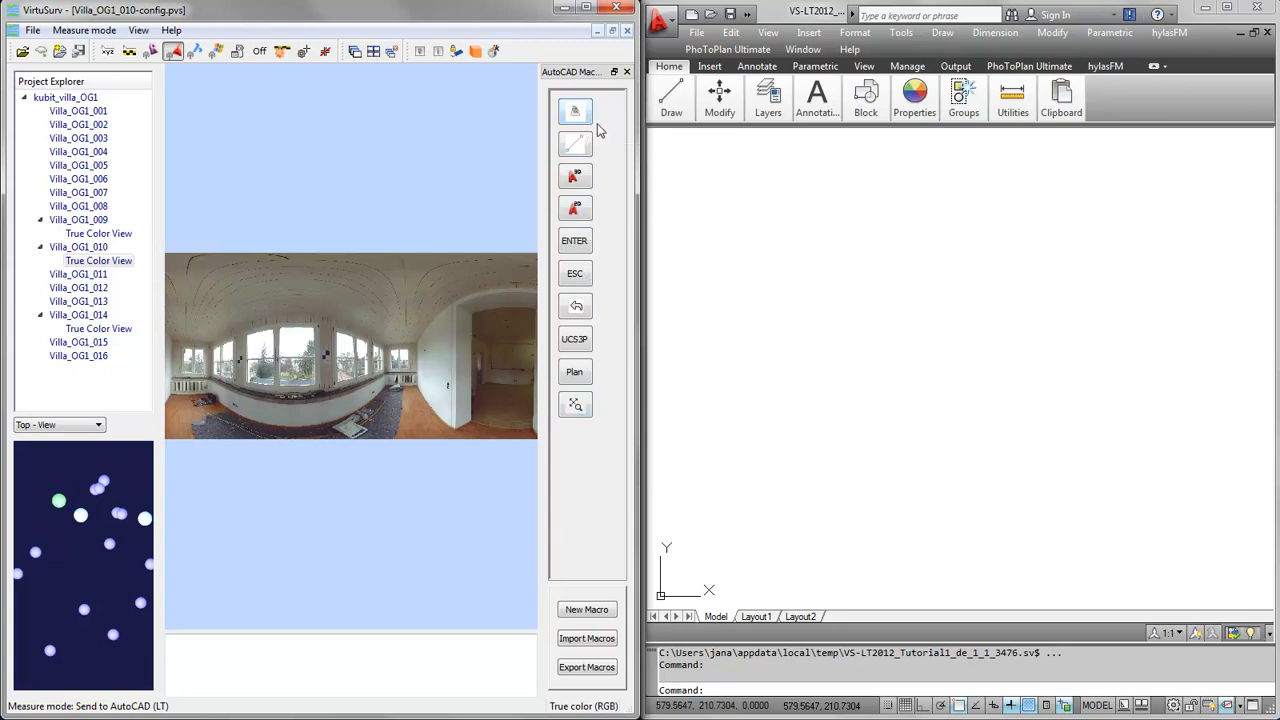
mouse_move(575, 111)
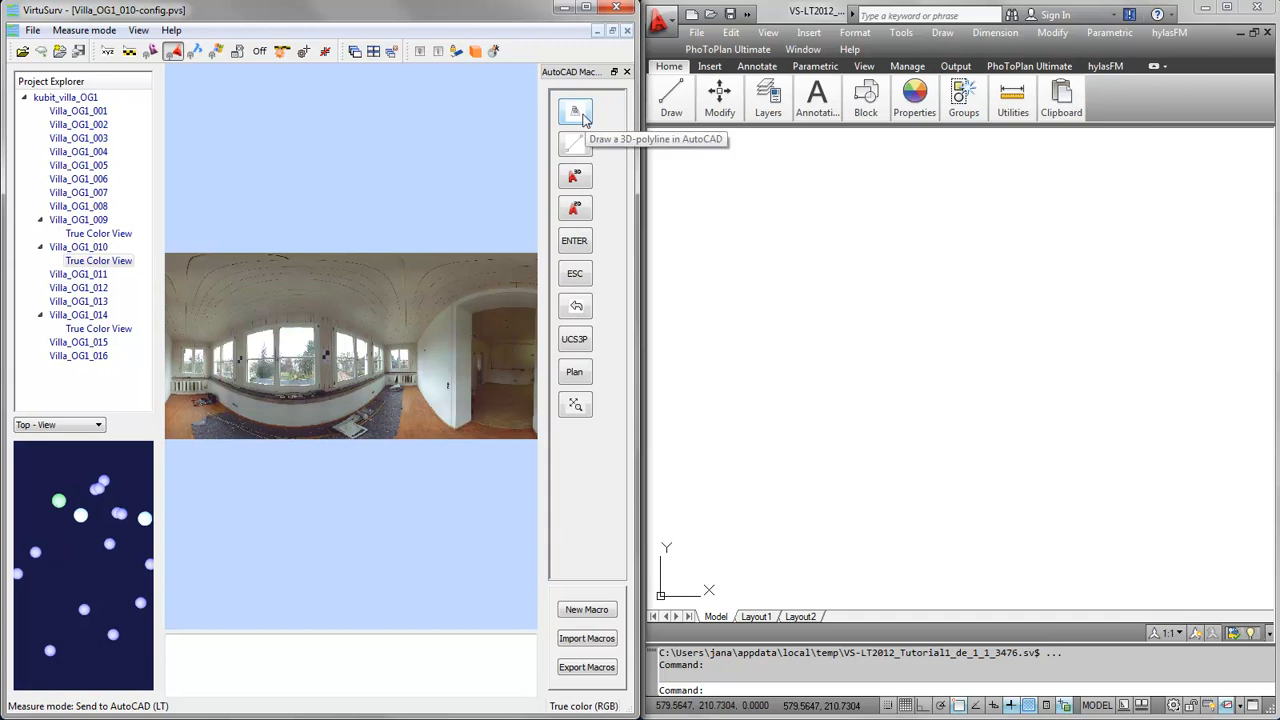
mouse_move(575, 143)
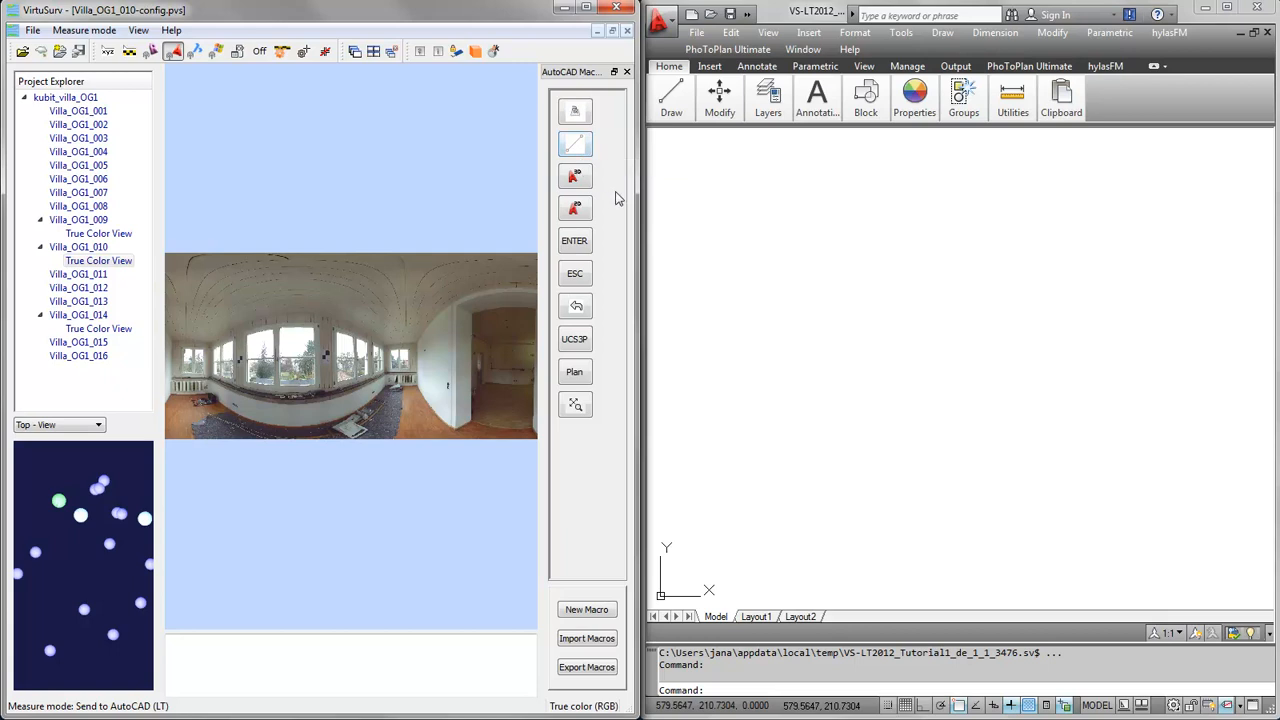
mouse_move(575, 208)
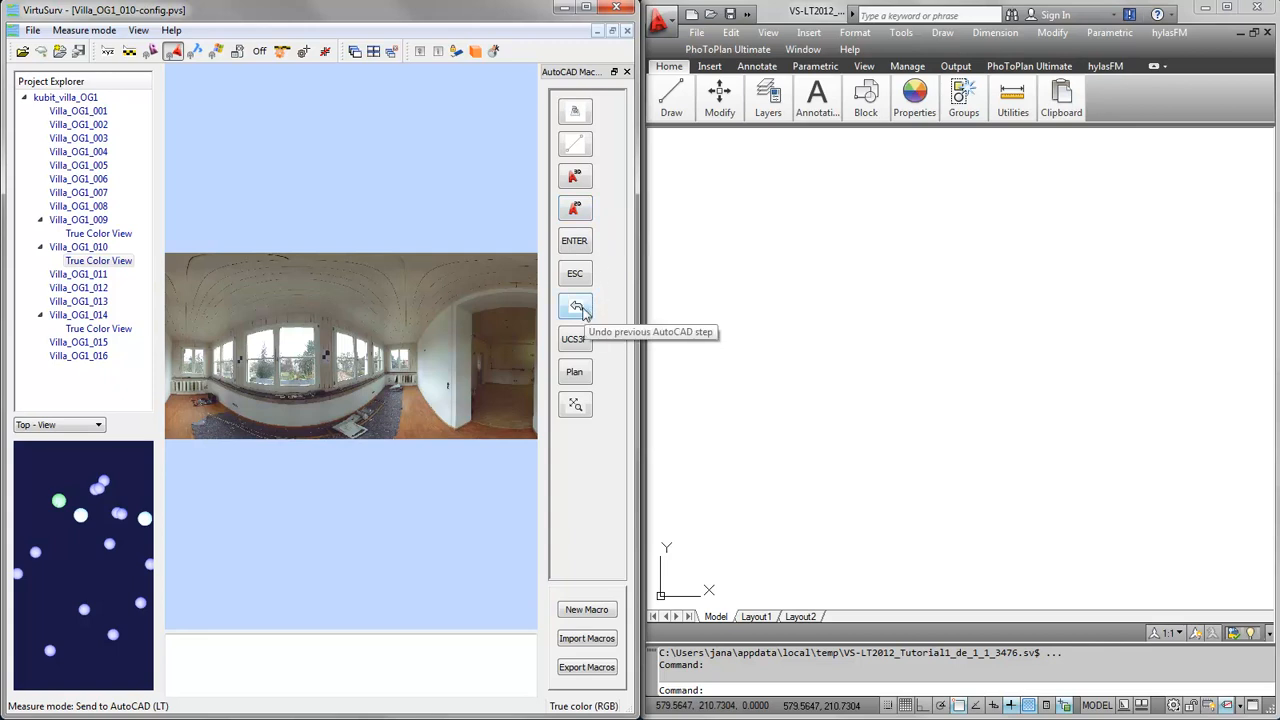
mouse_move(615, 318)
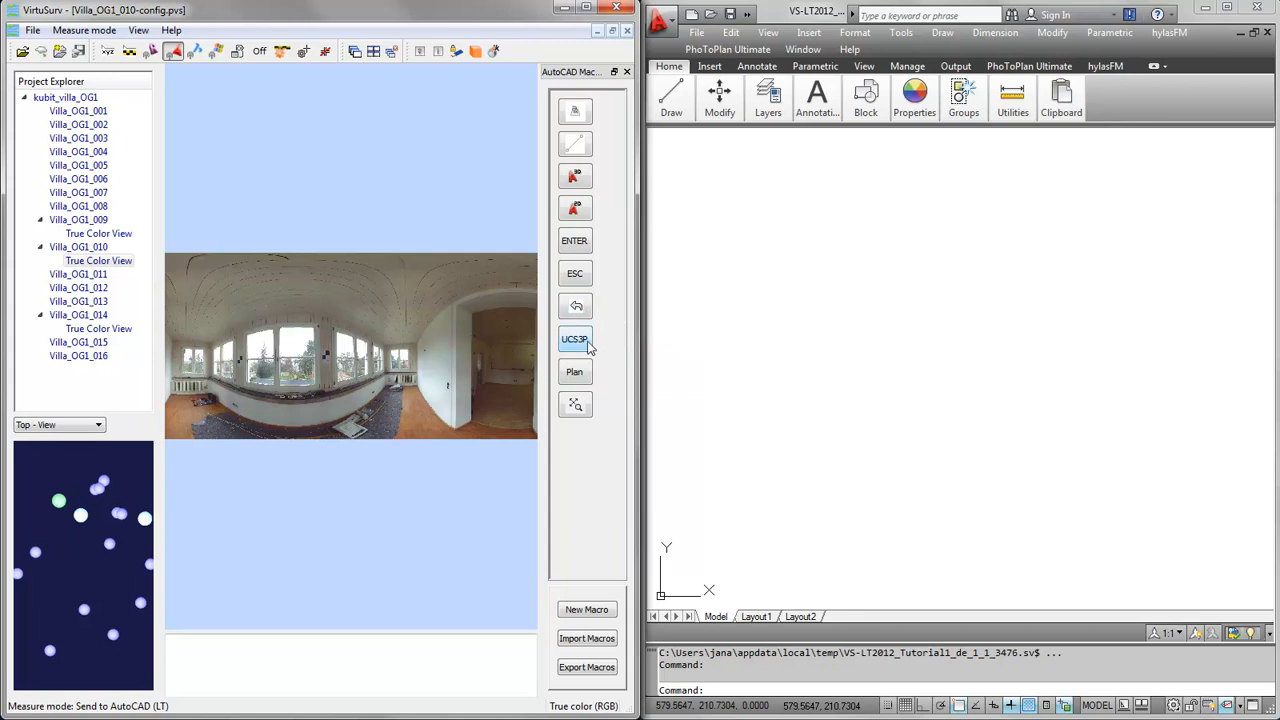
mouse_move(575, 372)
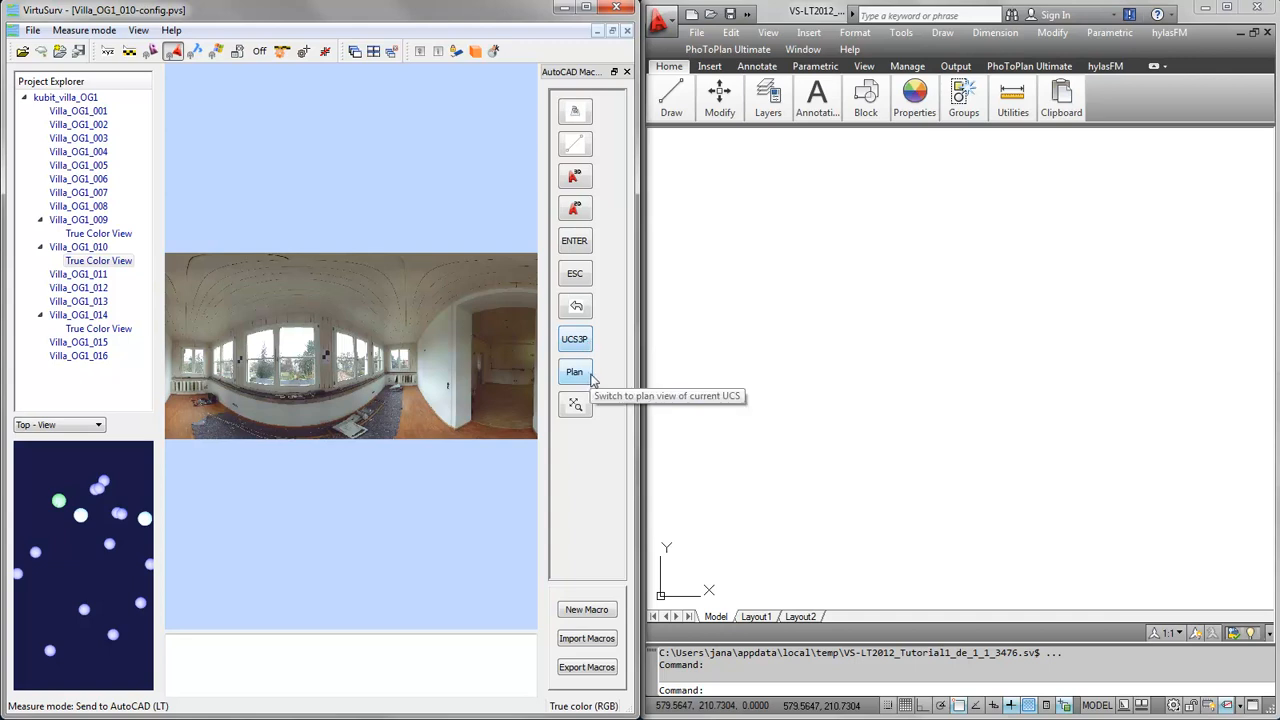
mouse_move(575, 404)
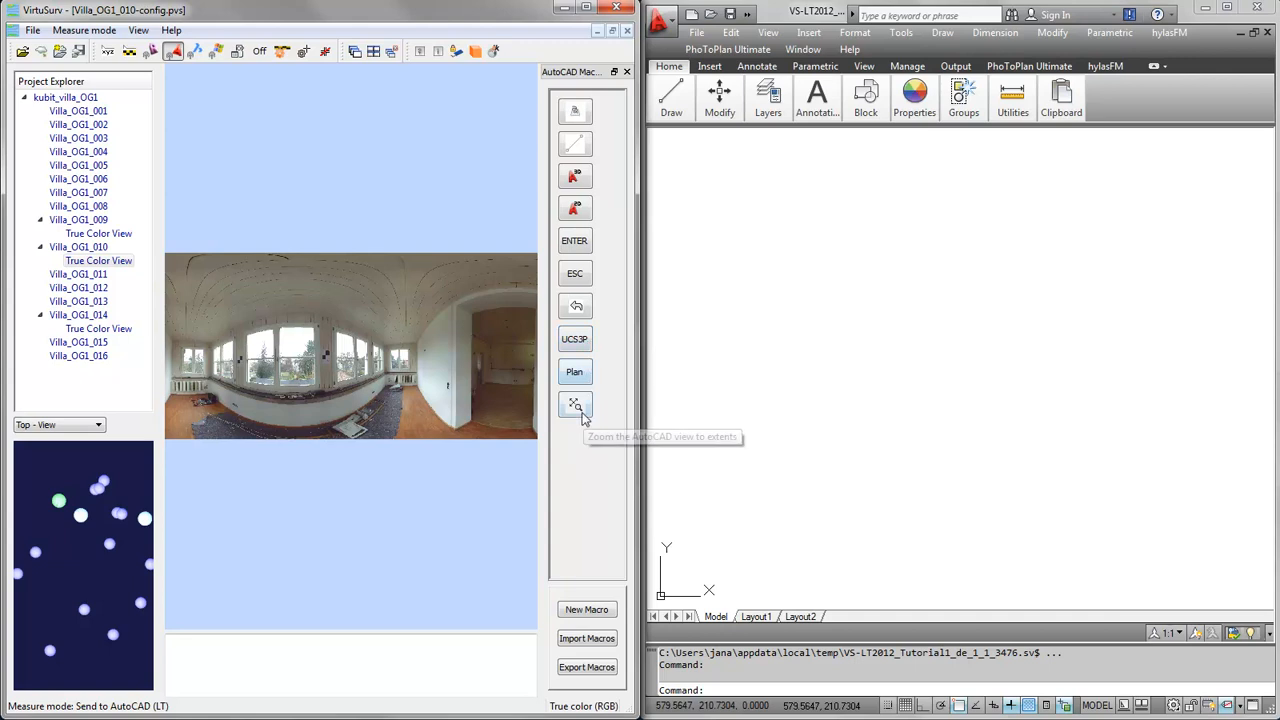
mouse_move(604, 457)
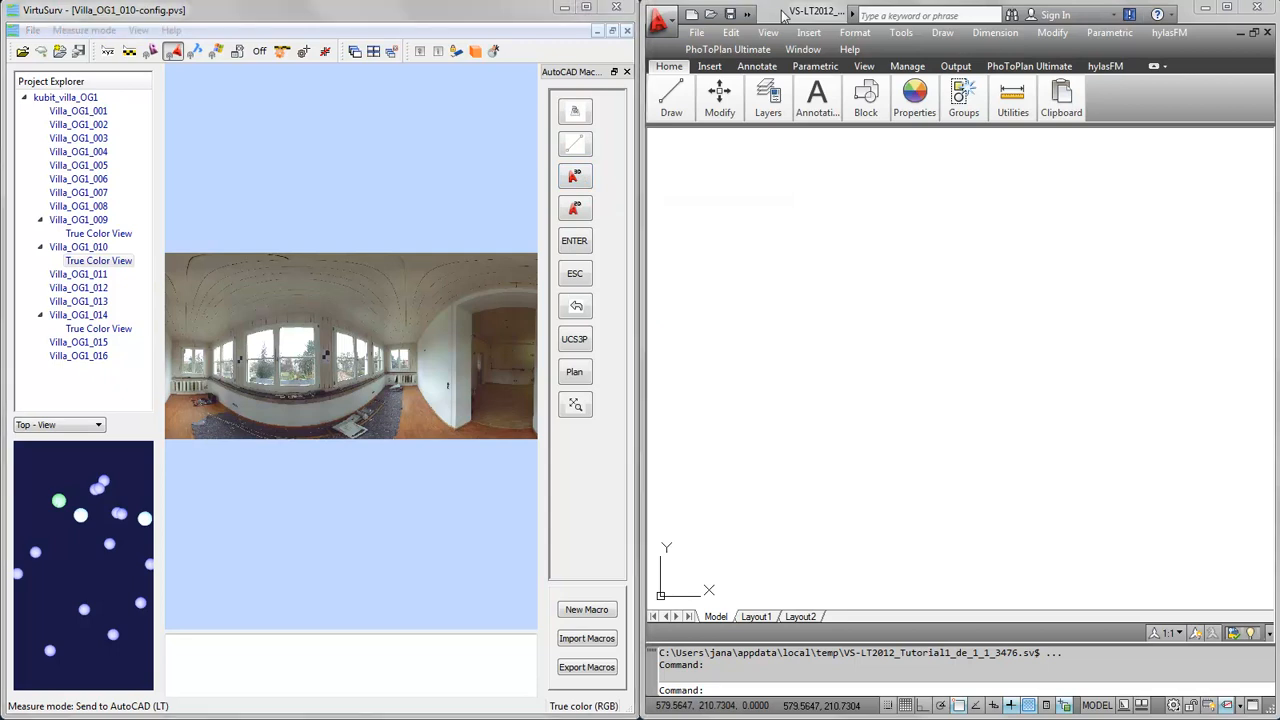
left_click(768, 95)
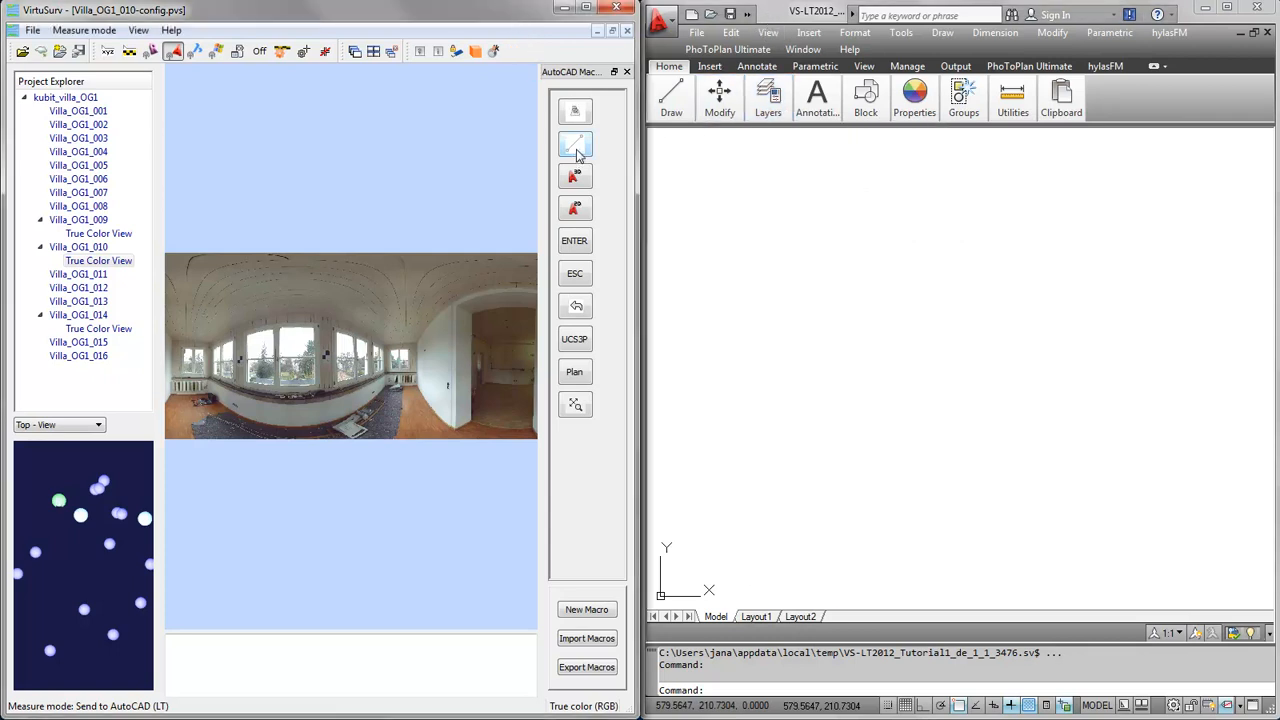
mouse_move(575, 145)
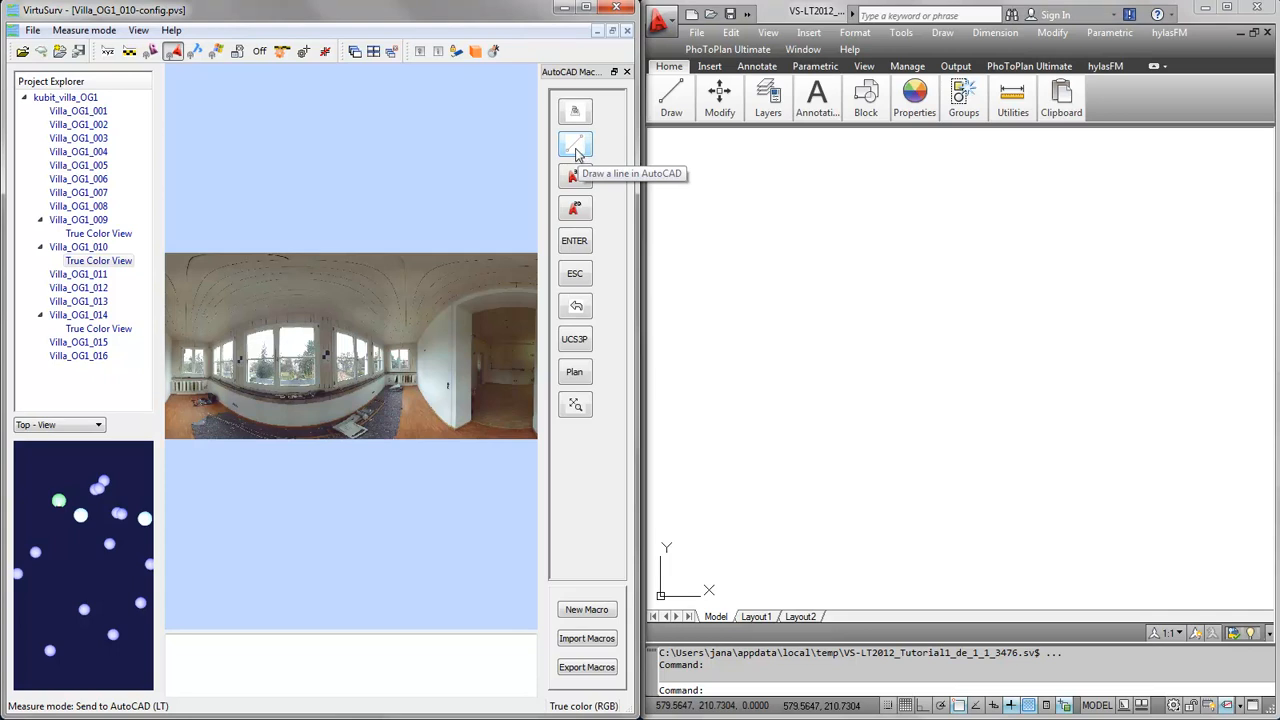
mouse_move(217, 400)
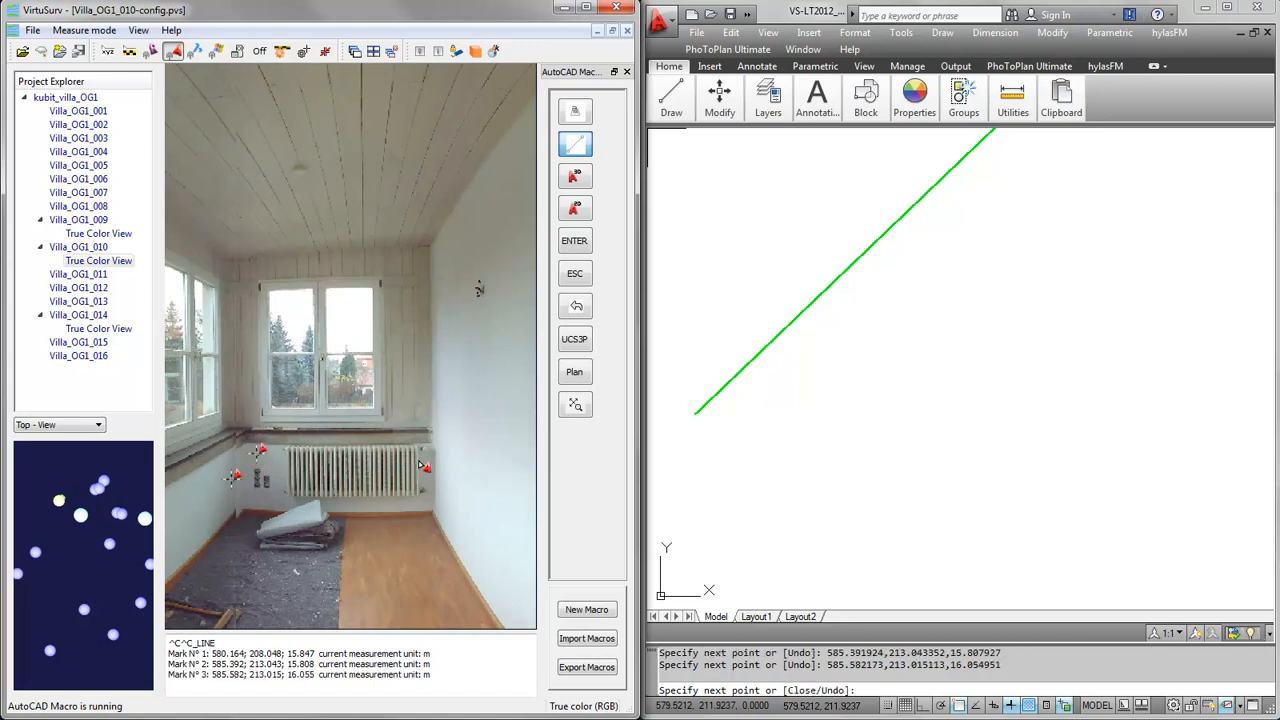
Step: Pick two more floor corners in the panorama, including the one beside the radiator
left_click(430, 461)
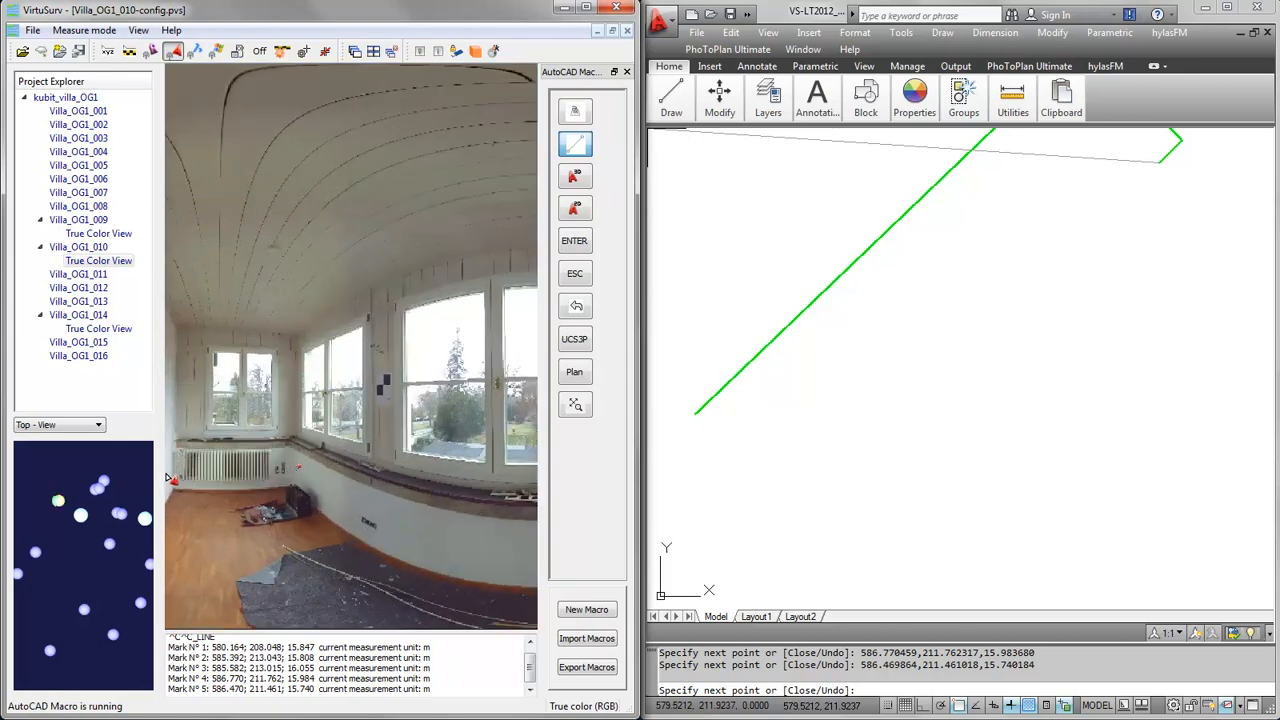
left_click(795, 513)
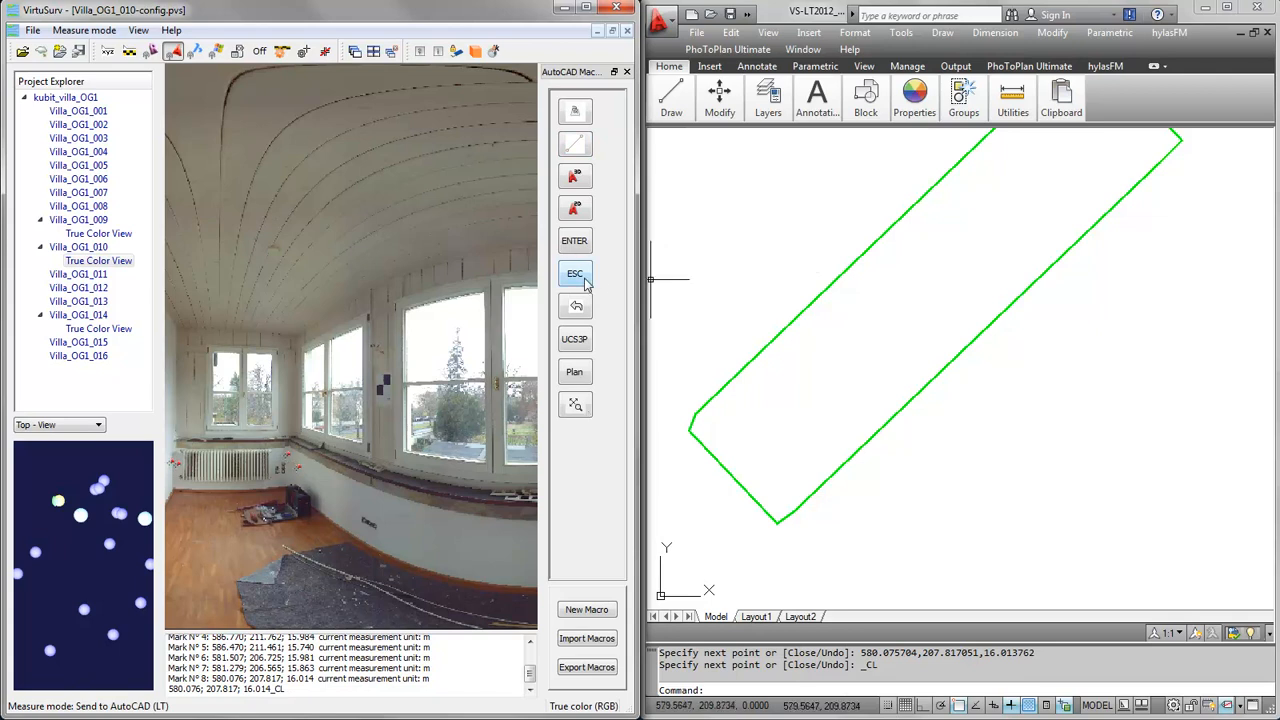
mouse_move(575, 306)
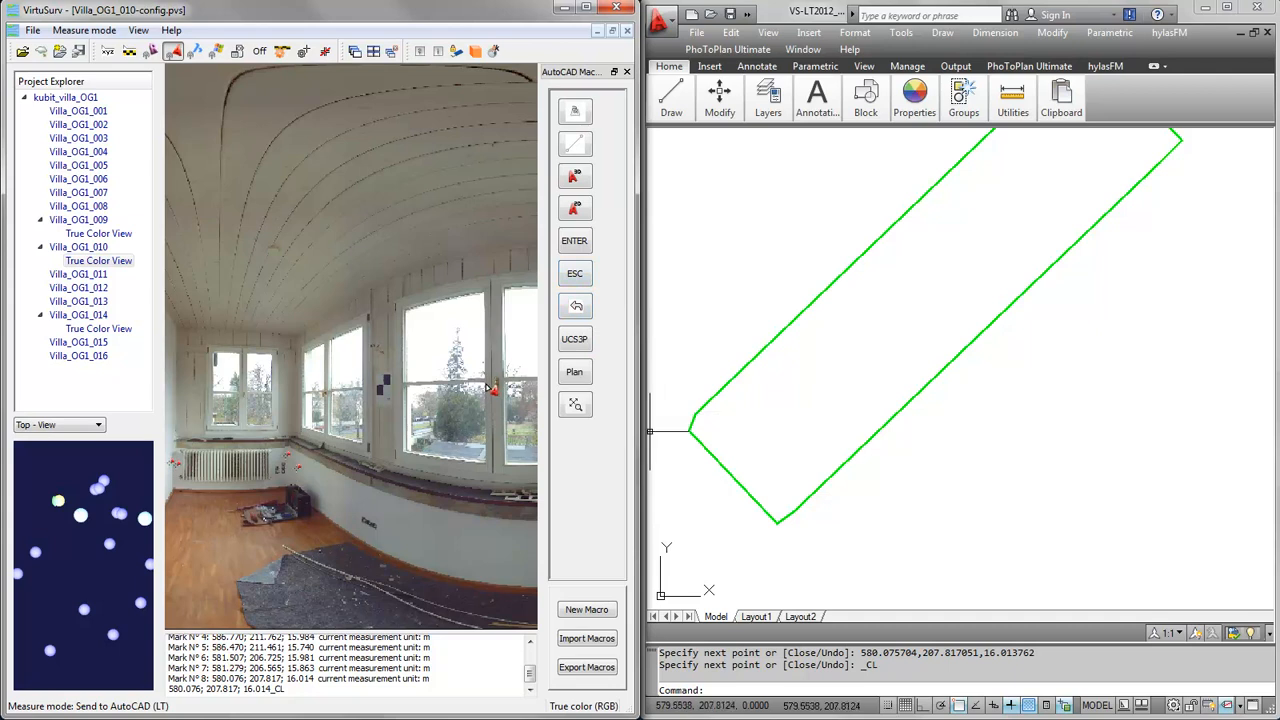
mouse_move(273, 712)
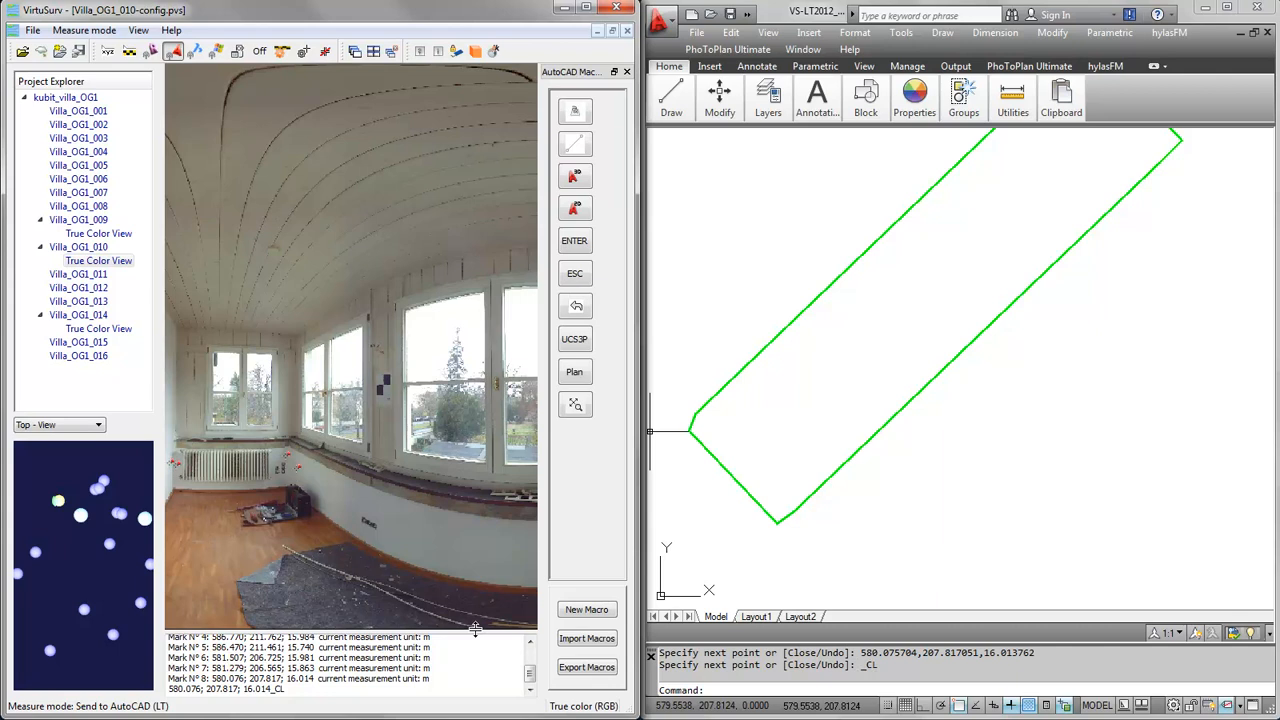
mouse_move(505, 67)
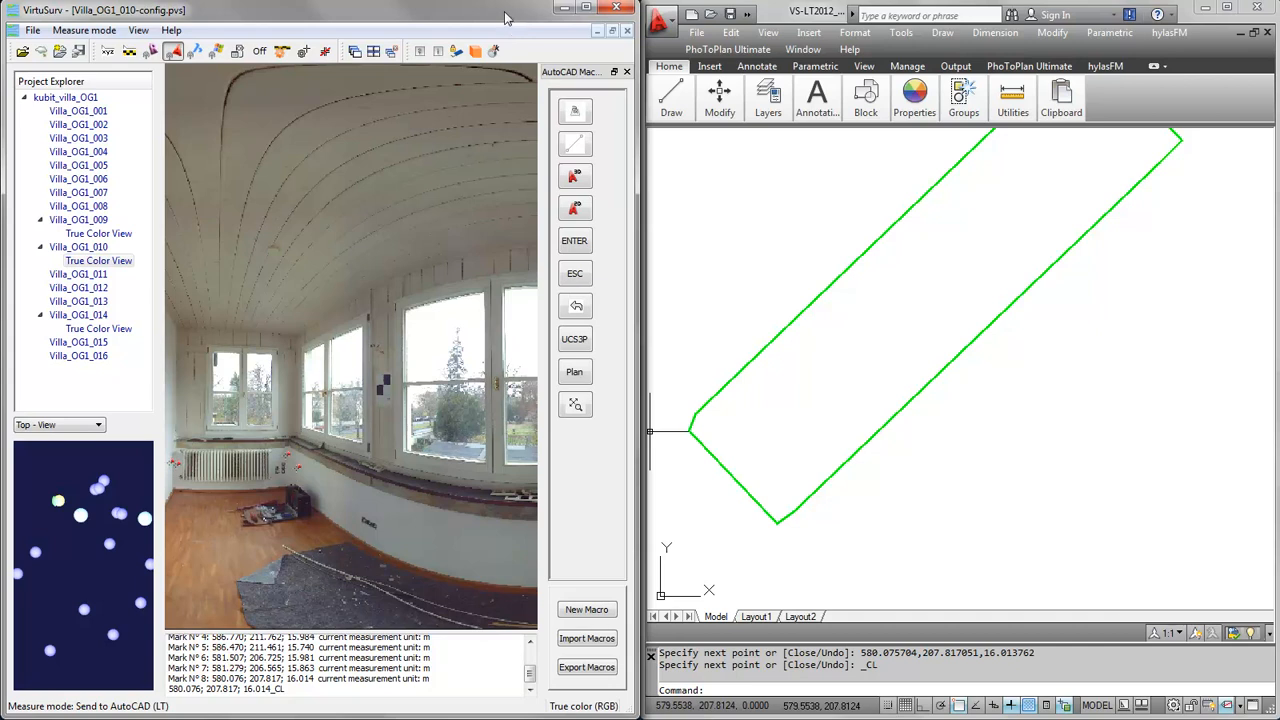
mouse_move(765, 22)
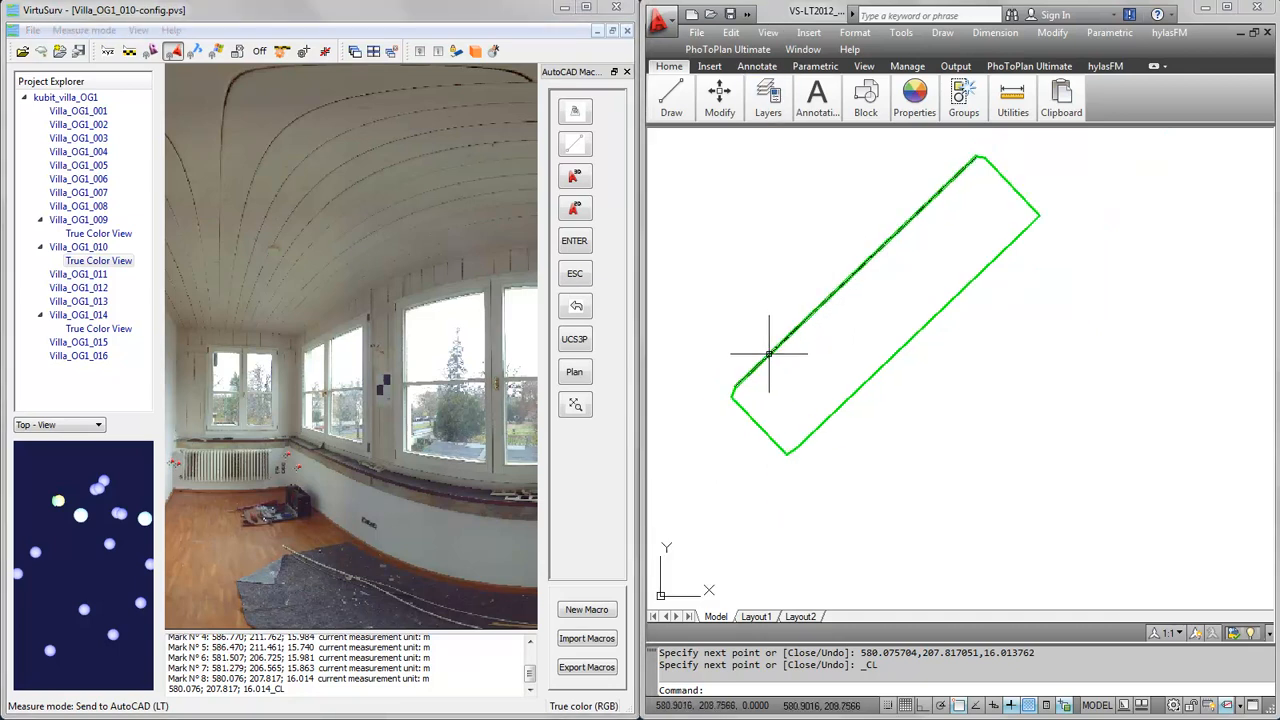
Step: Select a green outline line and read its Start and End Z (~15.8) in Properties
left_click(768, 95)
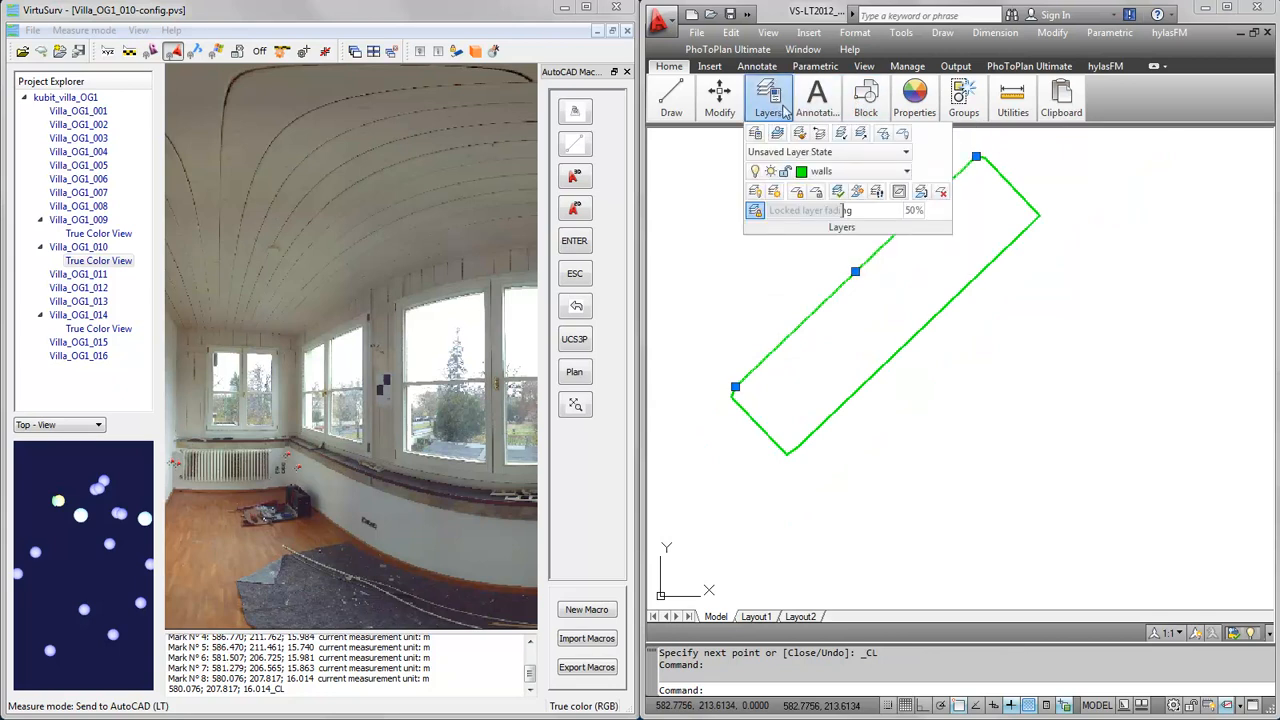
left_click(817, 97)
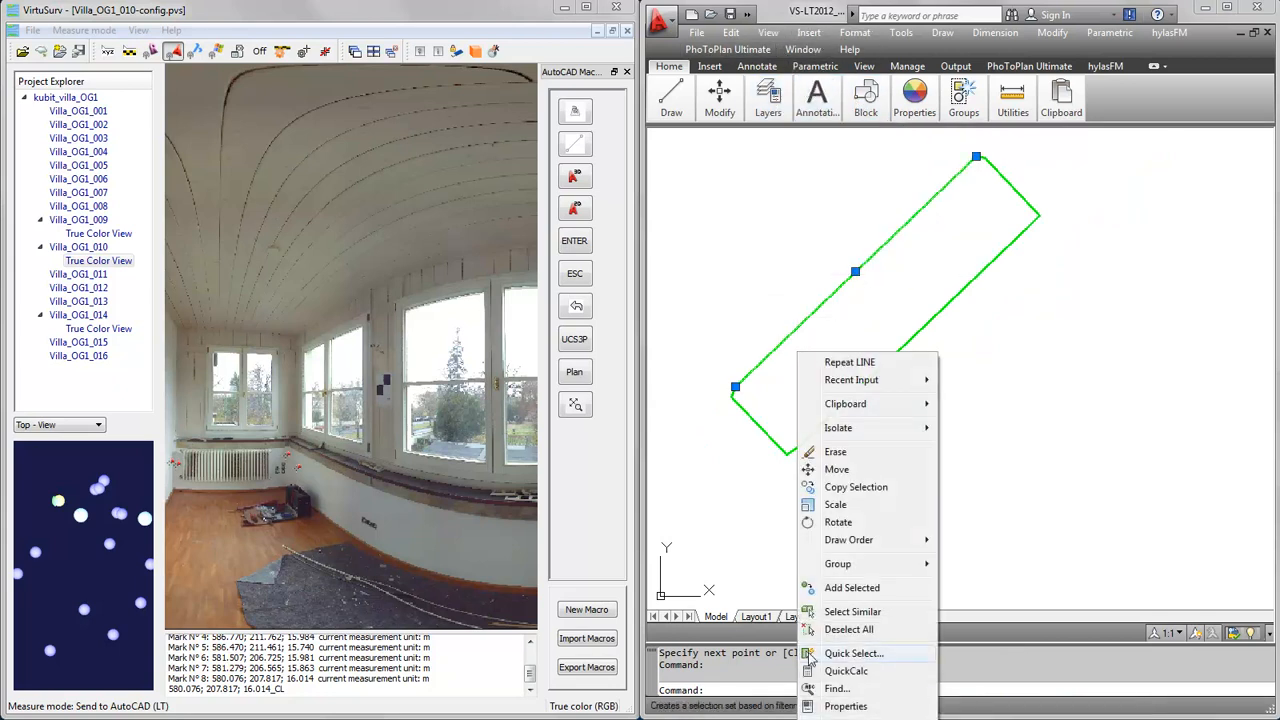
left_click(845, 706)
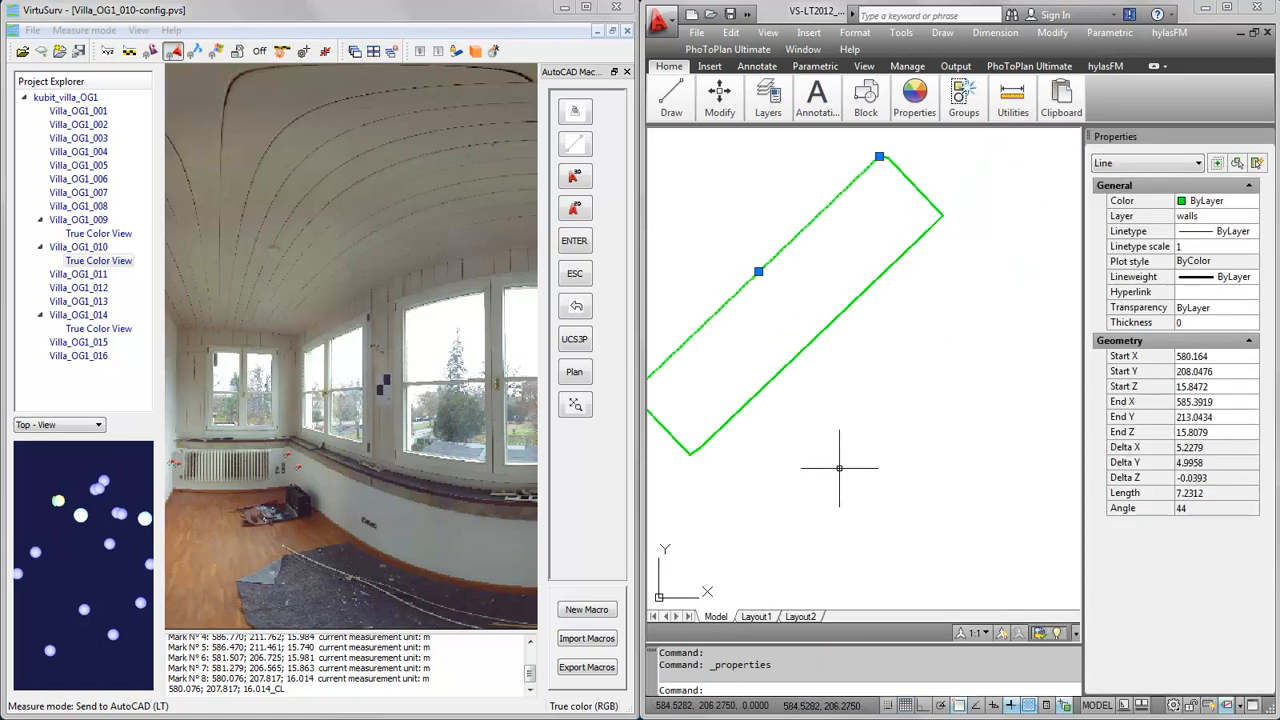
mouse_move(1070, 460)
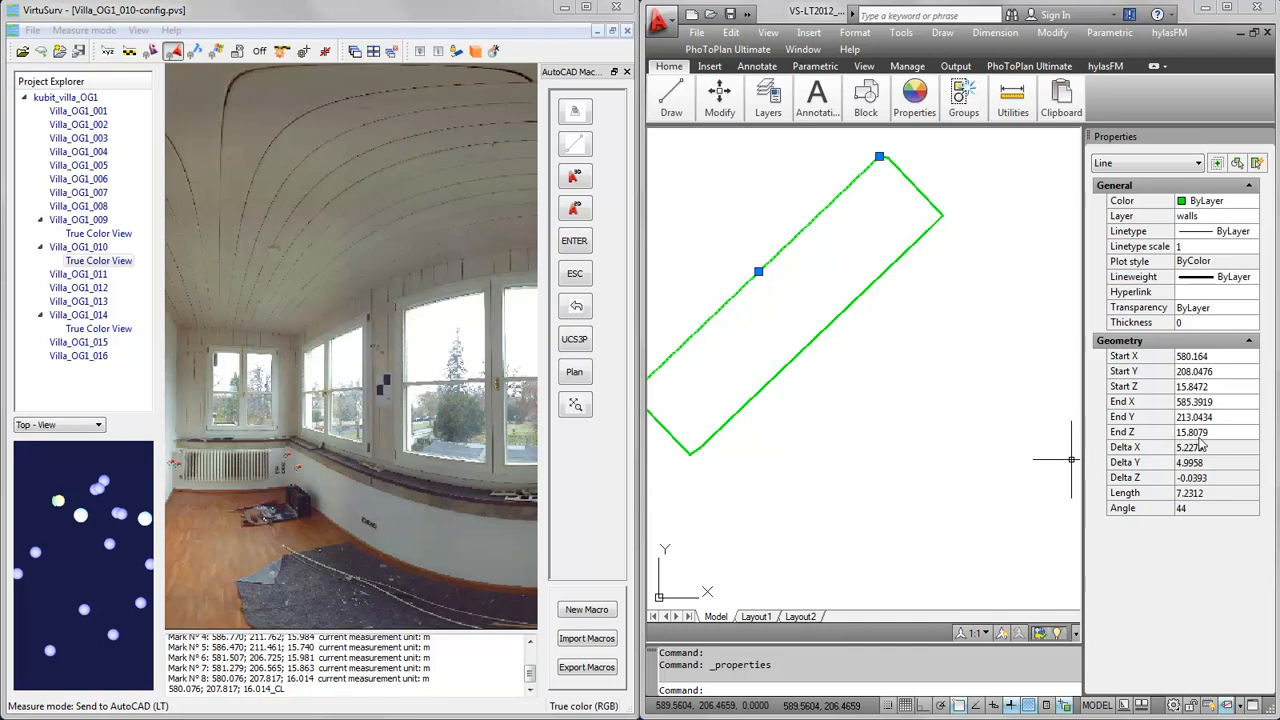
mouse_move(1210, 445)
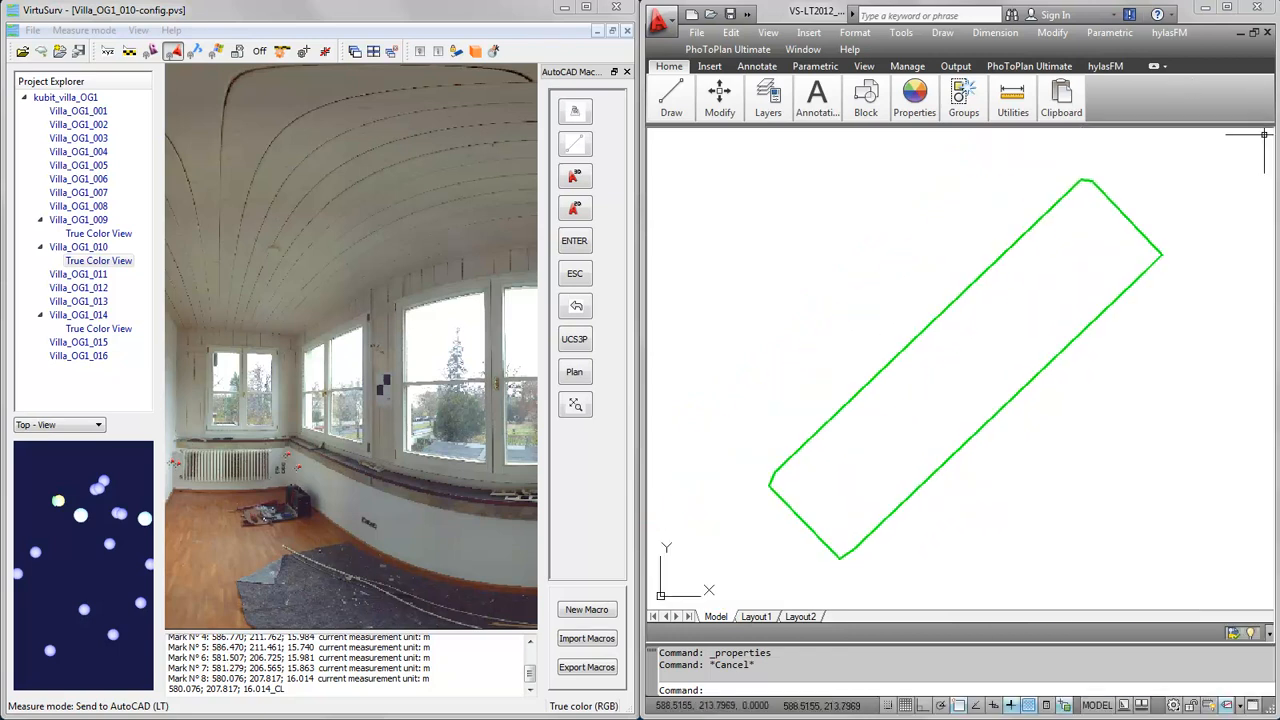
Step: Try filleting two outline lines, which fails as 'Lines are non coplanar'
left_click(719, 98)
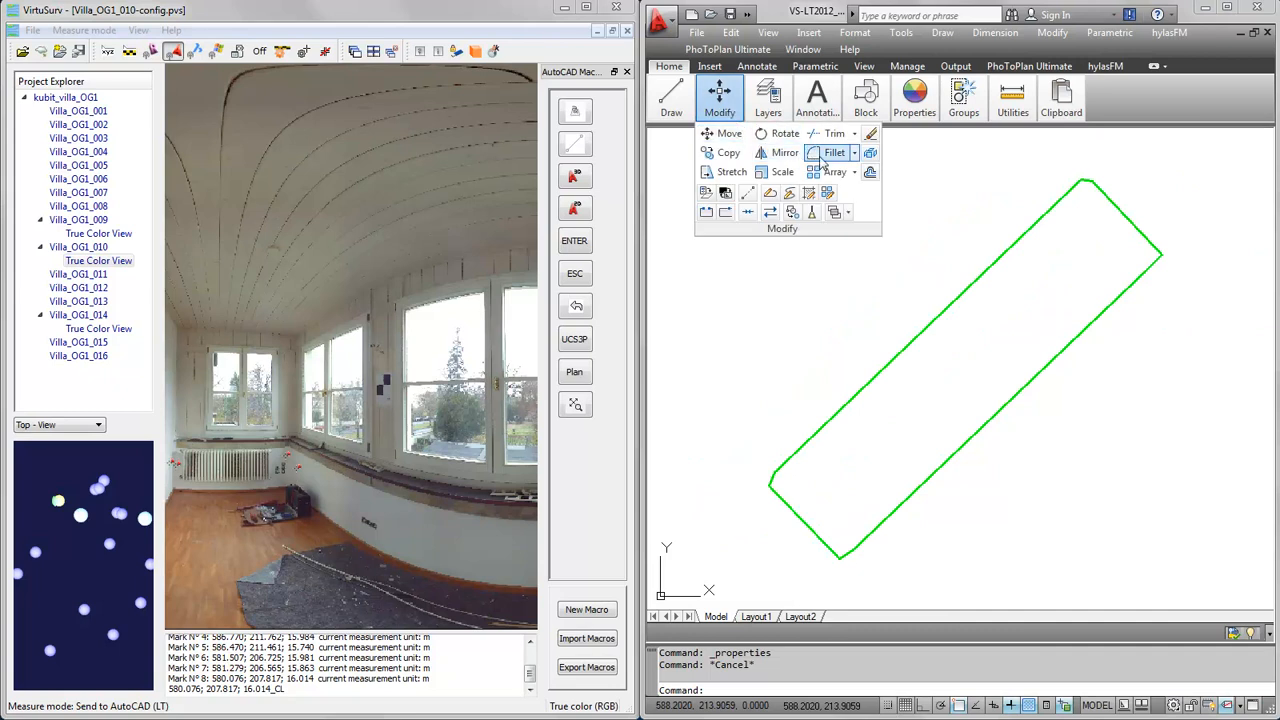
left_click(834, 152)
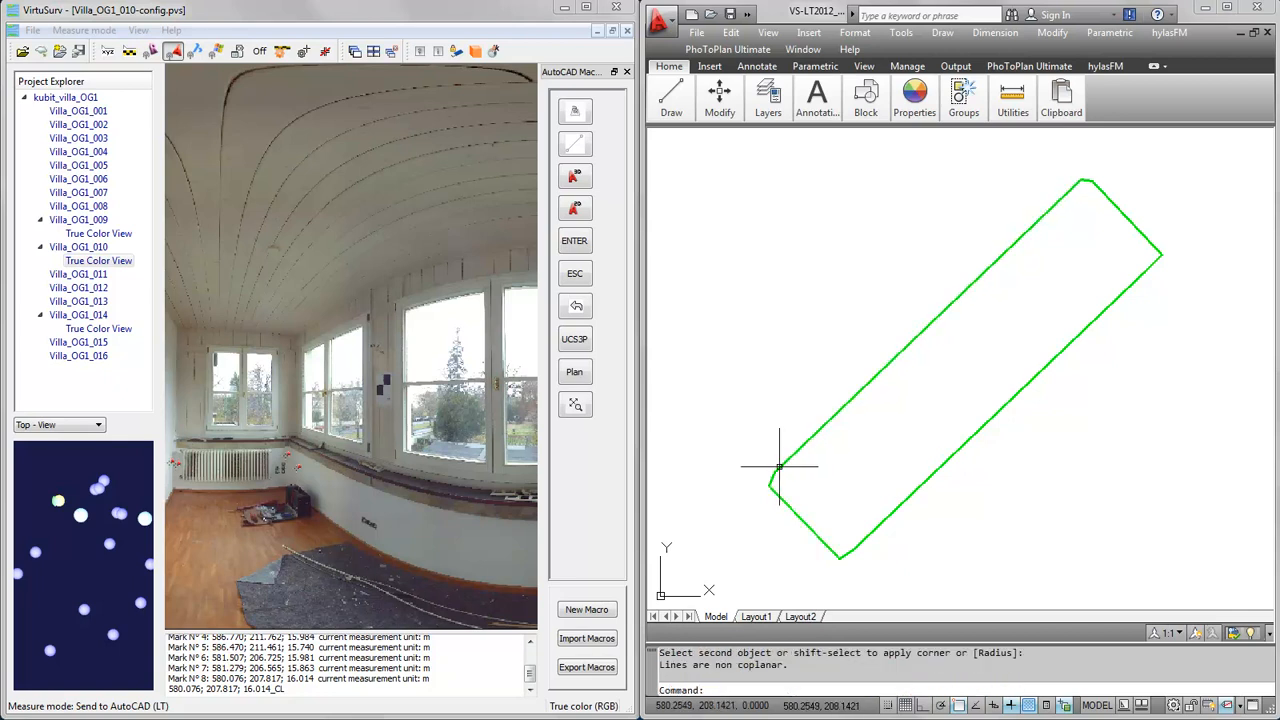
mouse_move(873, 519)
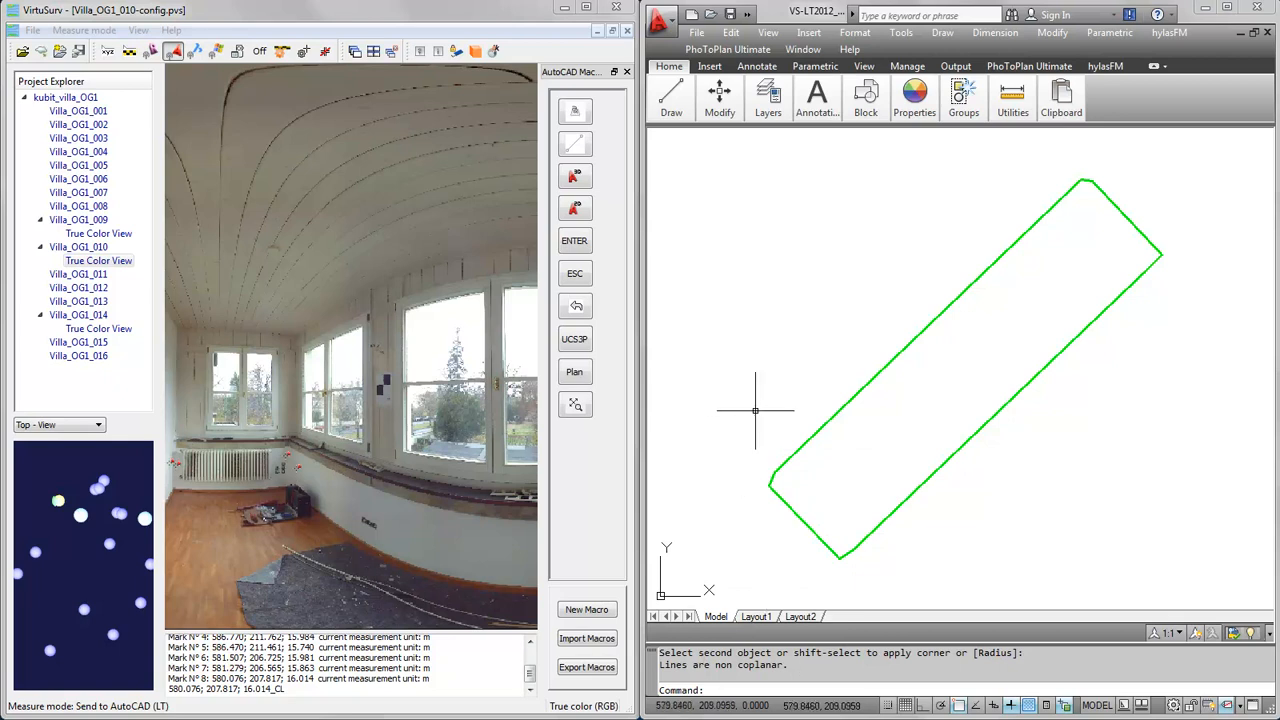
mouse_move(1222, 577)
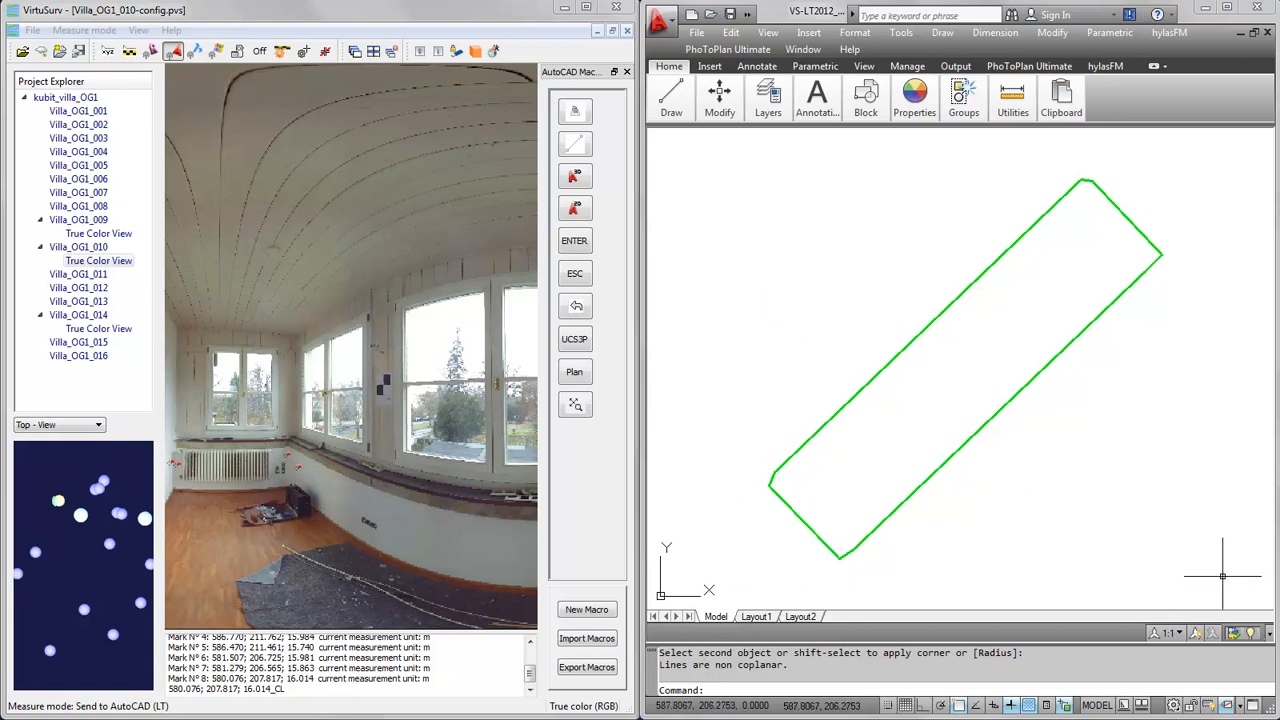
mouse_move(1220, 588)
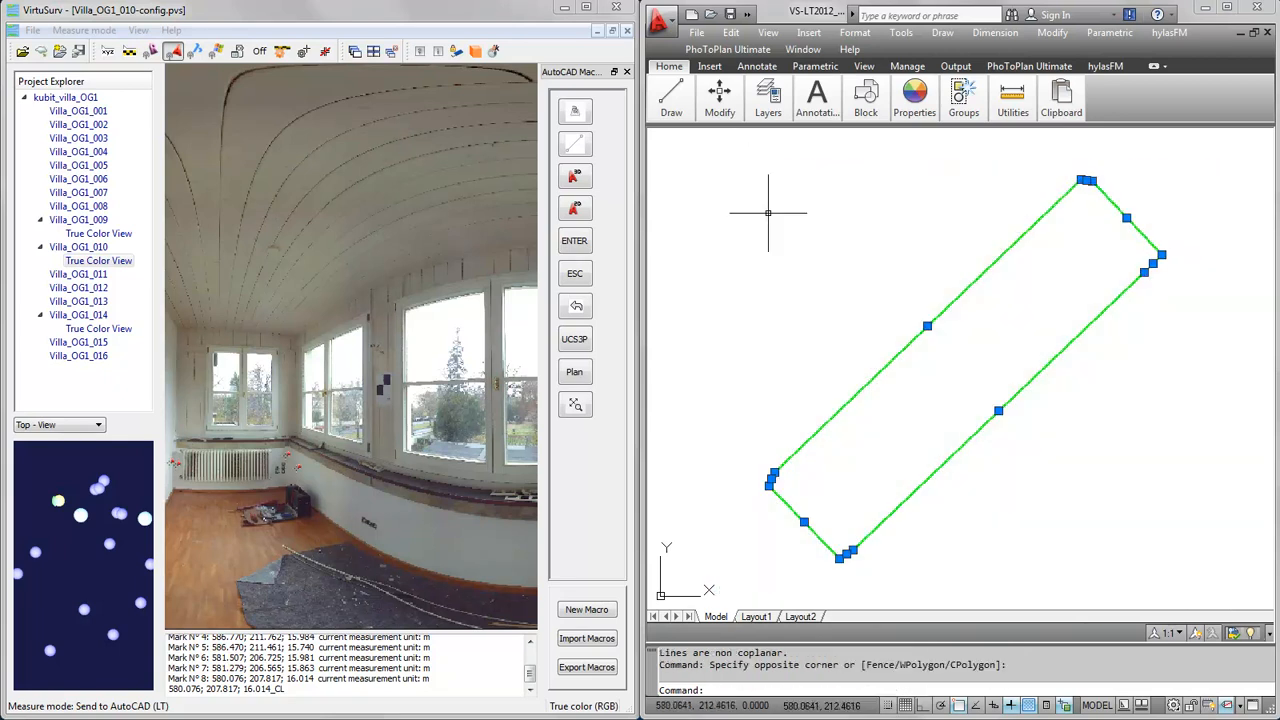
Step: Set Start Z and End Z of the eight selected outline lines to 0
right_click(893, 358)
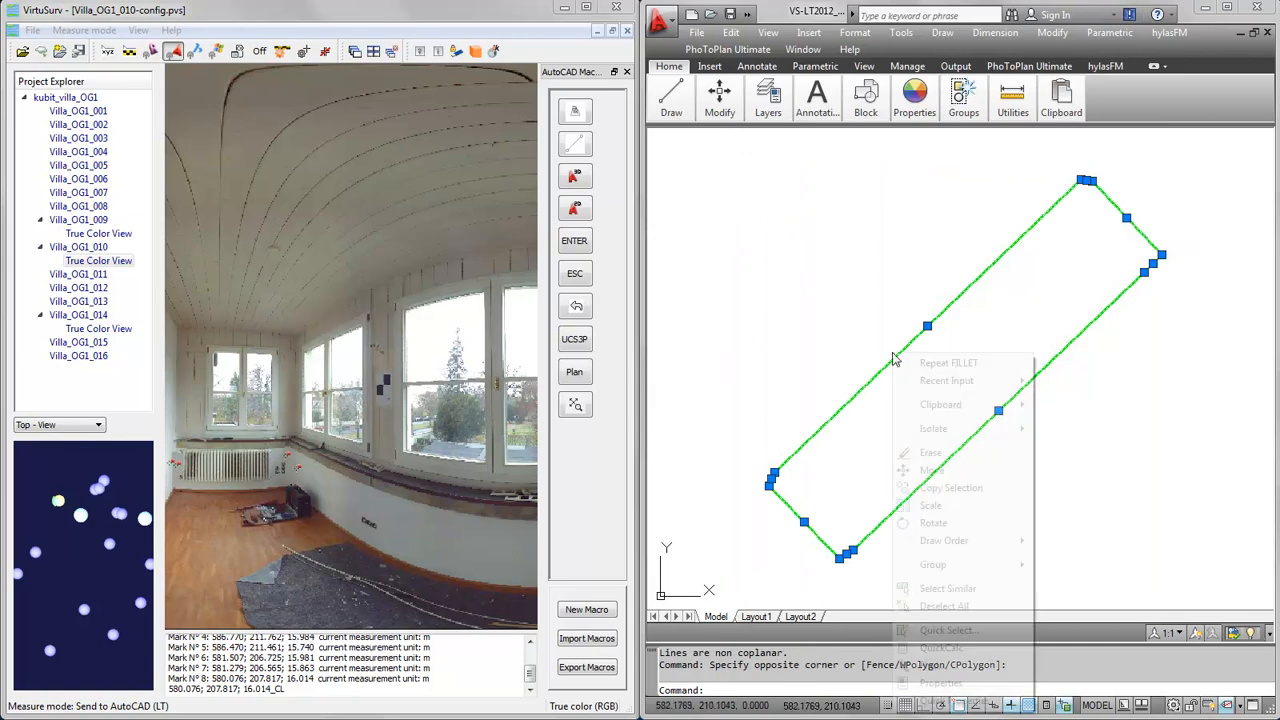
left_click(940, 683)
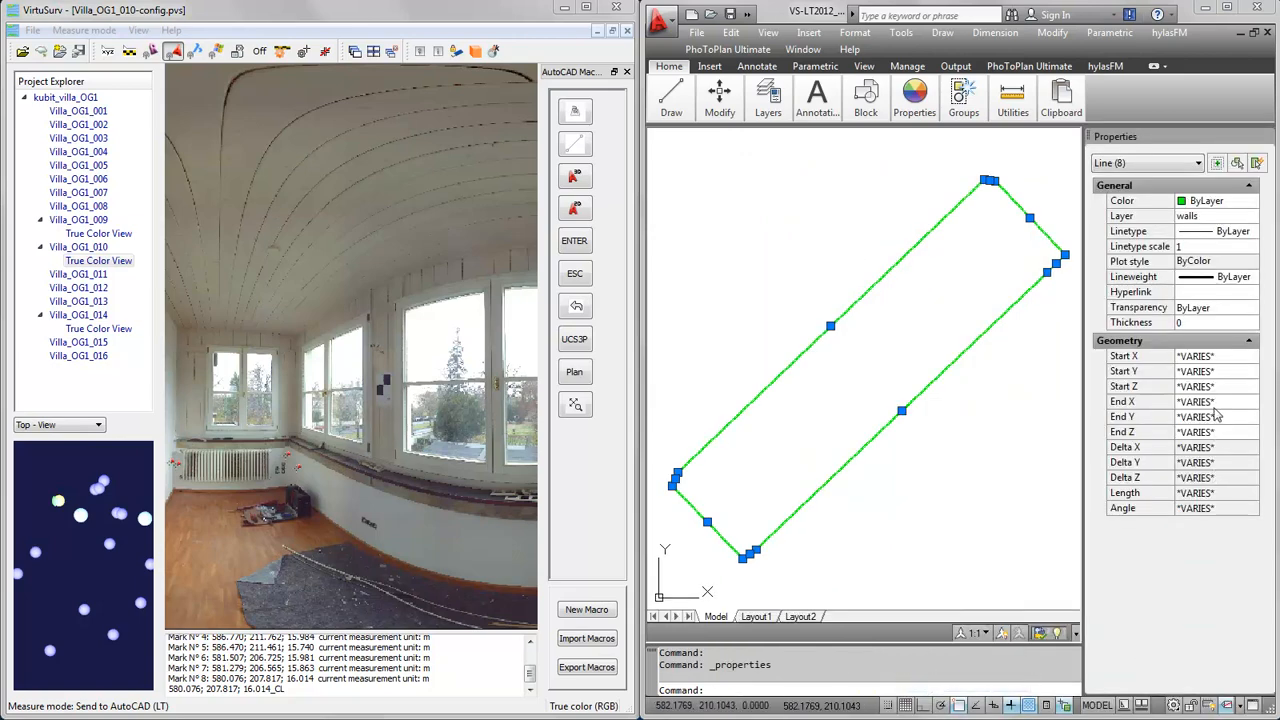
left_click(1195, 386)
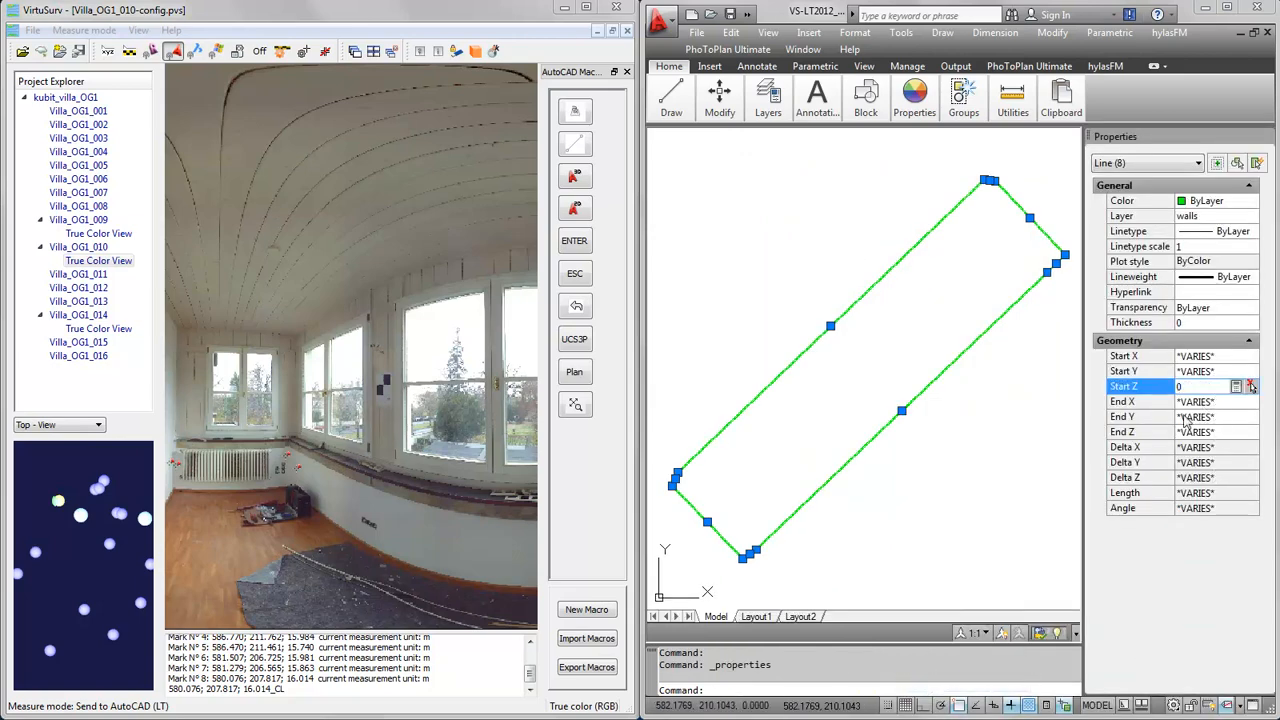
left_click(1195, 431)
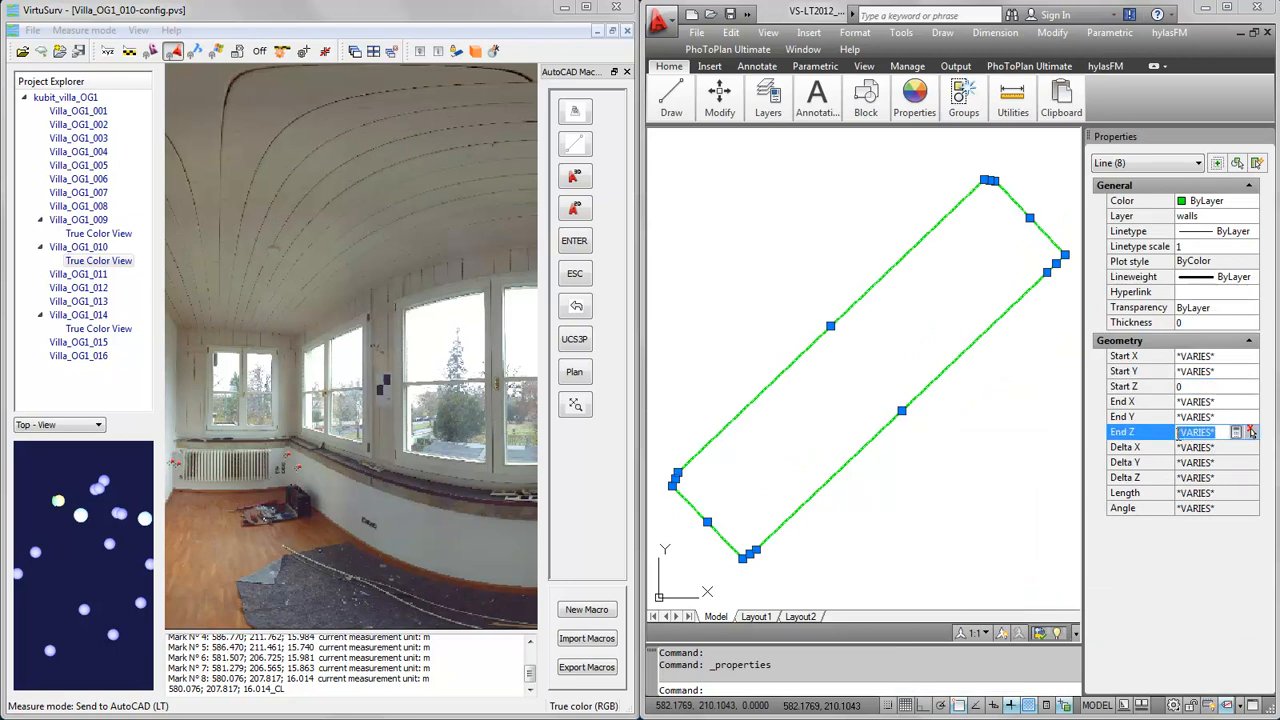
type("0")
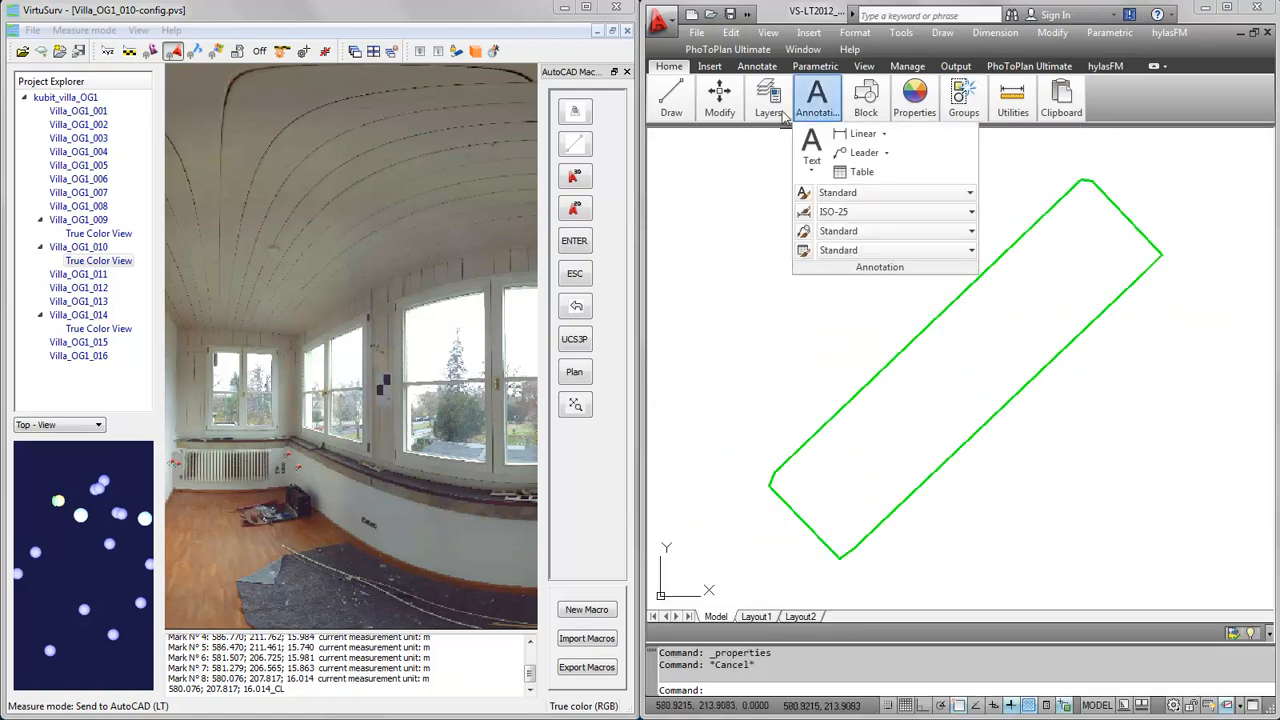
Step: Fillet outline lines at a corner with radius 0, erasing a stray segment
left_click(719, 100)
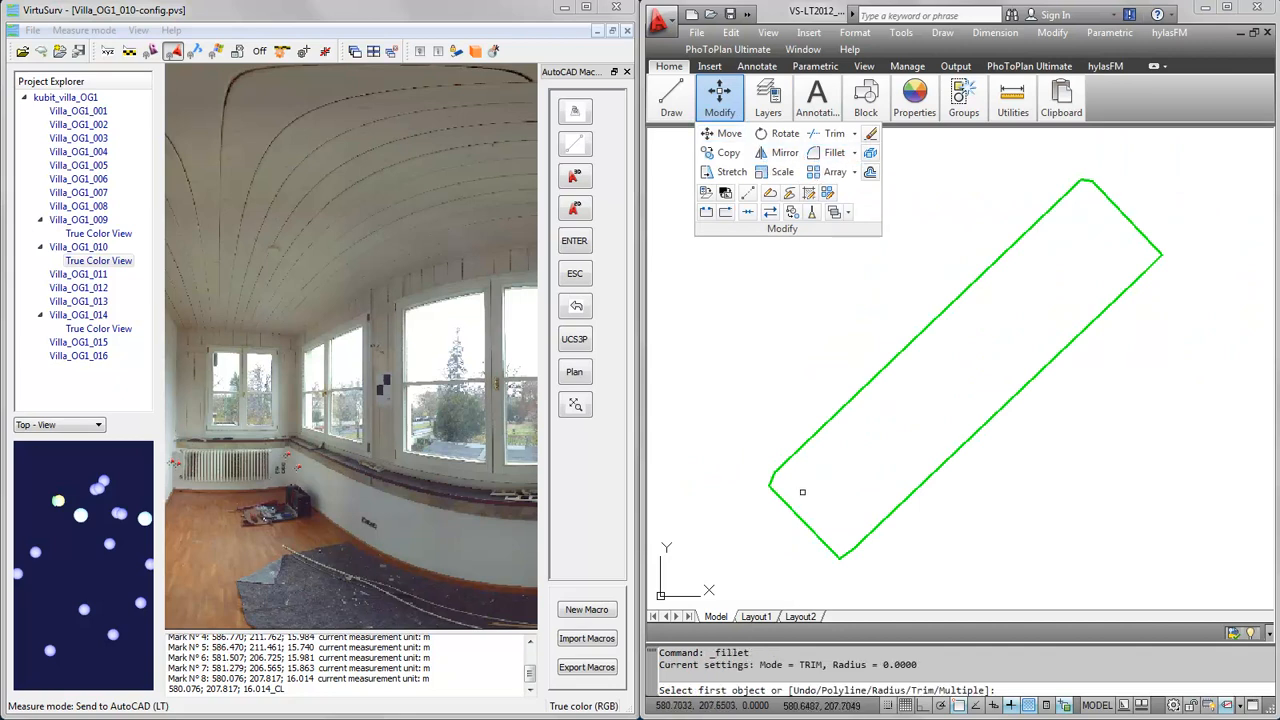
left_click(779, 485)
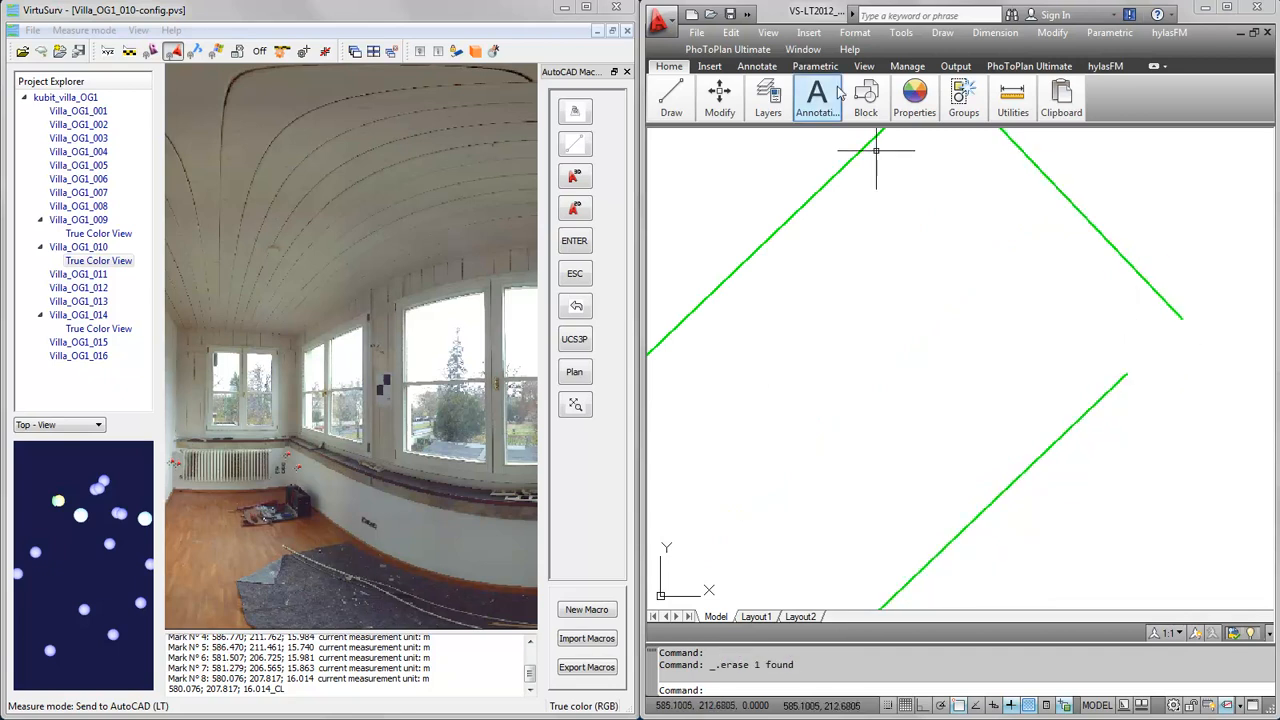
left_click(719, 98)
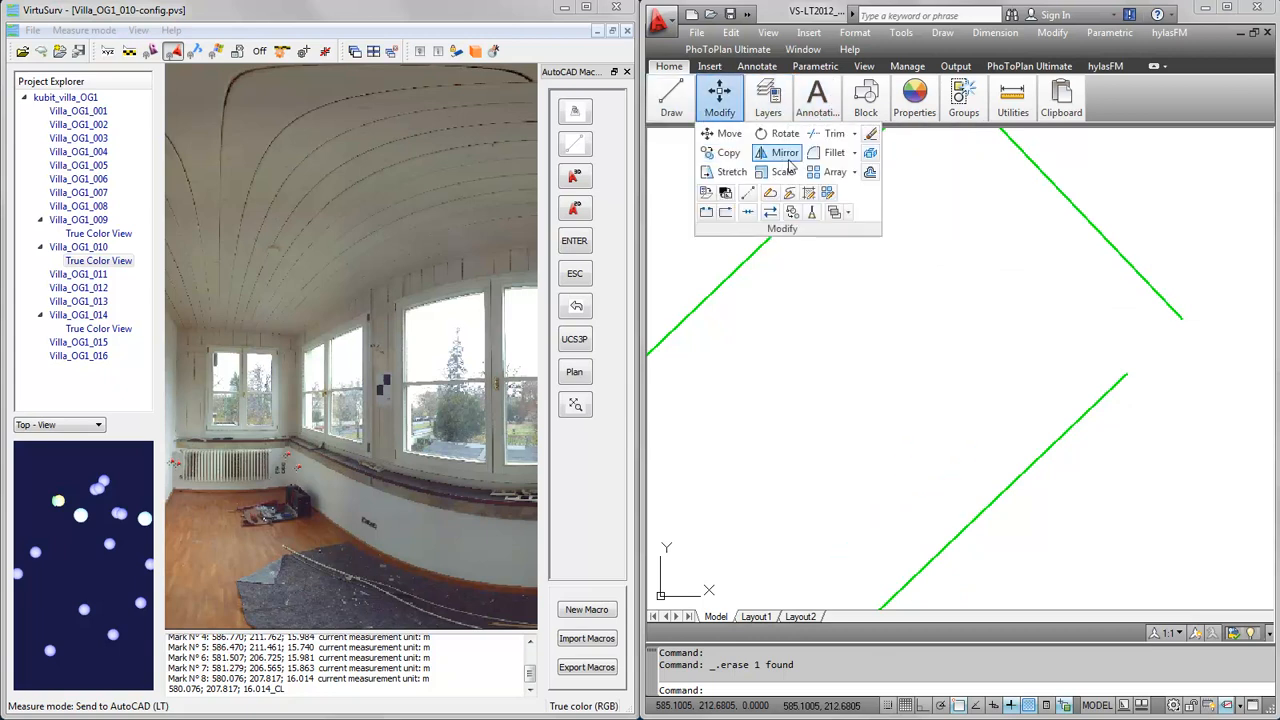
mouse_move(834, 152)
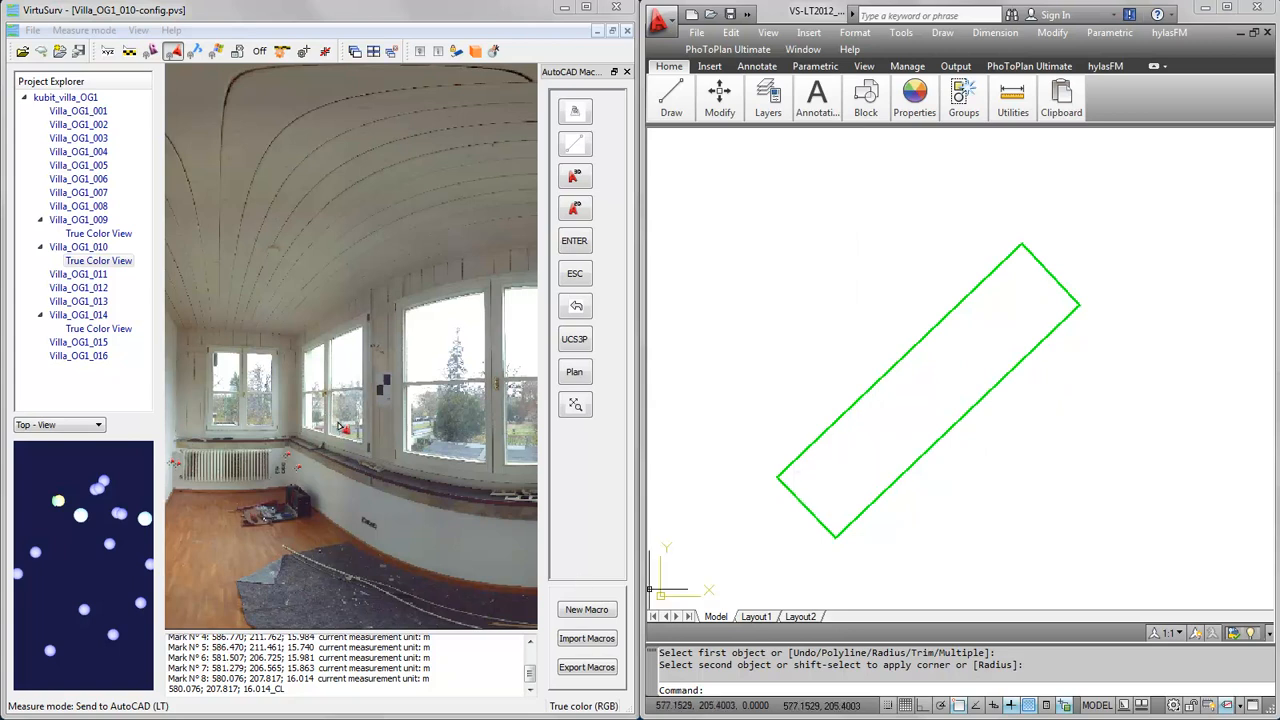
mouse_move(255, 298)
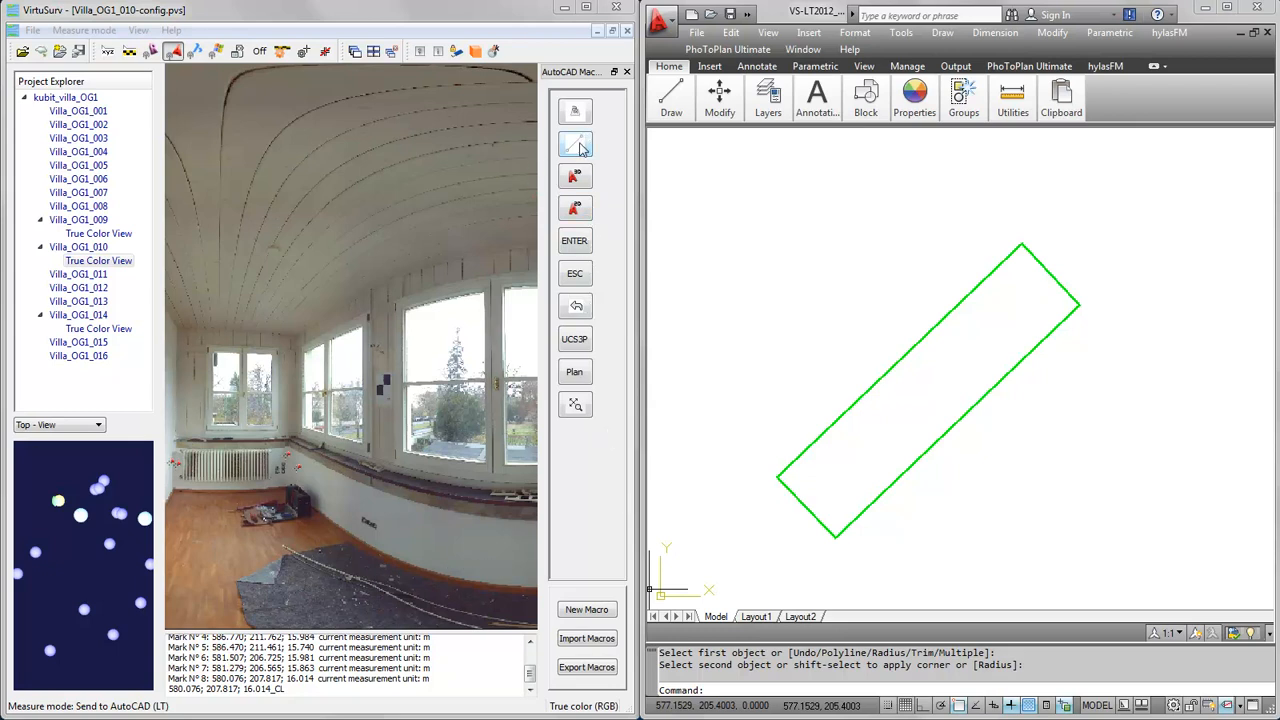
right_click(575, 143)
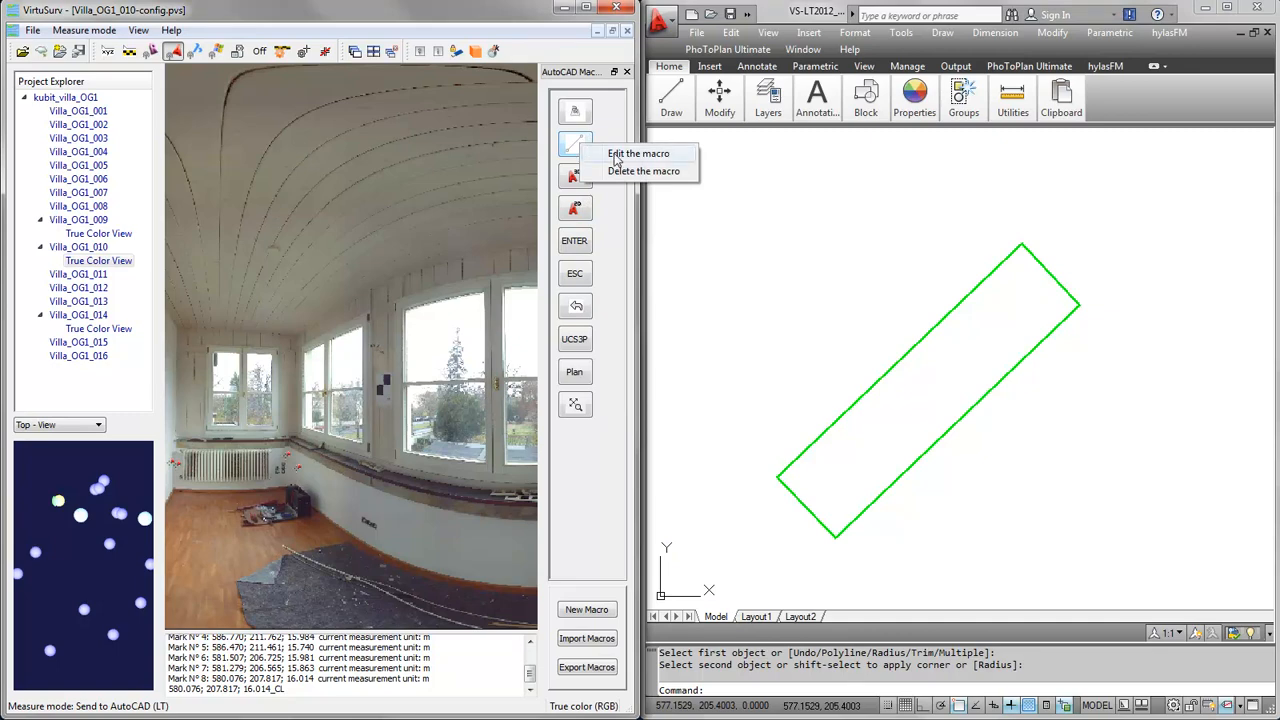
left_click(638, 153)
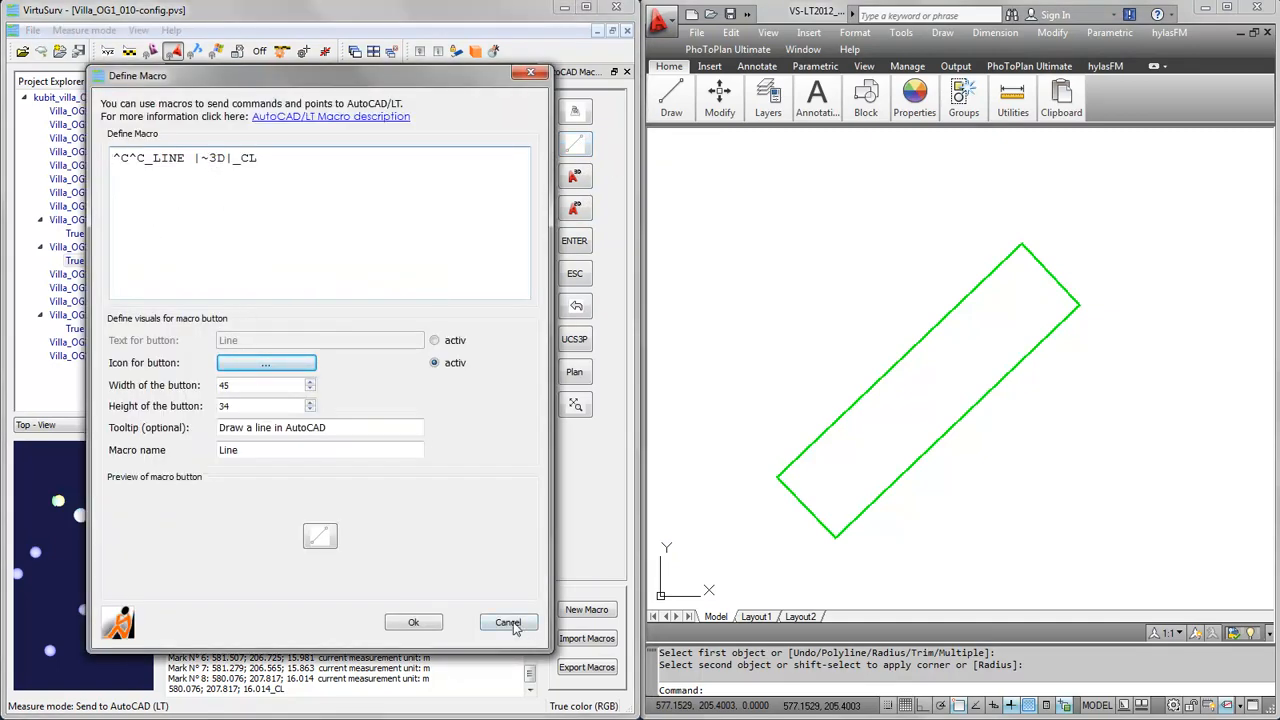
left_click(508, 622)
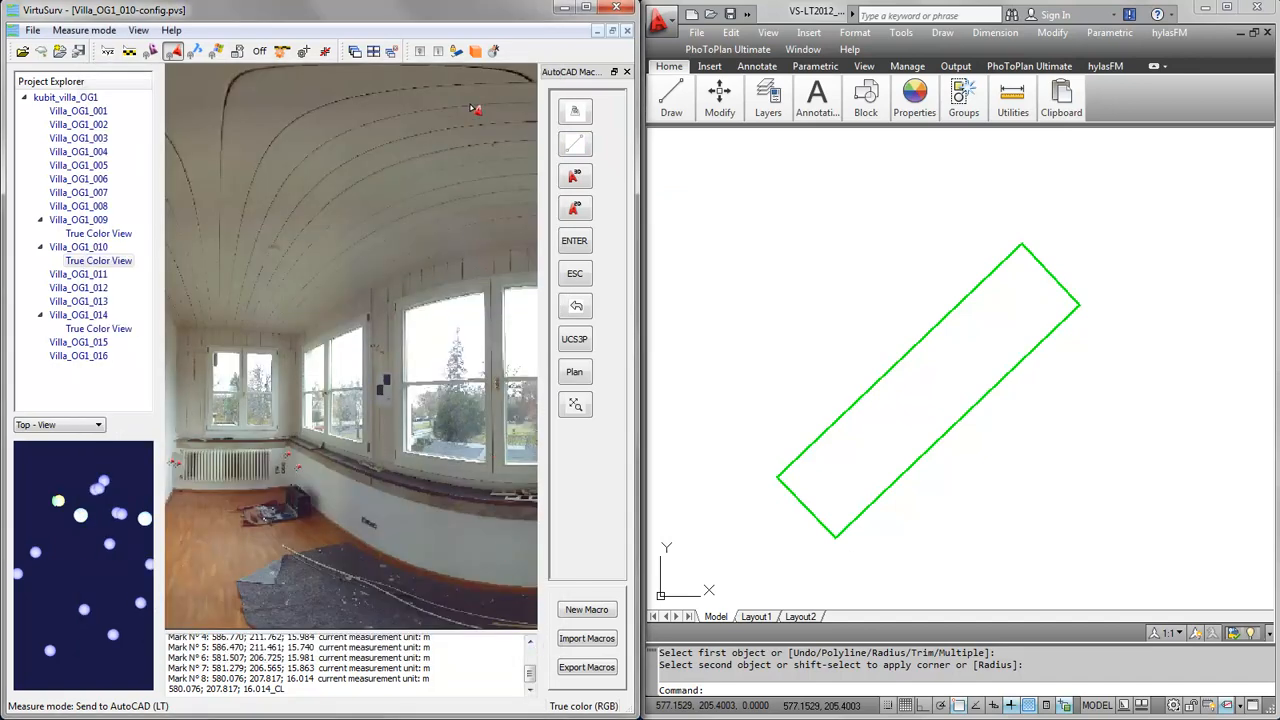
mouse_move(492, 51)
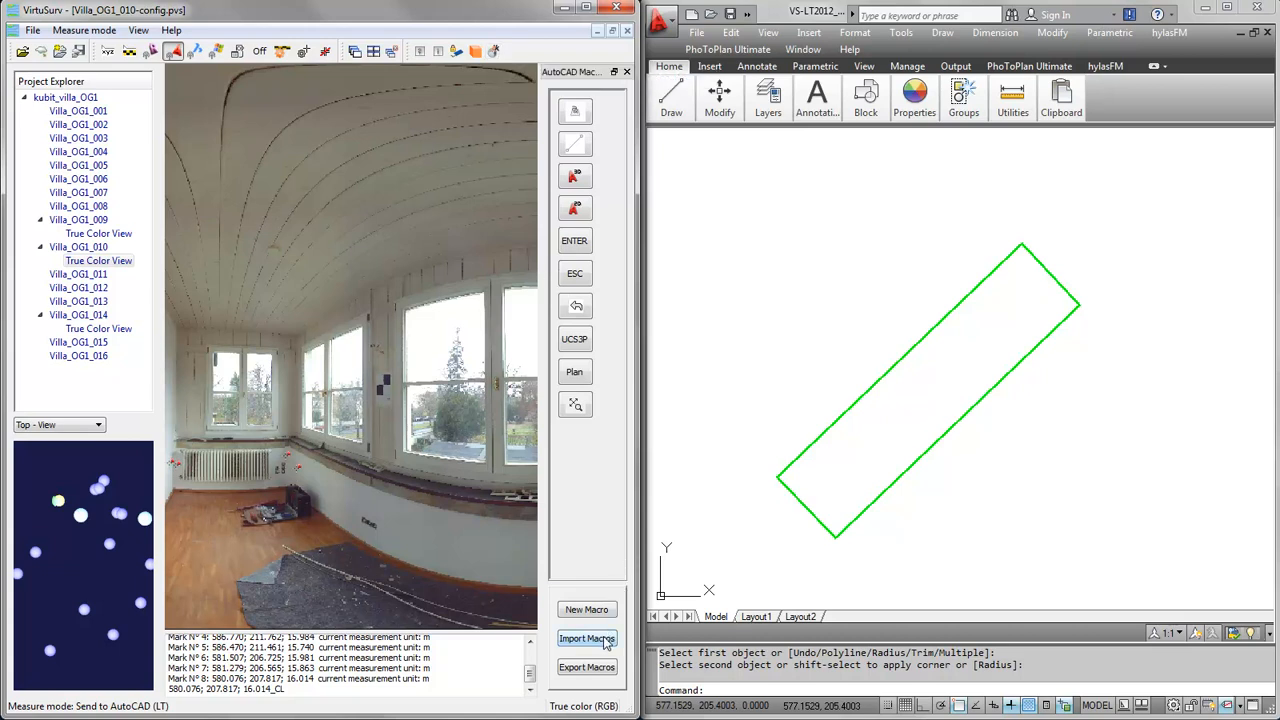
Step: Import all macros from Macros_for_drawing_2D_plans_or_elevations_in_AutoCAD.txt after previewing 2D line and 2D poly
left_click(587, 638)
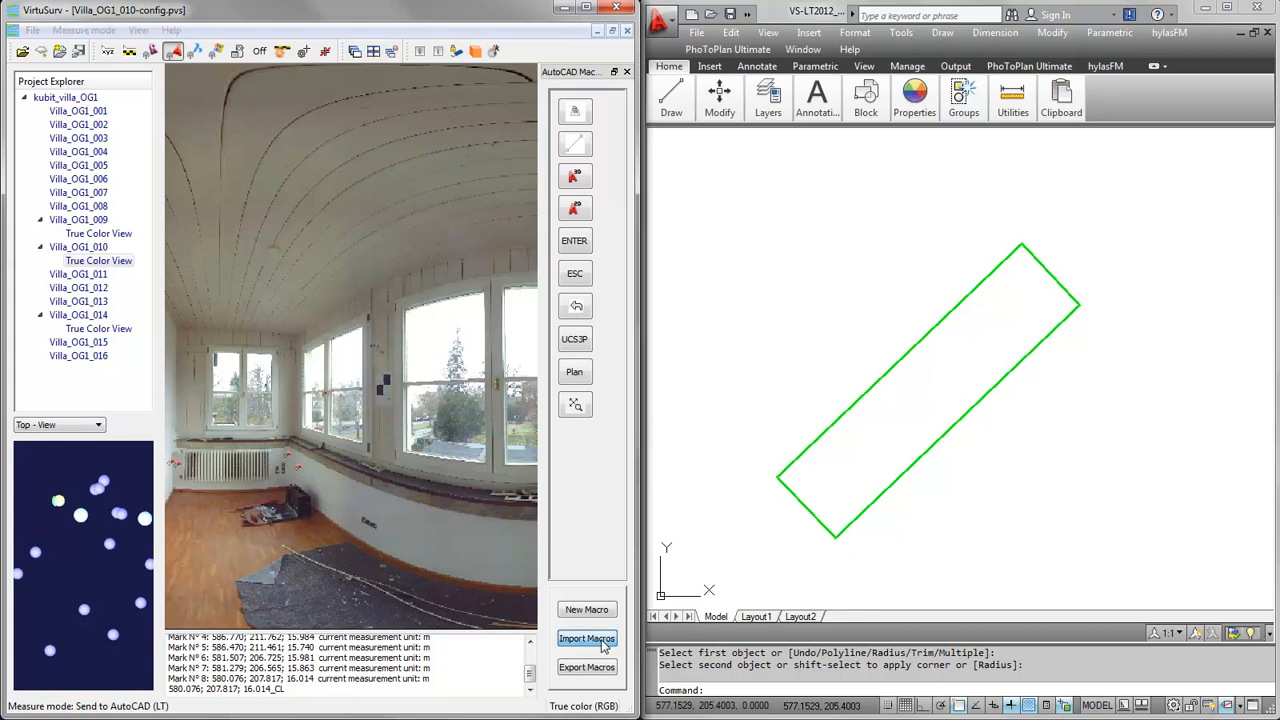
left_click(587, 638)
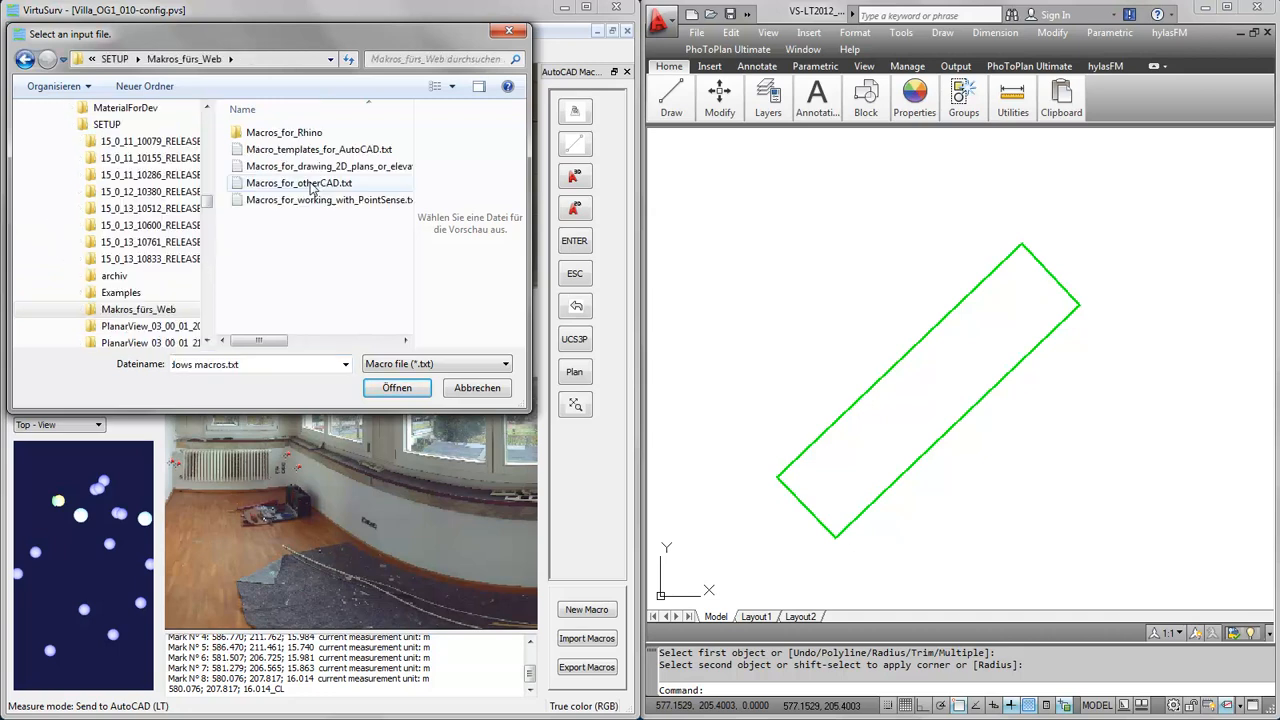
mouse_move(281, 175)
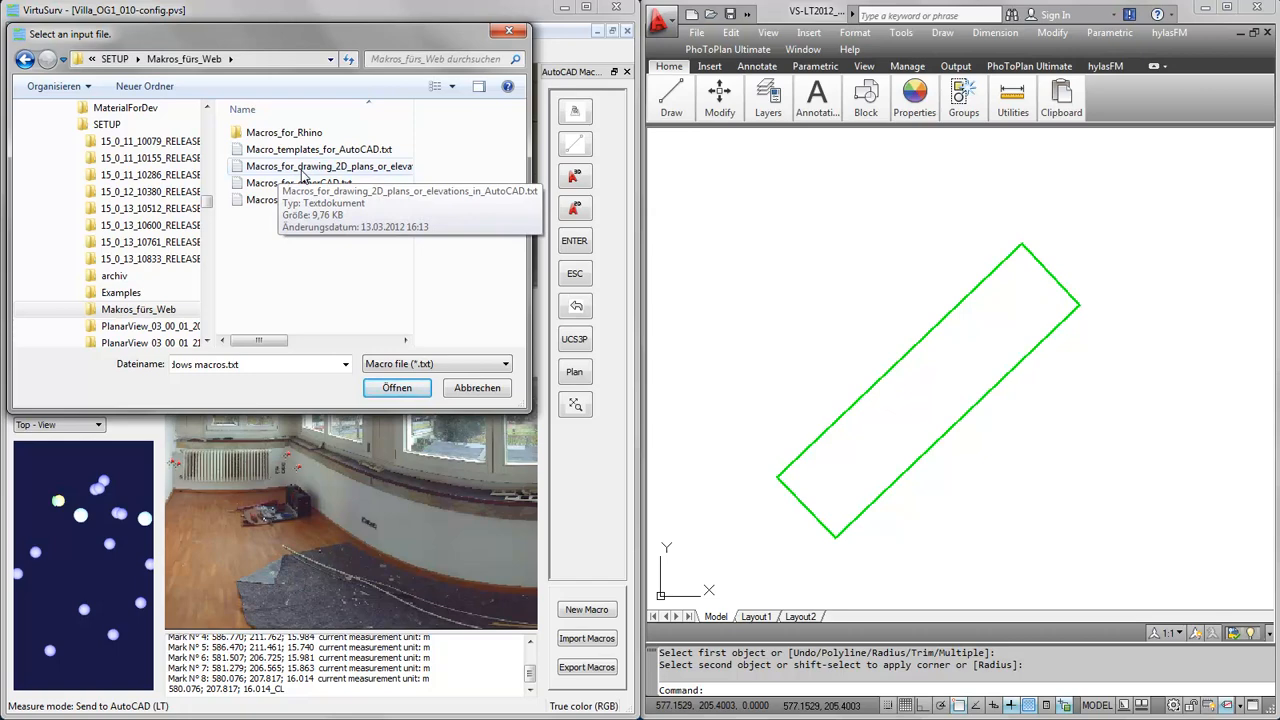
left_click(329, 166)
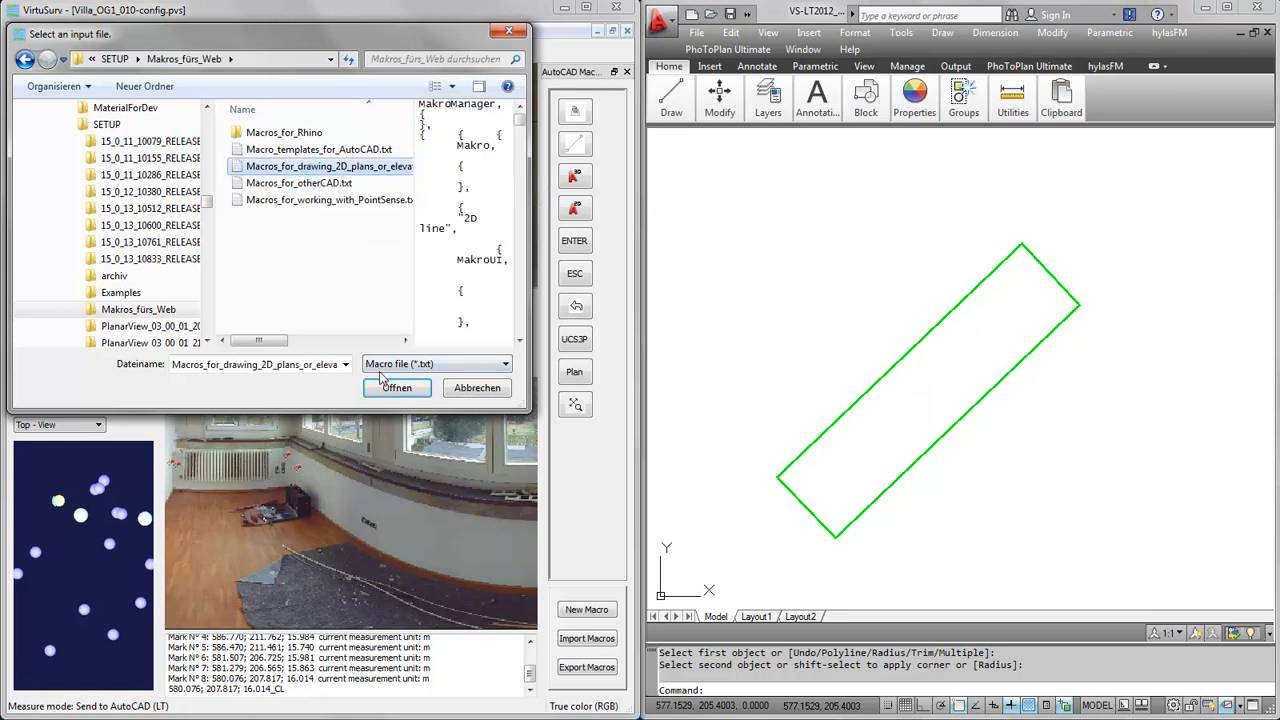
left_click(396, 388)
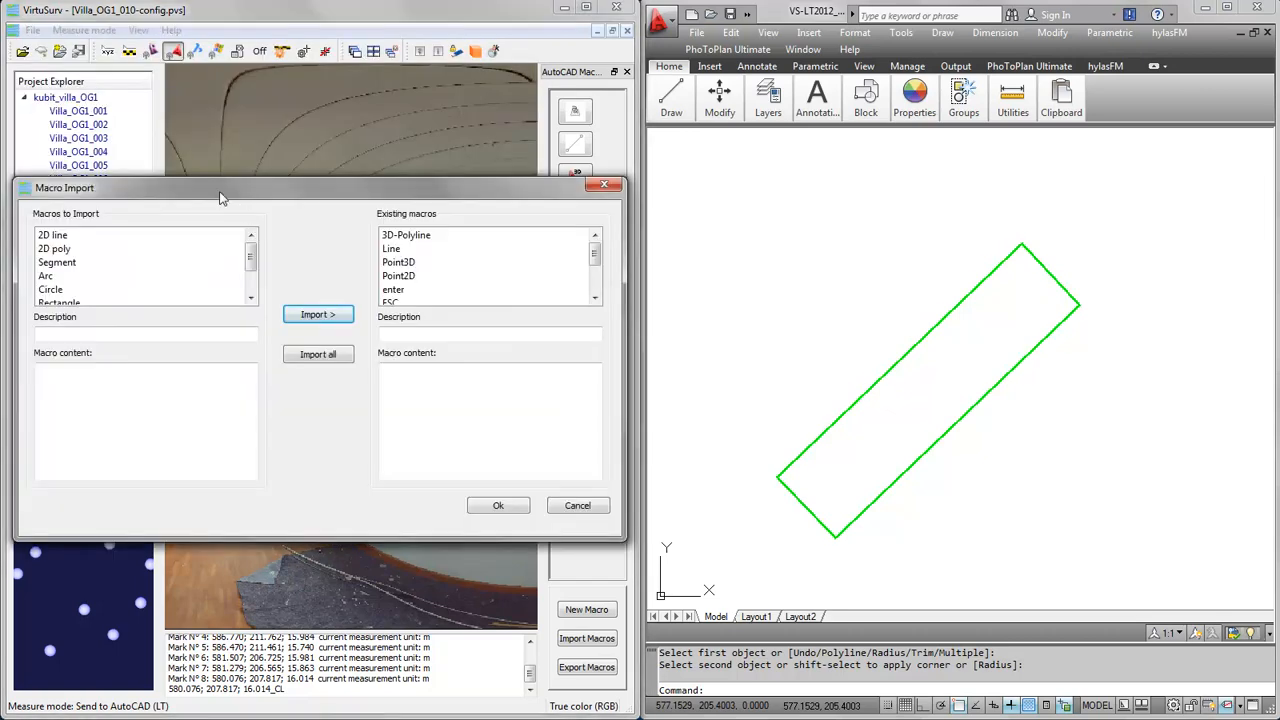
left_click(52, 234)
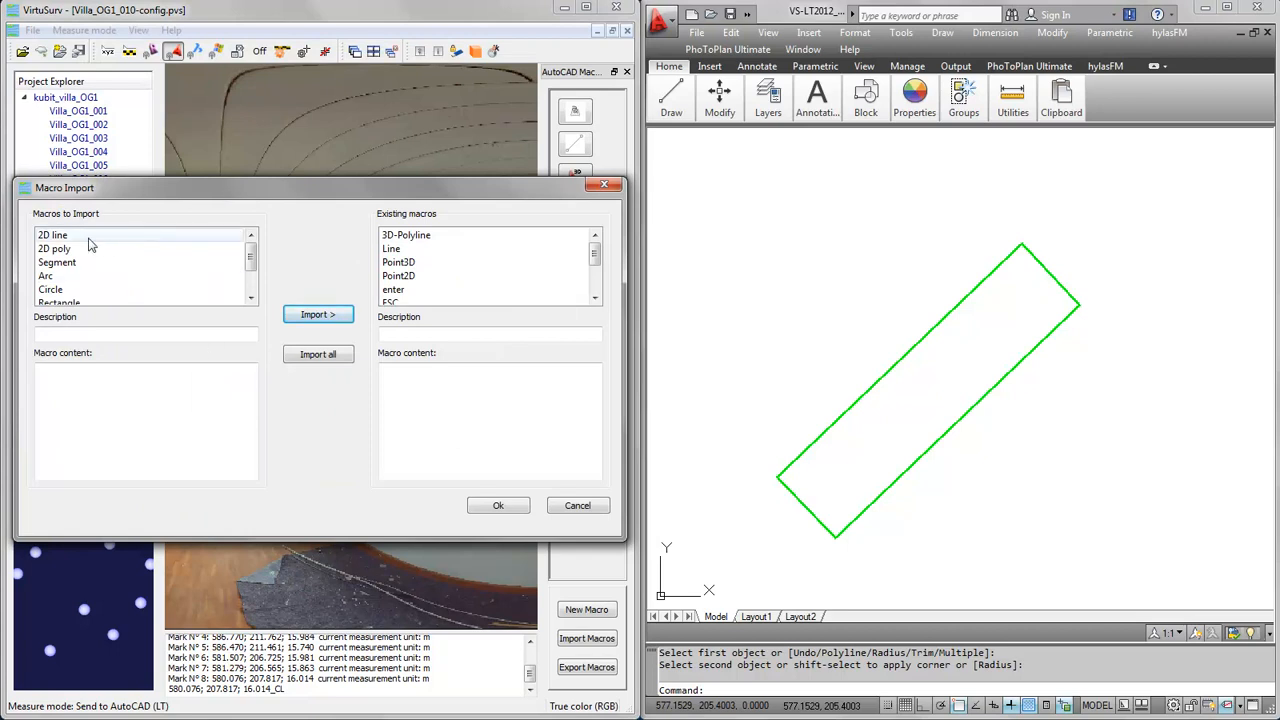
left_click(52, 234)
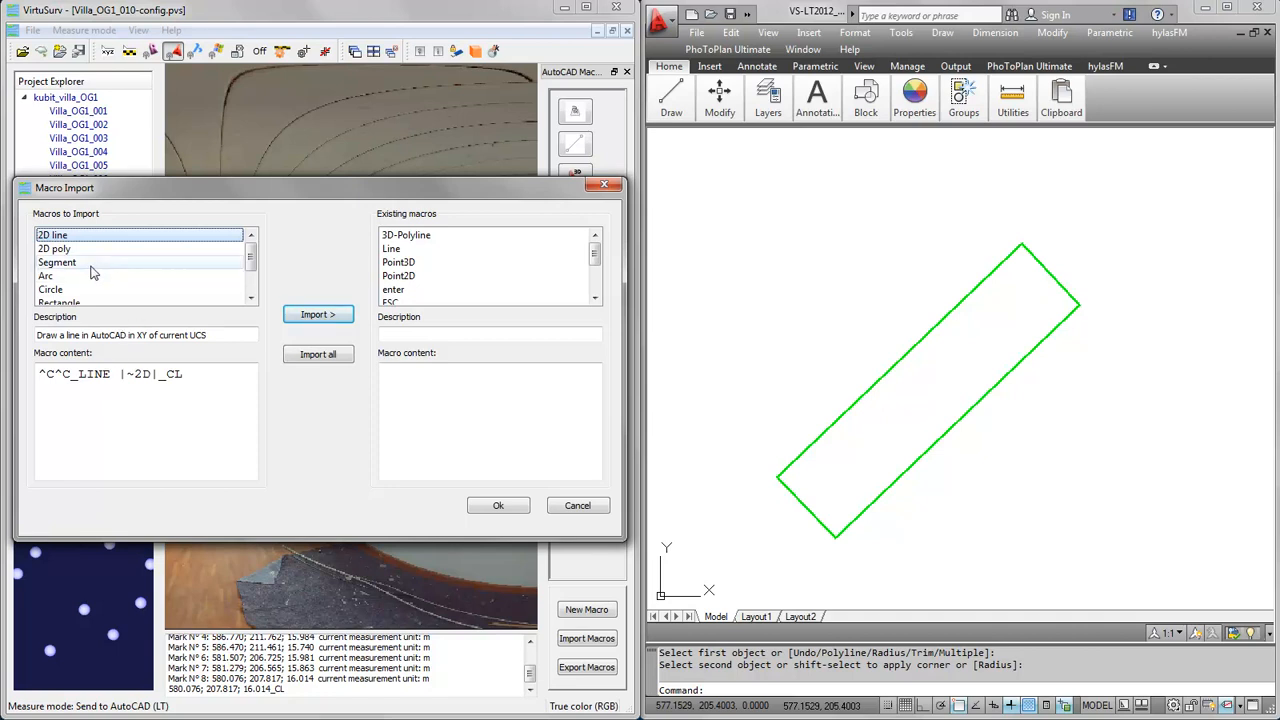
left_click(54, 248)
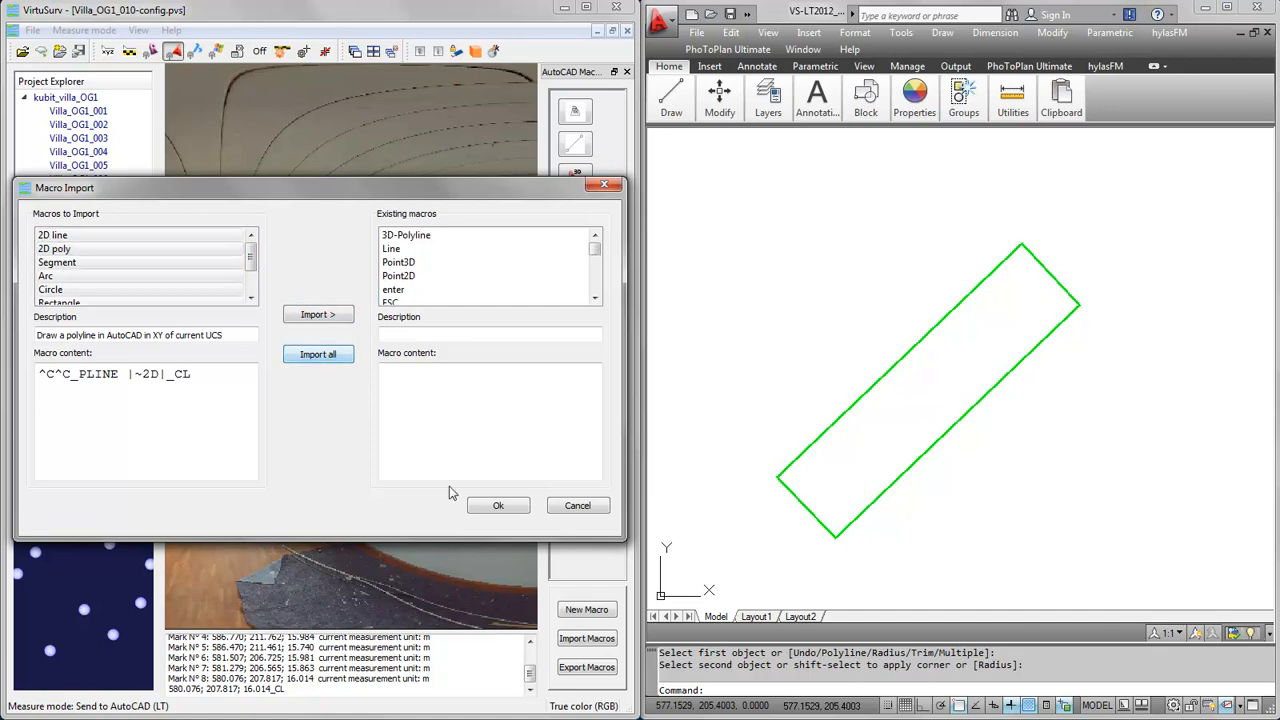
left_click(498, 504)
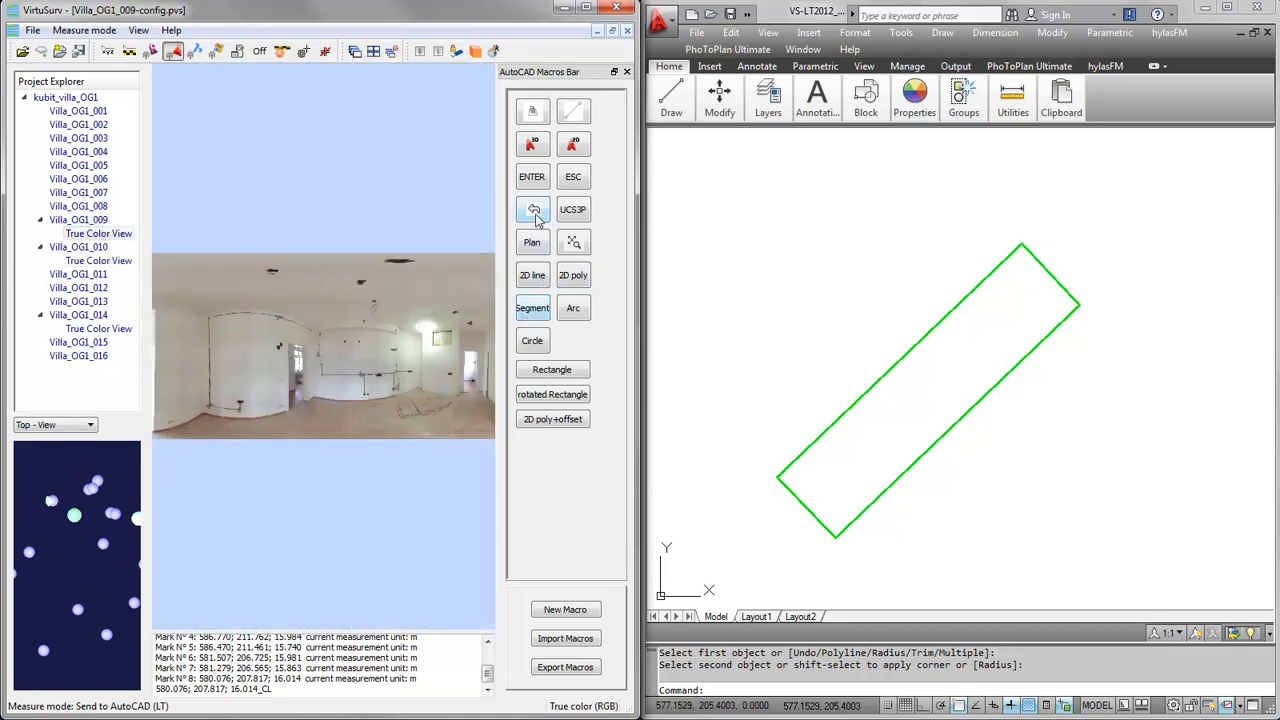
mouse_move(573, 110)
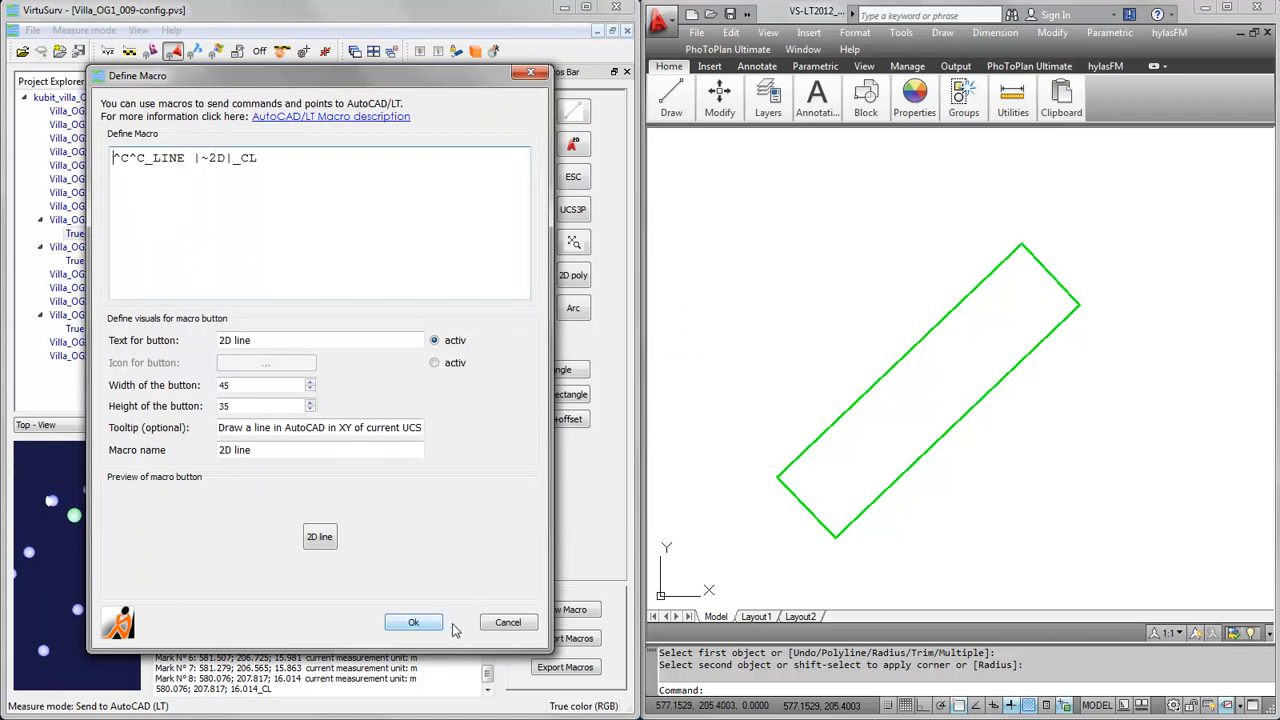
Step: Confirm the 2D line macro settings and run it to start LINE in AutoCAD LT
left_click(413, 622)
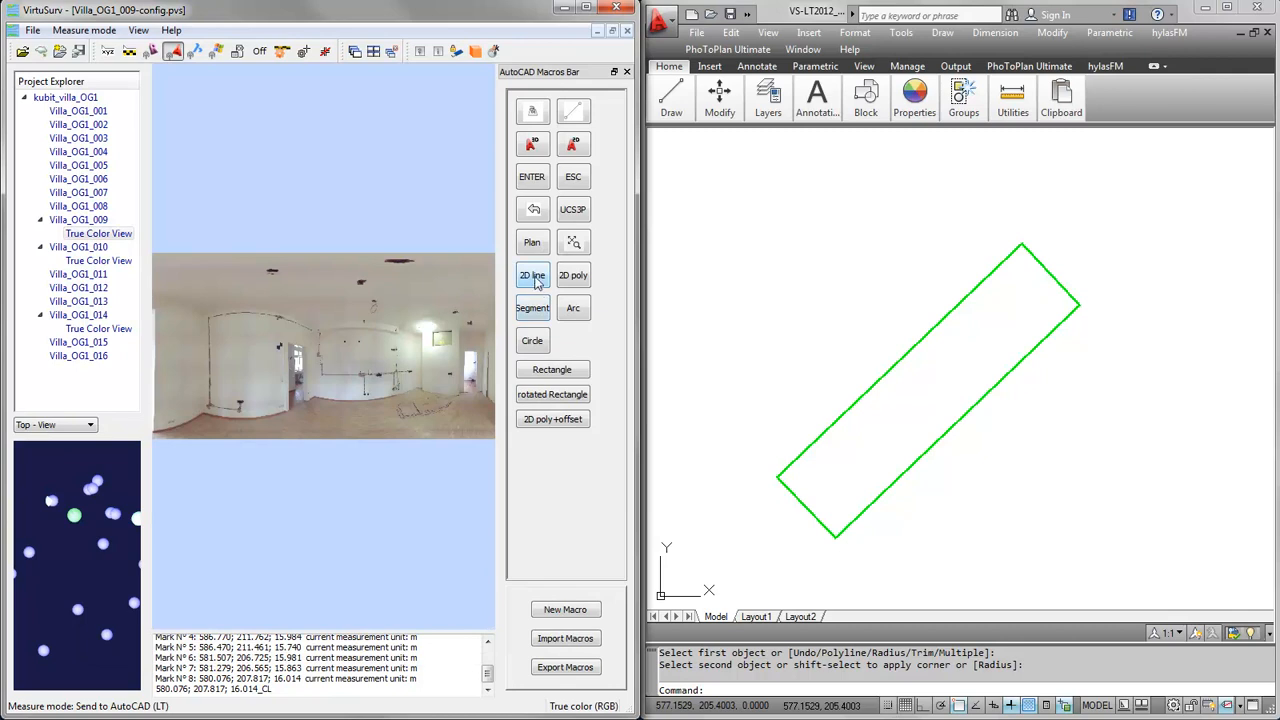
mouse_move(532, 275)
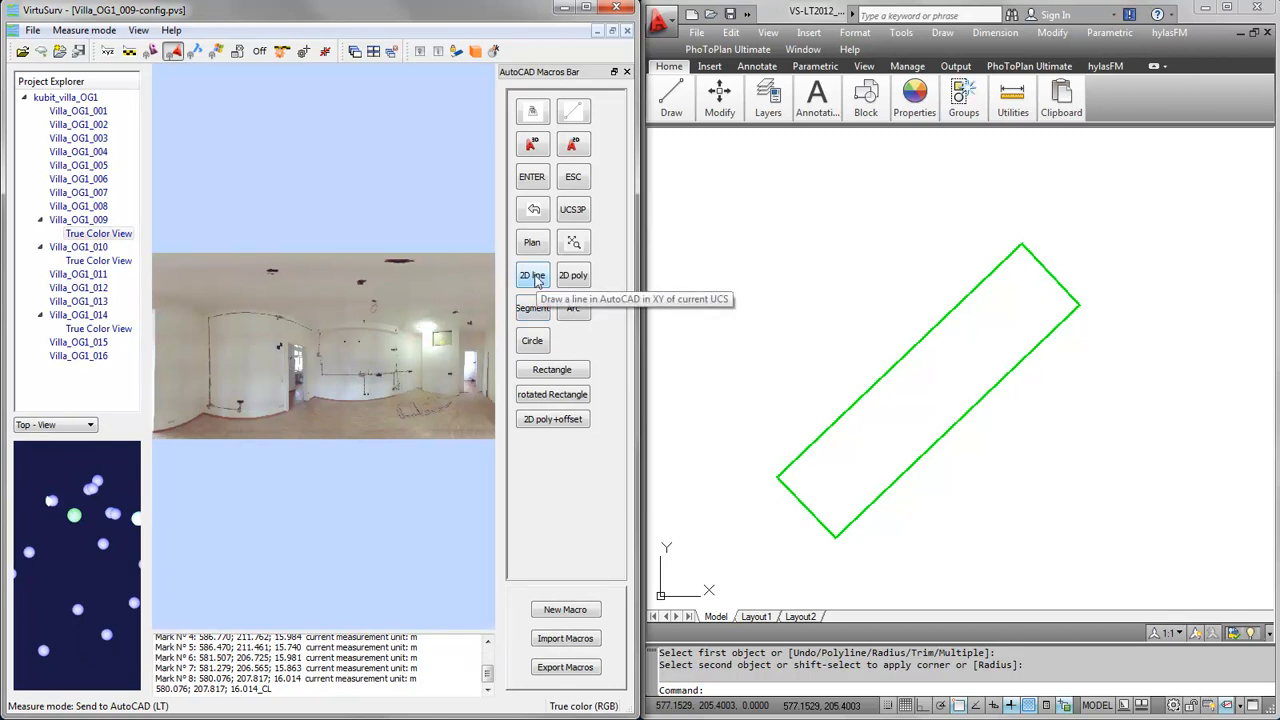
left_click(532, 275)
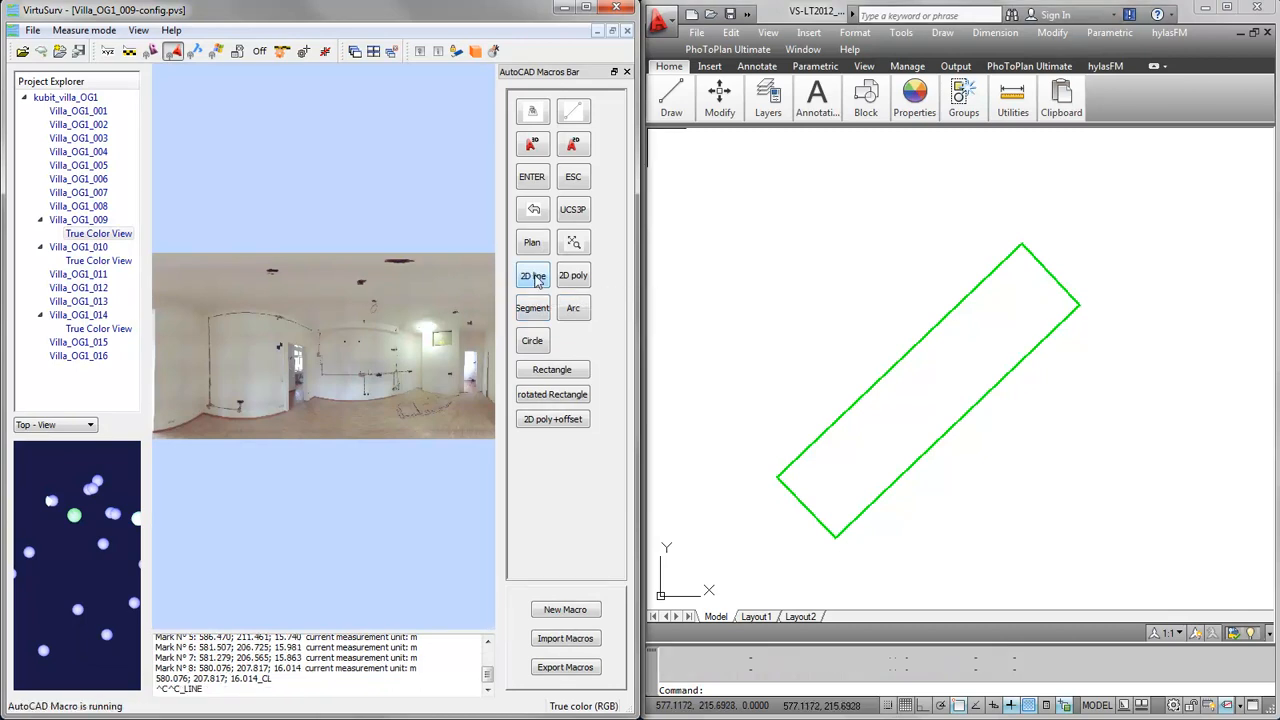
Step: Measure the second room's wall corners and start another 2D line
left_click(532, 275)
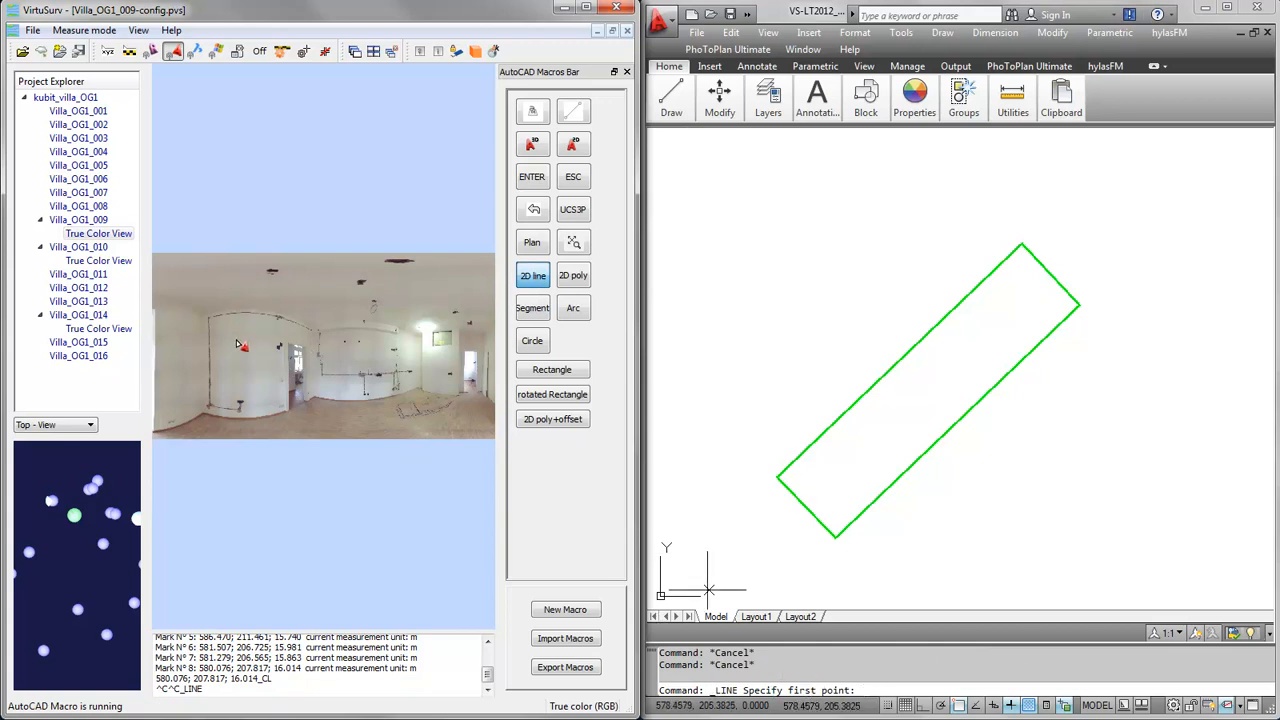
mouse_move(216, 378)
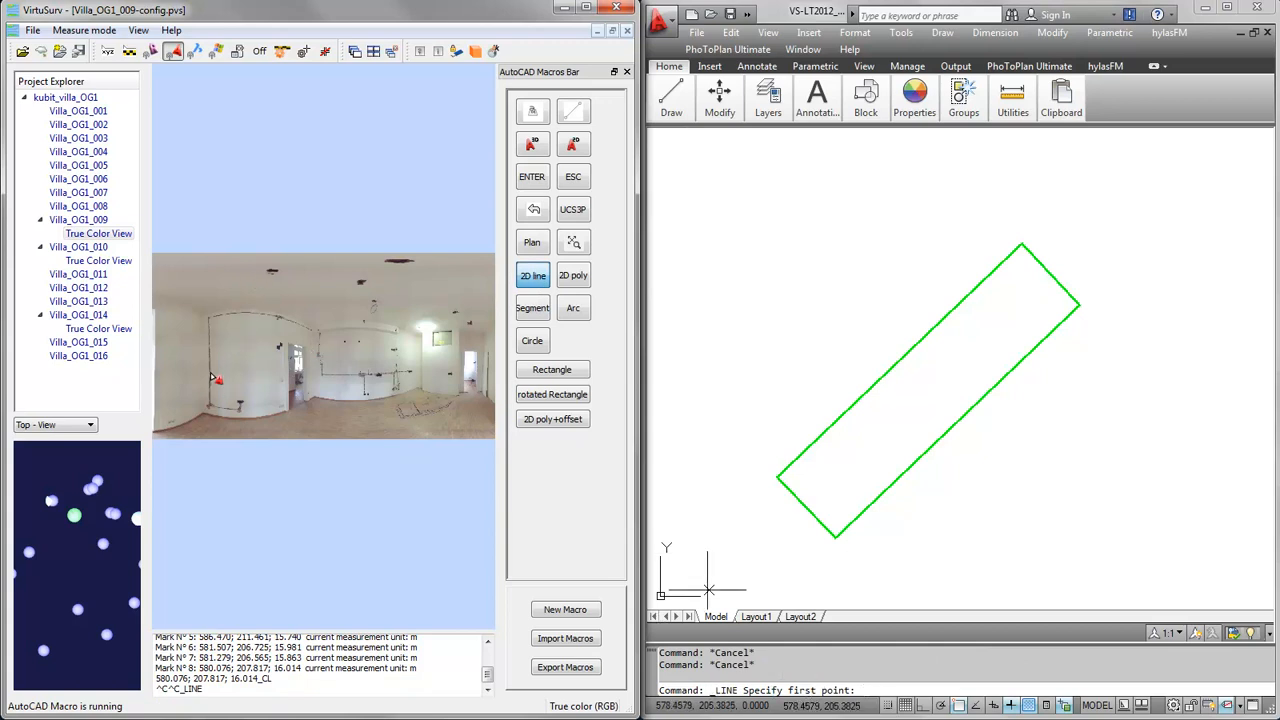
mouse_move(227, 343)
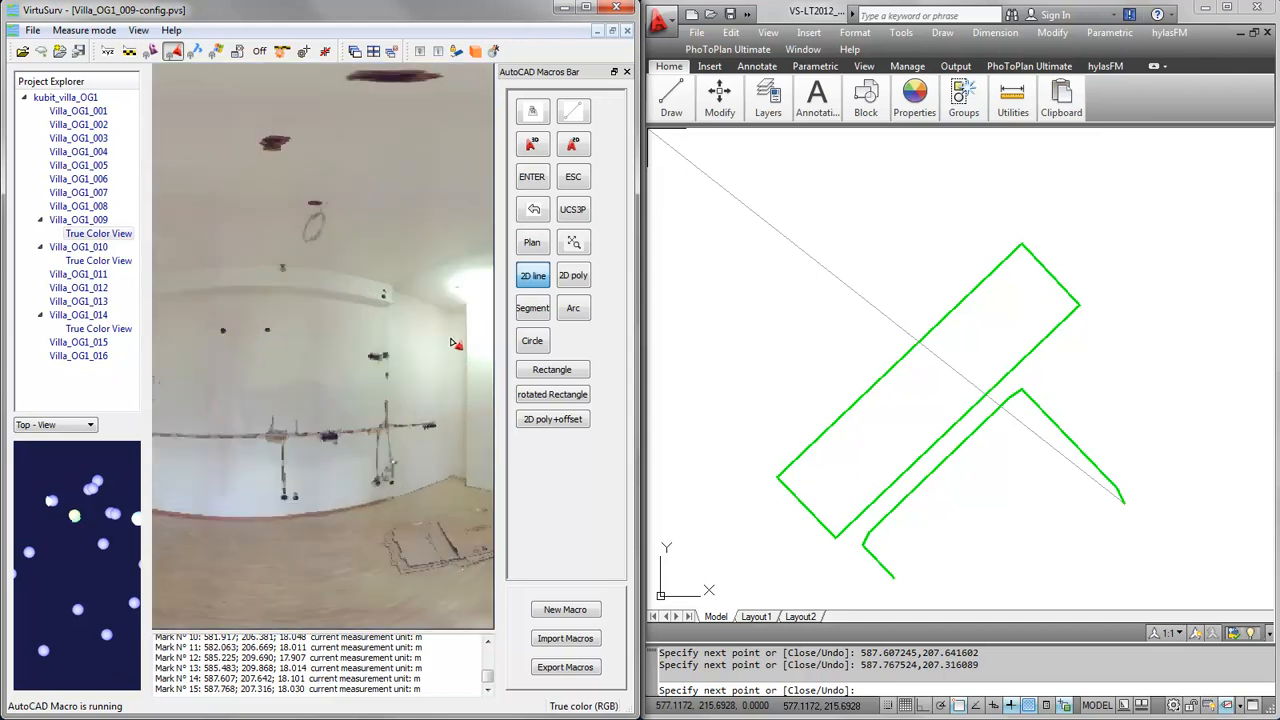
left_click(1120, 610)
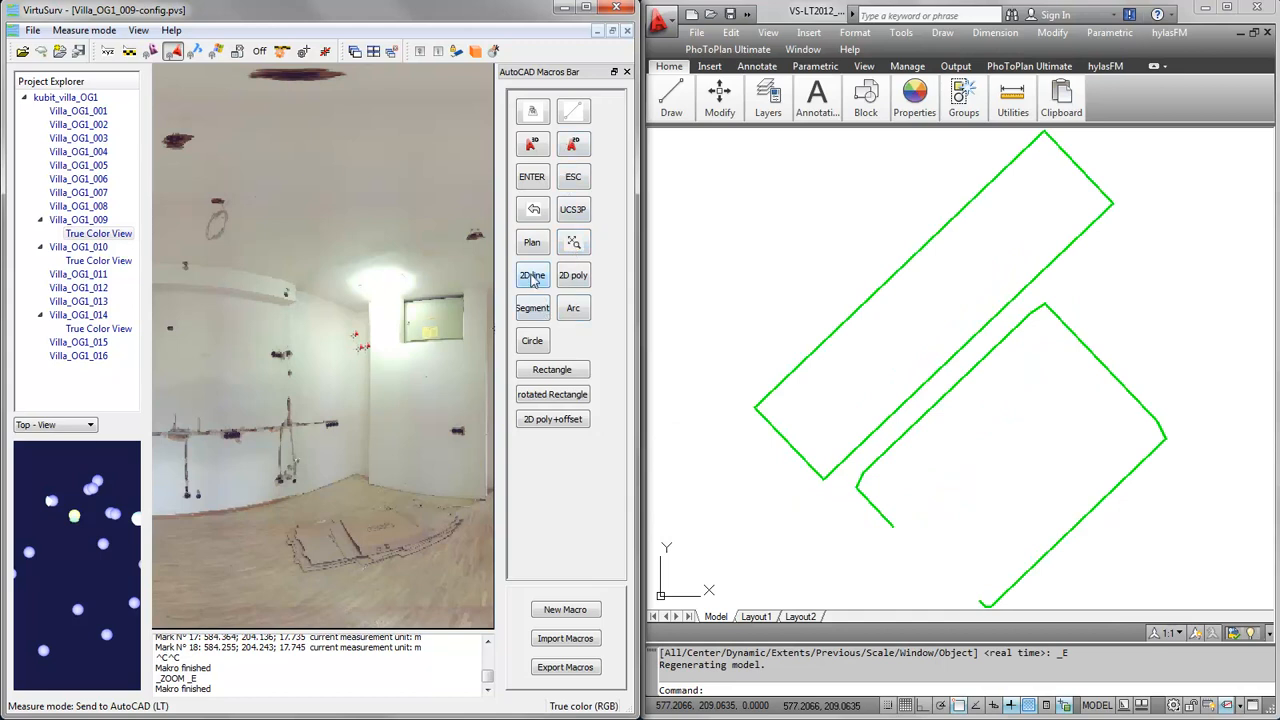
left_click(532, 275)
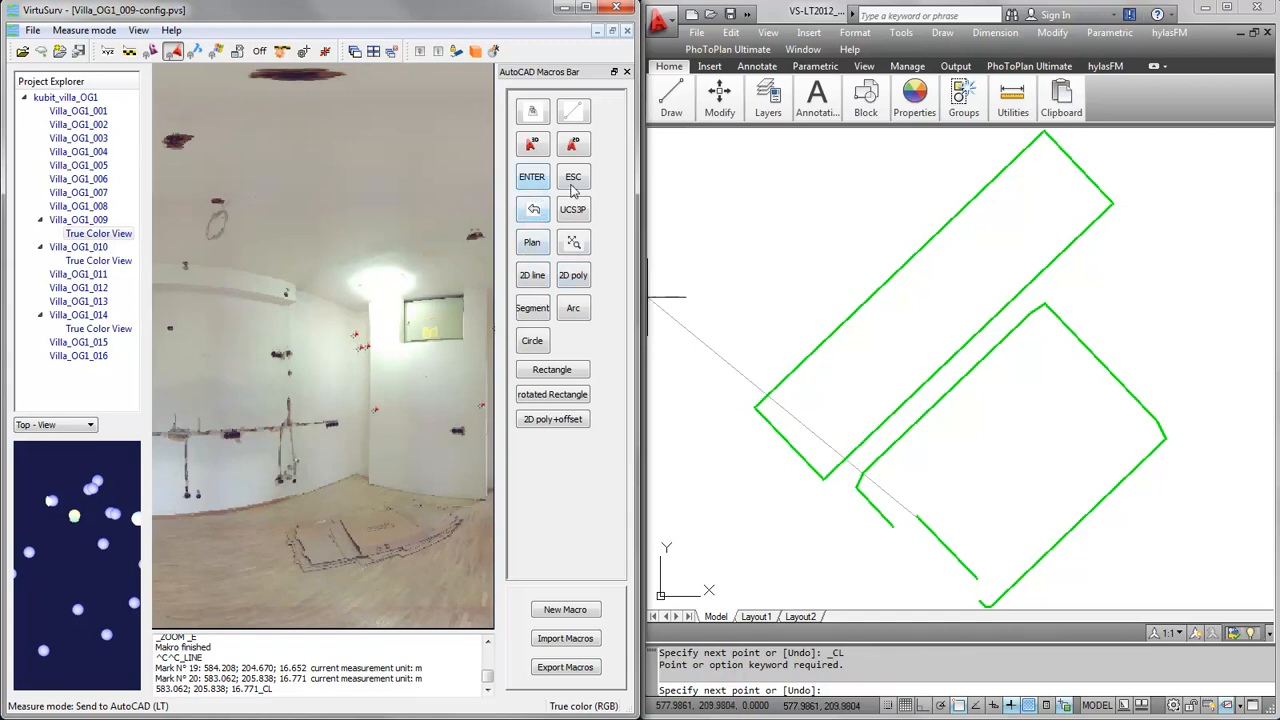
Step: Cancel the running 2D line with the ESC macro
left_click(573, 177)
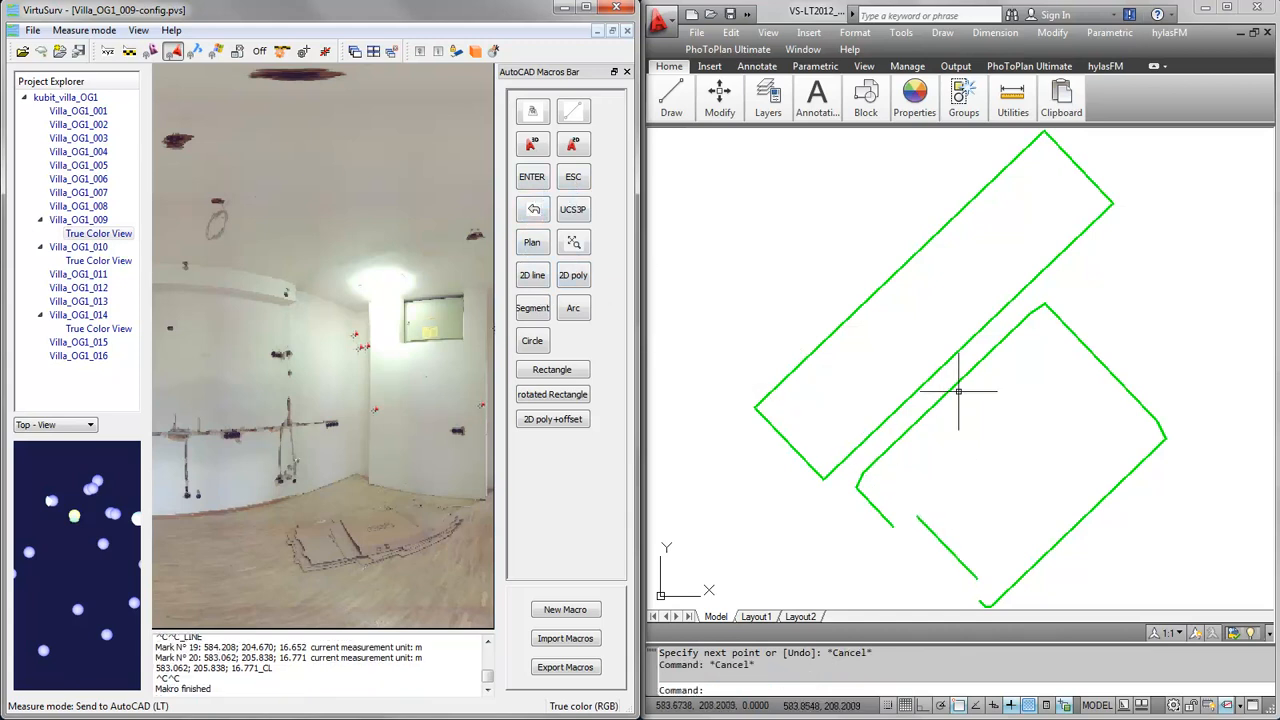
mouse_move(1015, 382)
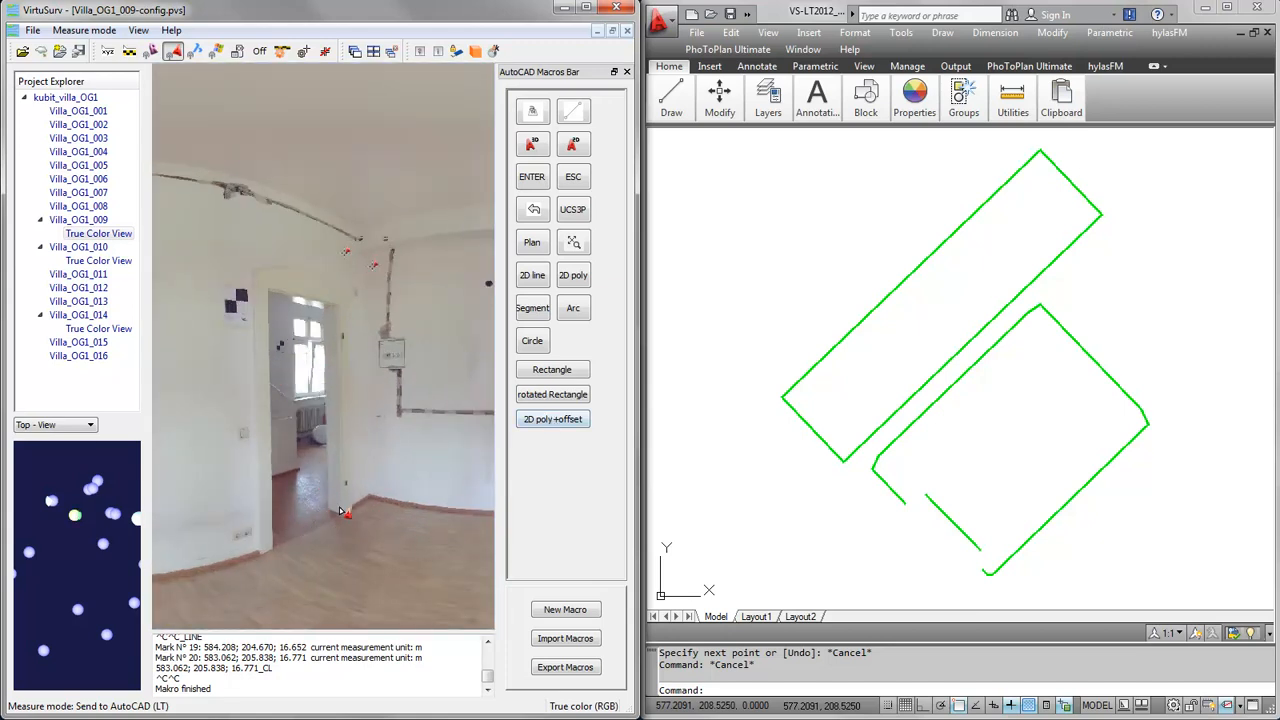
mouse_move(472, 388)
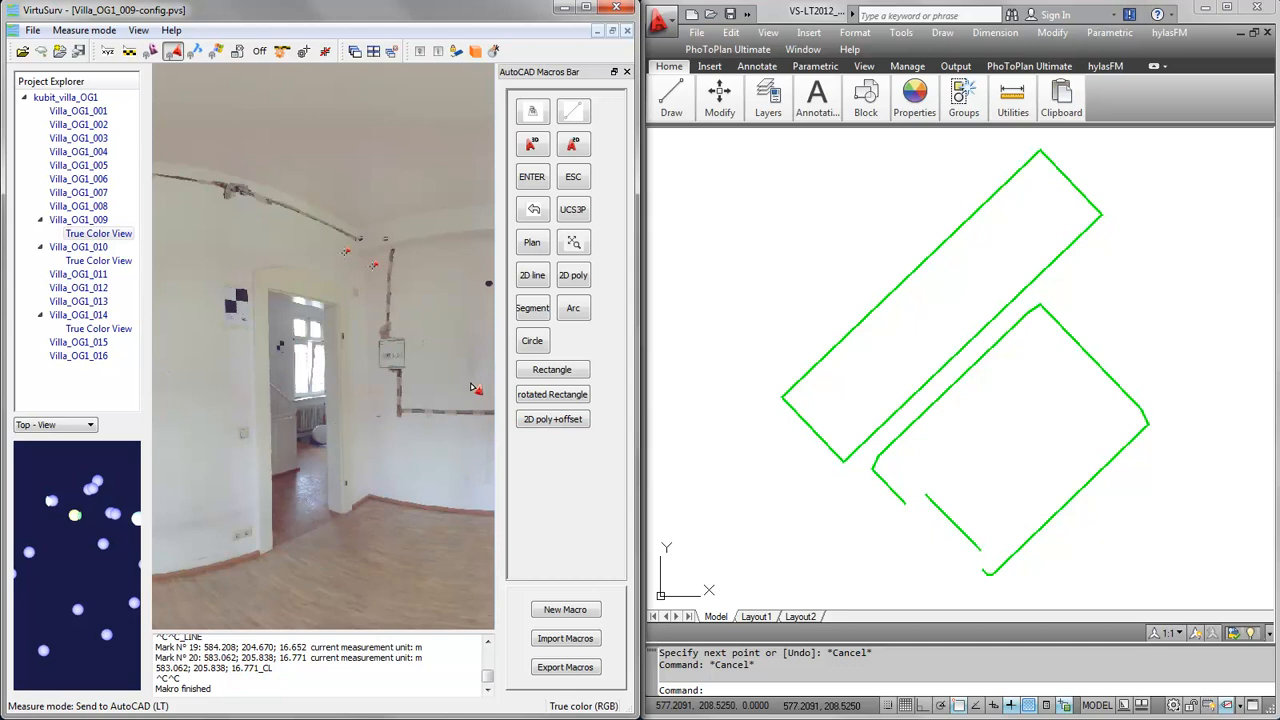
mouse_move(962, 145)
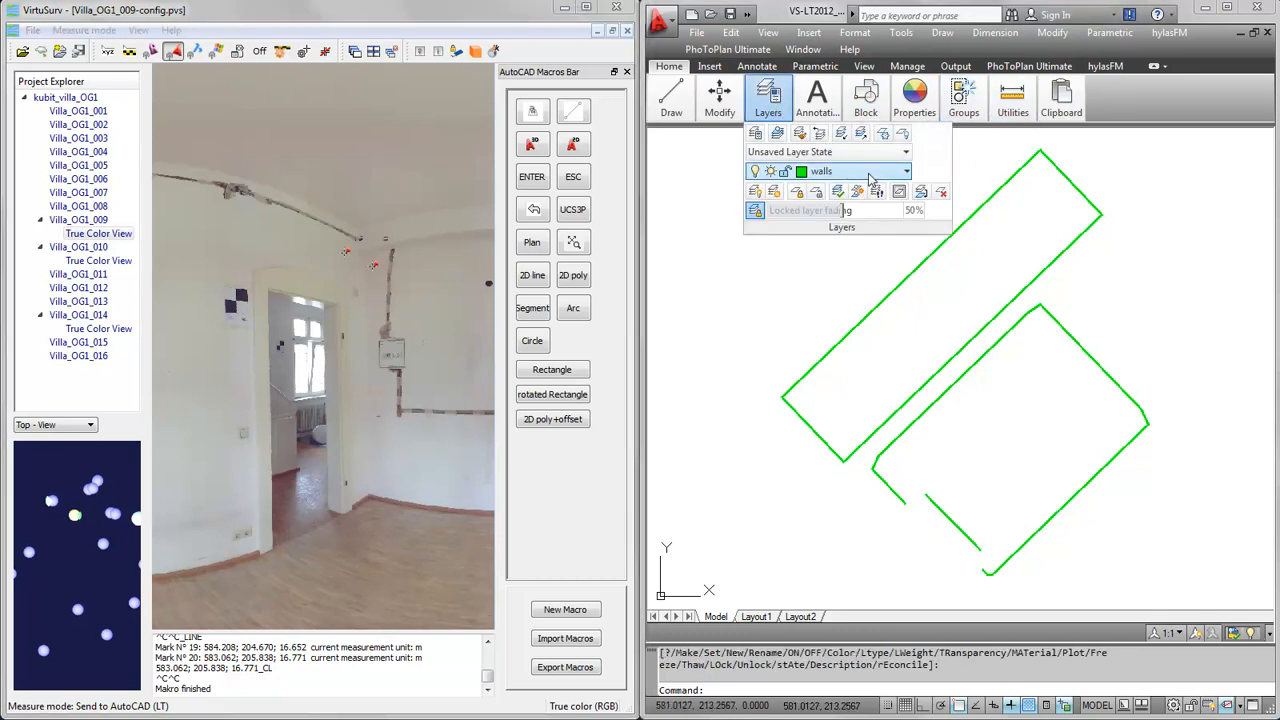
Step: Make the walls layer current and measure a doorway foot point with 2D line
left_click(905, 171)
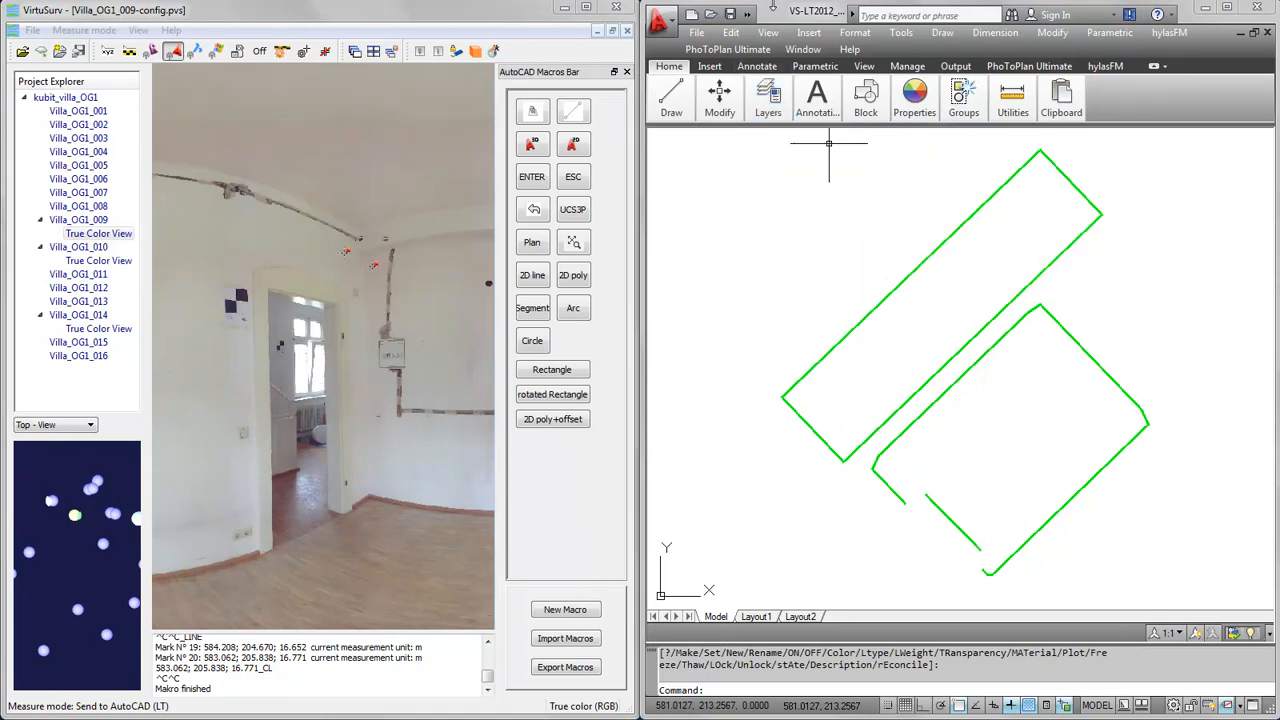
left_click(573, 275)
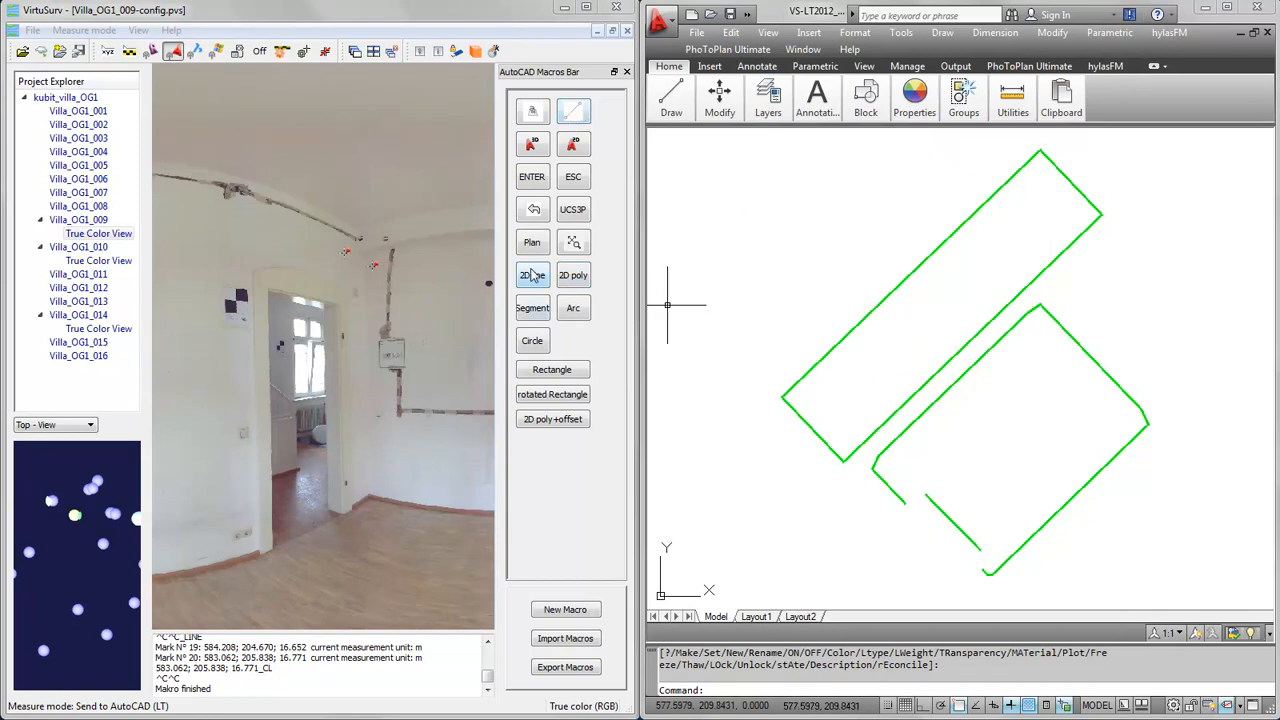
left_click(532, 275)
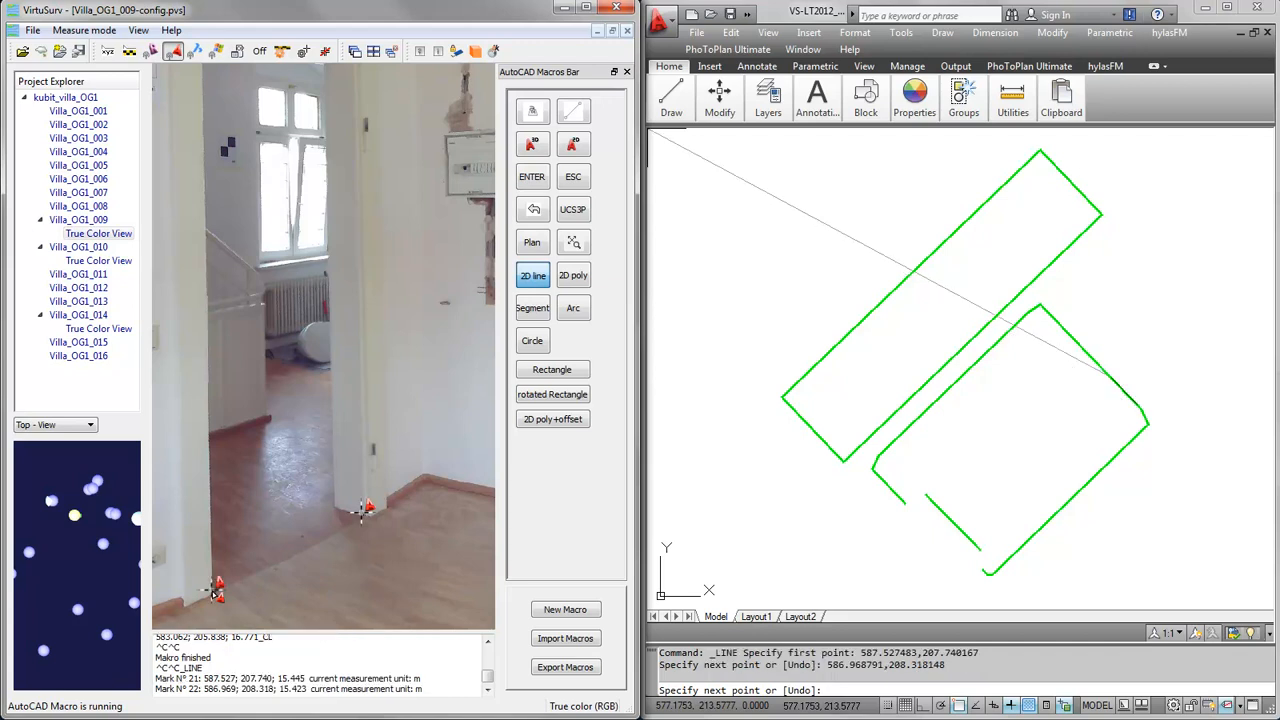
left_click(533, 275)
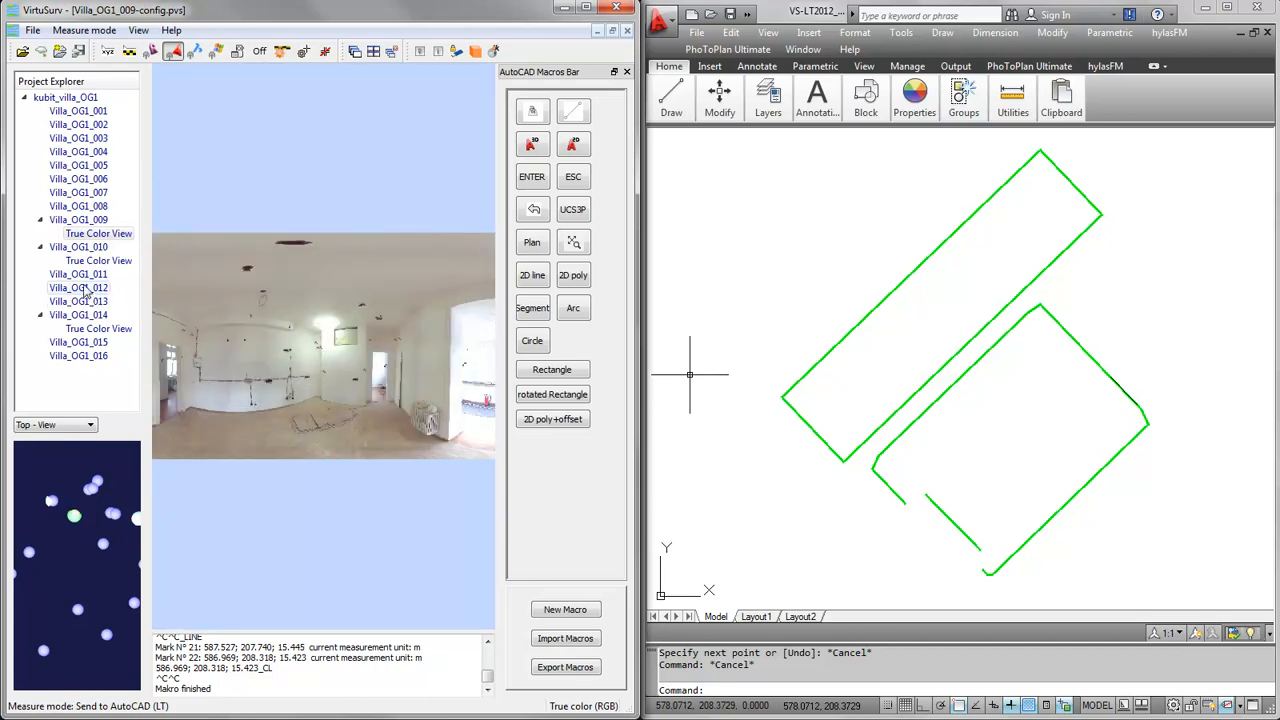
Step: From the Villa_OG1_010 panorama, measure a two-point wall line and cancel the command
left_click(98, 260)
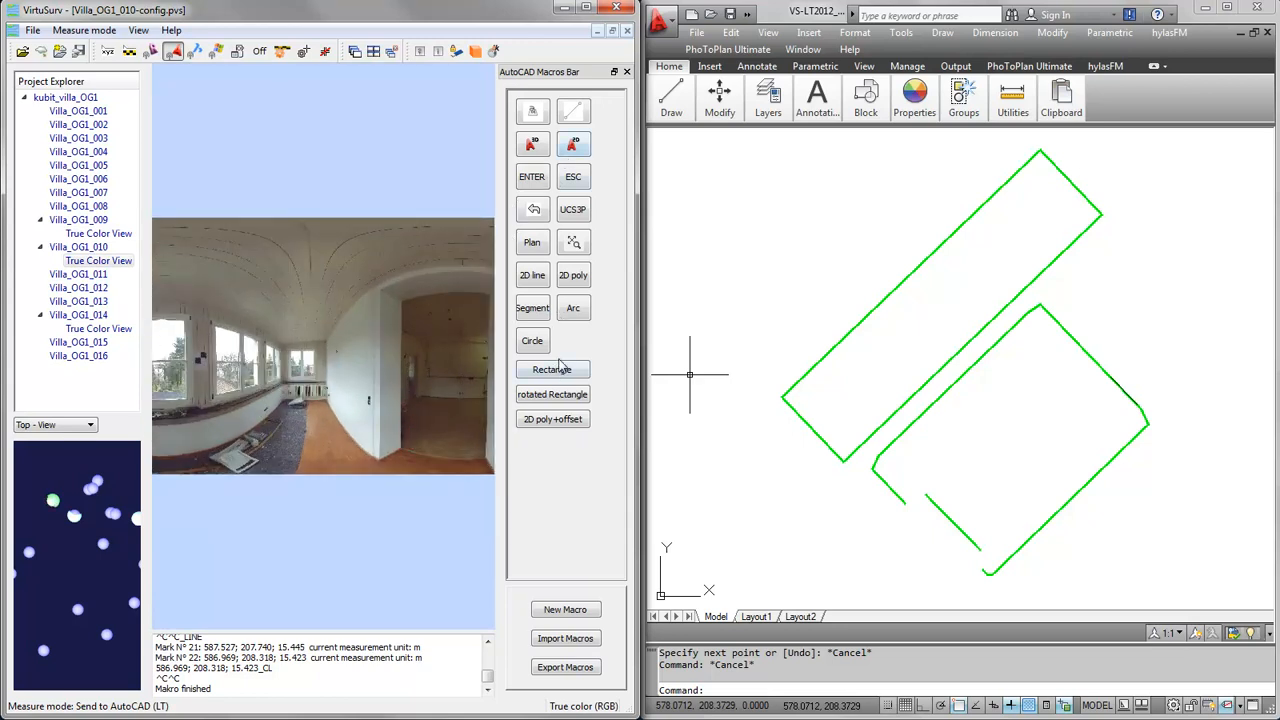
left_click(532, 275)
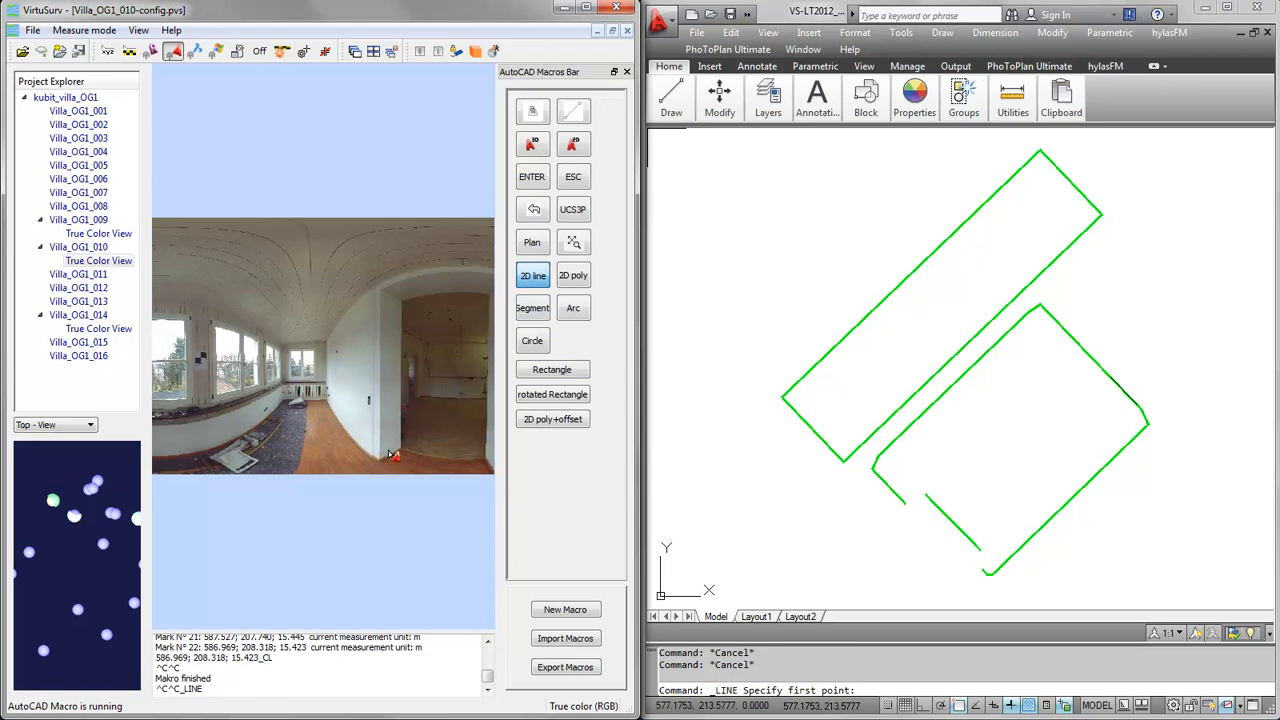
left_click(488, 458)
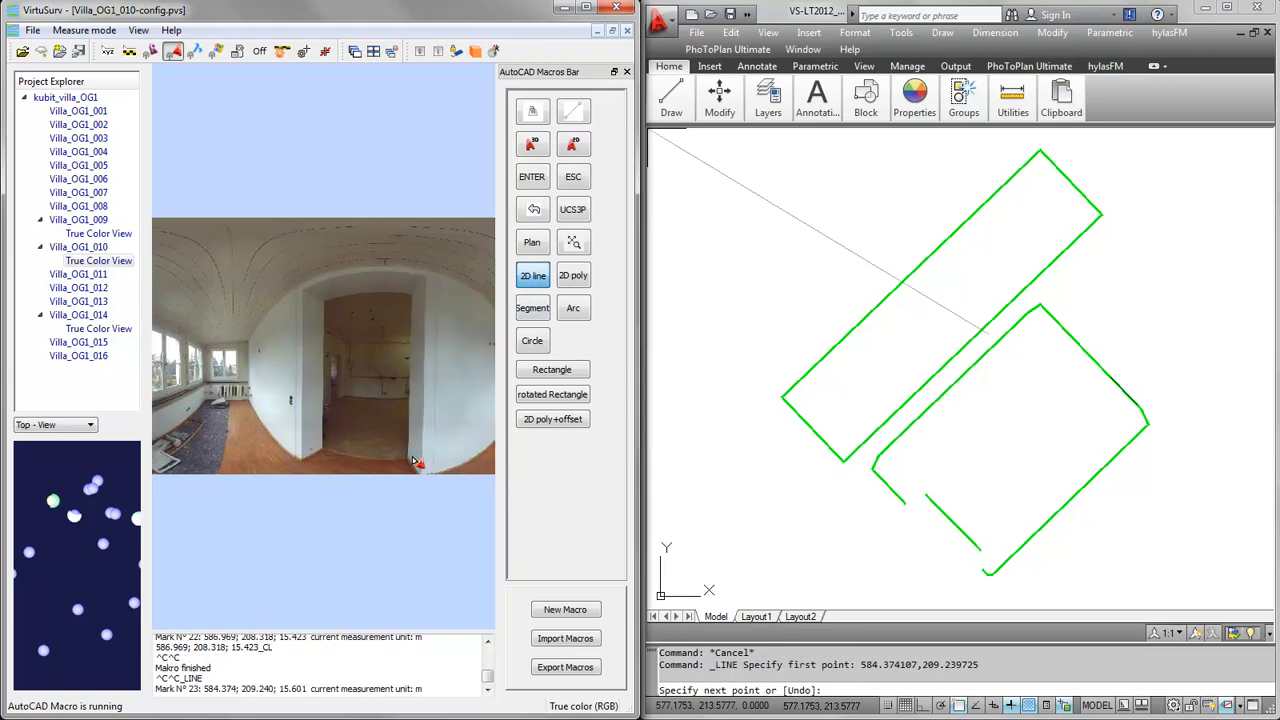
left_click(965, 370)
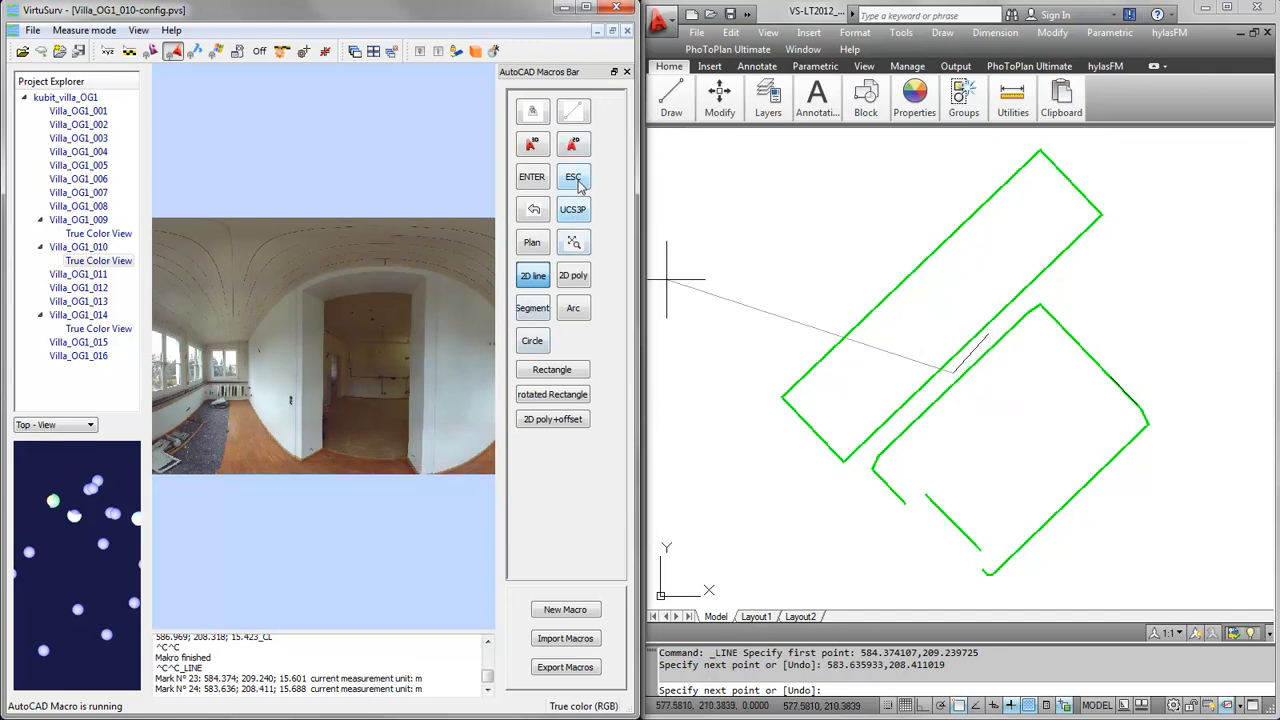
mouse_move(573, 177)
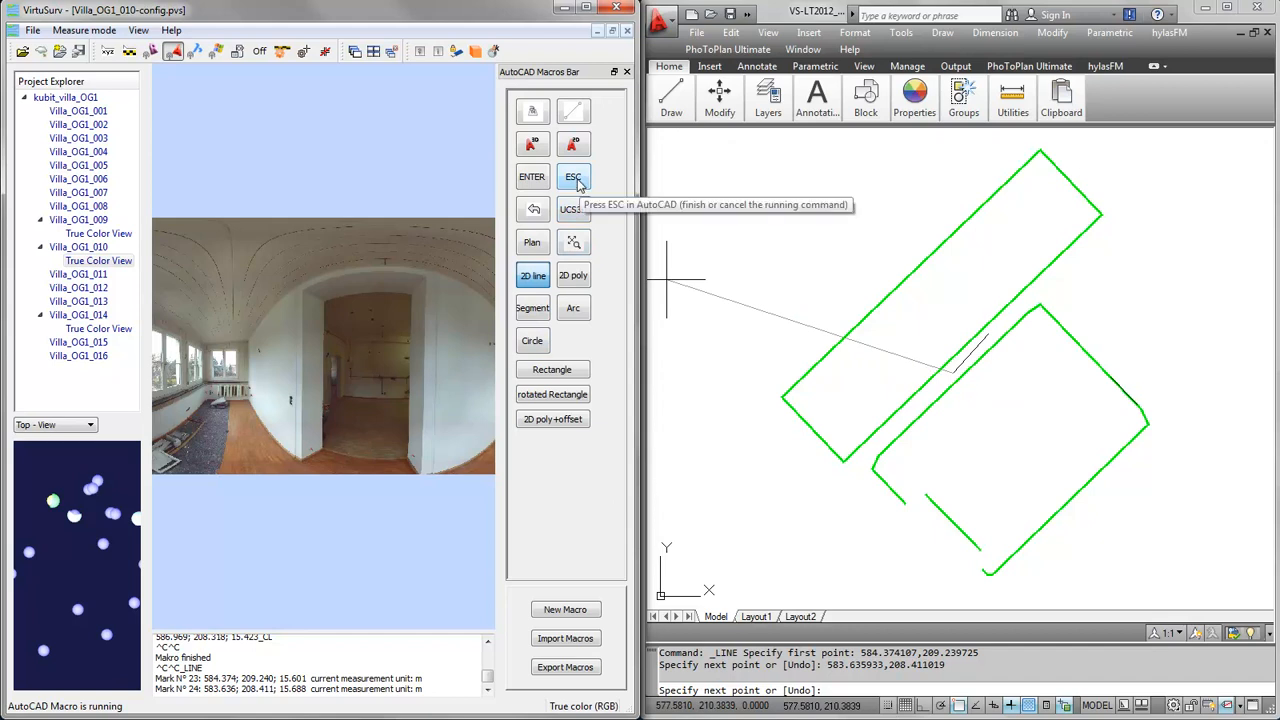
right_click(573, 177)
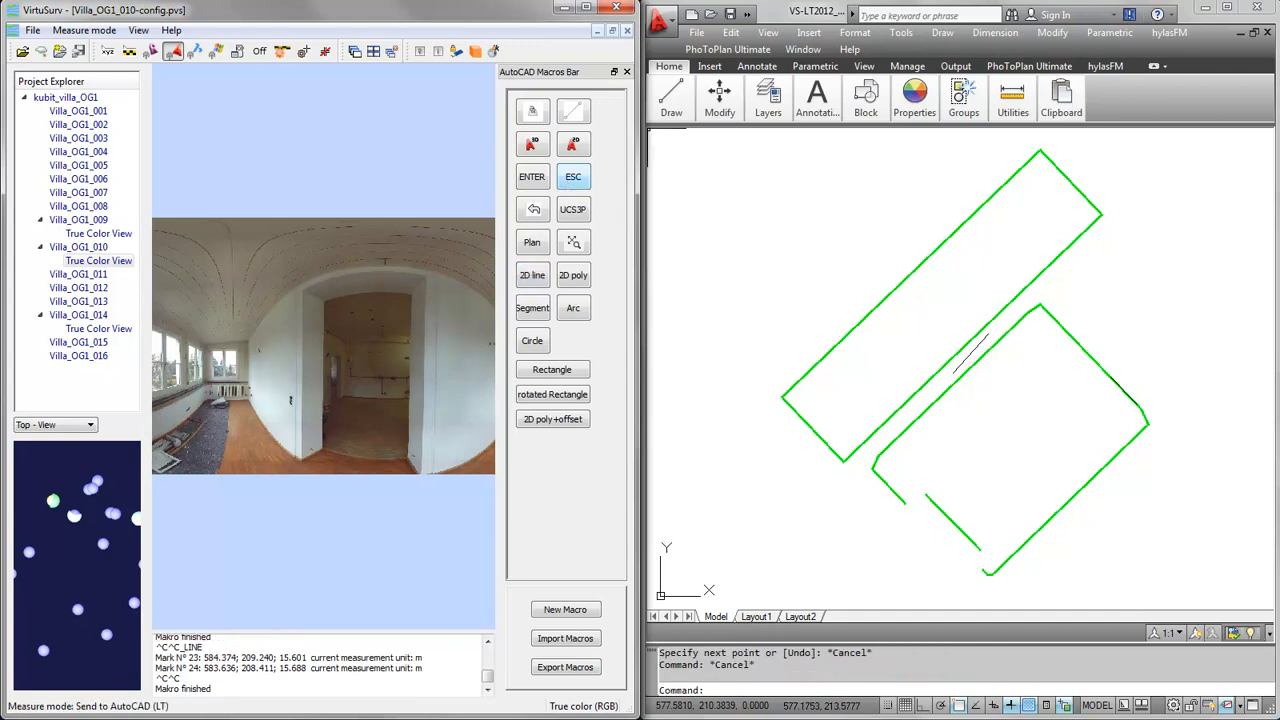
mouse_move(900, 350)
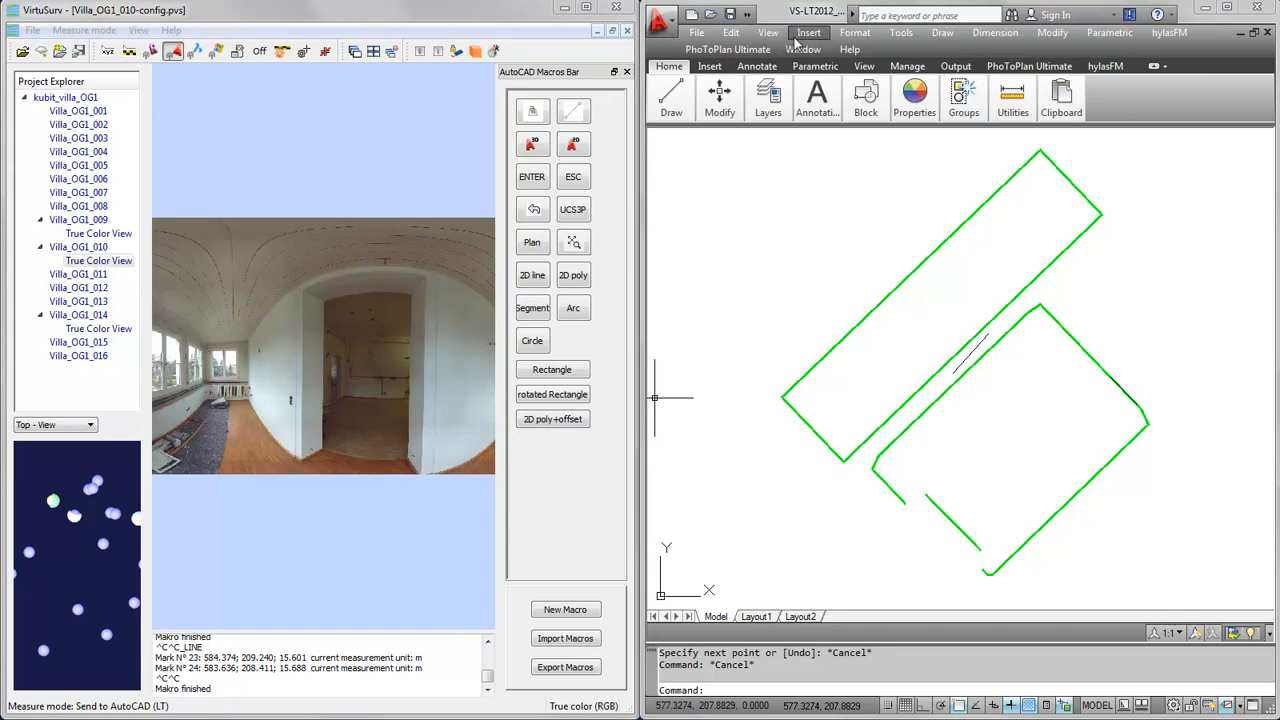
Step: Insert the HP_FUSS_FERTIG block via Insert > Block
left_click(808, 32)
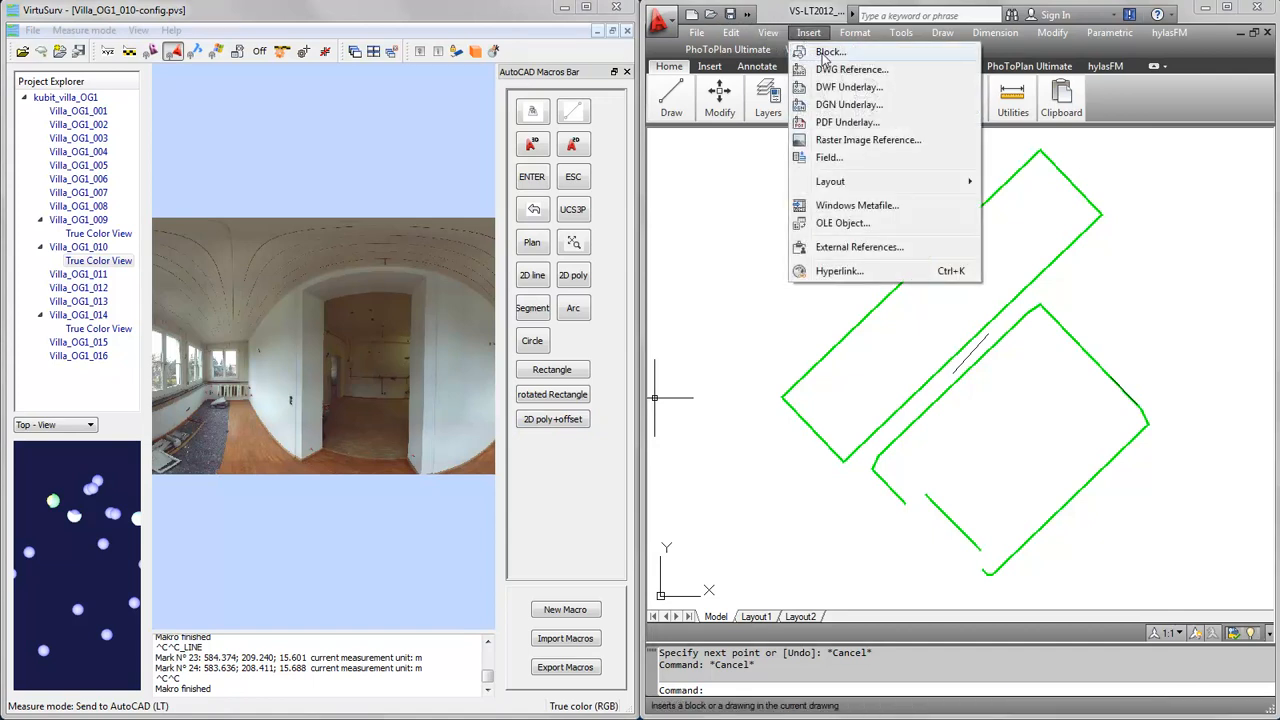
left_click(830, 51)
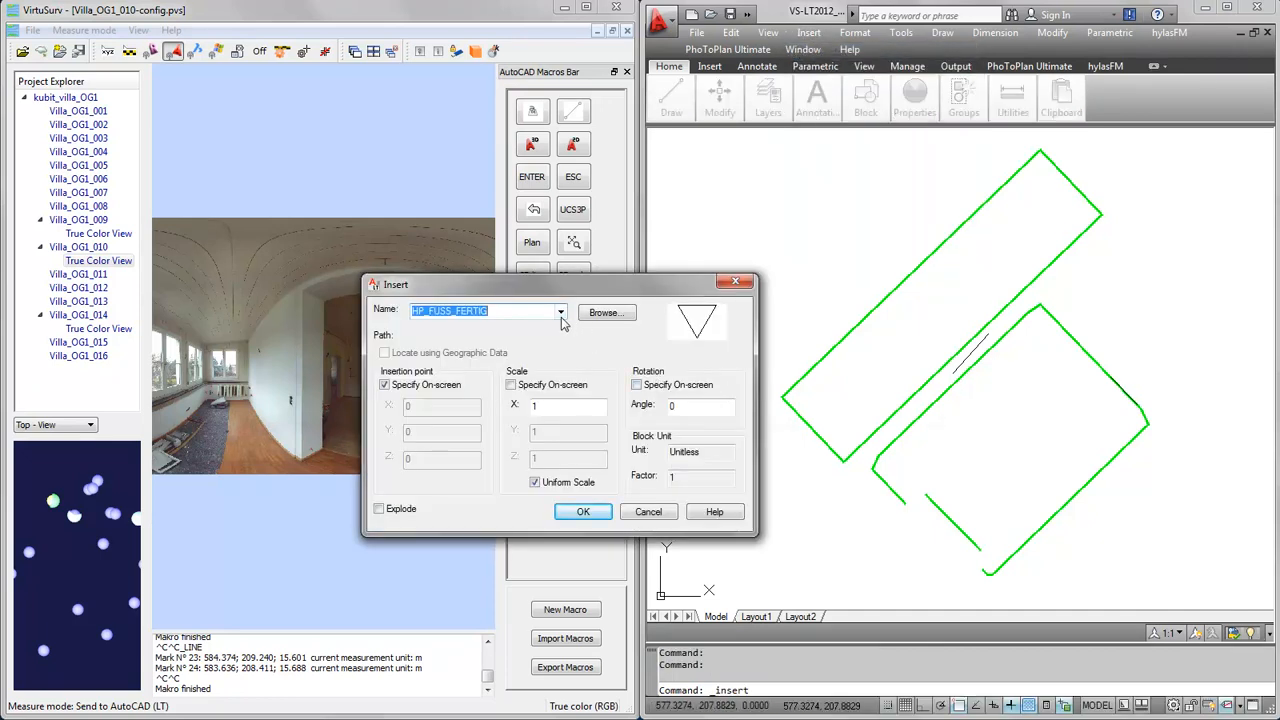
left_click(560, 311)
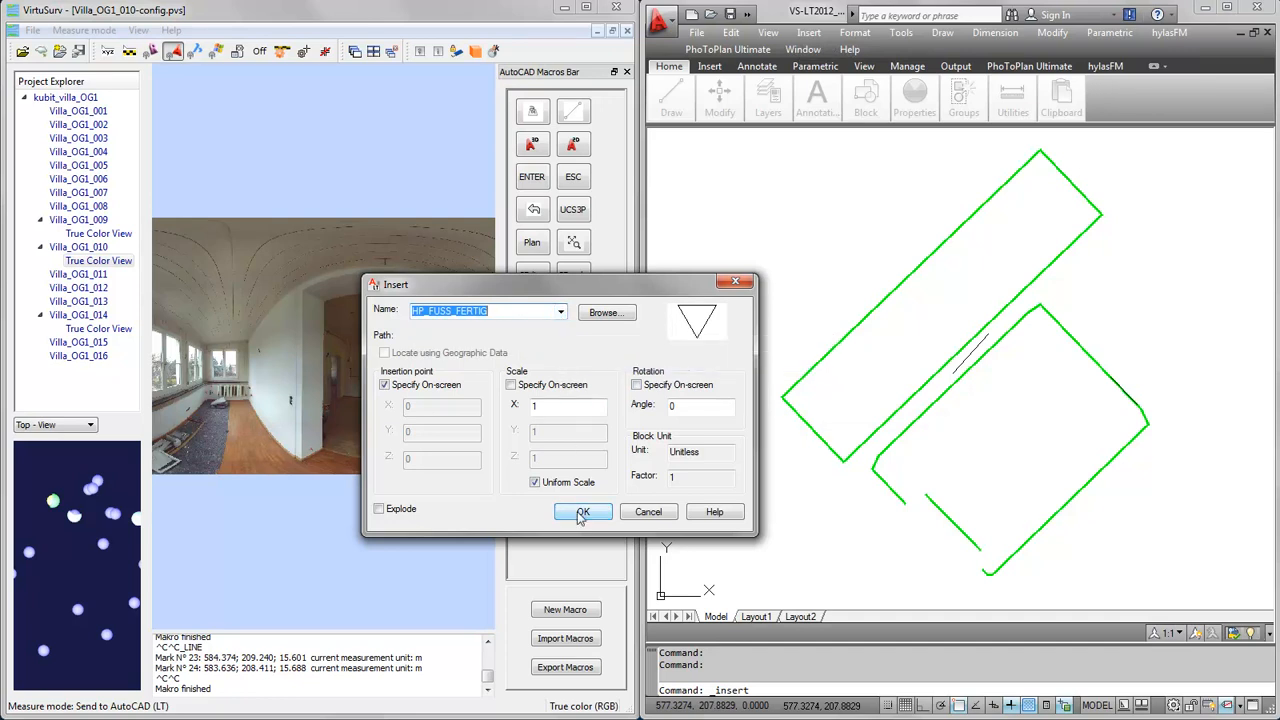
left_click(582, 511)
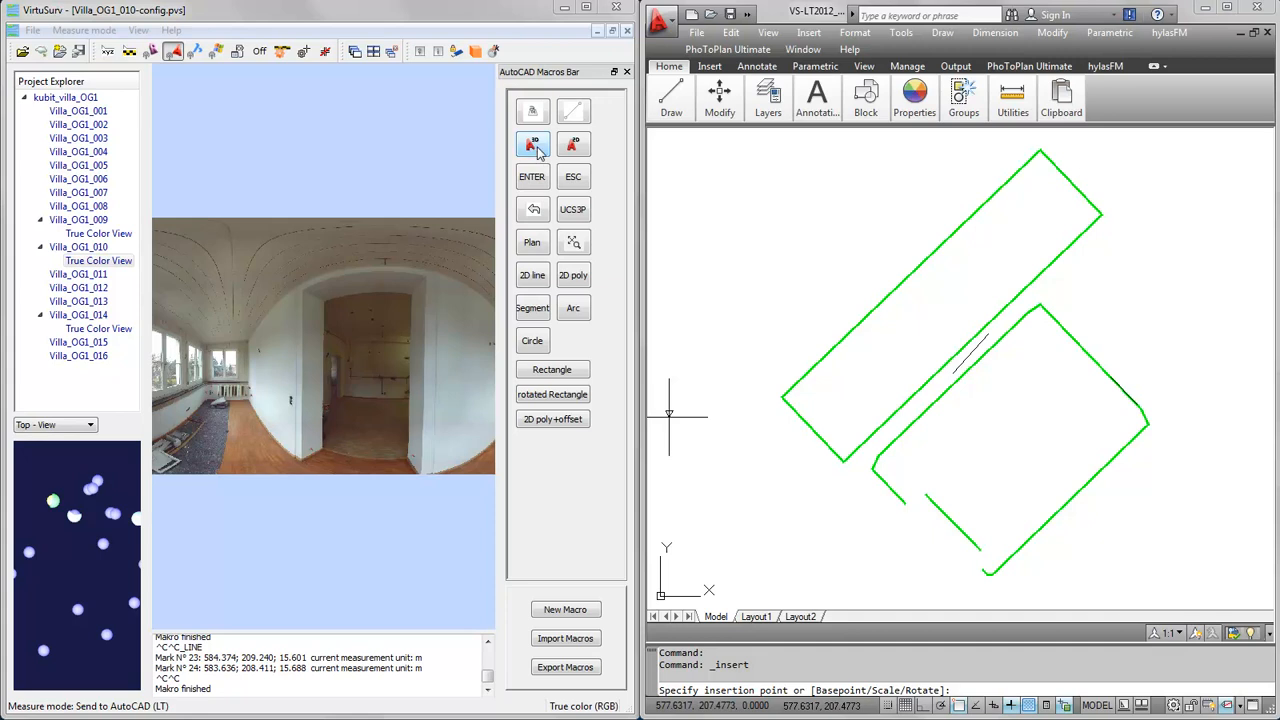
Step: Open the Villa_OG1_009 True Color View from the Project Explorer
left_click(98, 260)
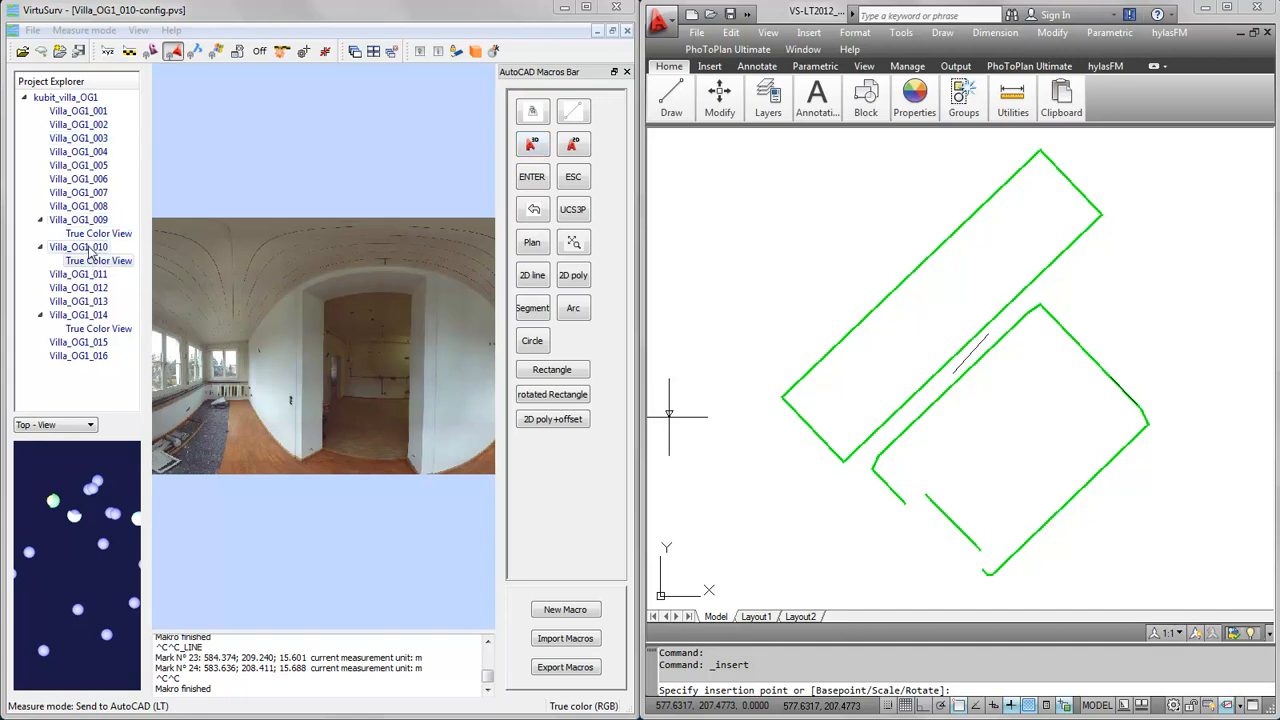
left_click(78, 219)
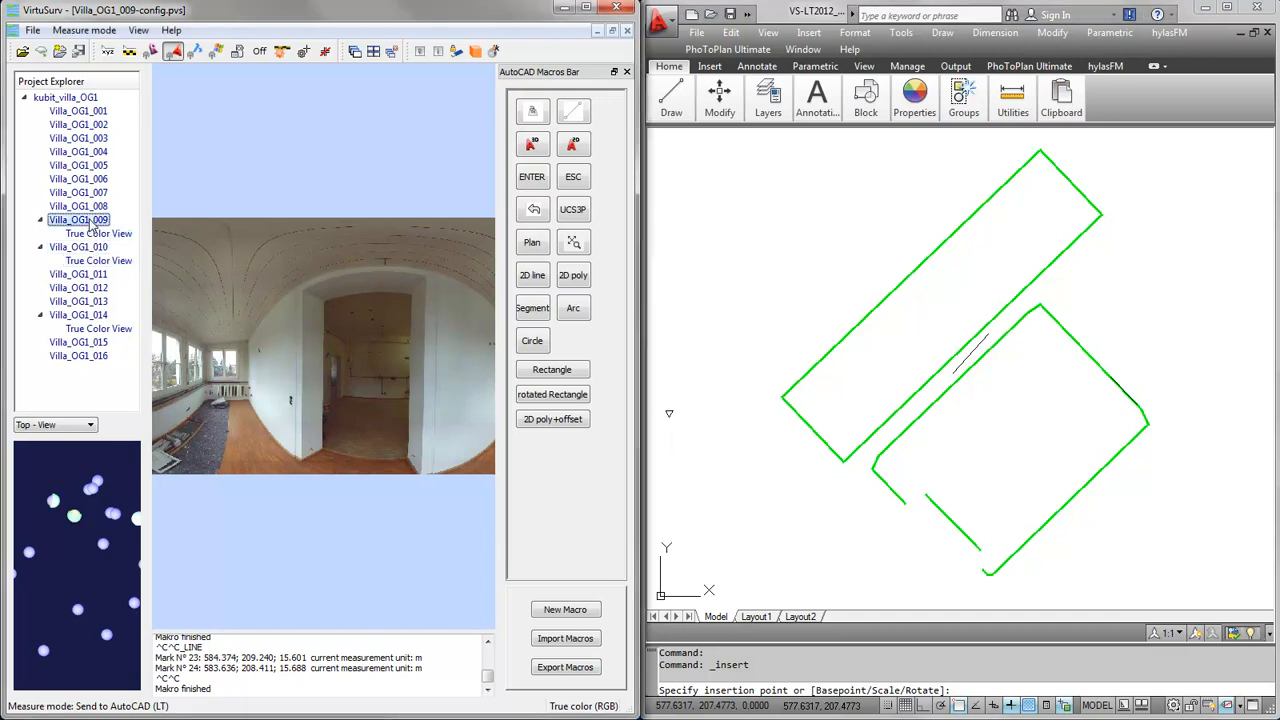
left_click(98, 233)
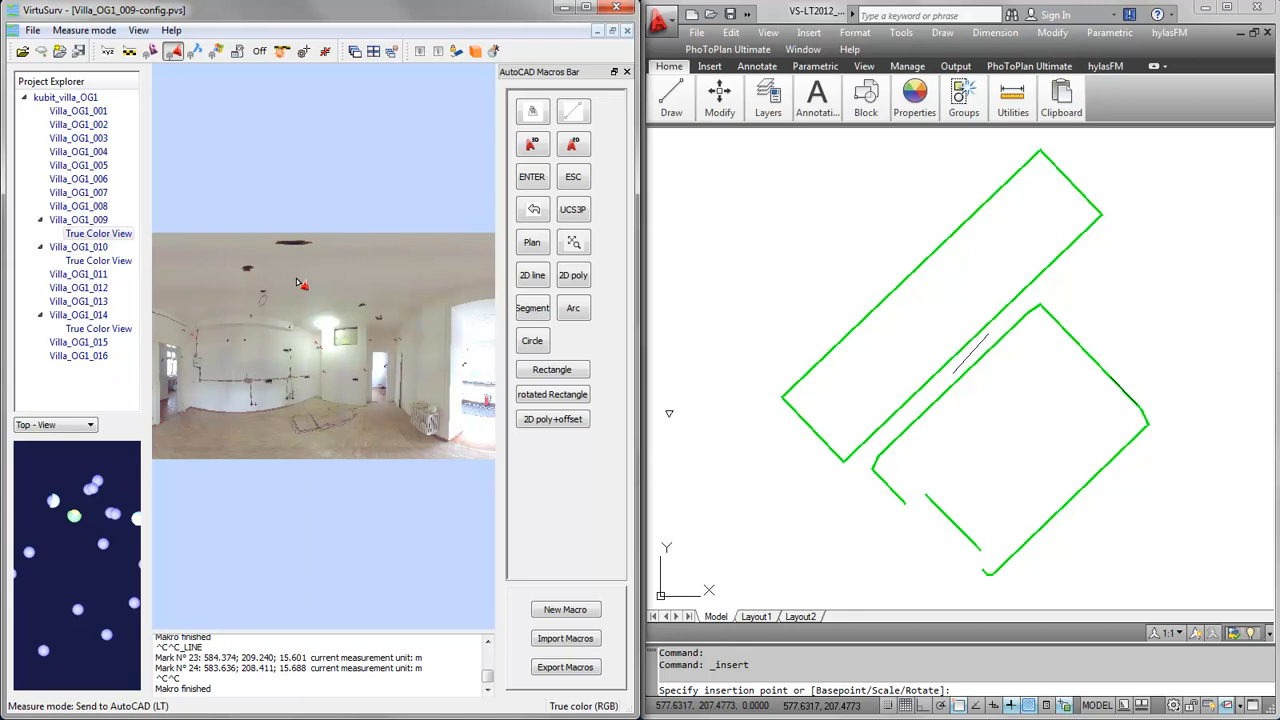
mouse_move(343, 267)
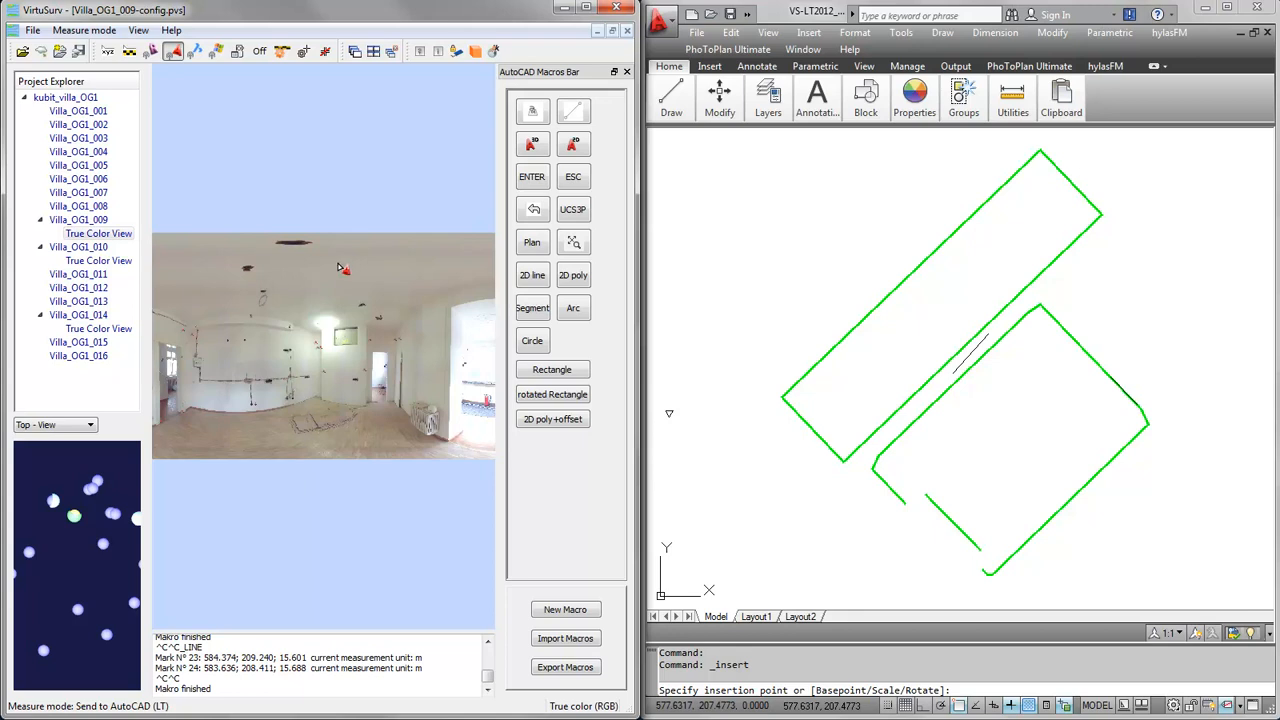
mouse_move(565, 135)
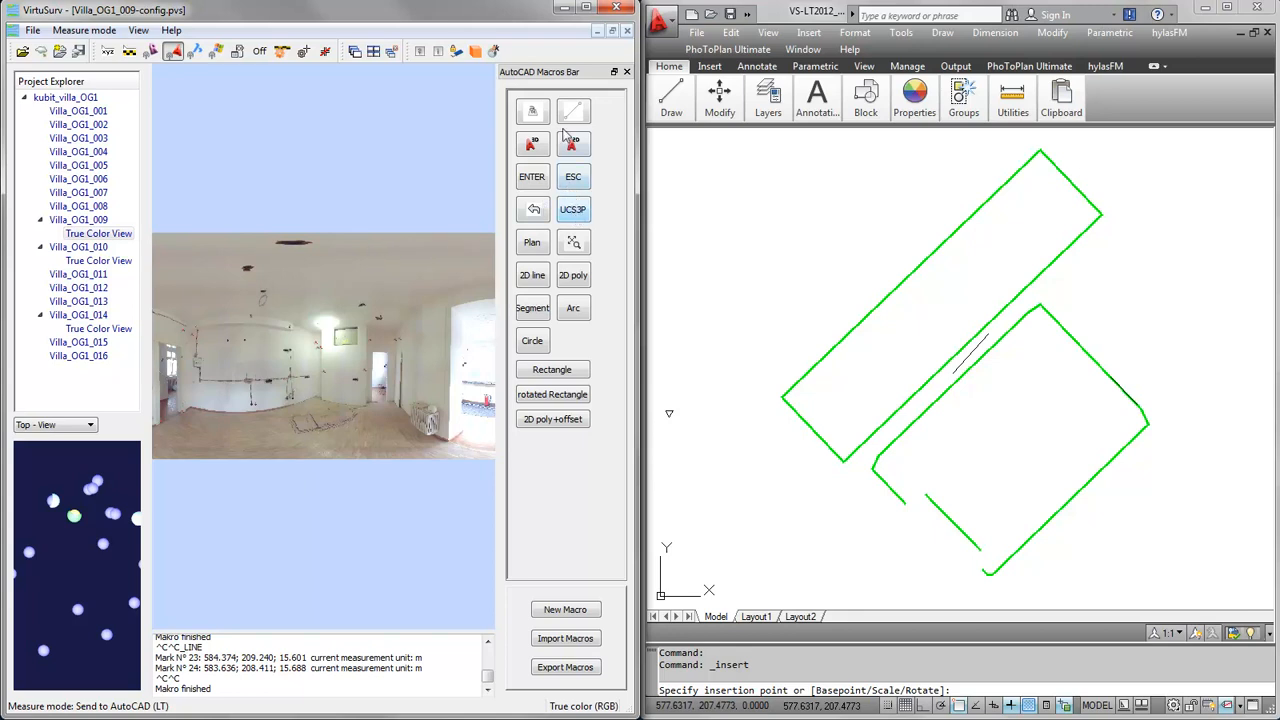
mouse_move(573, 177)
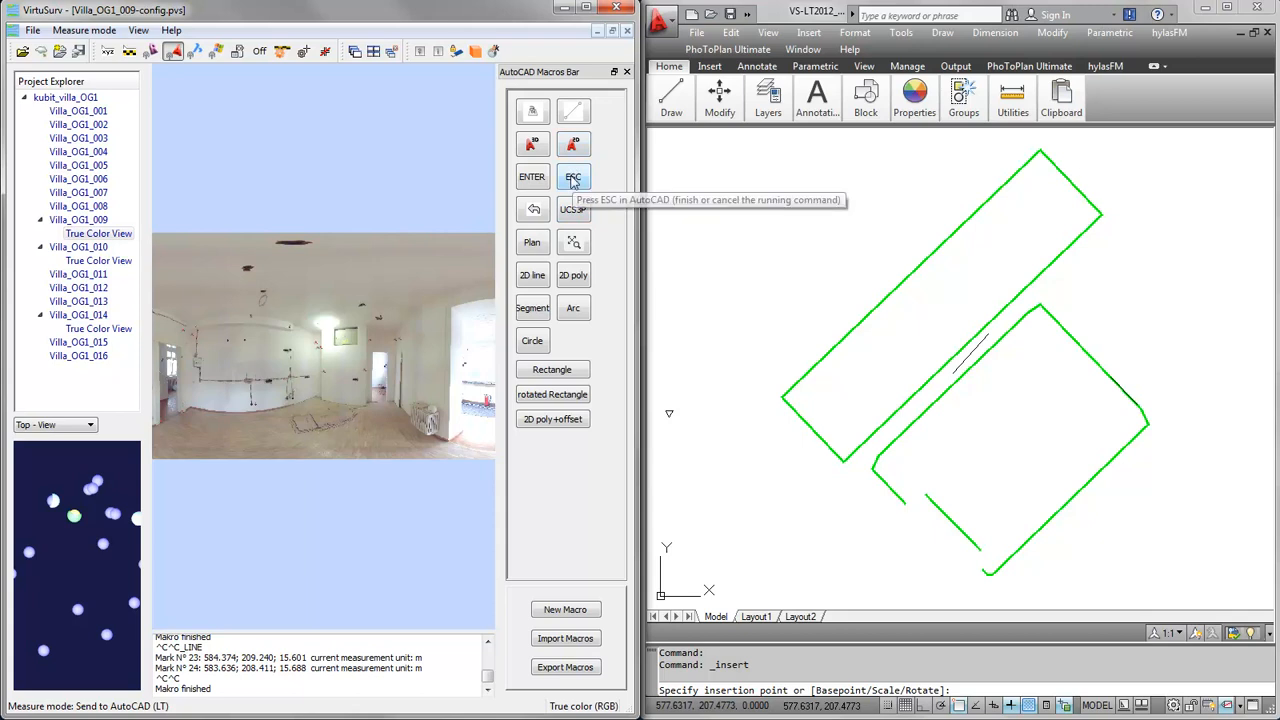
mouse_move(573, 143)
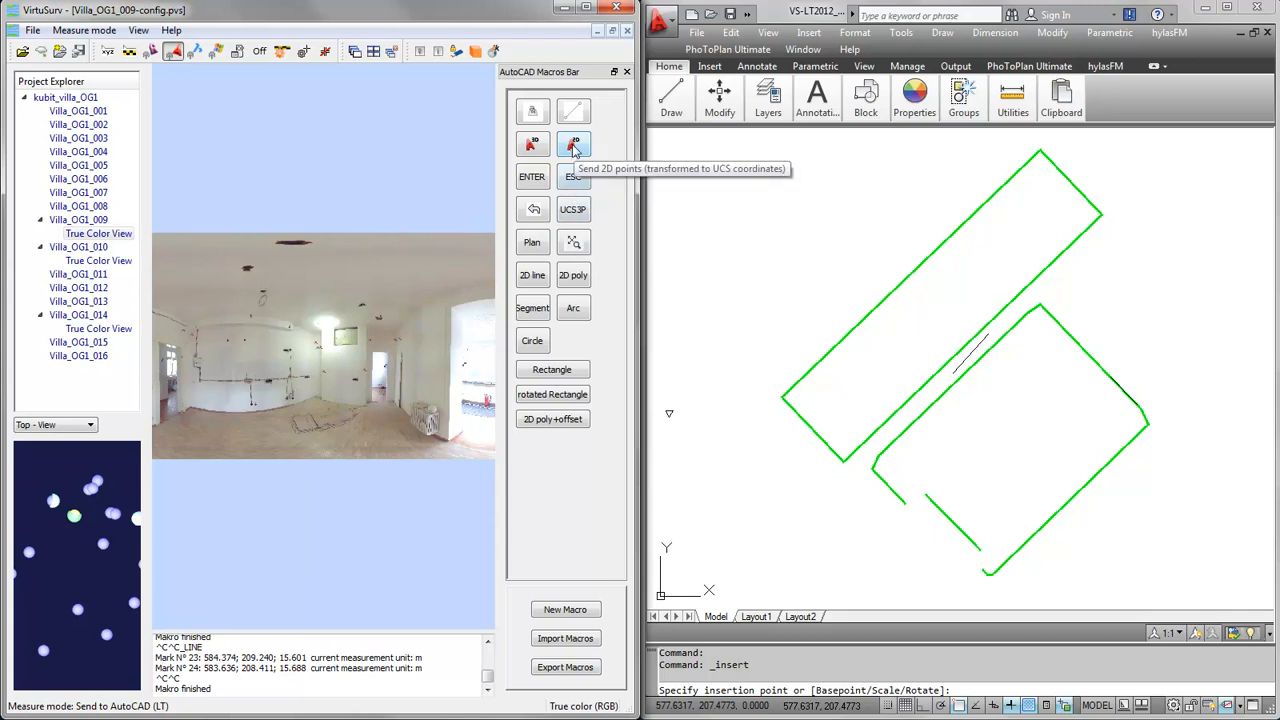
Step: Send the measured floor point as the block's 2D insertion point
left_click(573, 144)
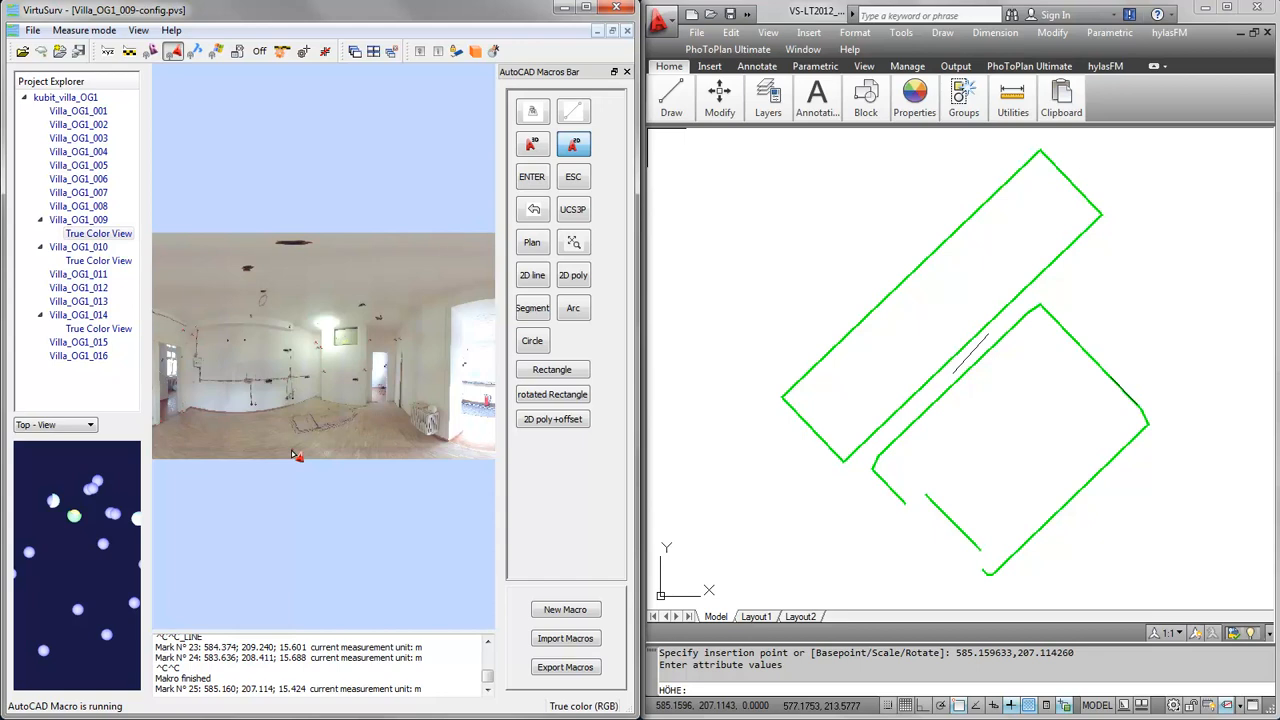
mouse_move(345, 447)
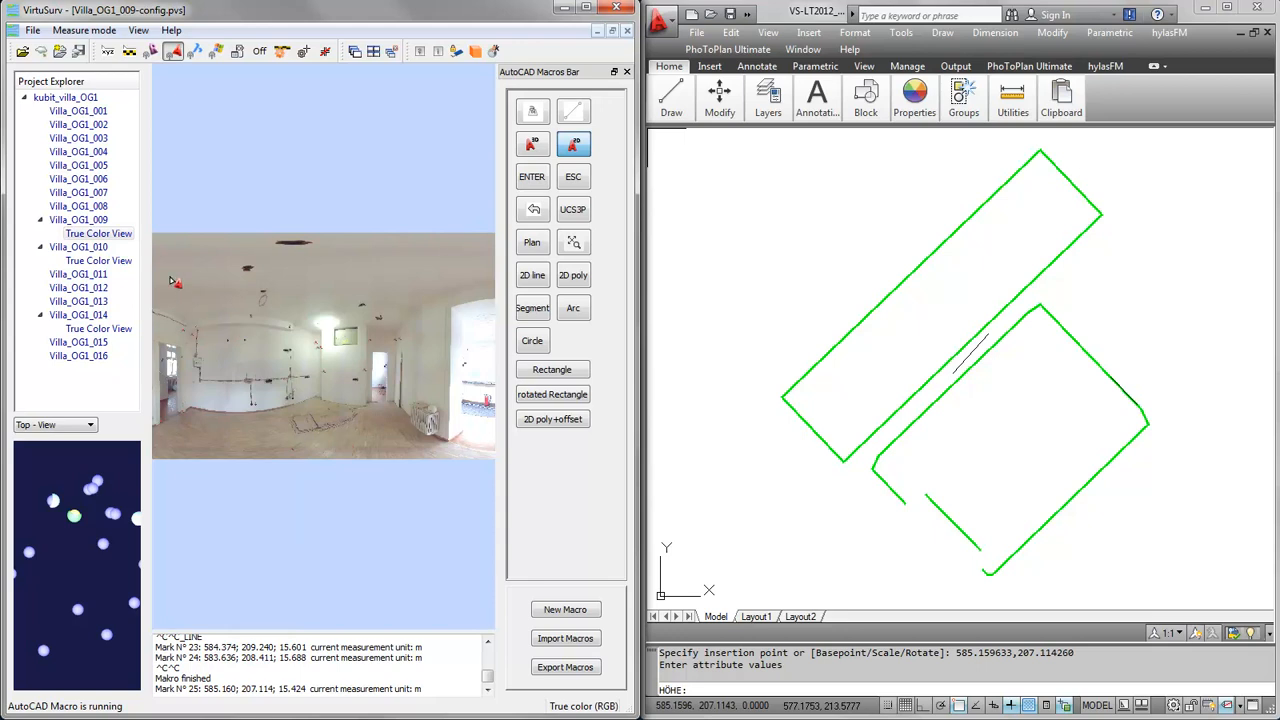
mouse_move(300, 440)
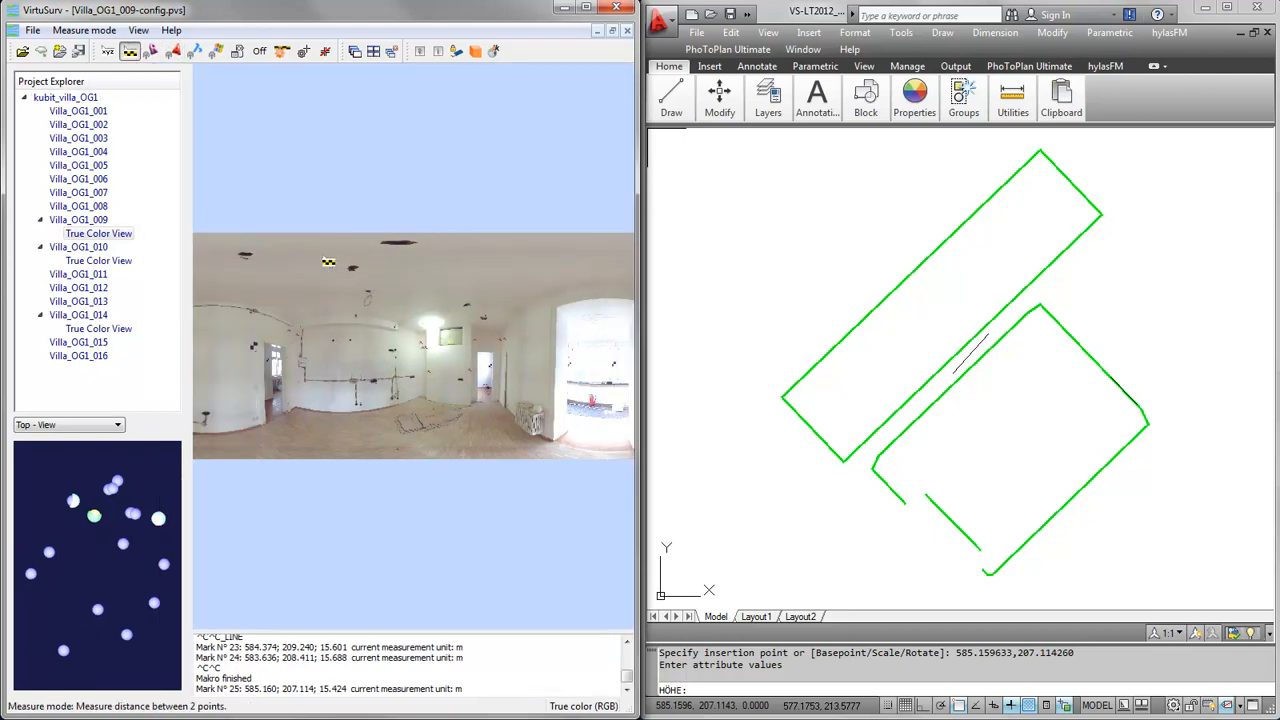
Step: Set the floor point for the 3.066 m room-height measurement
left_click(323, 446)
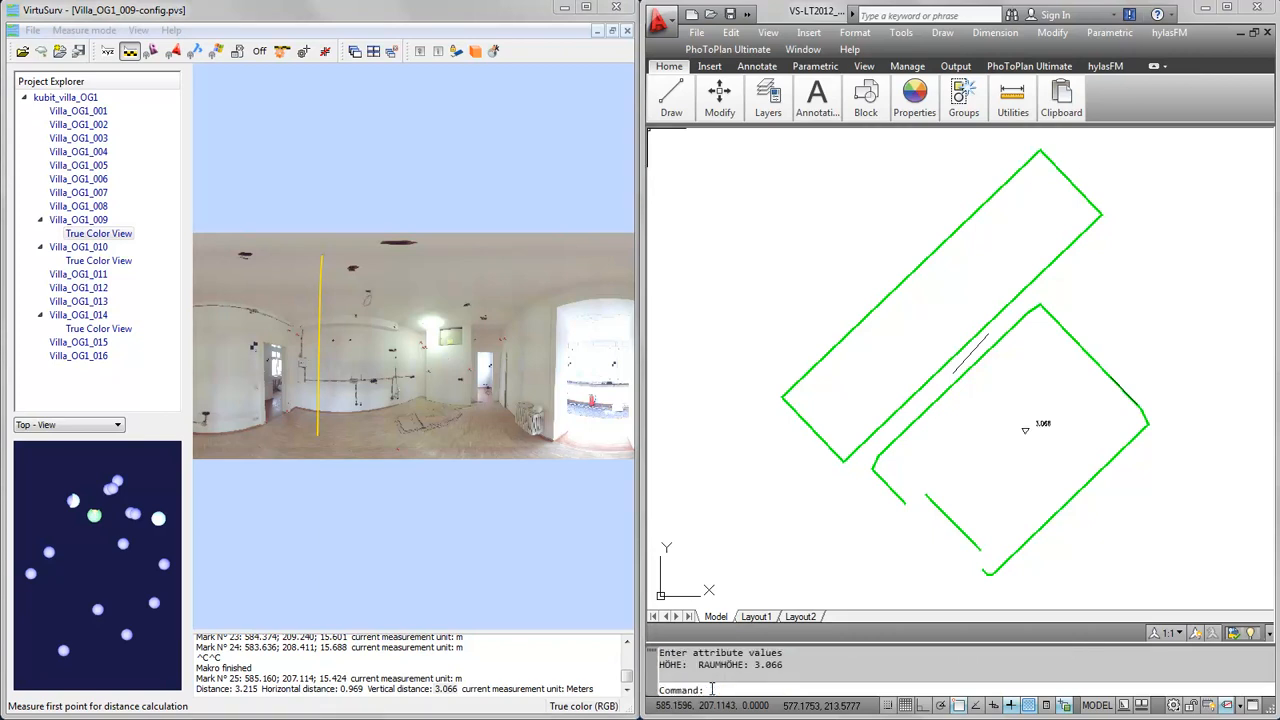
mouse_move(1067, 441)
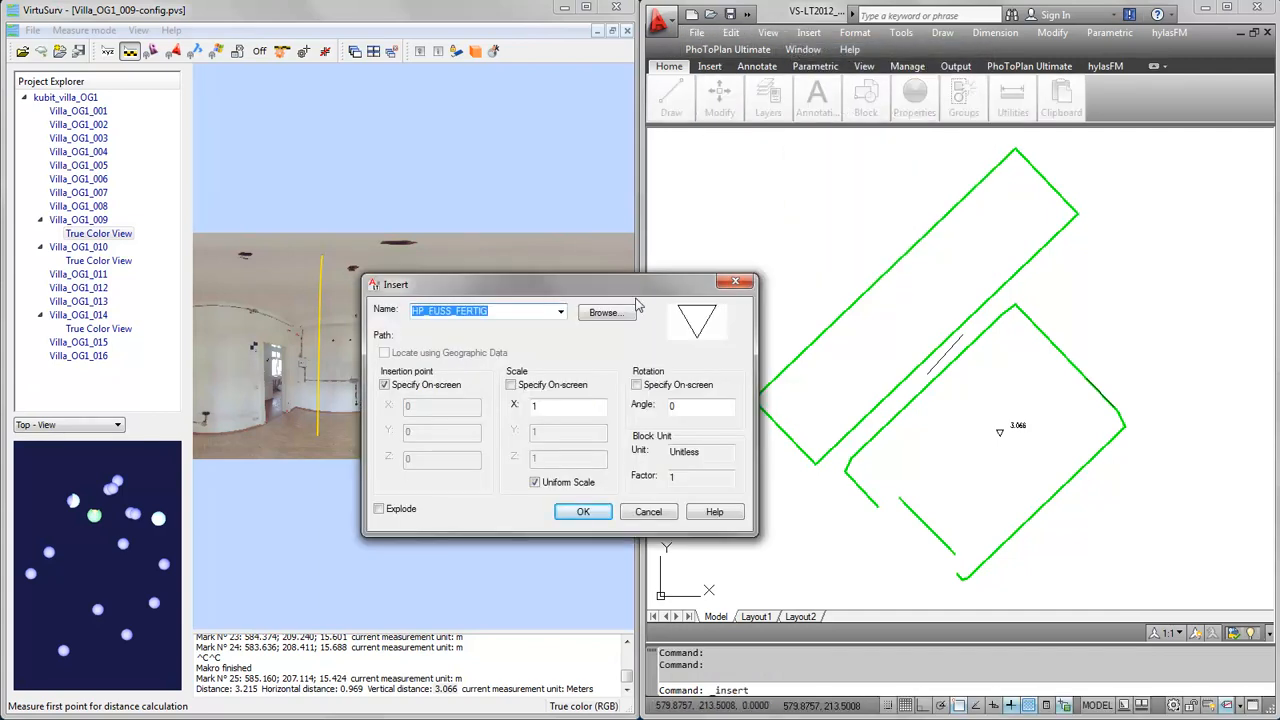
Step: Insert the LAMP block and place it via Send 3D points
left_click(560, 311)
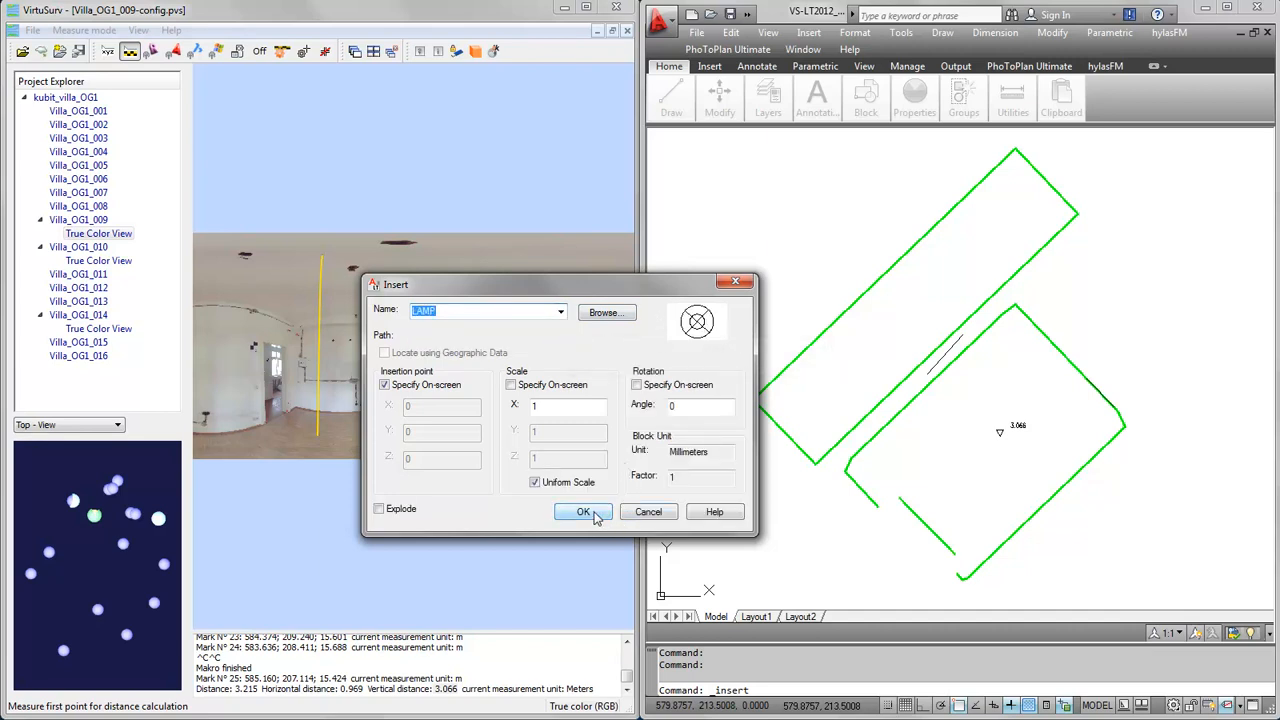
left_click(584, 511)
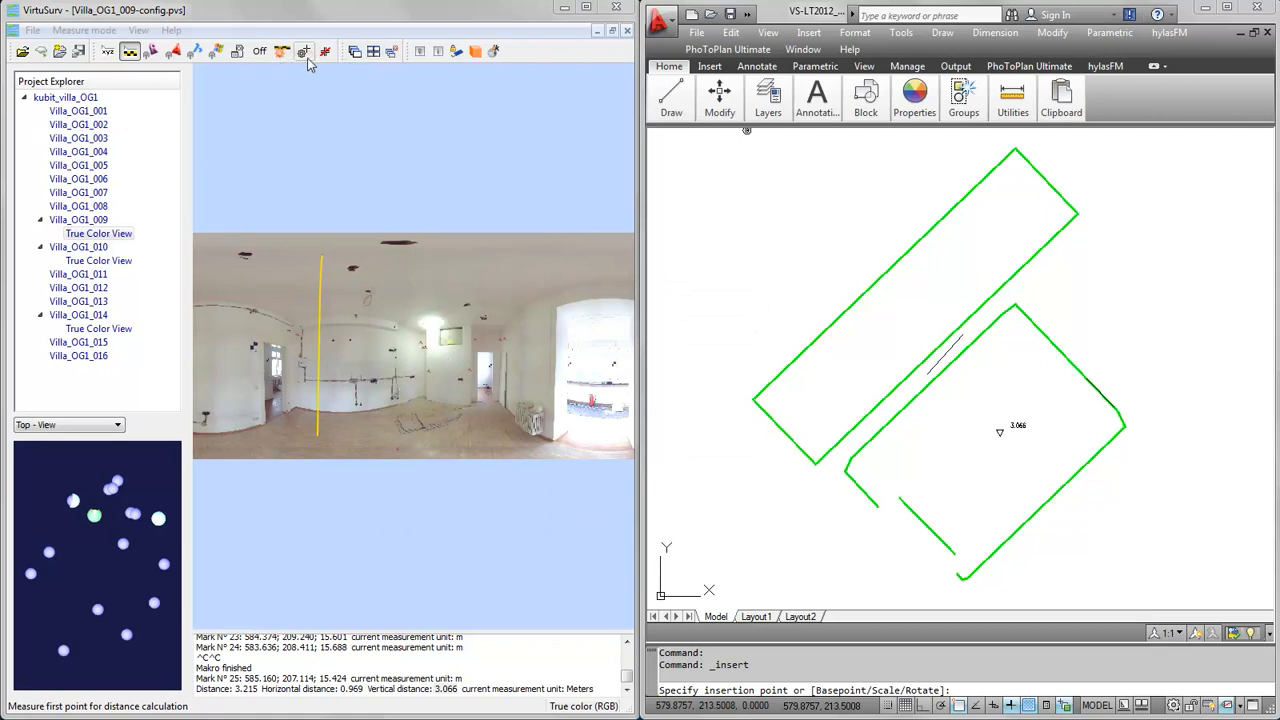
left_click(303, 51)
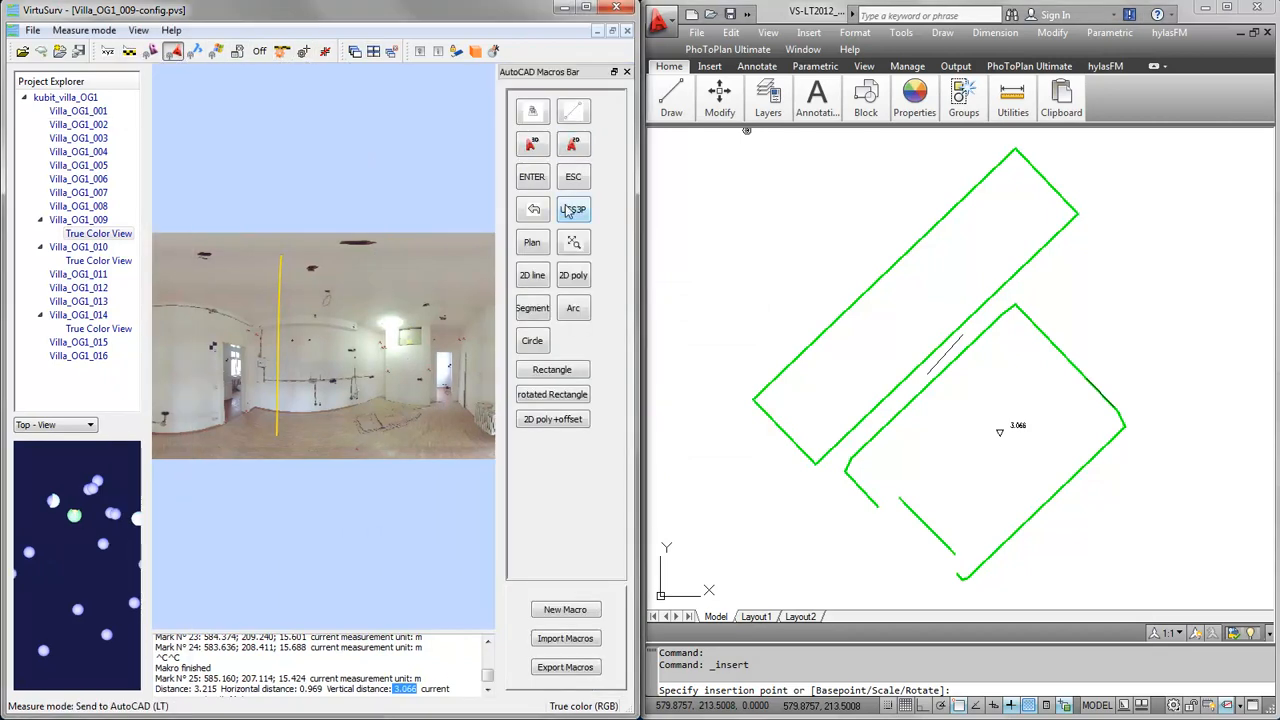
mouse_move(533, 143)
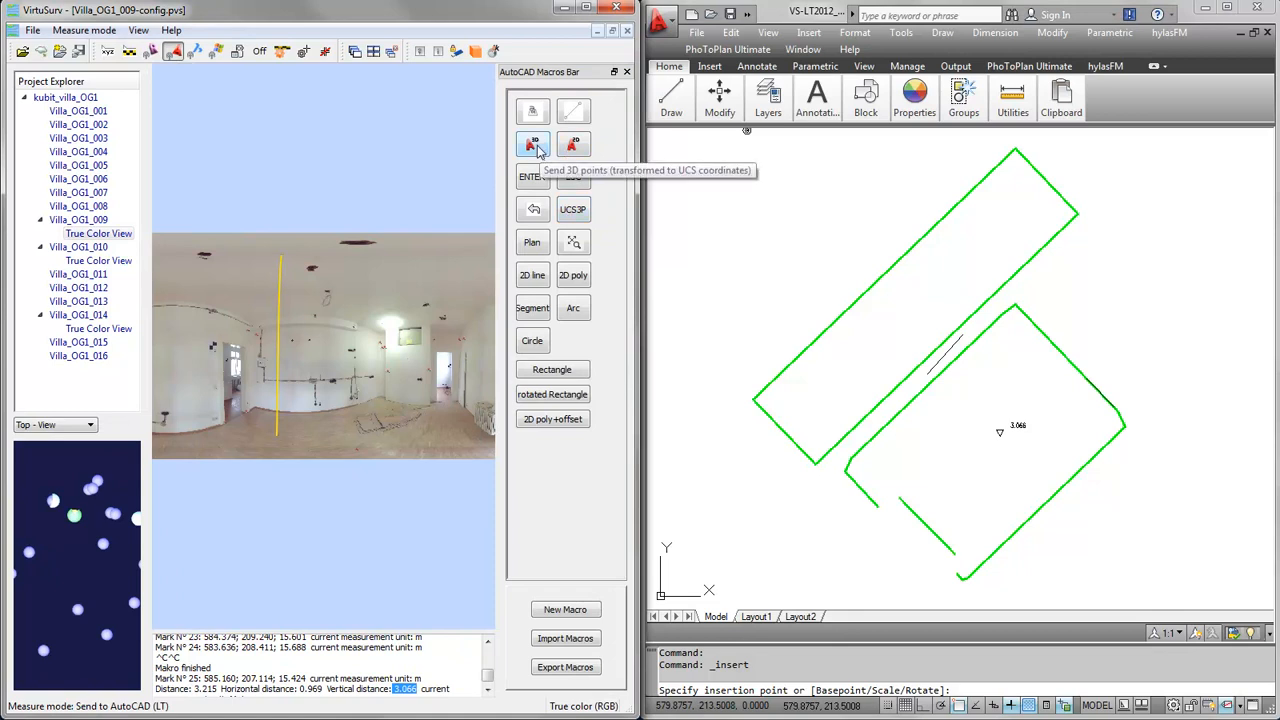
mouse_move(535, 145)
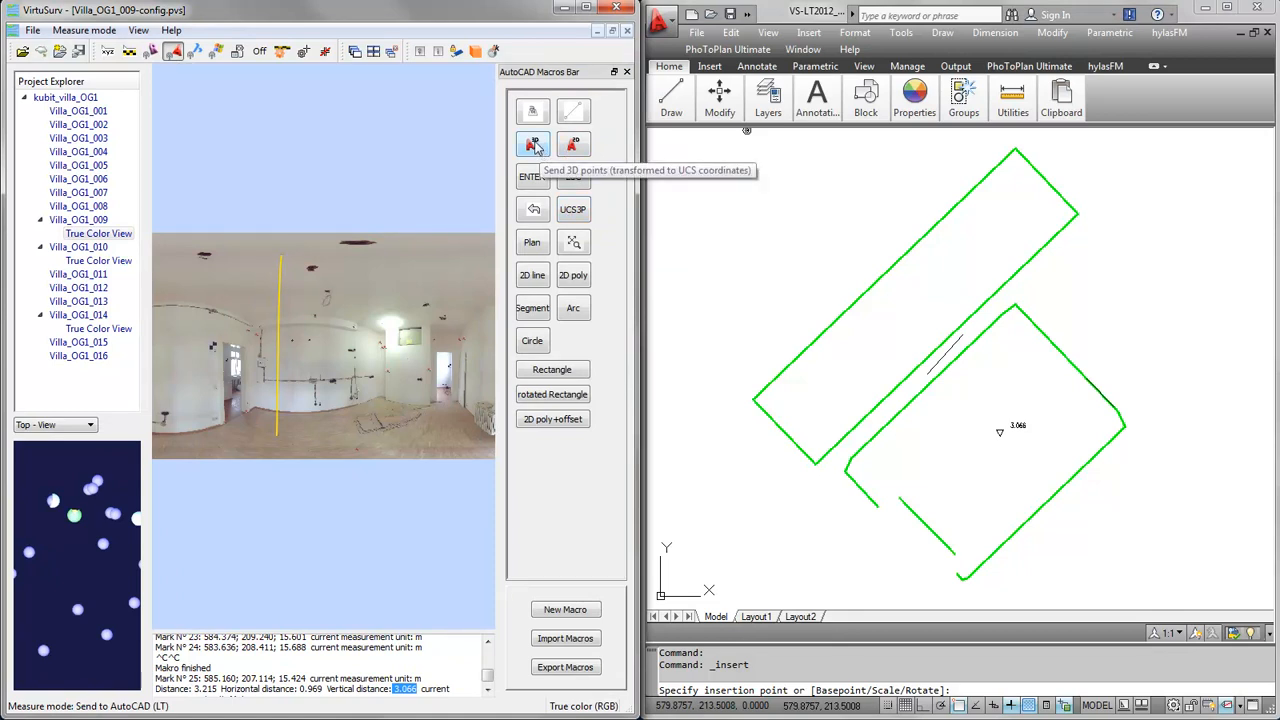
left_click(532, 144)
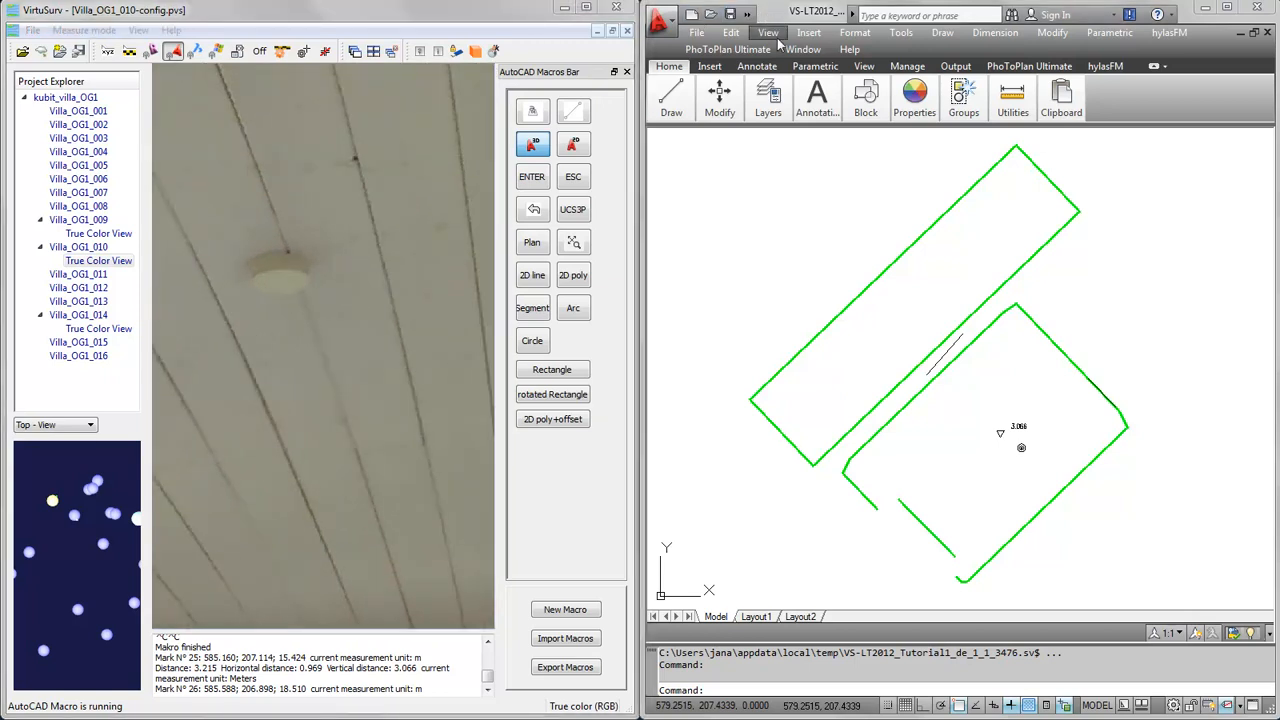
Step: Insert a second LAMP block for the upper room
left_click(808, 32)
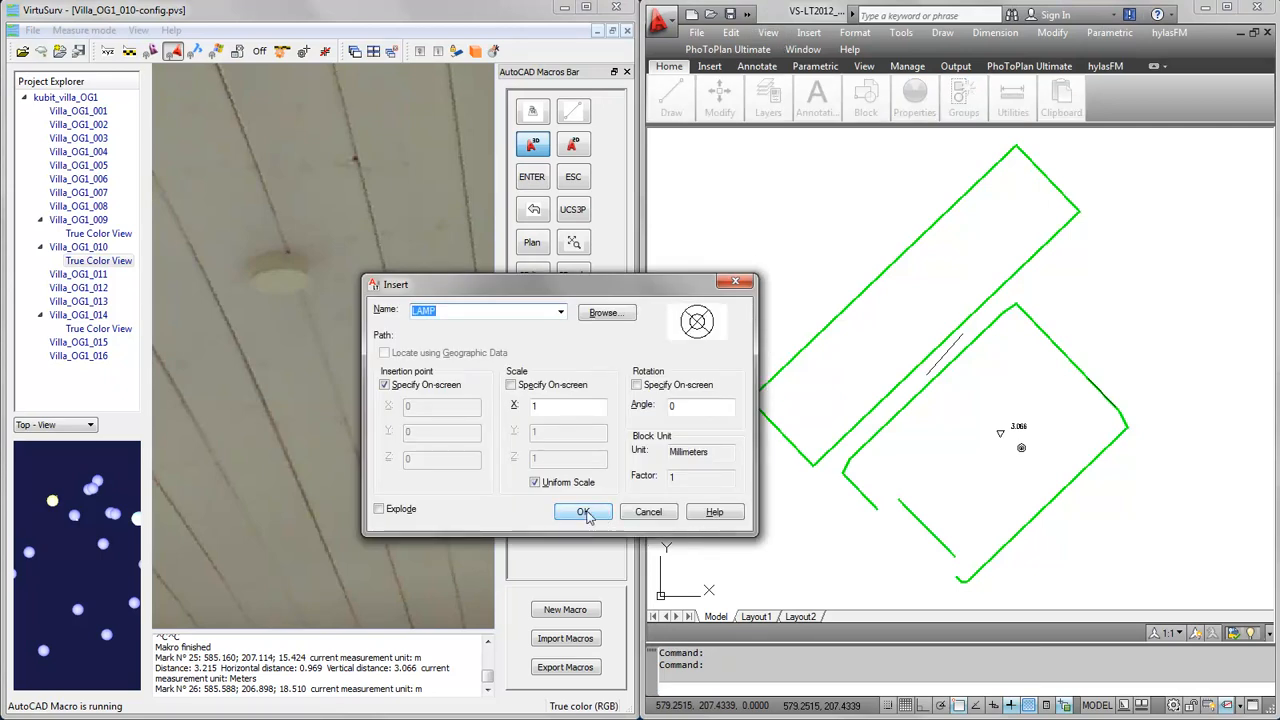
left_click(583, 511)
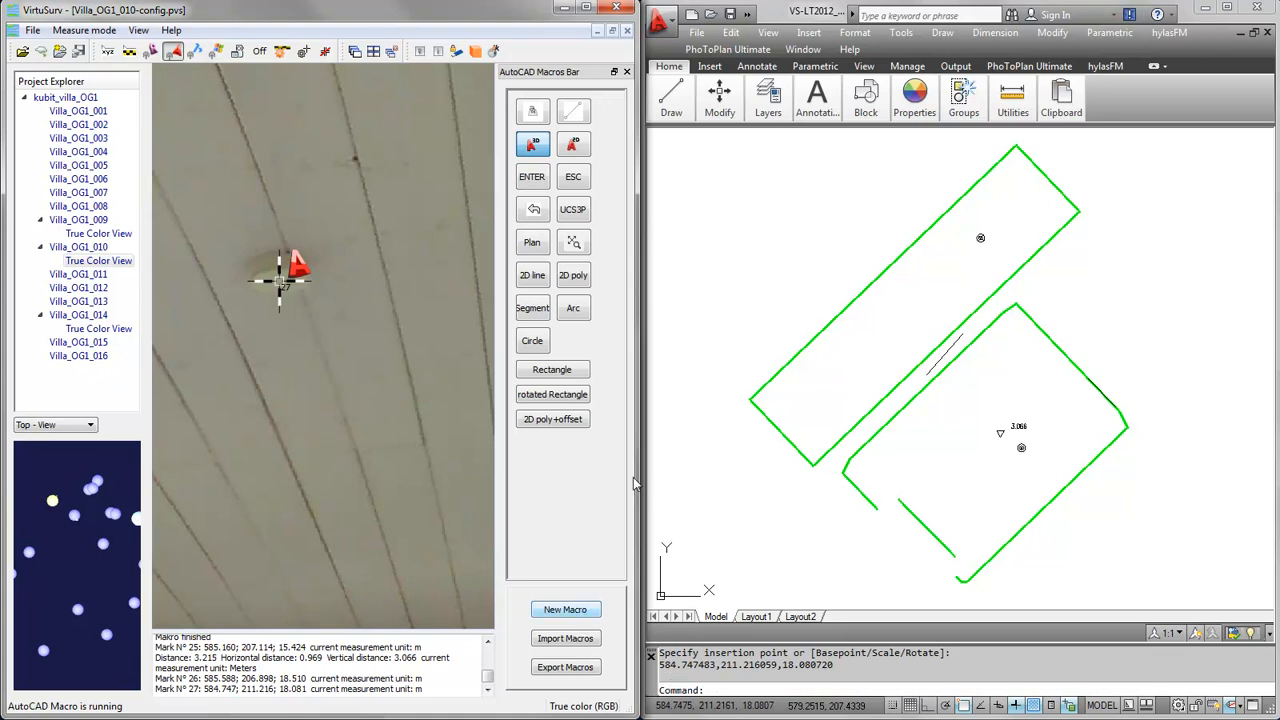
mouse_move(990, 253)
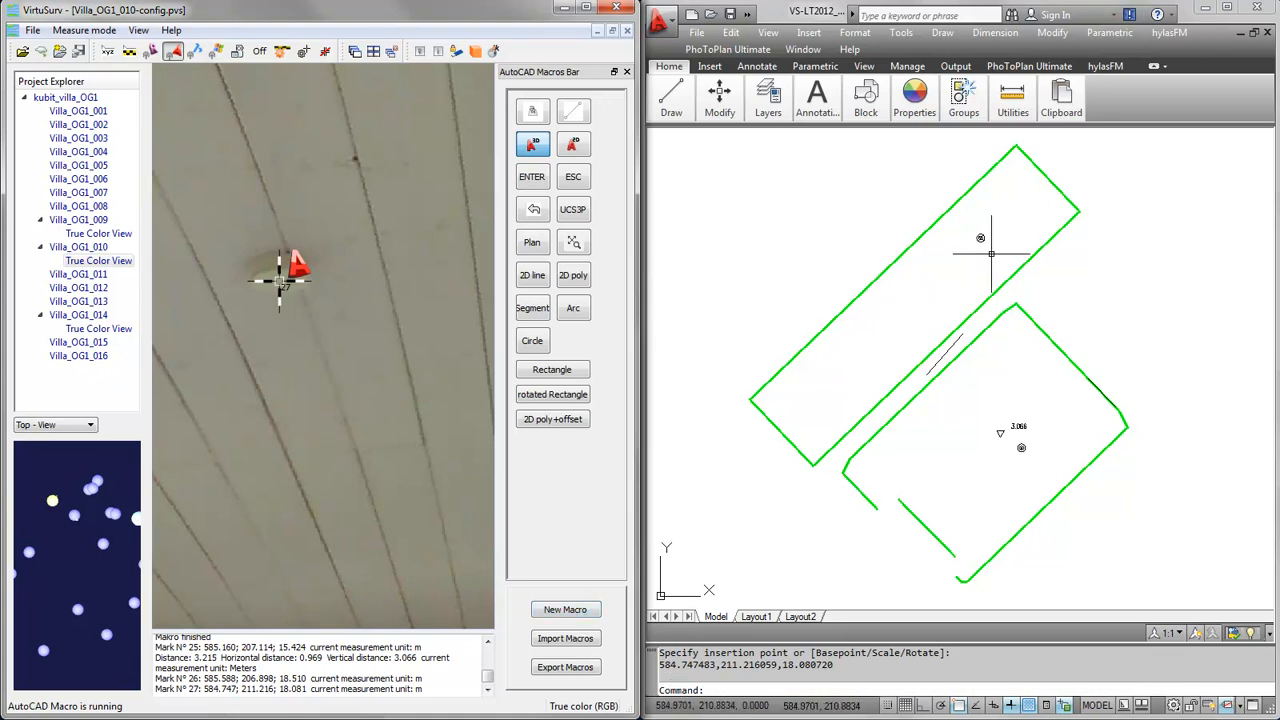
mouse_move(967, 228)
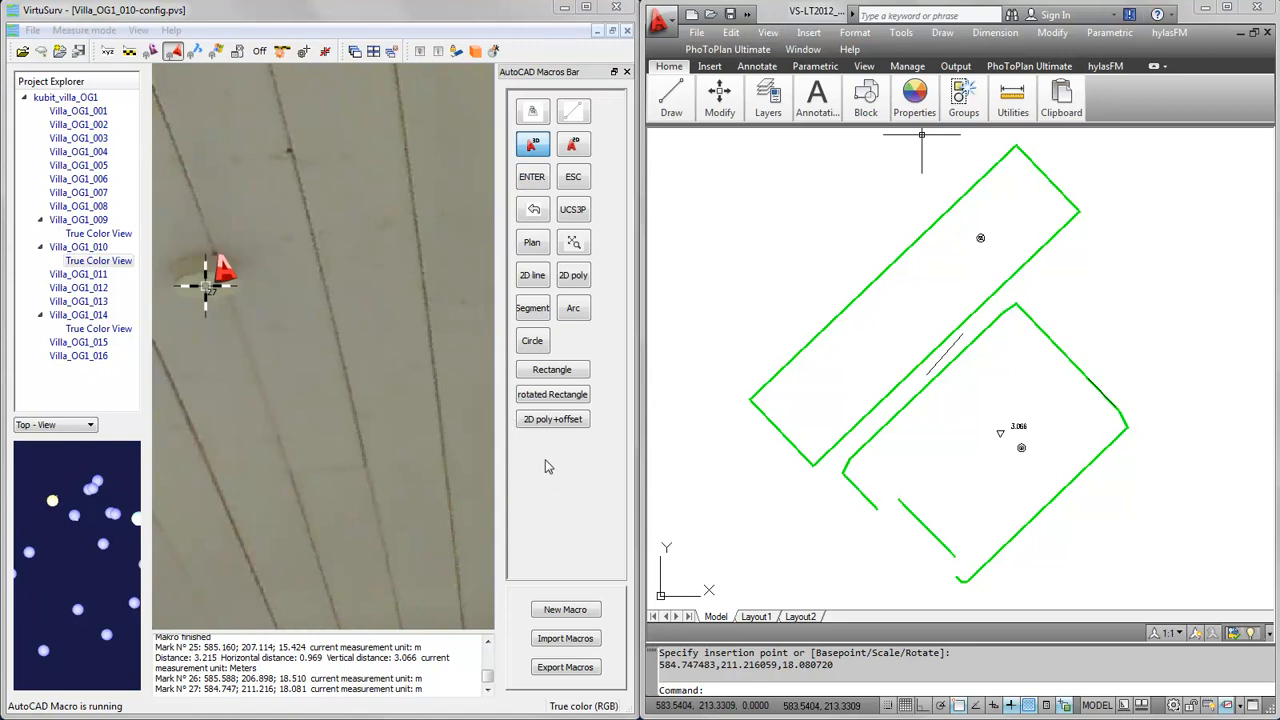
mouse_move(1030, 206)
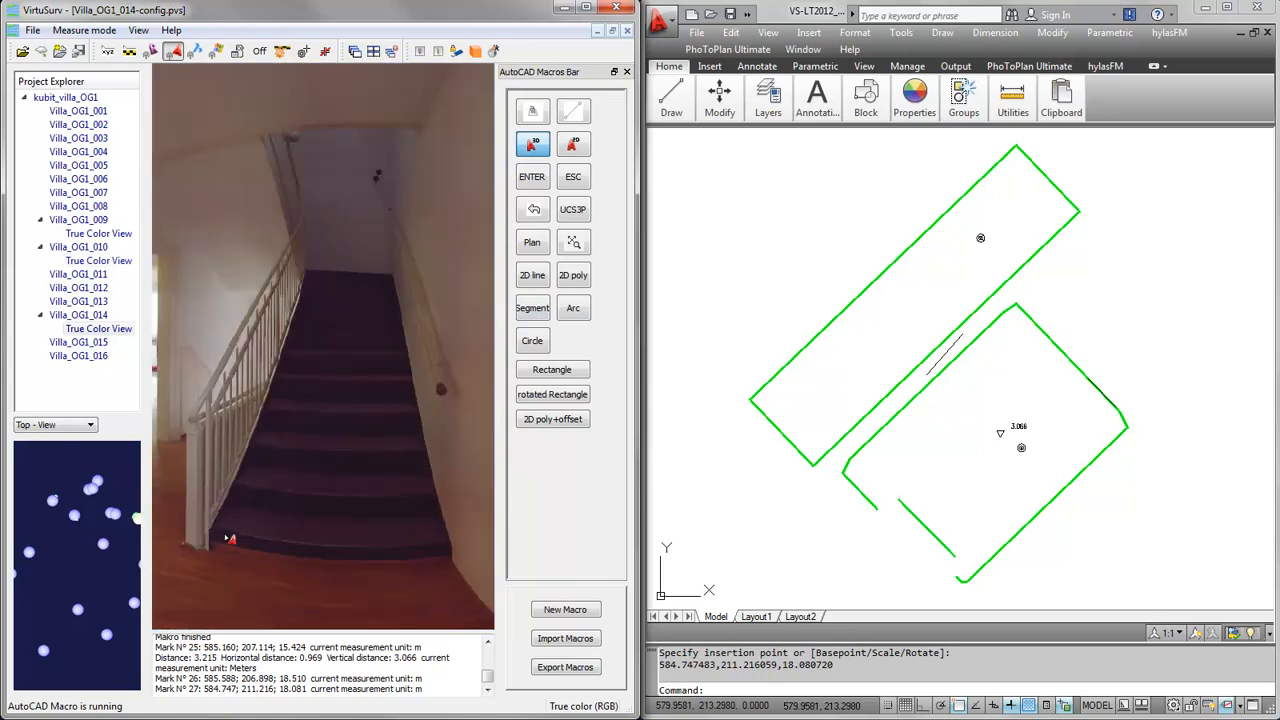
mouse_move(260, 544)
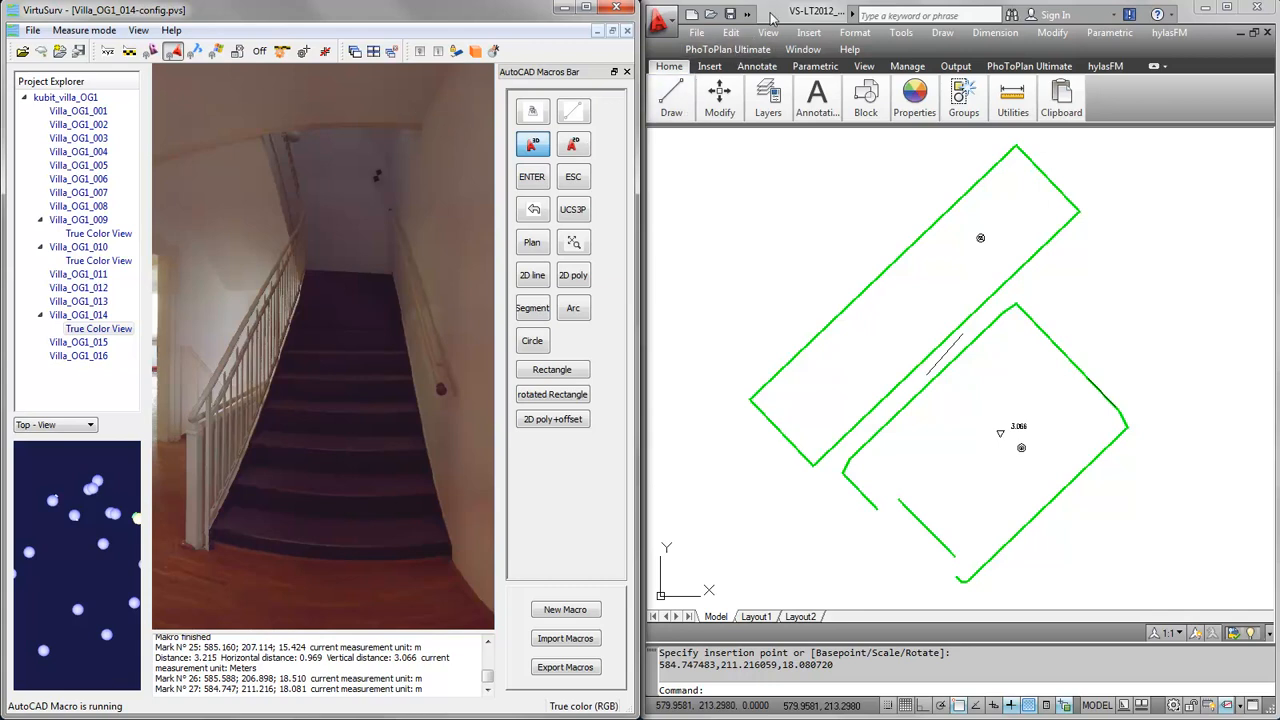
Step: Expand AutoCAD's layer settings and open the drawing layer list at the stairs layers
left_click(817, 97)
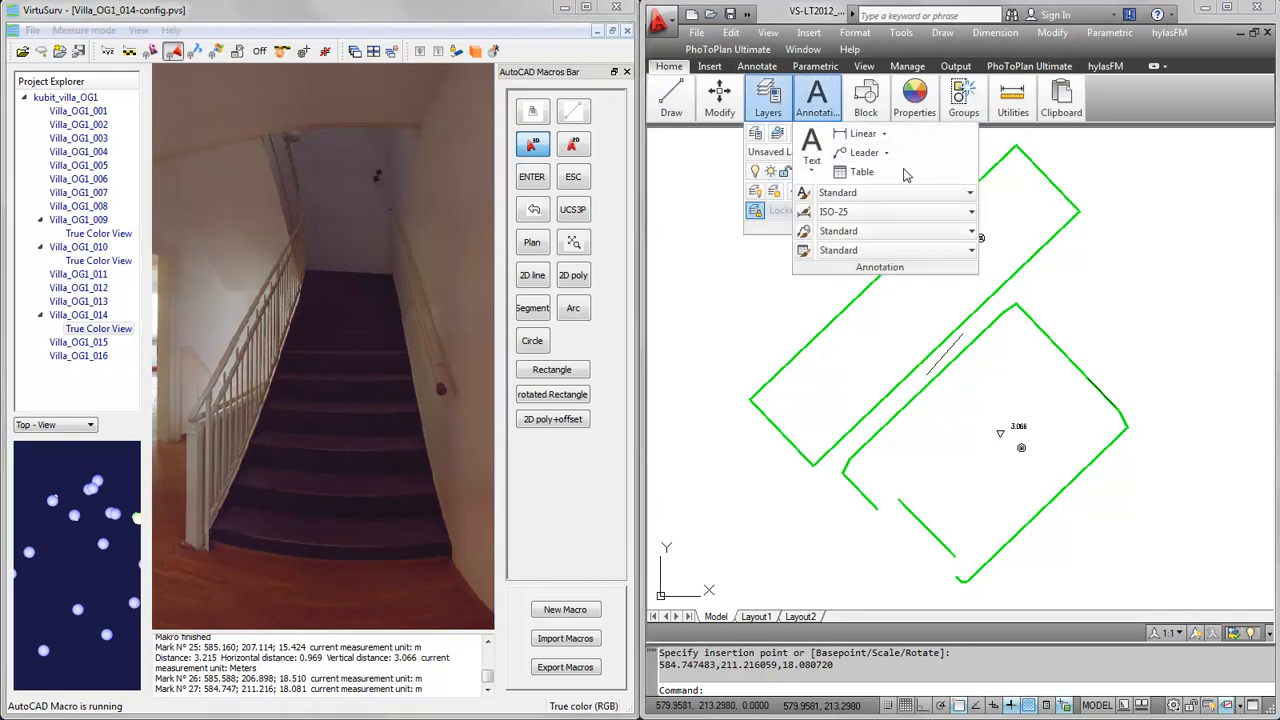
left_click(768, 97)
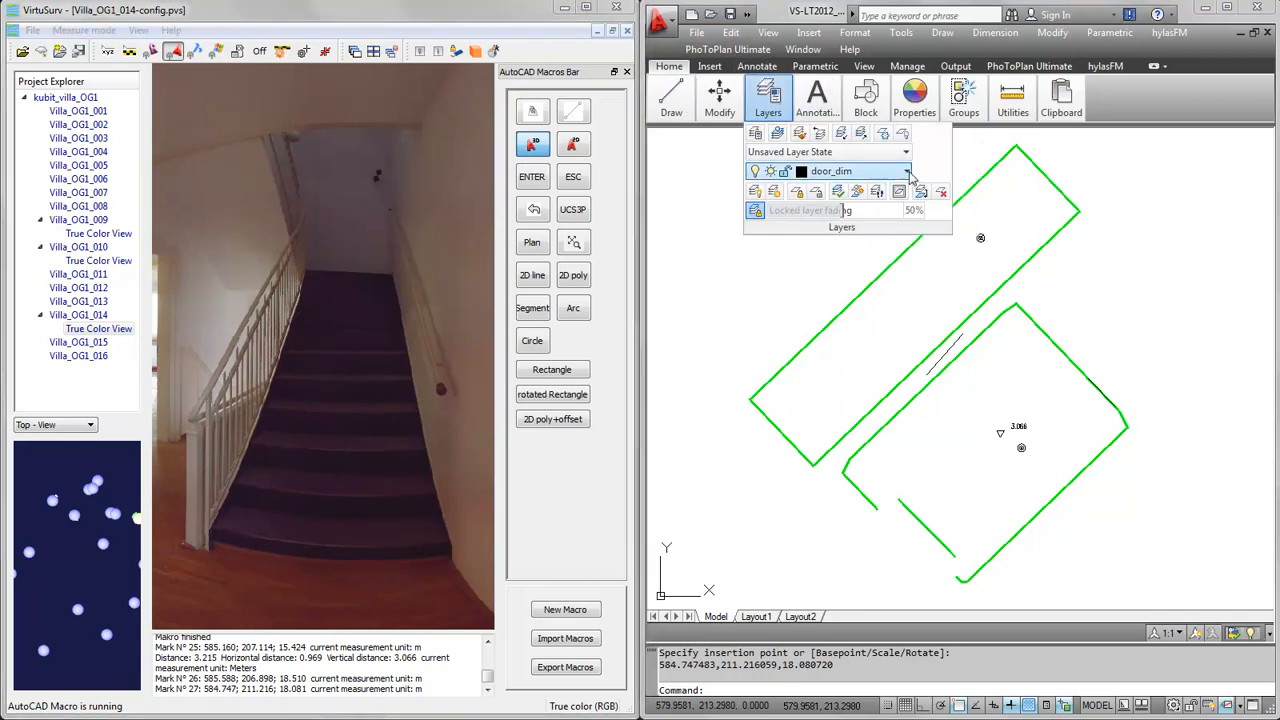
left_click(905, 170)
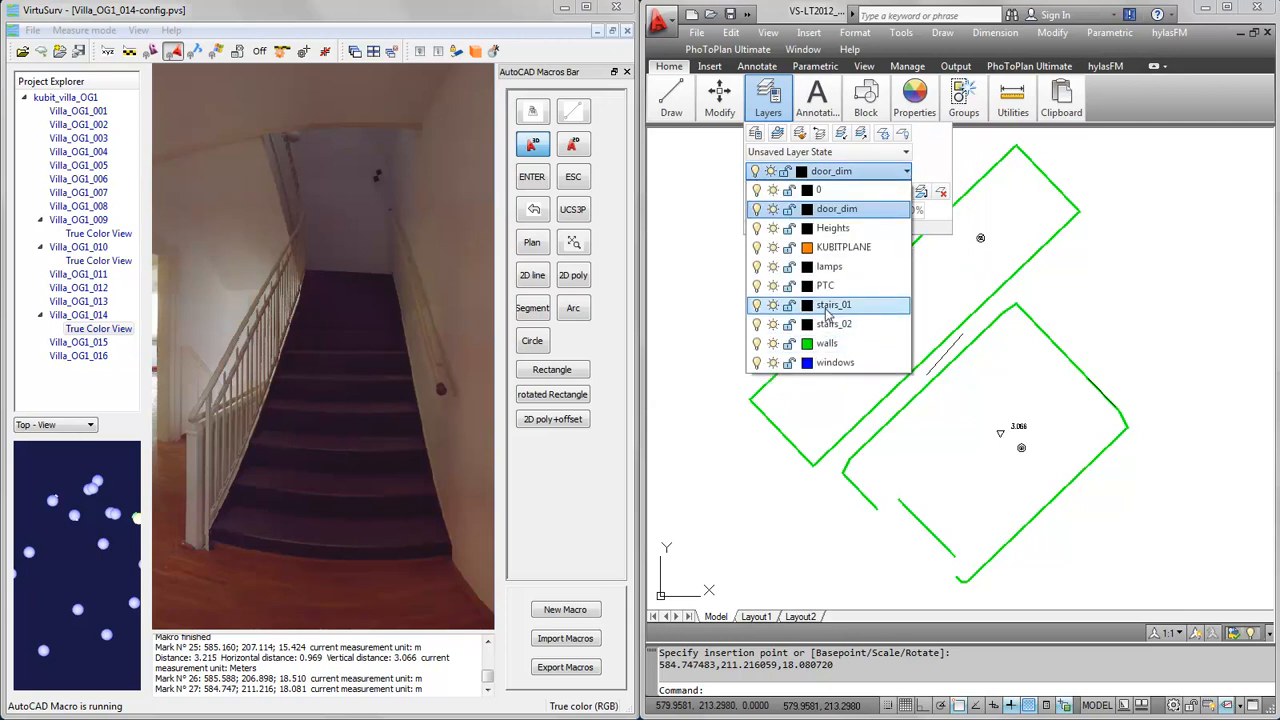
mouse_move(833, 305)
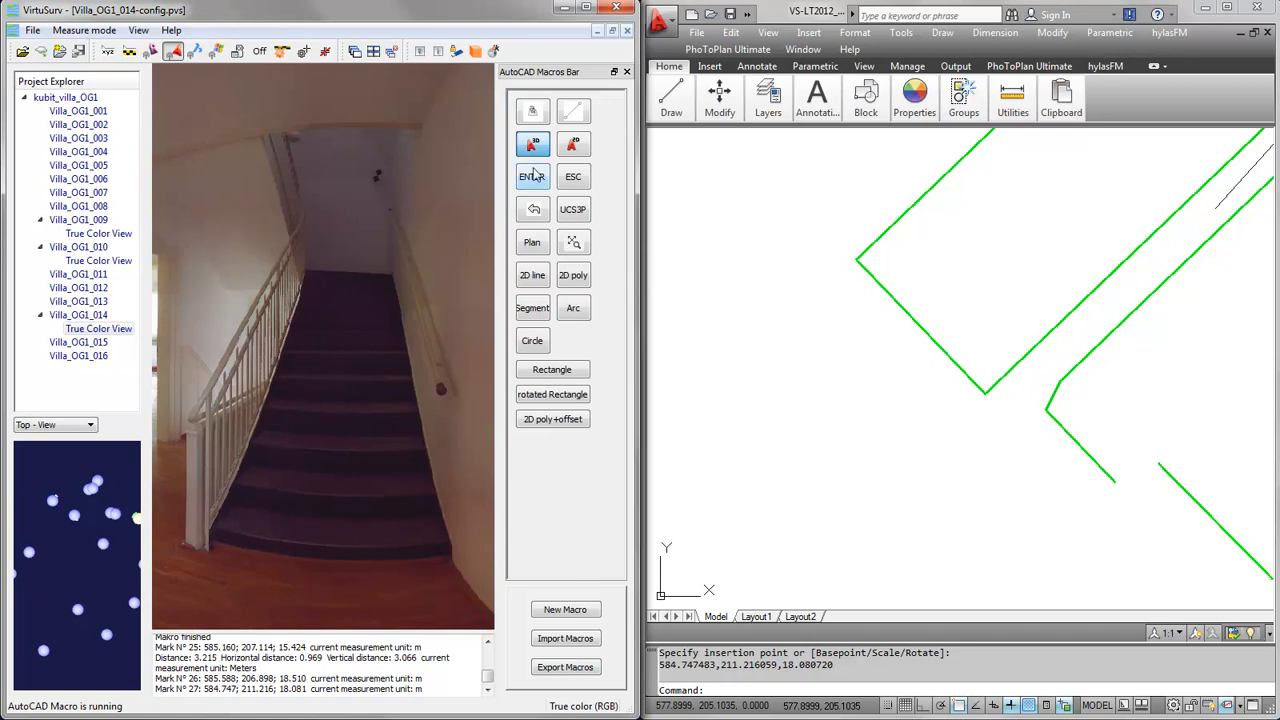
mouse_move(573, 110)
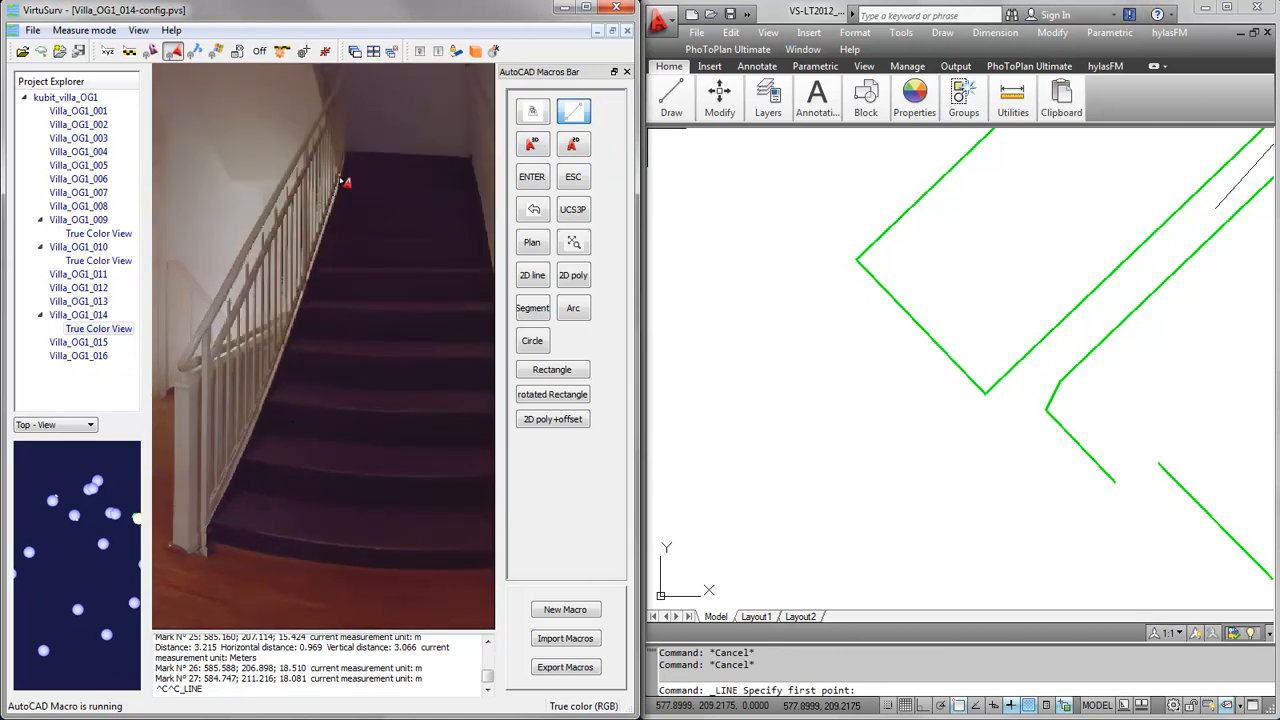
Step: Trace a stair-rail line, zoom to extents, and draw another line from the stair bottom
left_click(213, 535)
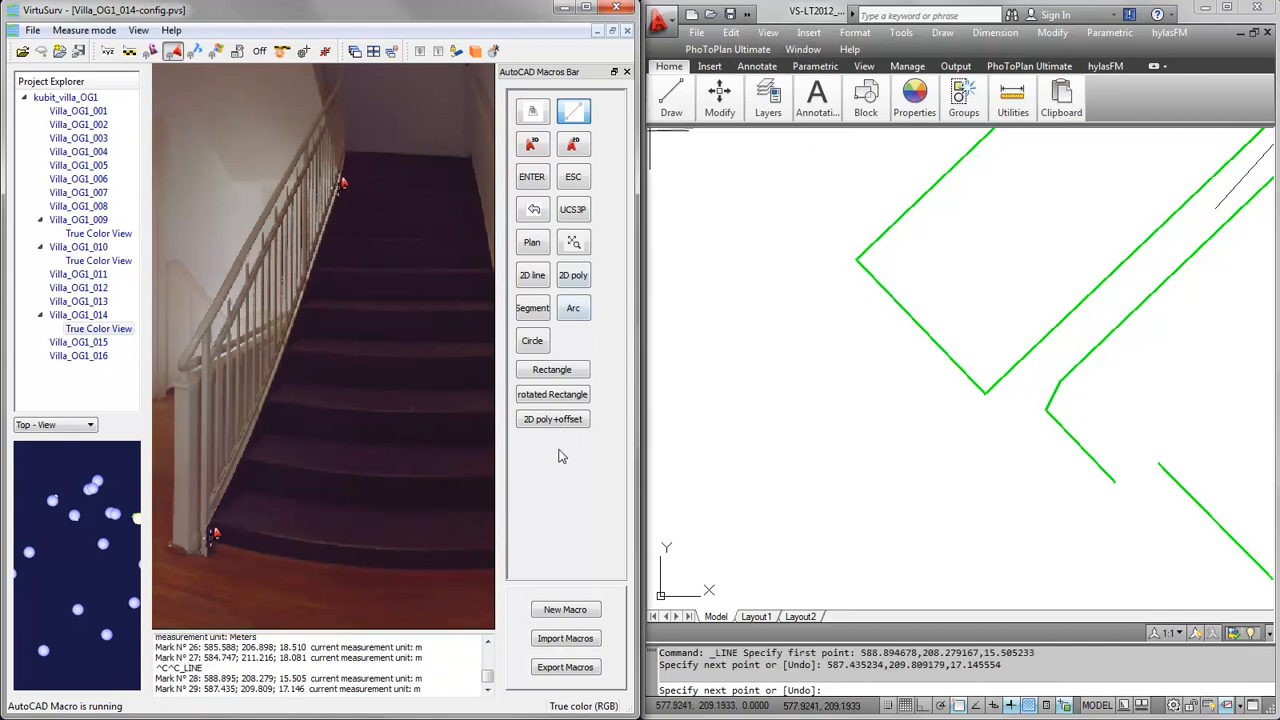
left_click(573, 242)
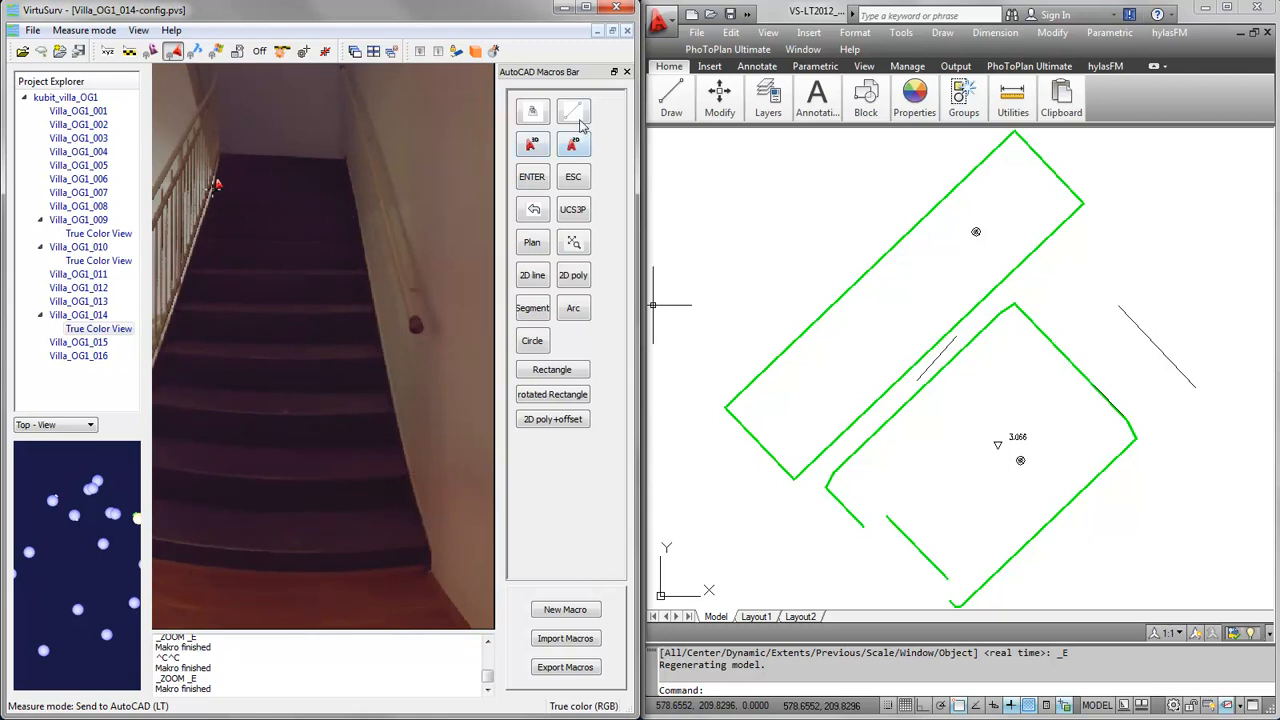
left_click(573, 110)
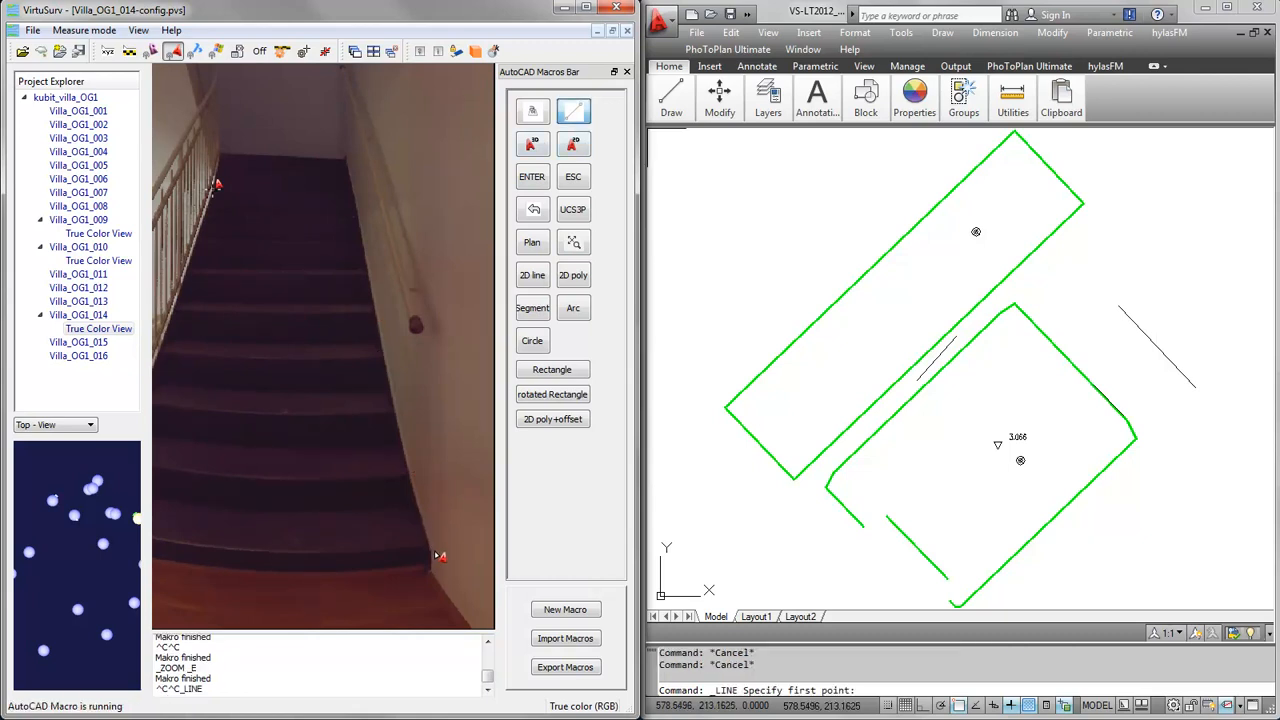
left_click(573, 111)
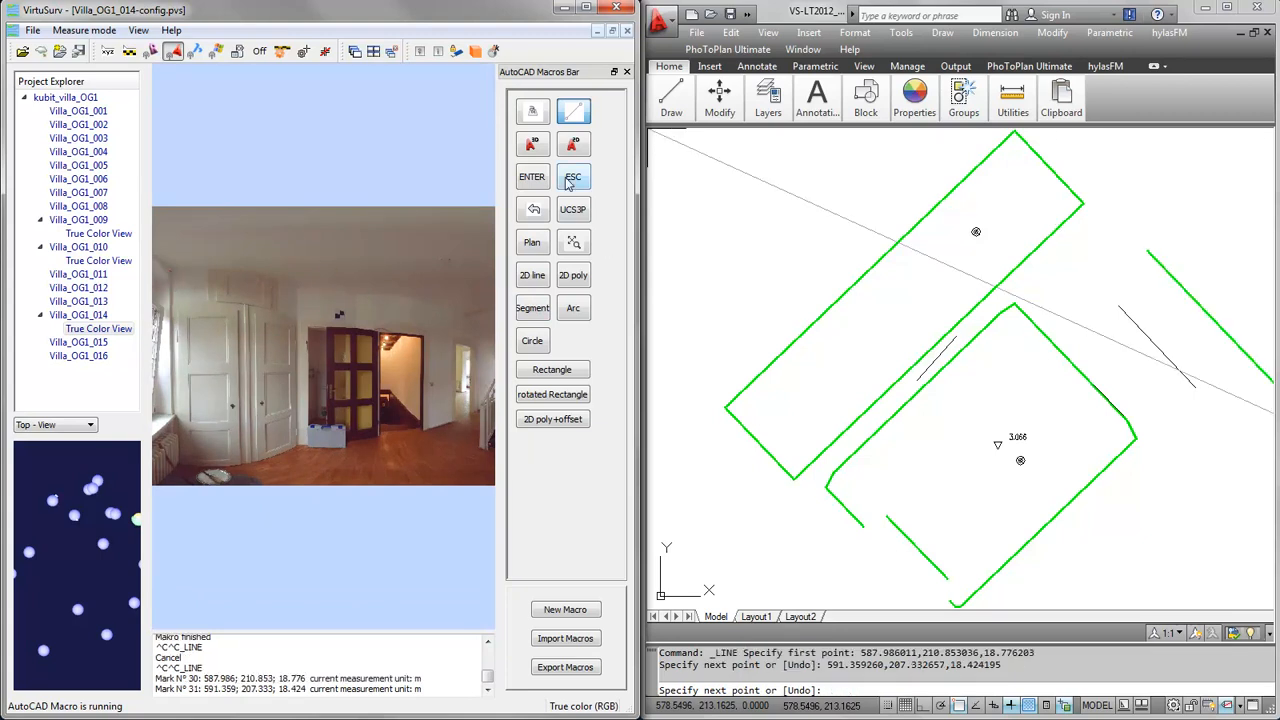
left_click(573, 177)
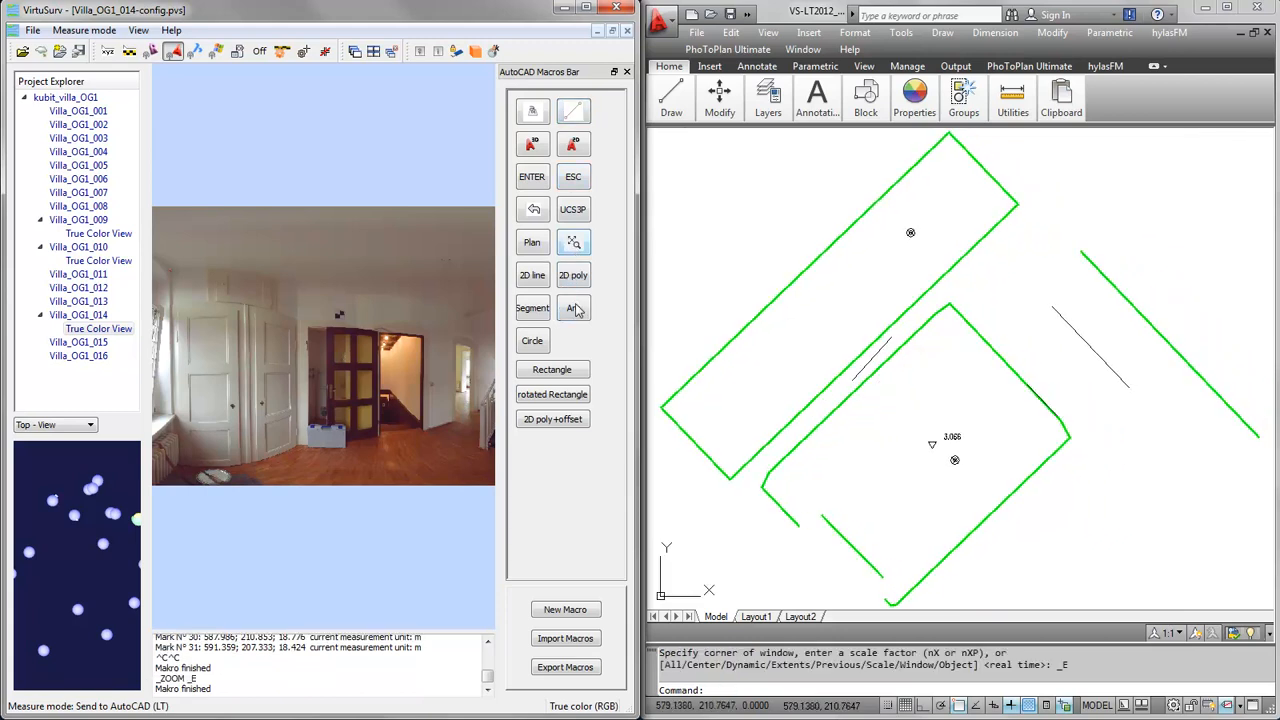
left_click(768, 97)
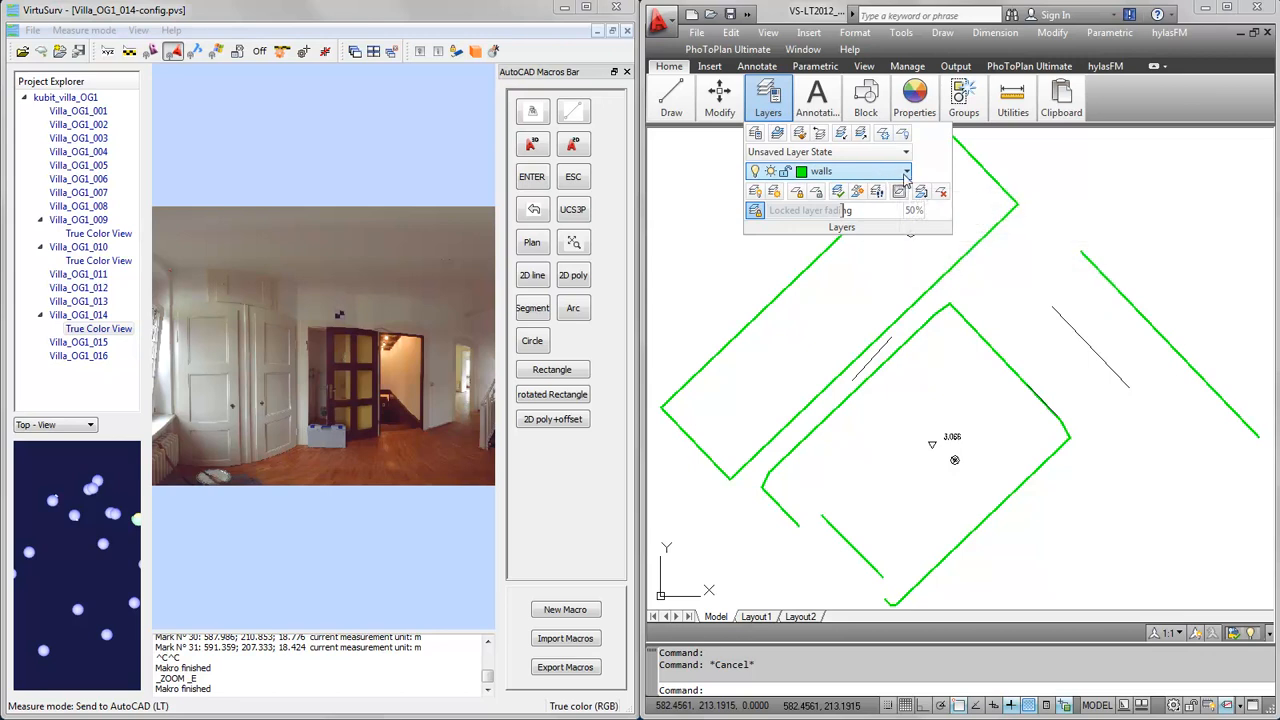
Step: Add a short 2D line from two stair-foot points beside the right-hand wall
left_click(906, 171)
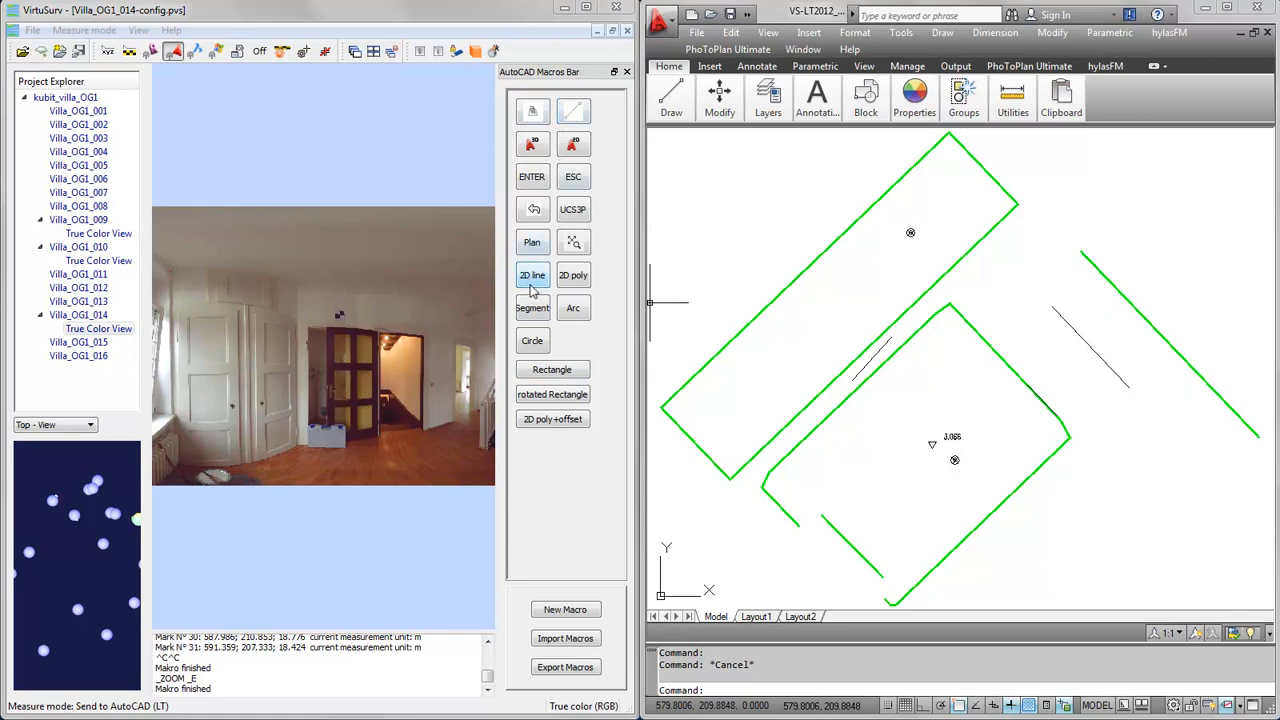
left_click(532, 275)
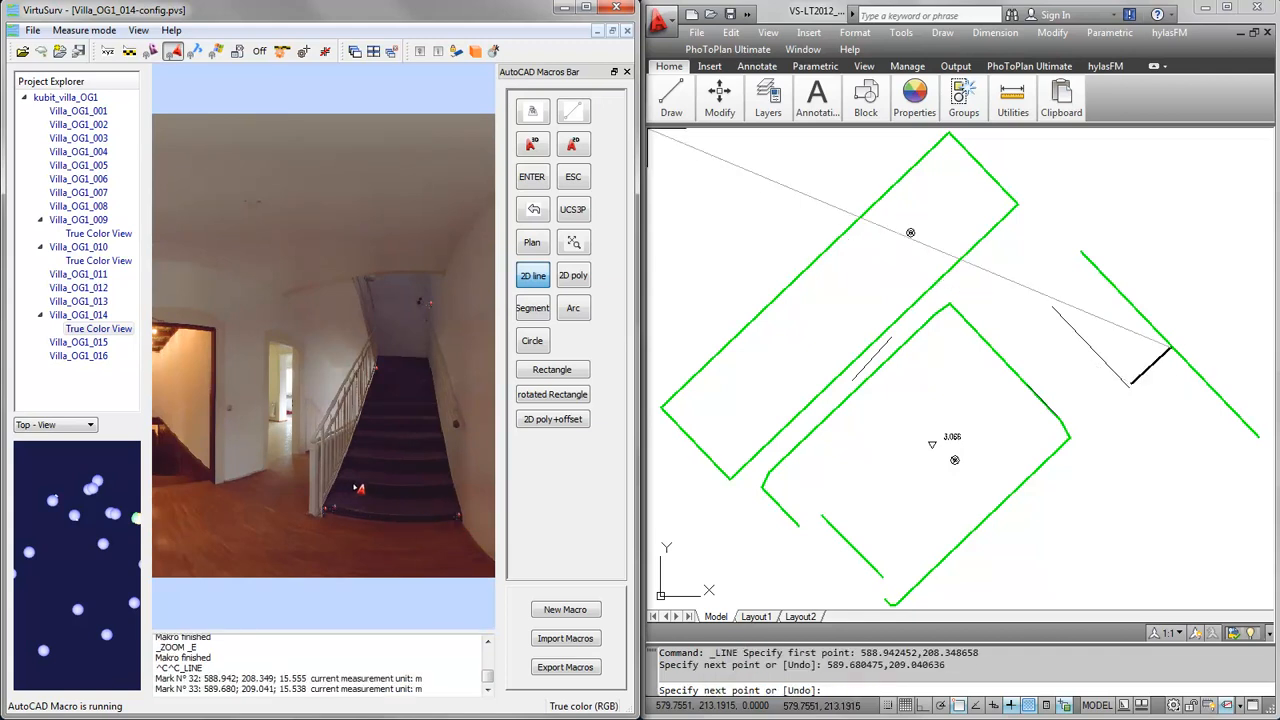
mouse_move(533, 275)
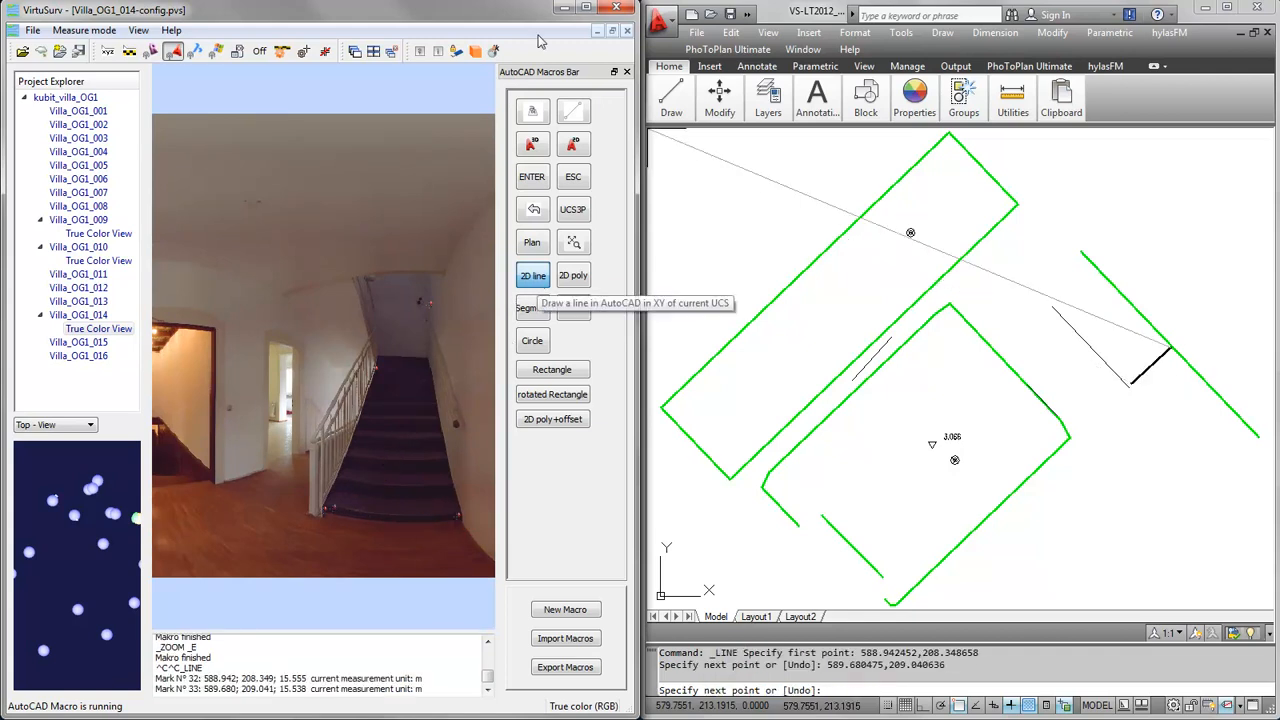
mouse_move(573, 209)
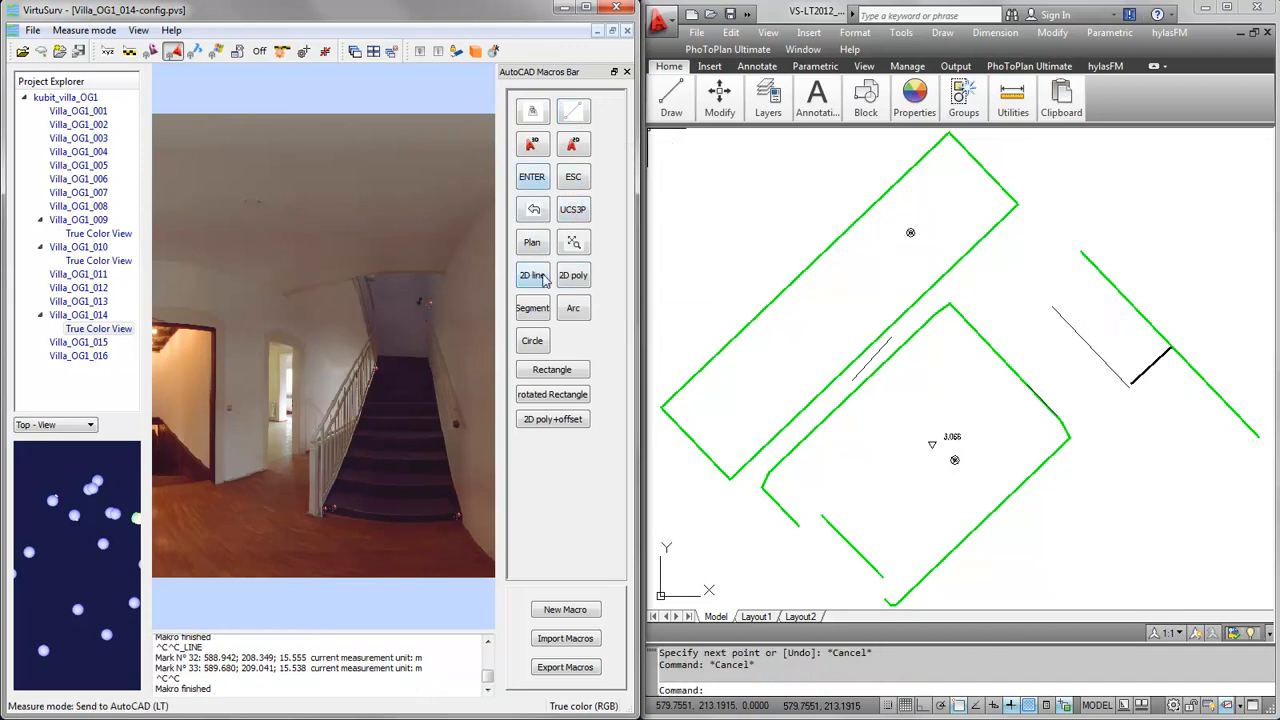
right_click(532, 307)
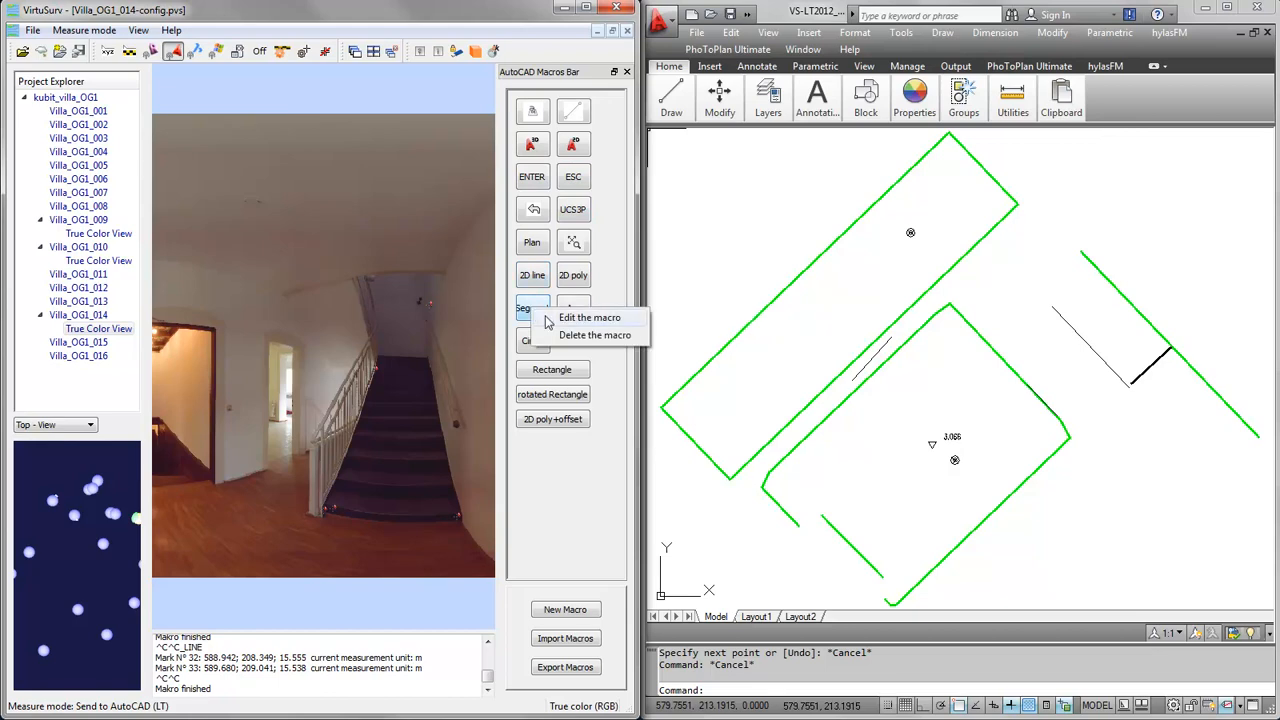
left_click(589, 317)
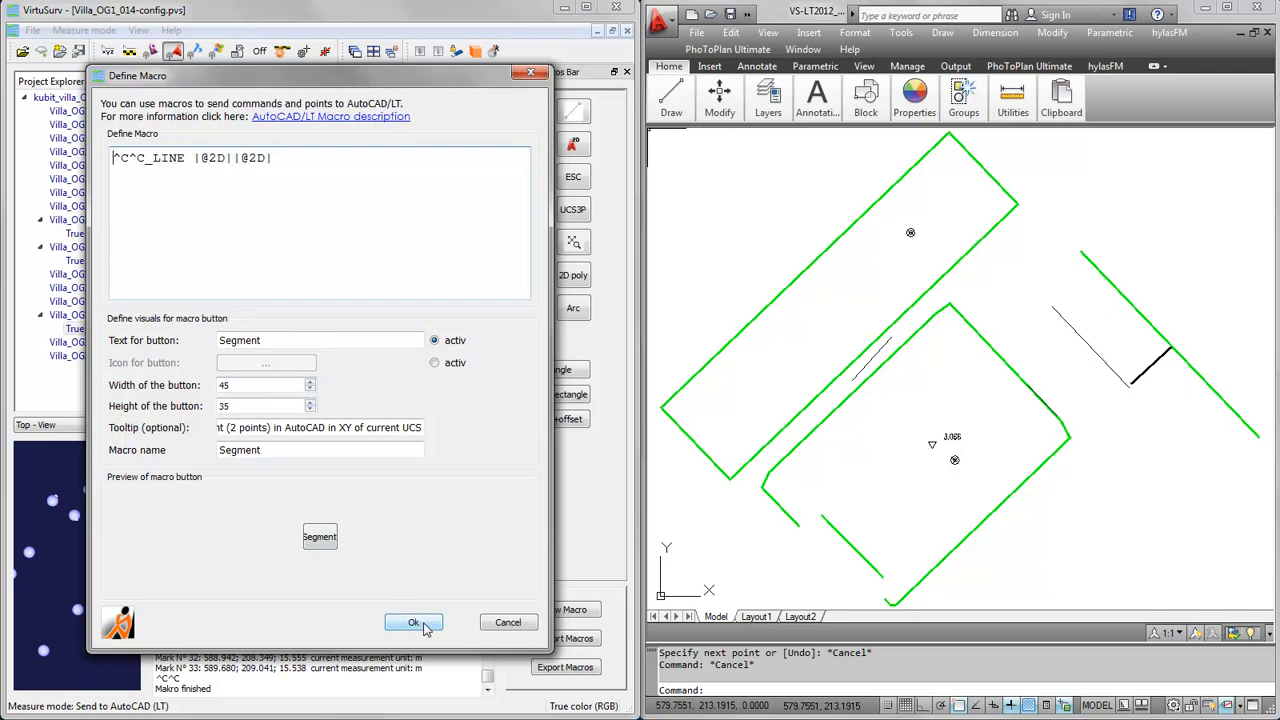
left_click(413, 622)
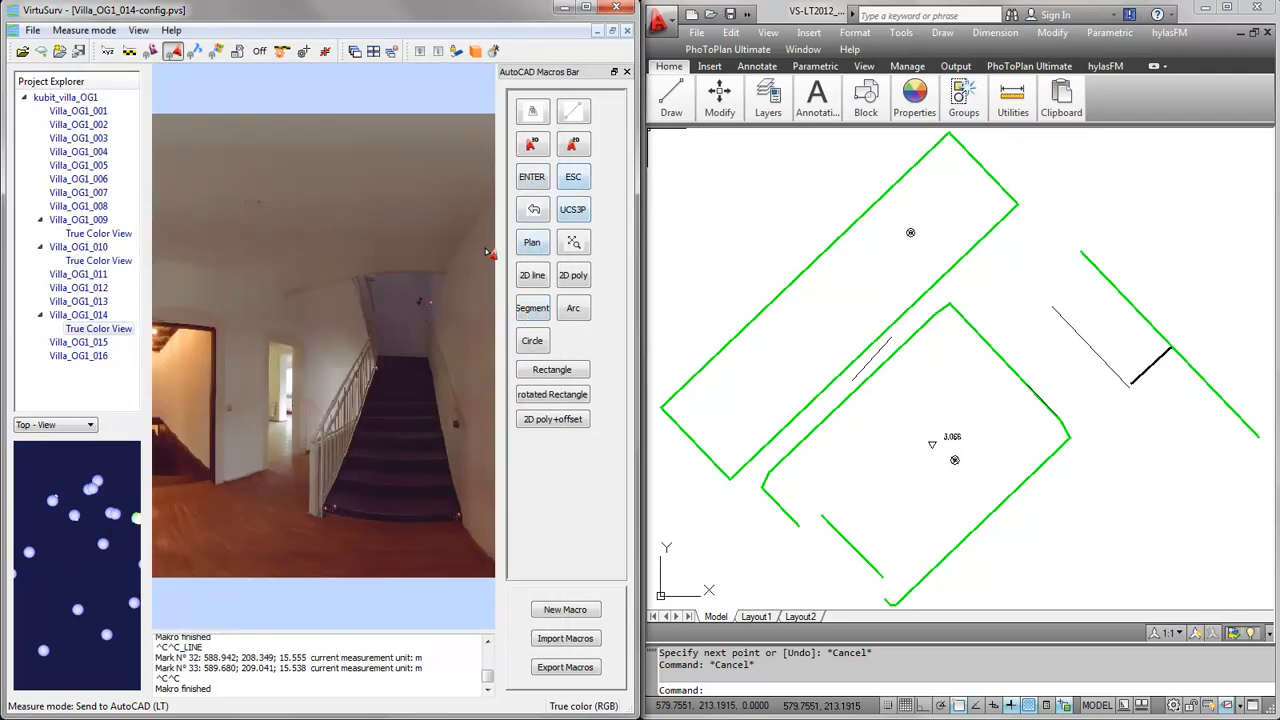
Step: Pick both ends of successive tread edges to add short black step lines to the plan
left_click(533, 308)
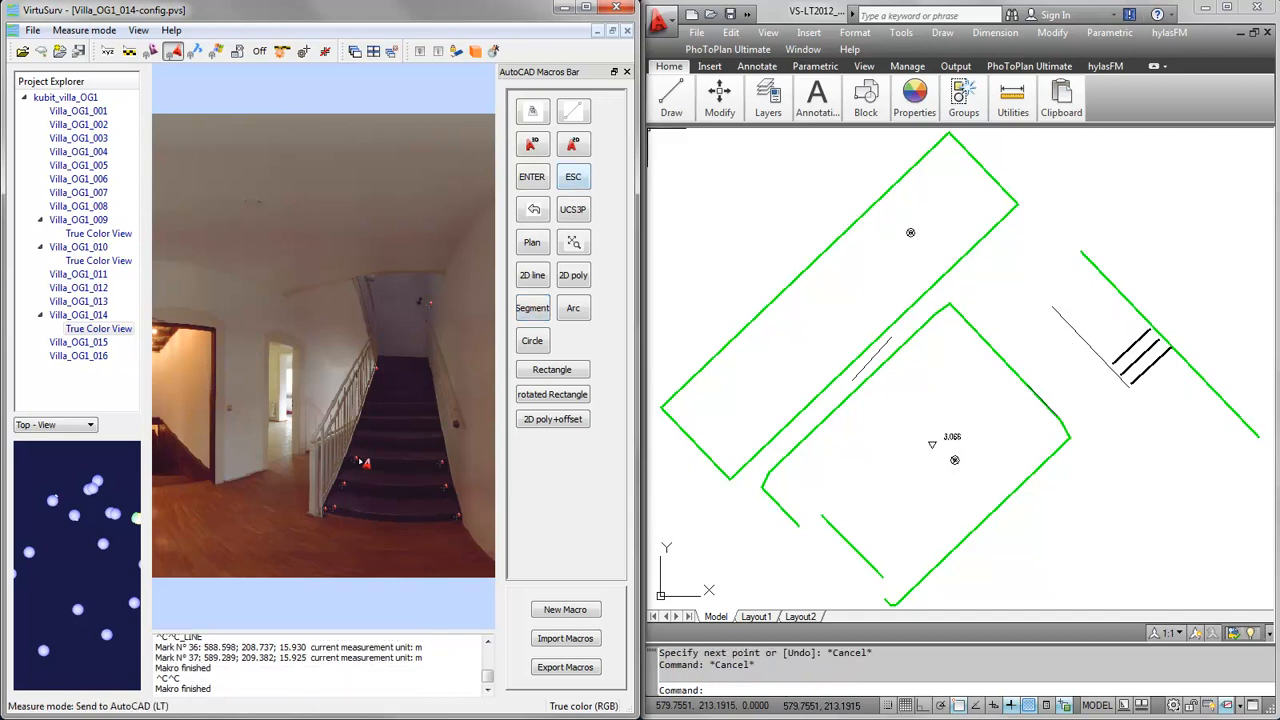
left_click(533, 308)
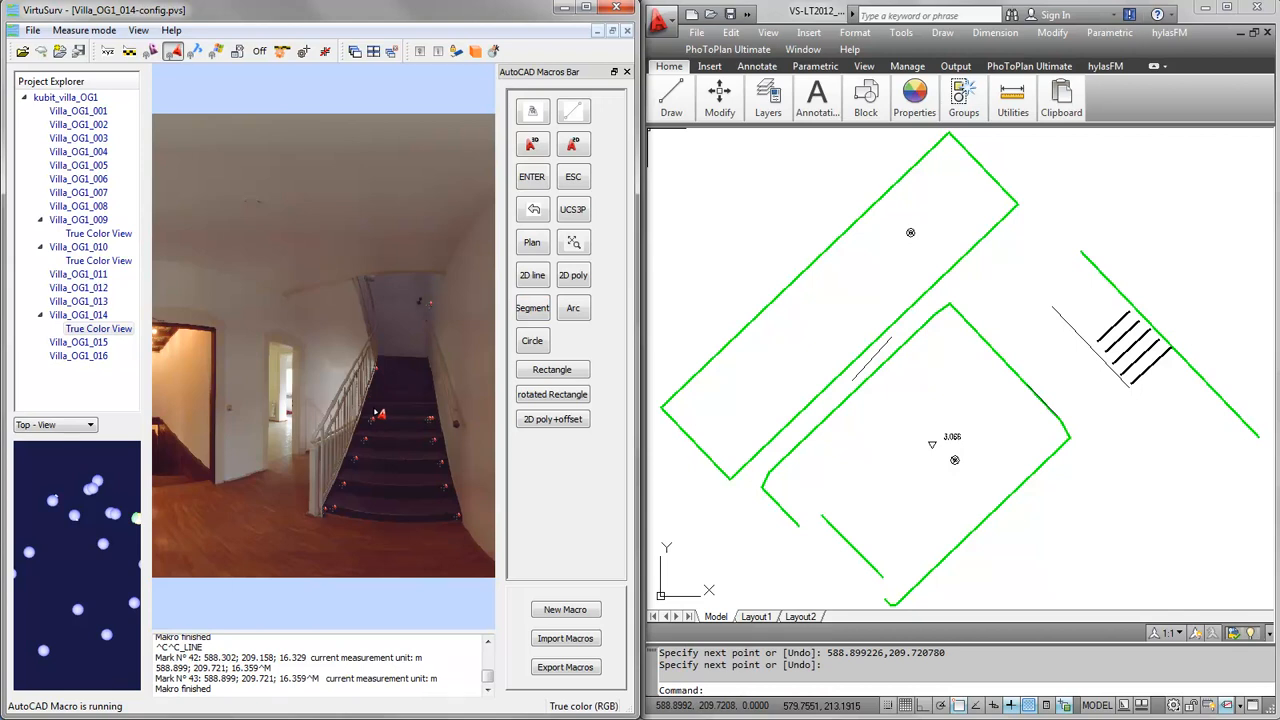
left_click(532, 308)
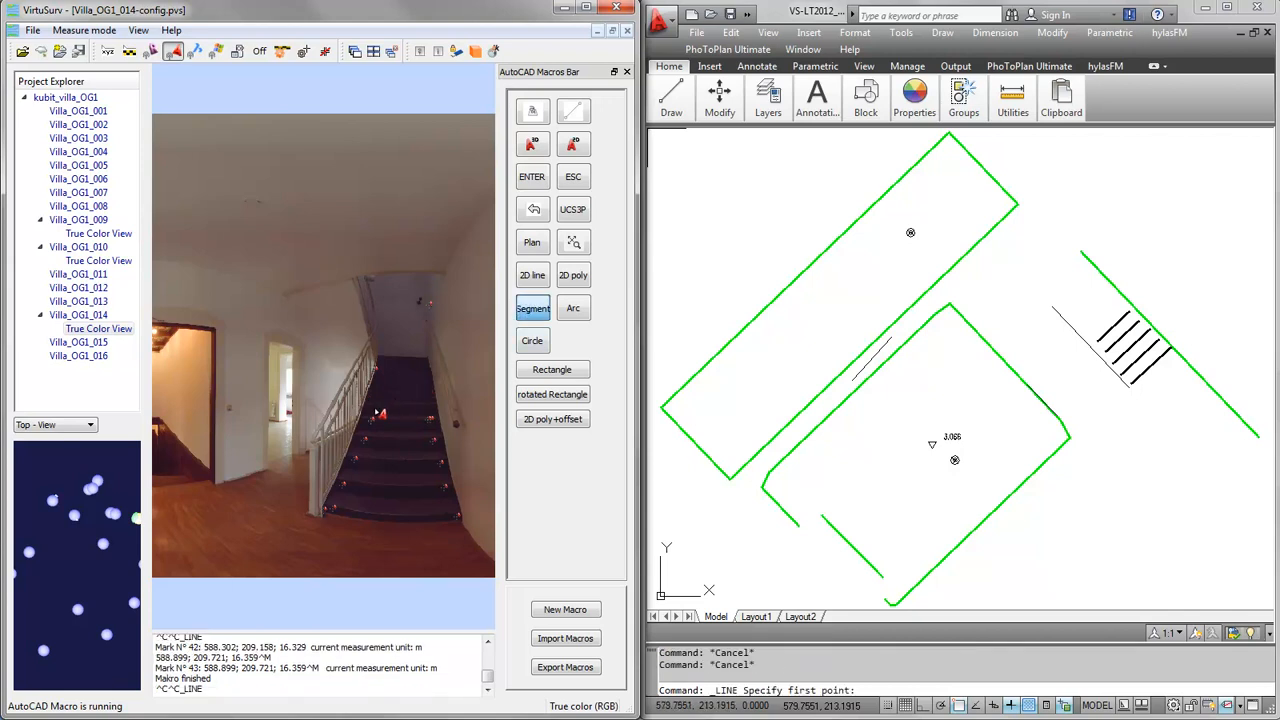
left_click(533, 308)
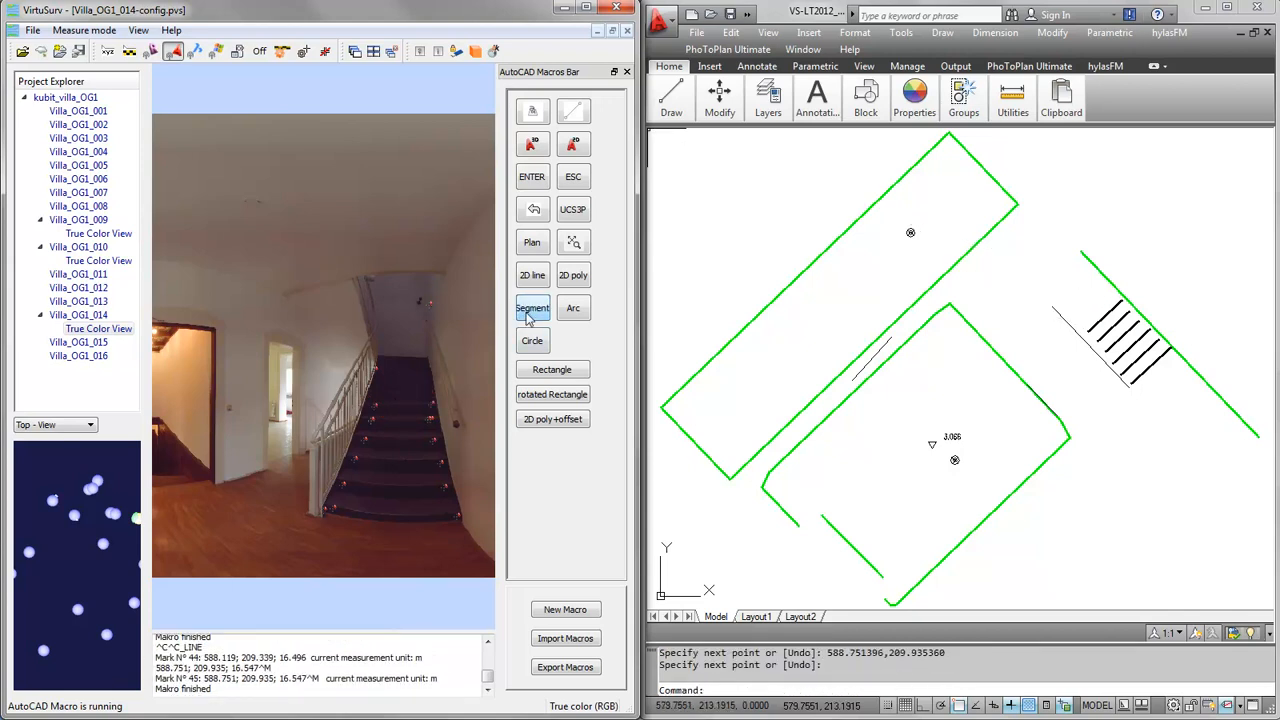
left_click(532, 308)
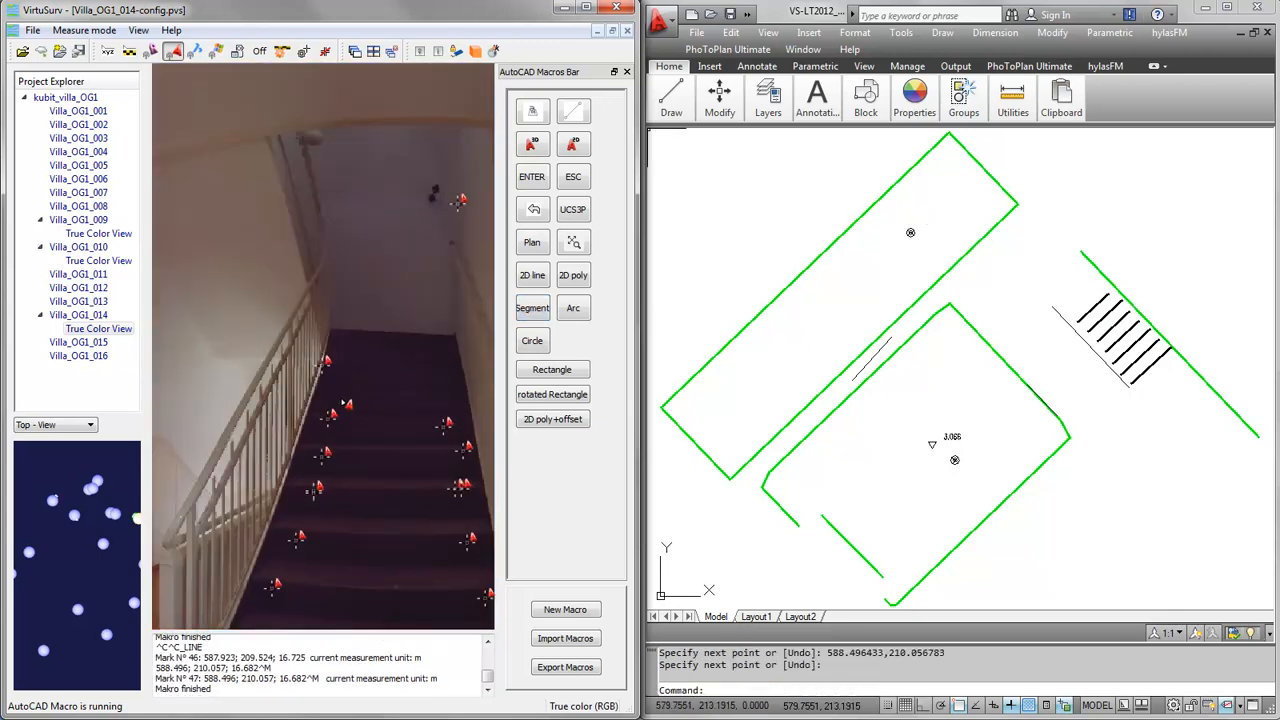
mouse_move(363, 381)
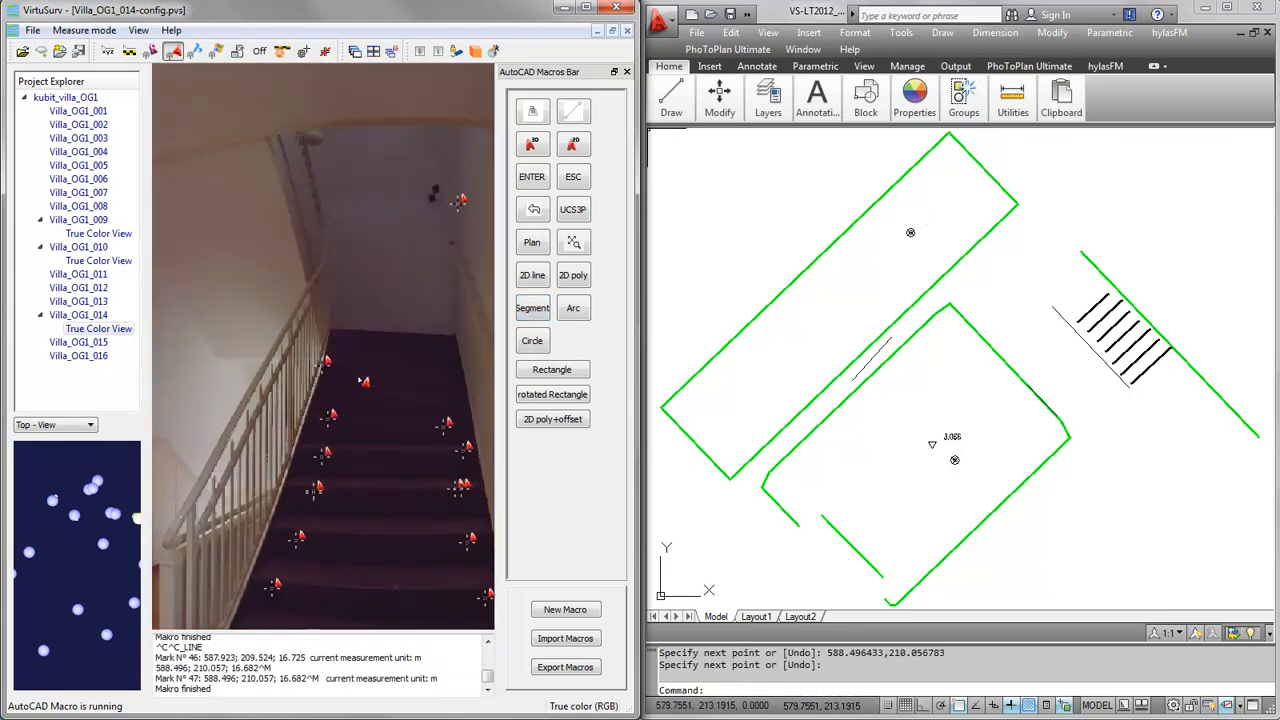
left_click(533, 307)
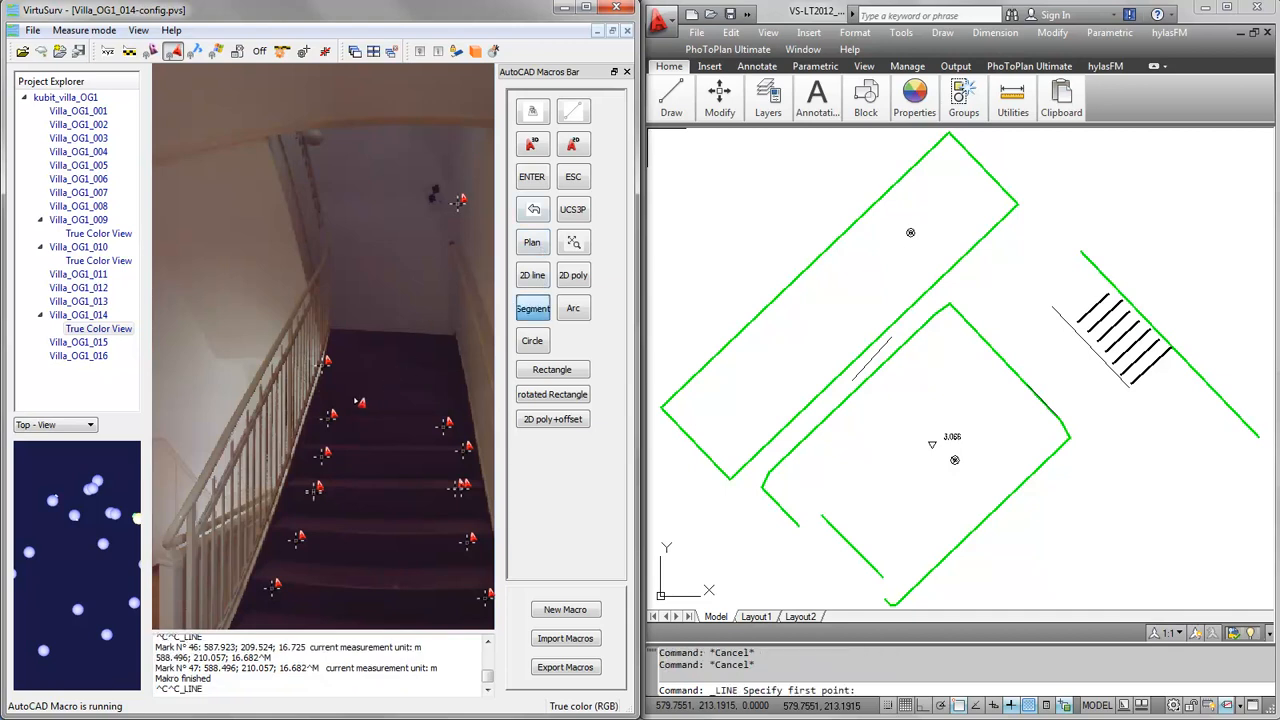
left_click(533, 307)
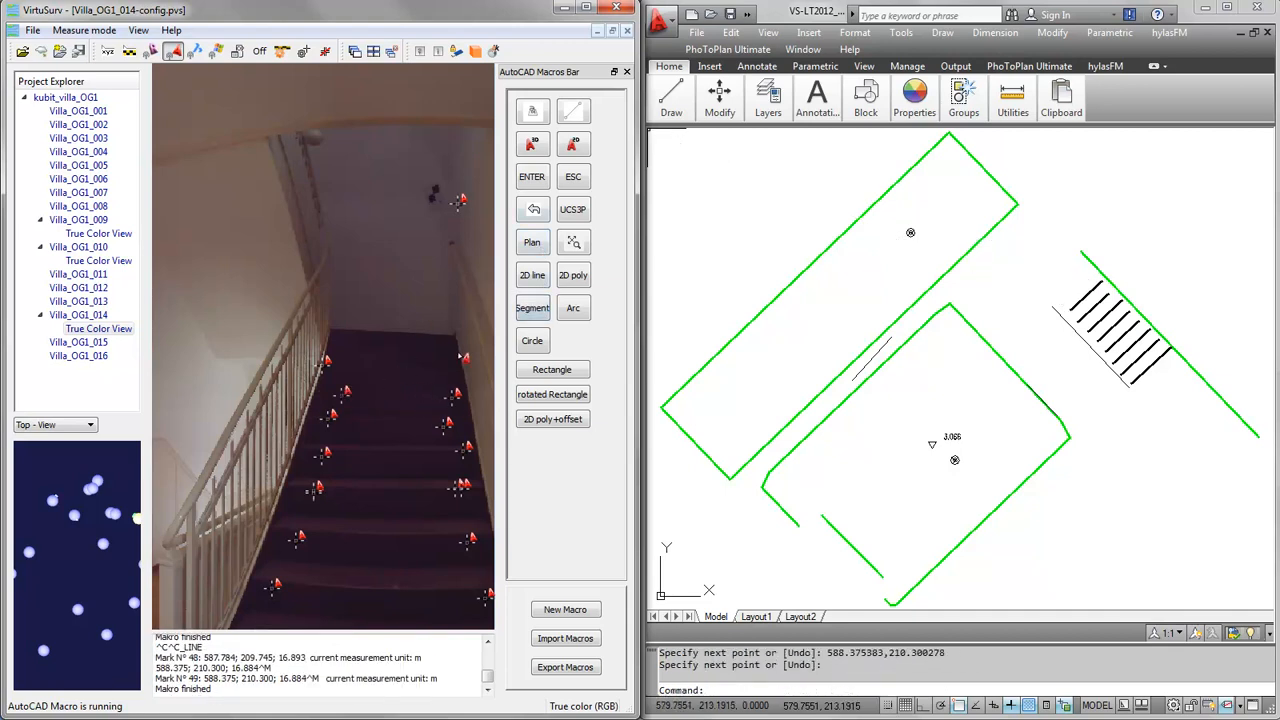
left_click(533, 308)
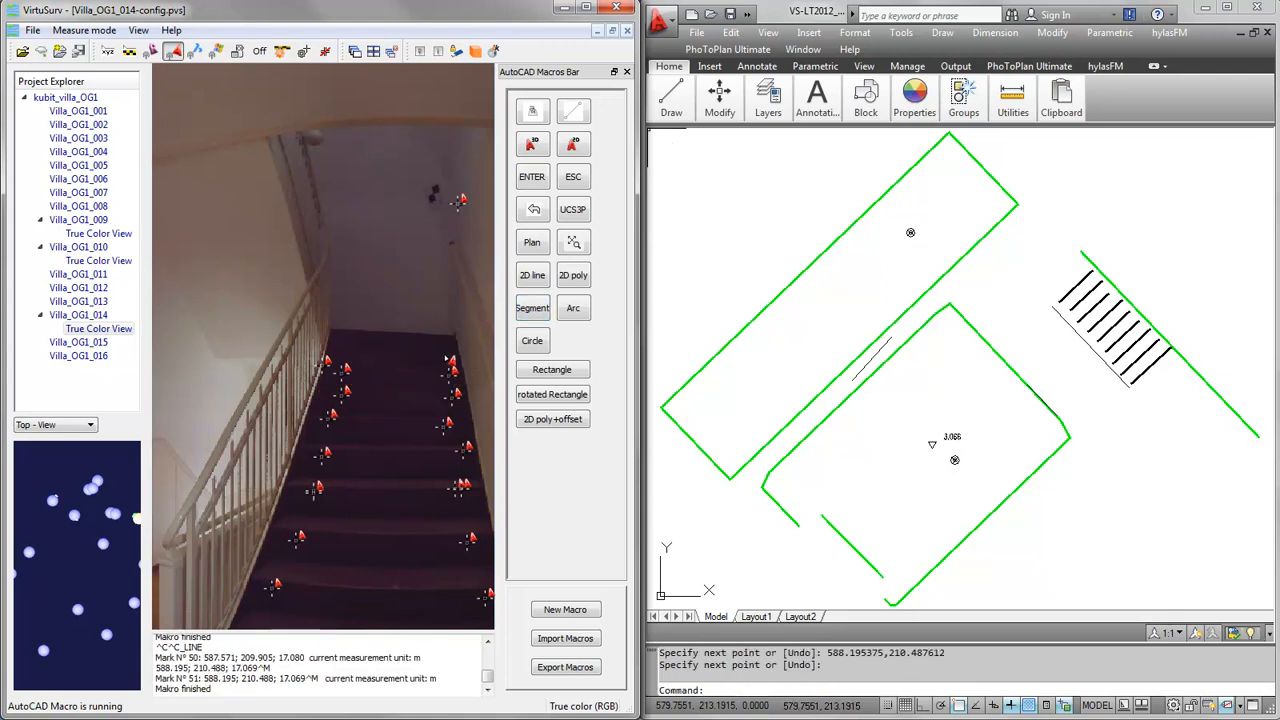
left_click(533, 308)
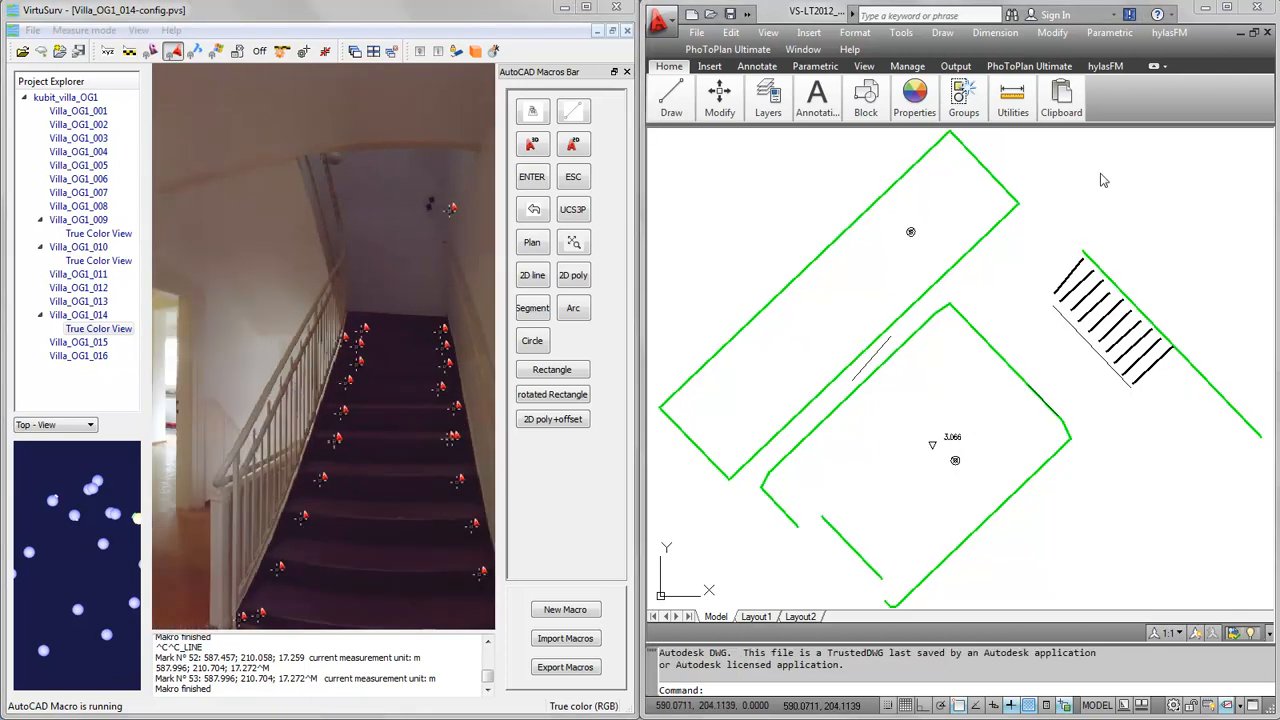
mouse_move(1057, 201)
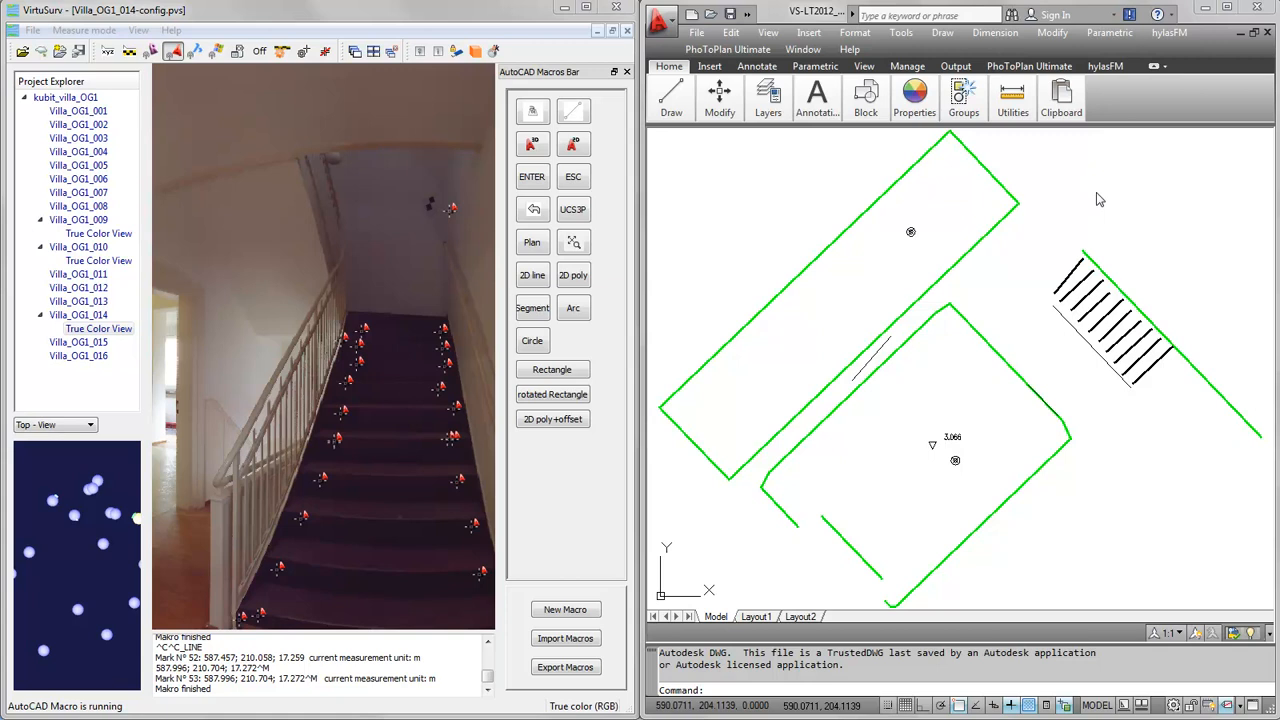
mouse_move(1120, 164)
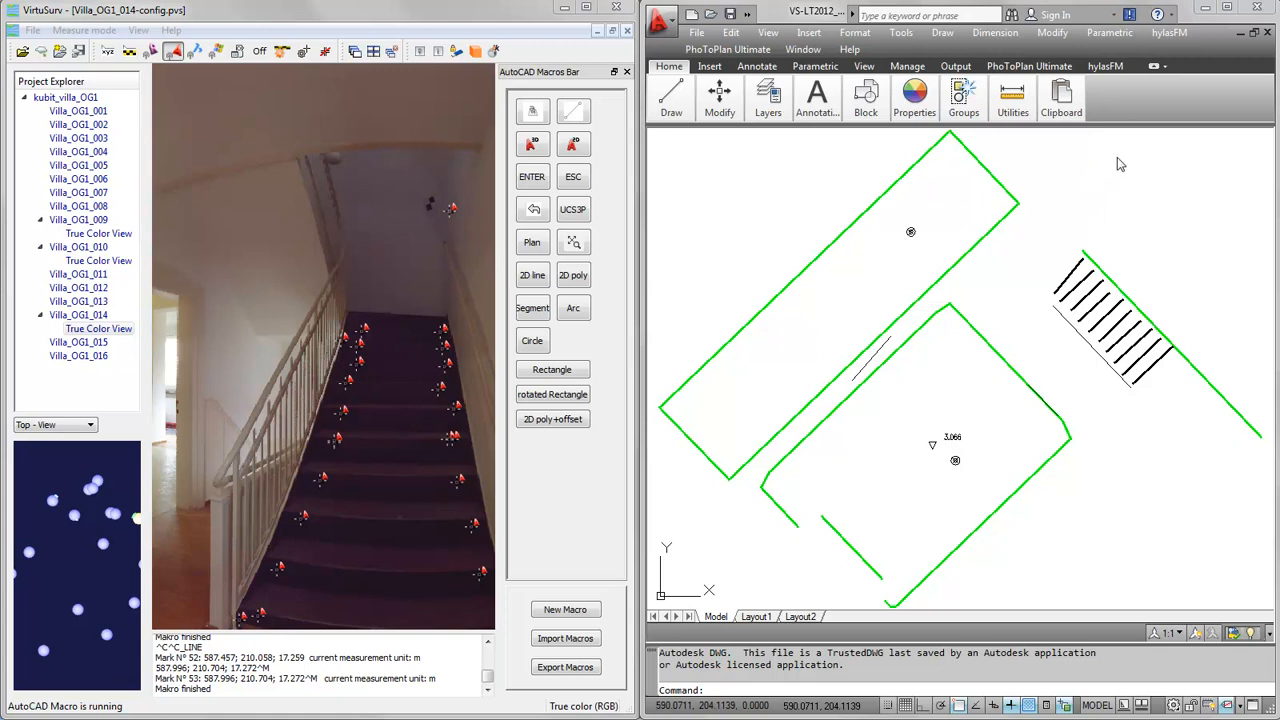
mouse_move(1116, 160)
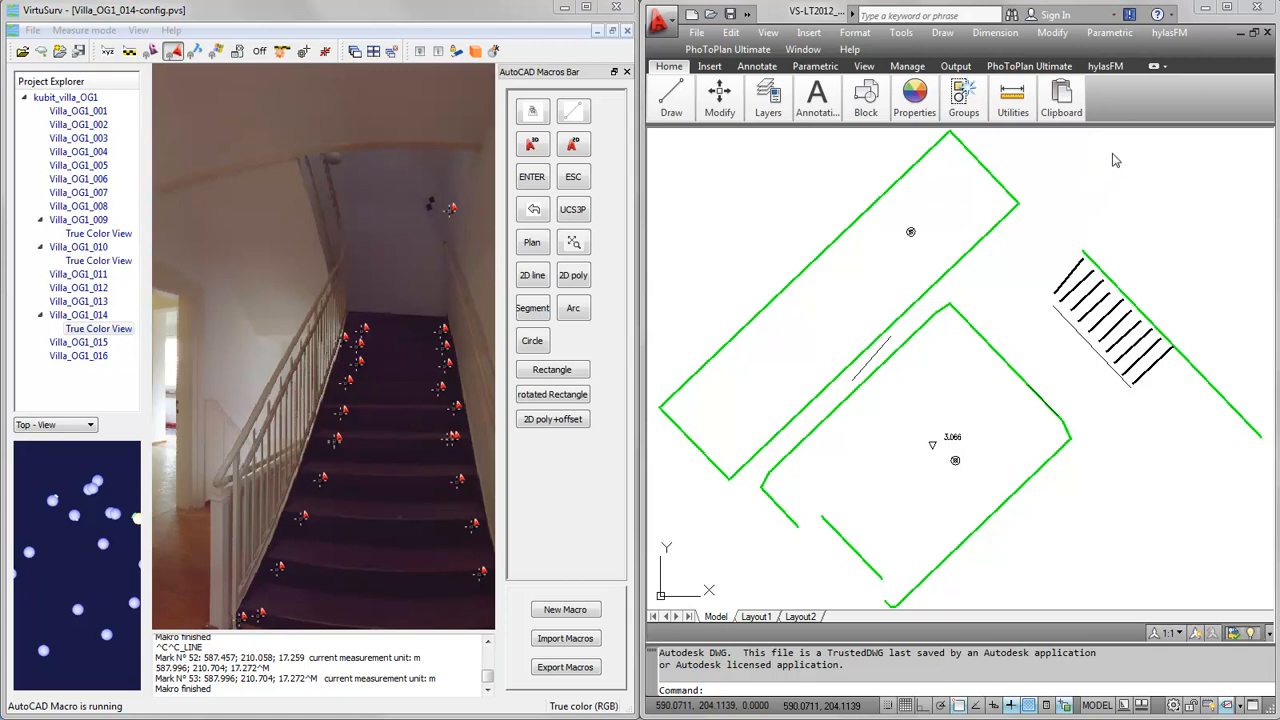
mouse_move(1104, 213)
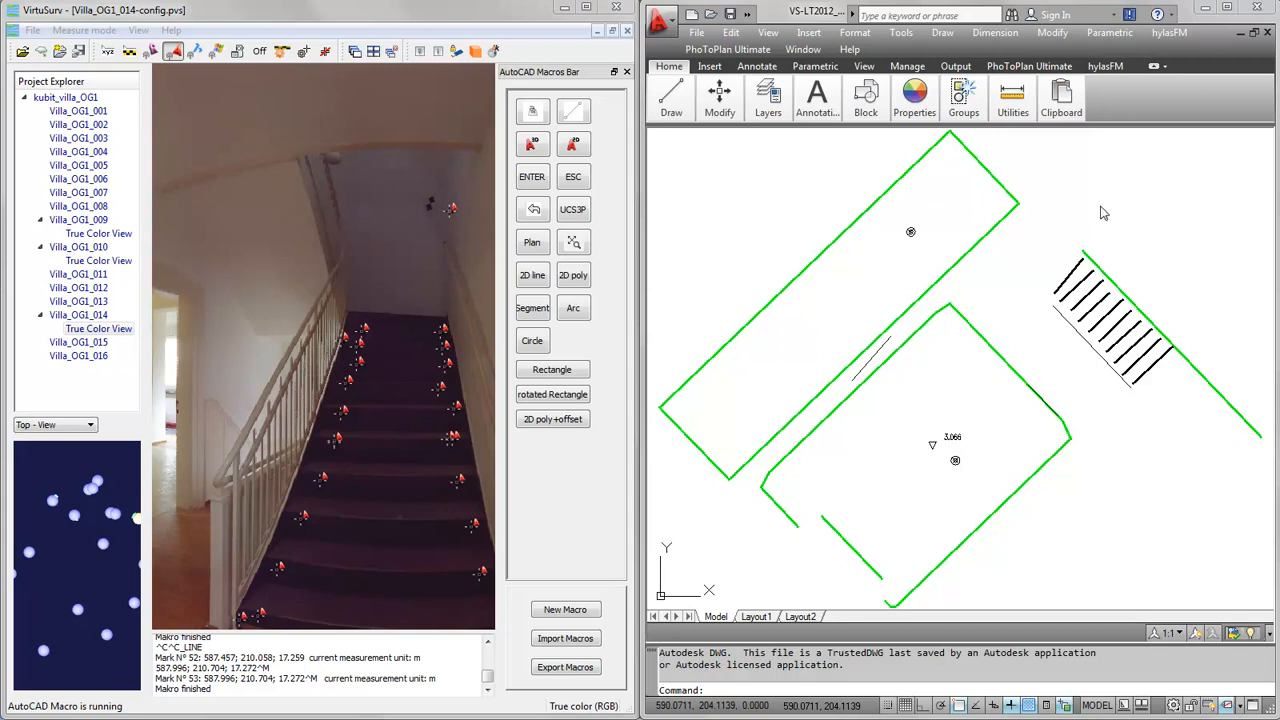
mouse_move(1115, 97)
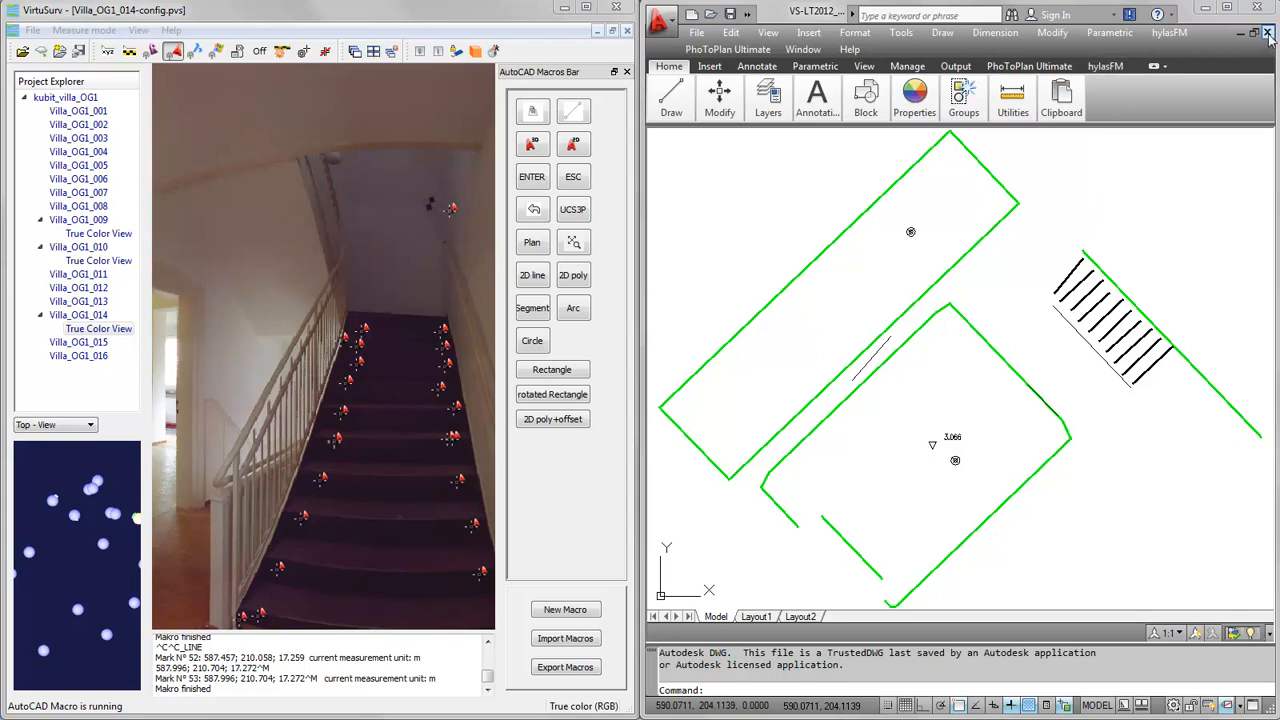
mouse_move(1200, 150)
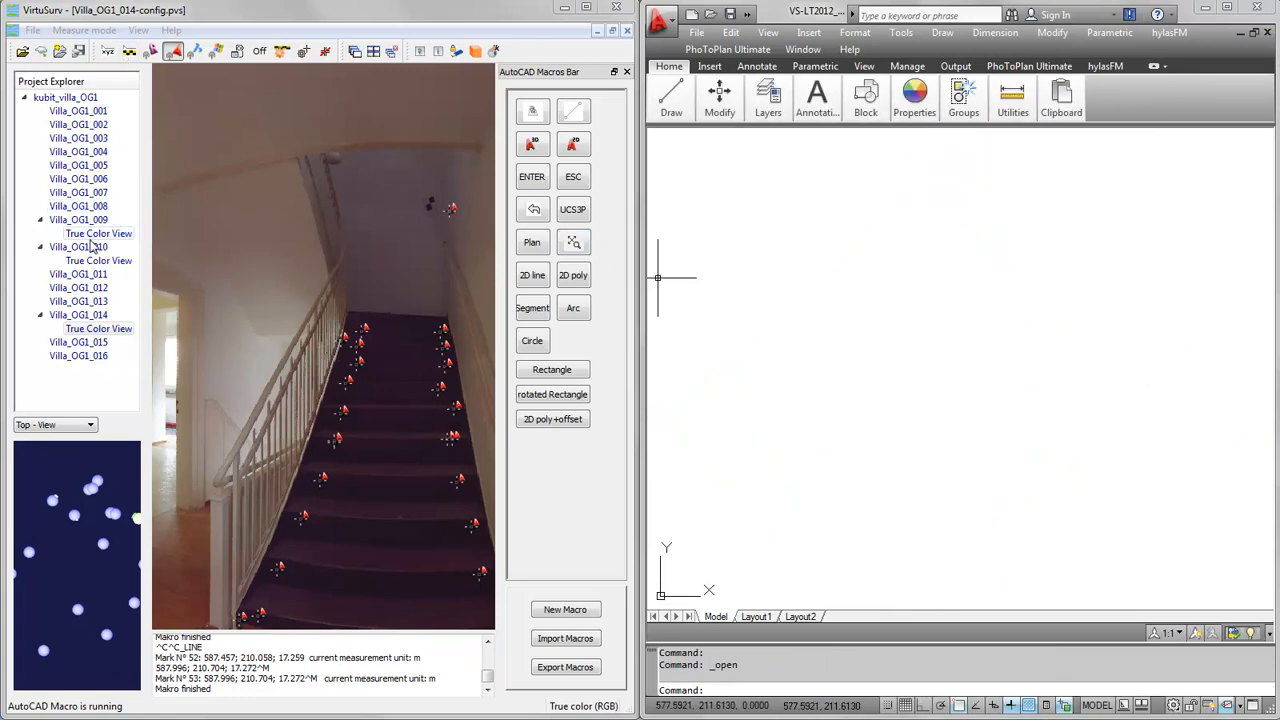
Step: Switch to the Villa_OG1_010 colour panorama and turn it toward the doorway wall
left_click(98, 233)
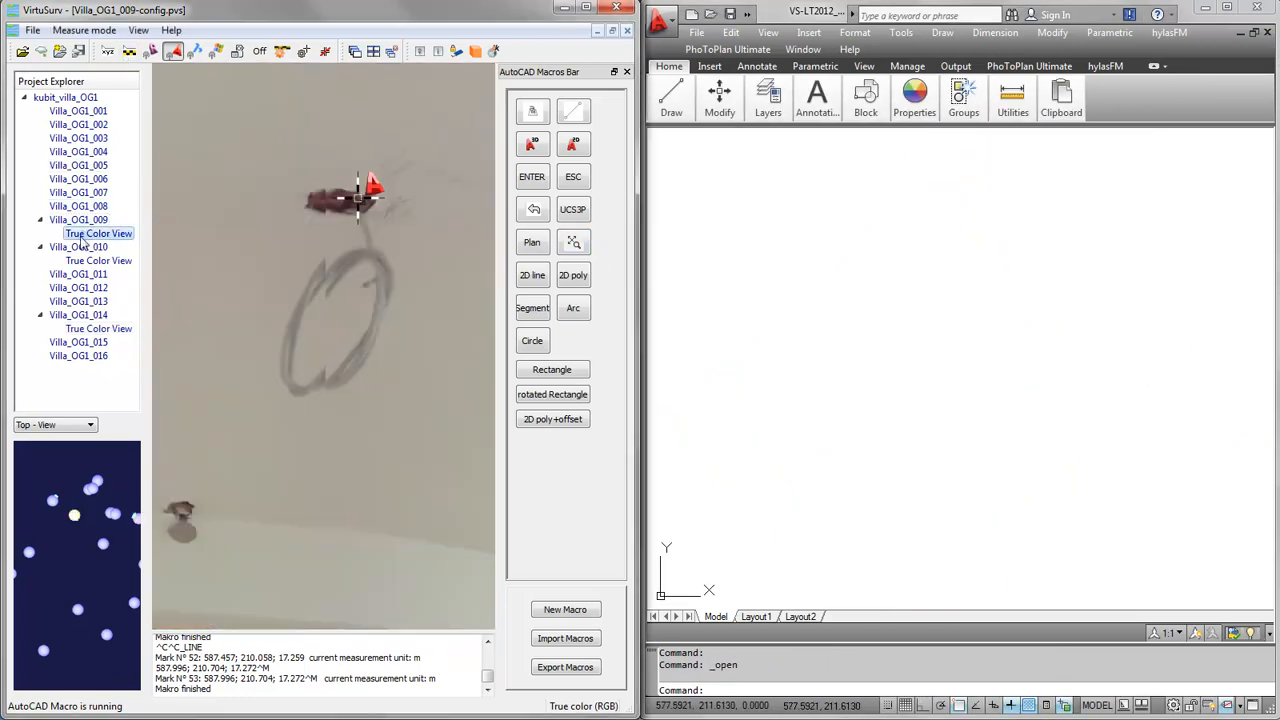
left_click(98, 260)
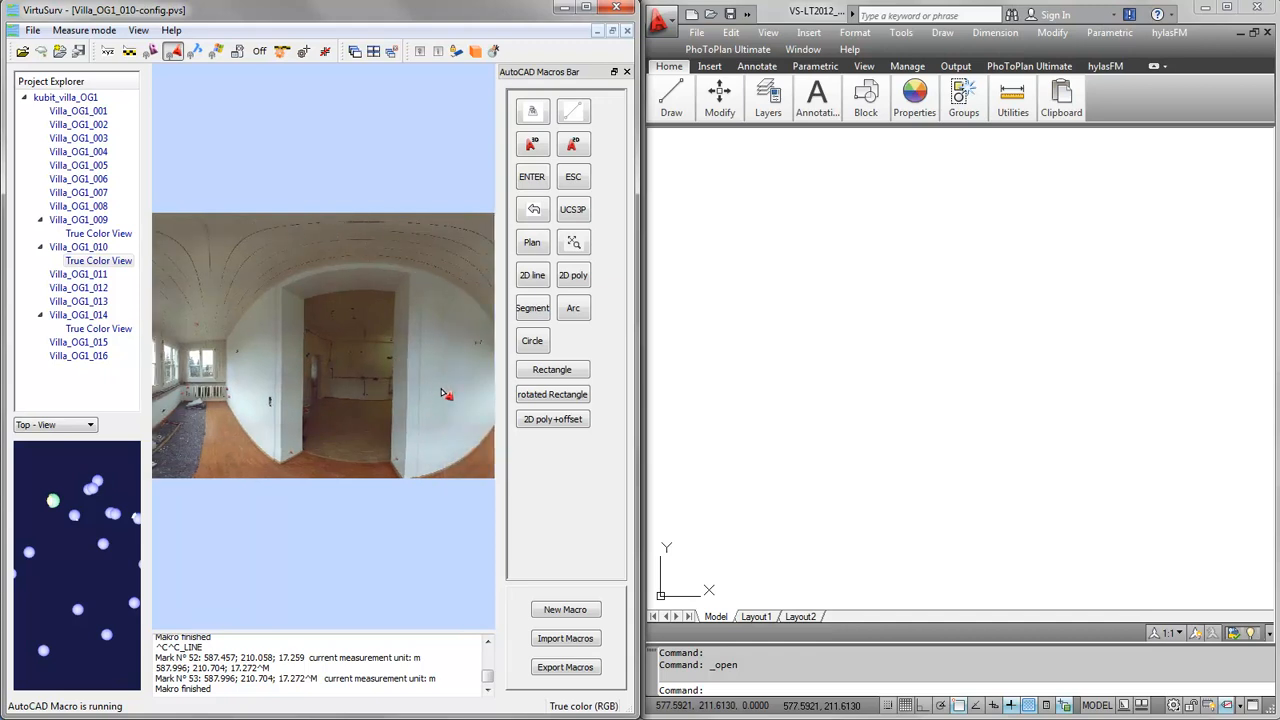
left_click_drag(445, 393, 343, 387)
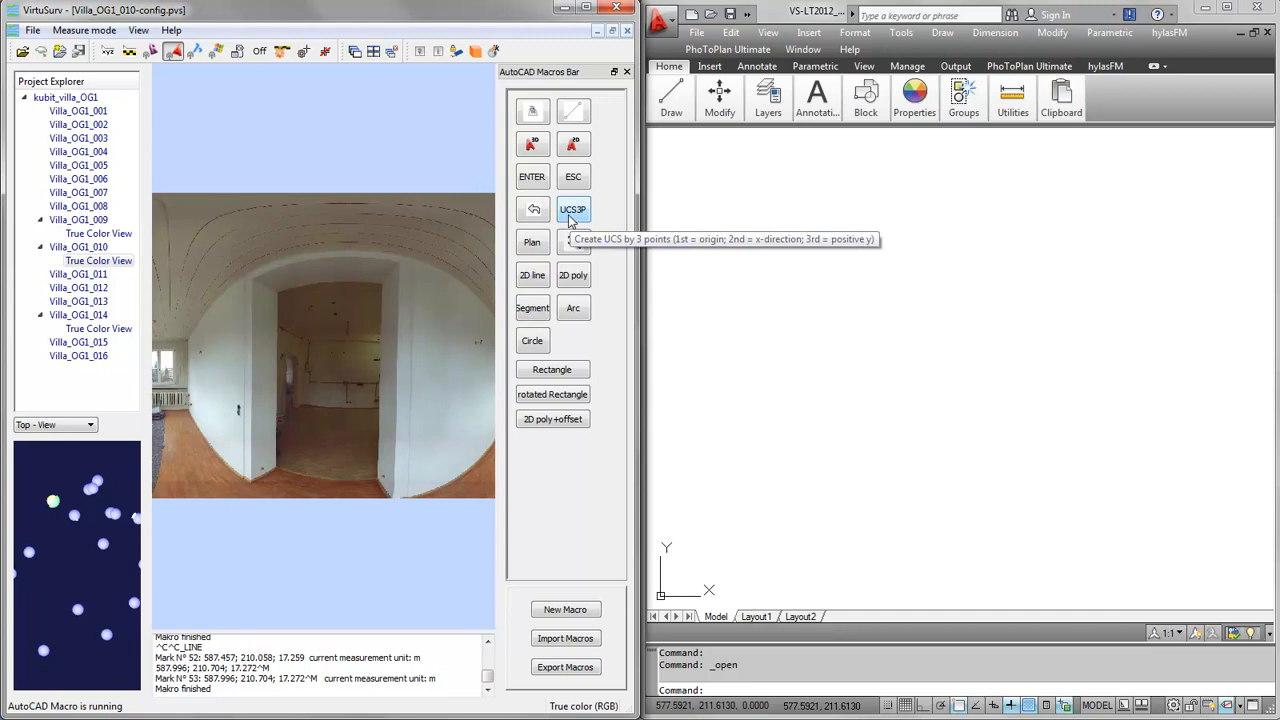
mouse_move(572, 215)
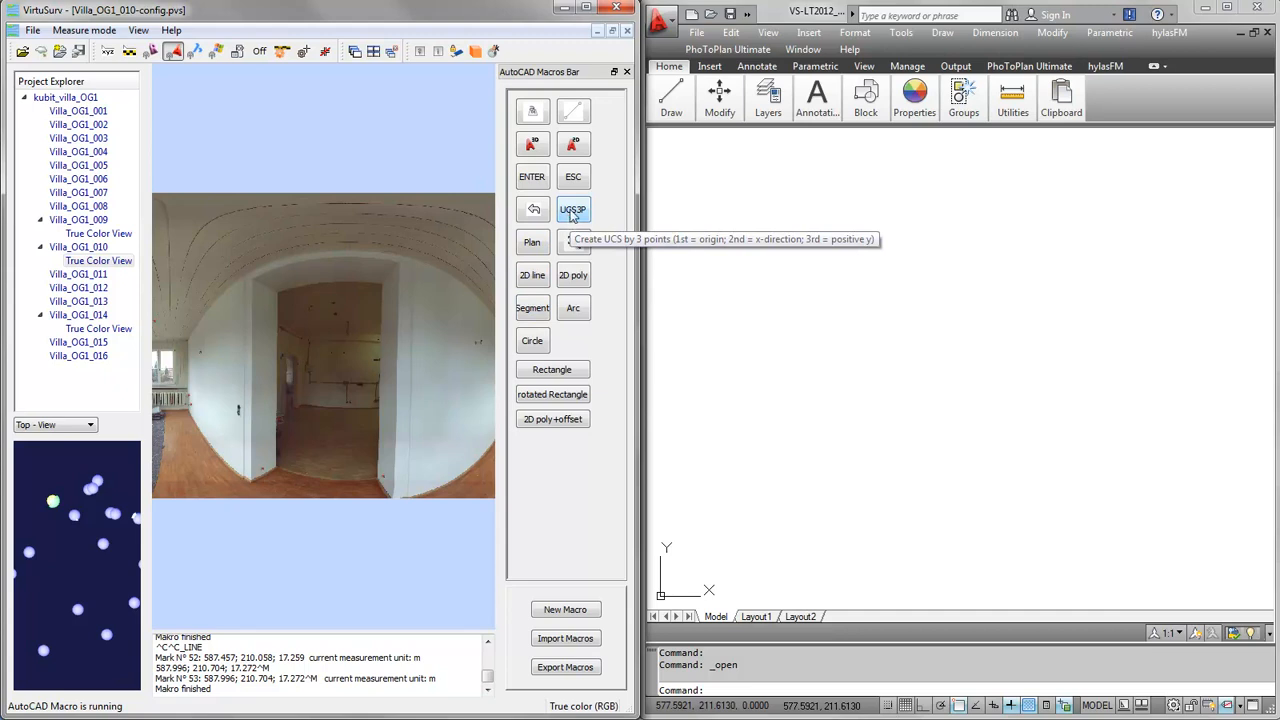
Step: Build a UCS from three measured wall points and show the drawing in plan view
left_click(573, 209)
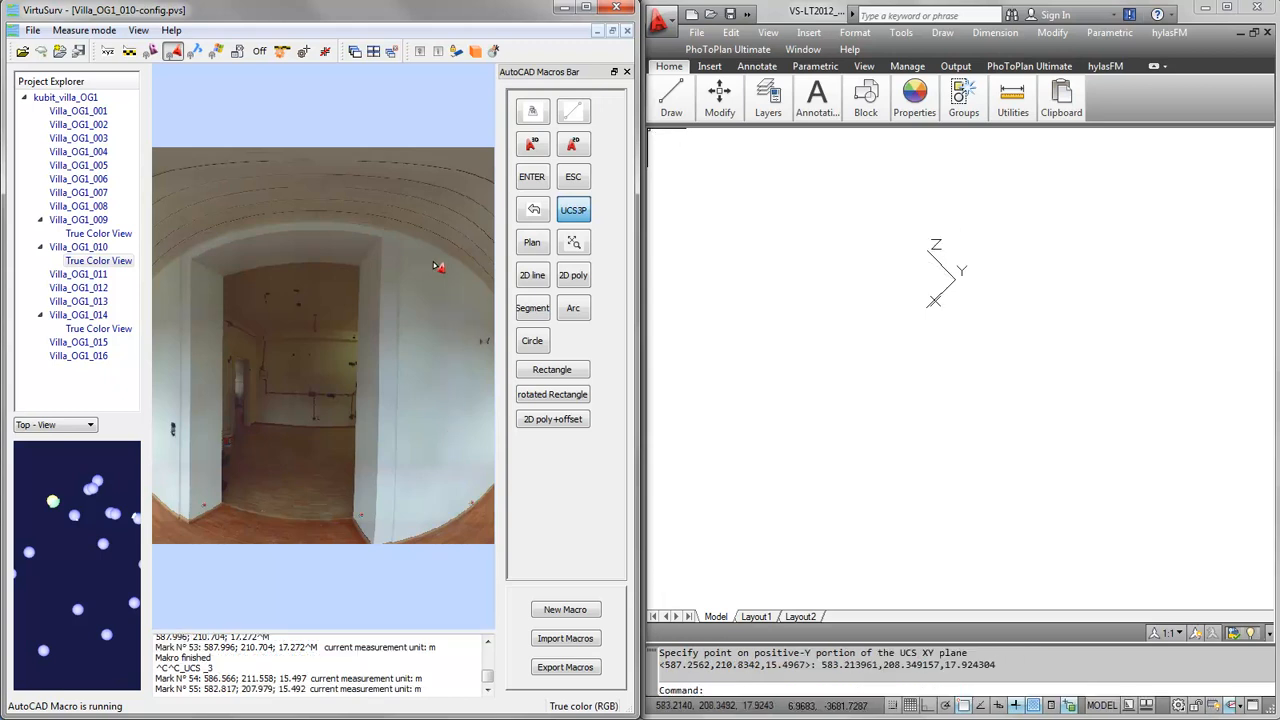
left_click(533, 340)
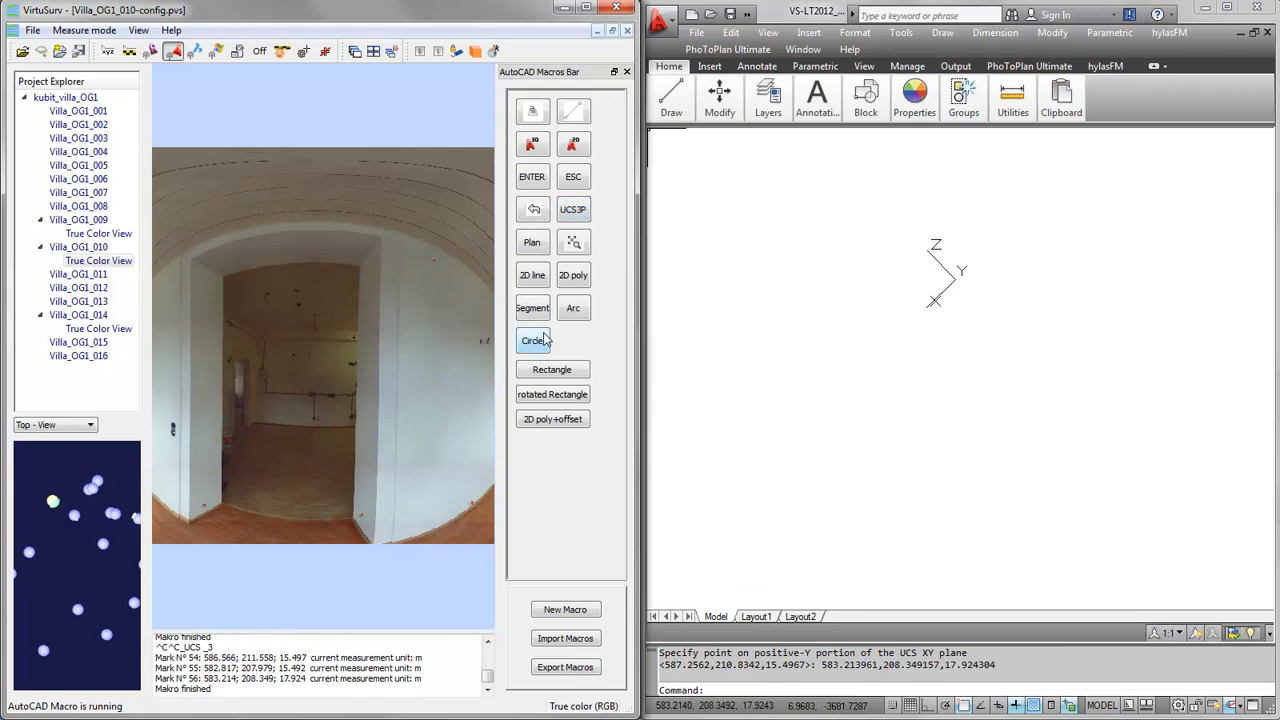
left_click(532, 242)
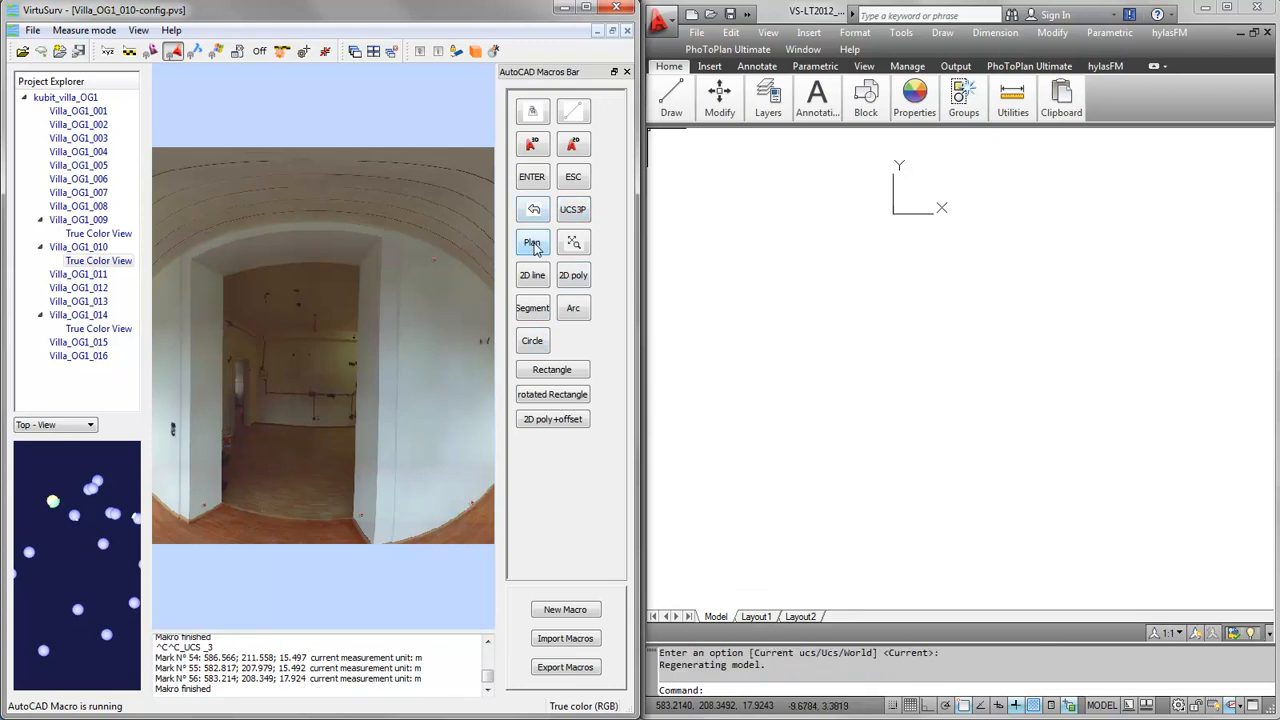
Step: Open and close AutoCAD's layer list, leaving stairs_02 as the current layer
left_click(532, 242)
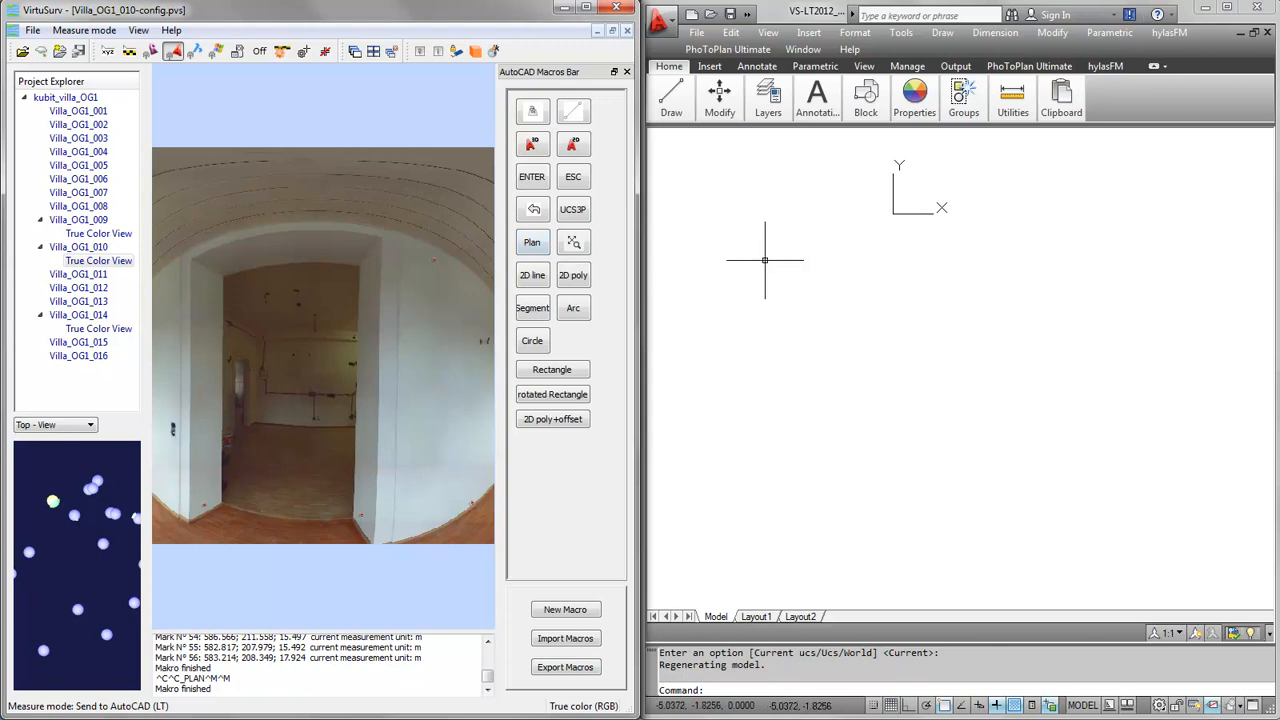
mouse_move(573, 307)
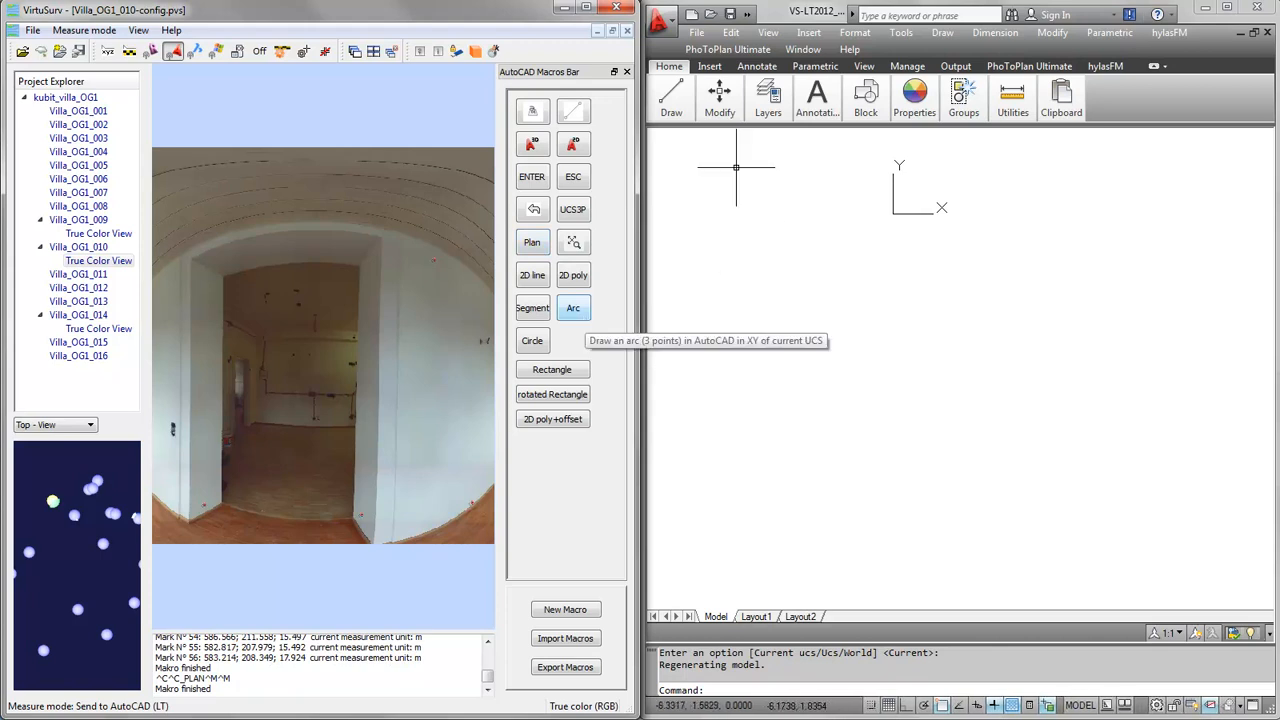
left_click(767, 97)
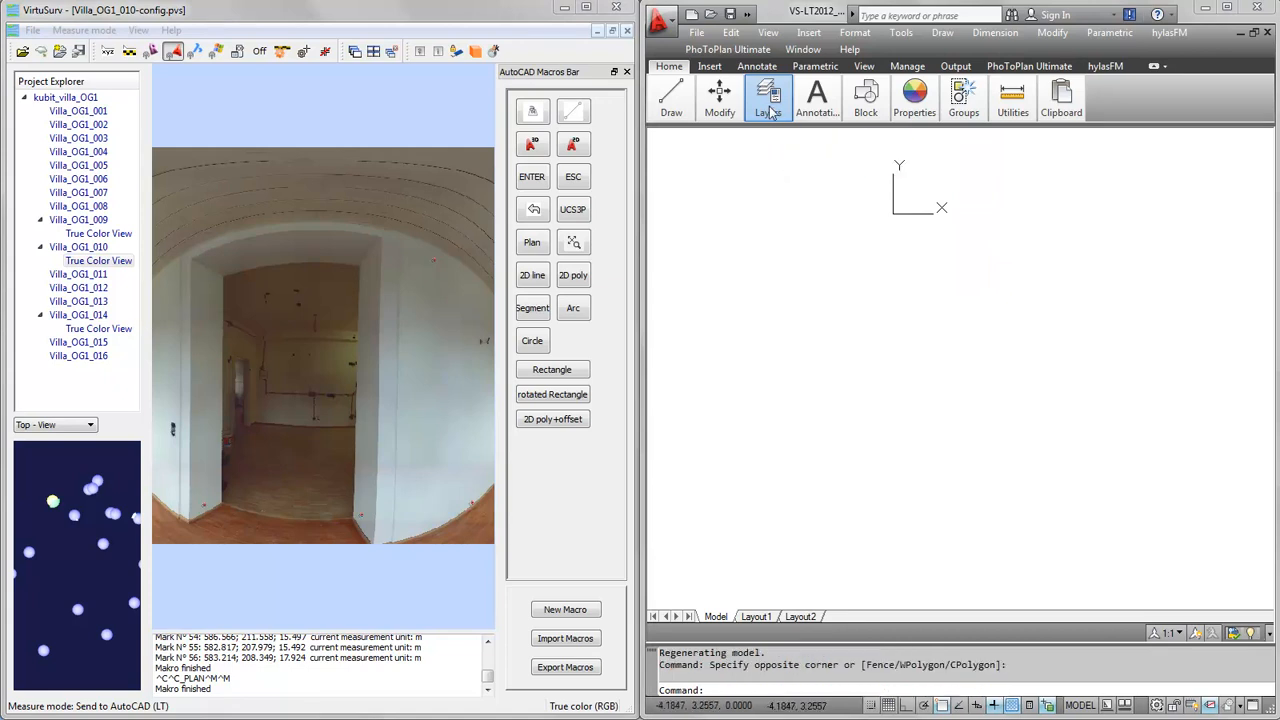
mouse_move(778, 112)
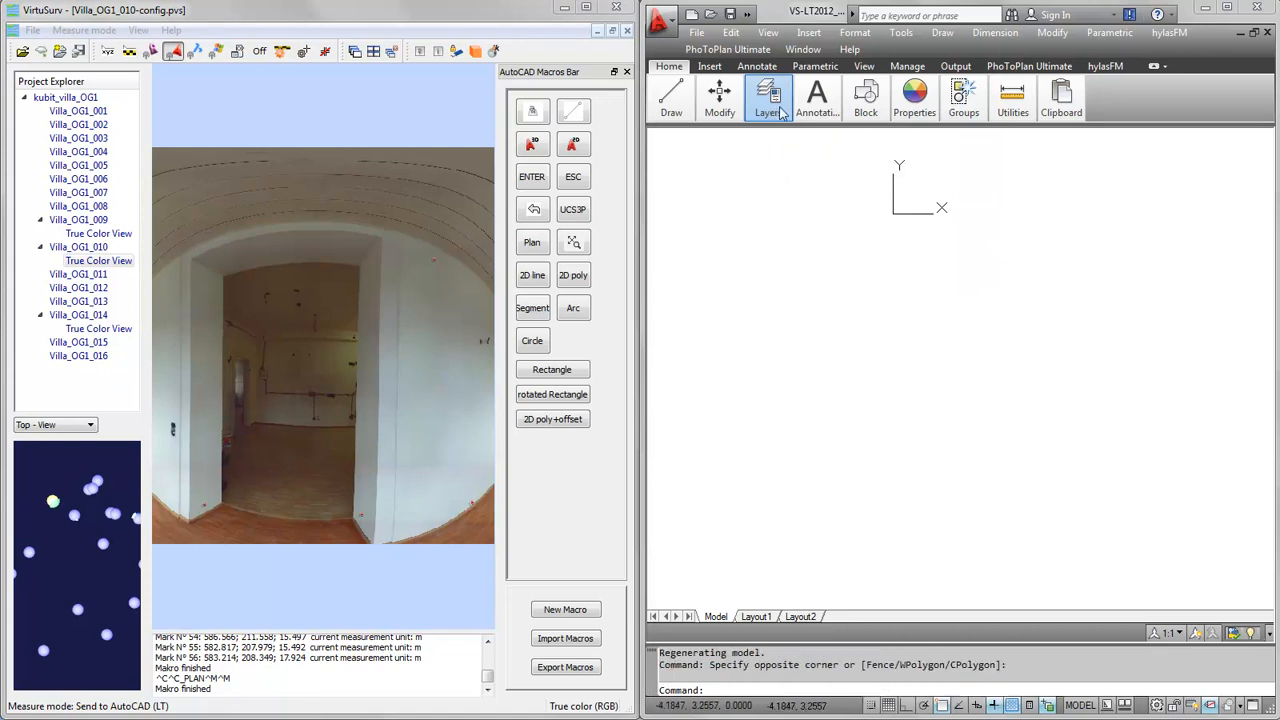
left_click(768, 98)
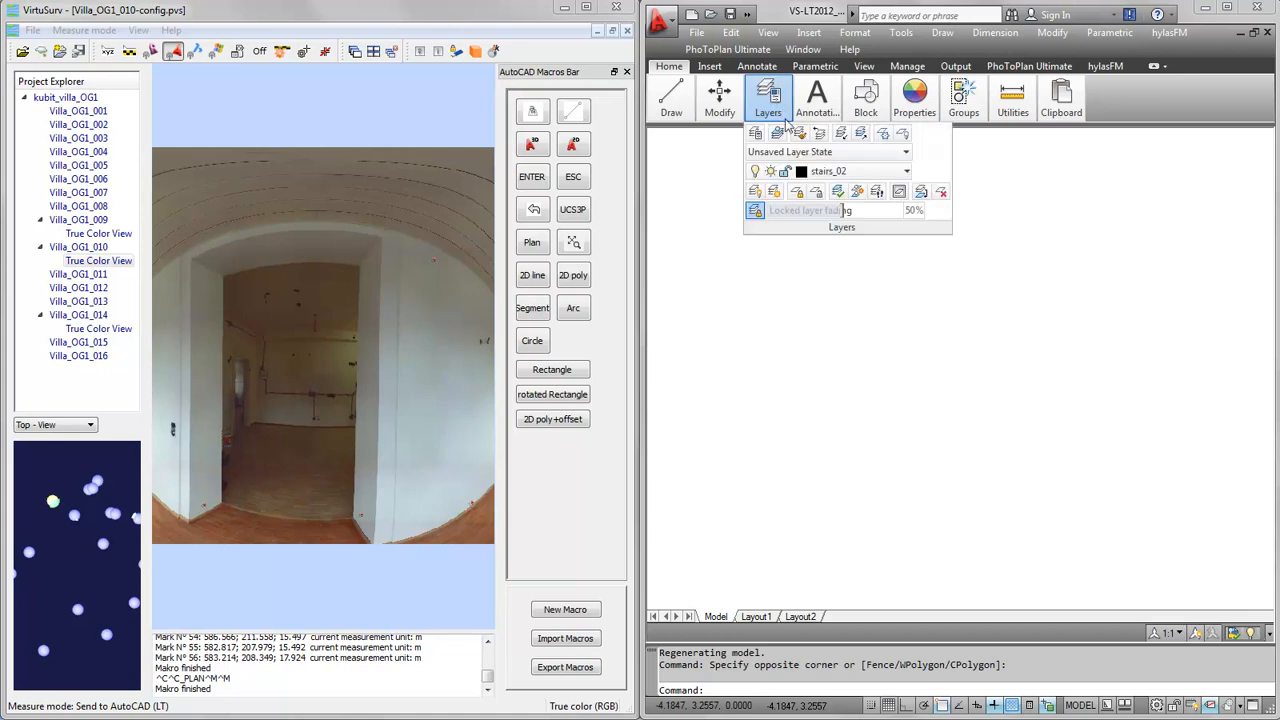
left_click(905, 170)
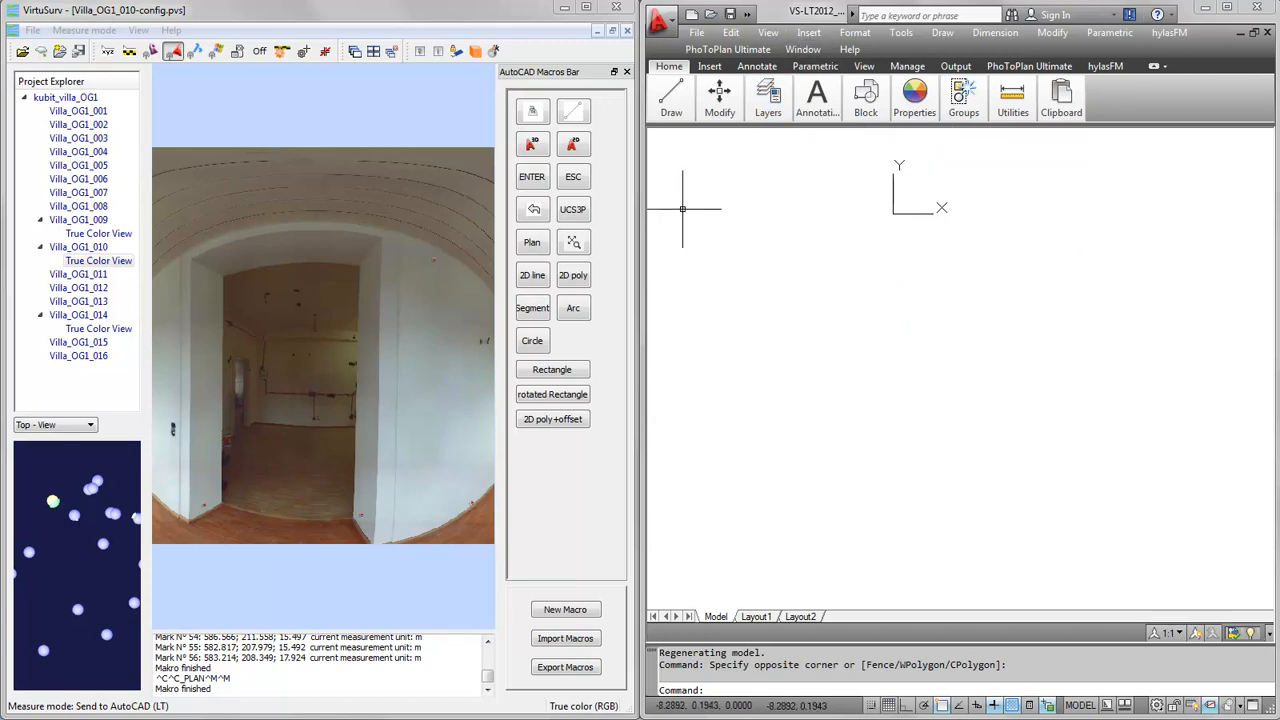
mouse_move(668, 220)
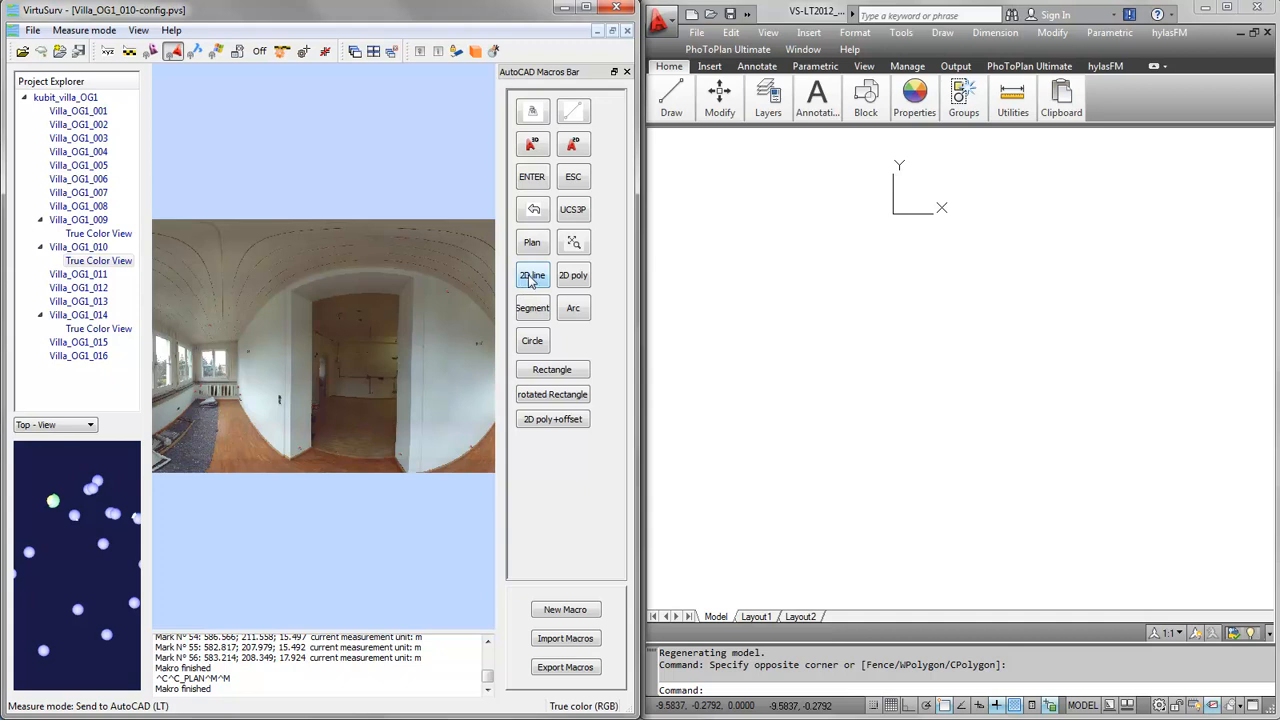
mouse_move(532, 275)
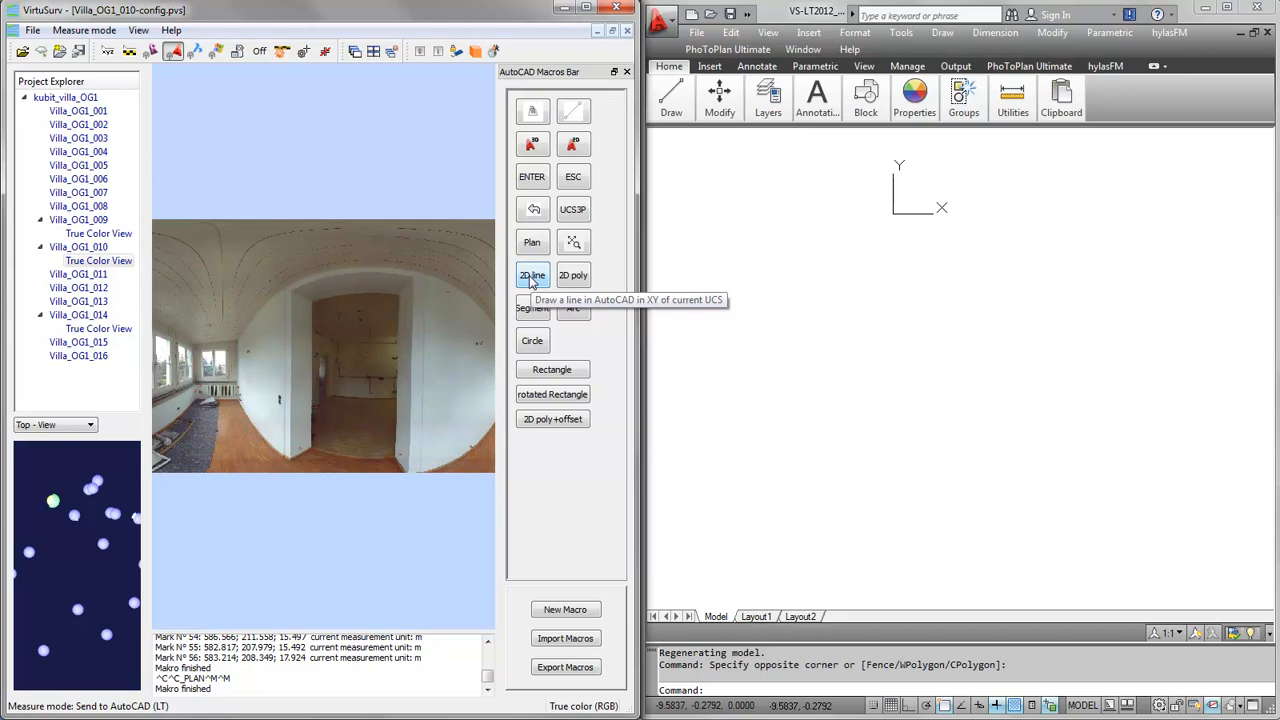
Step: Trace the room's corner points from the Villa_OG1_010 panorama into a closed green outline
left_click(532, 275)
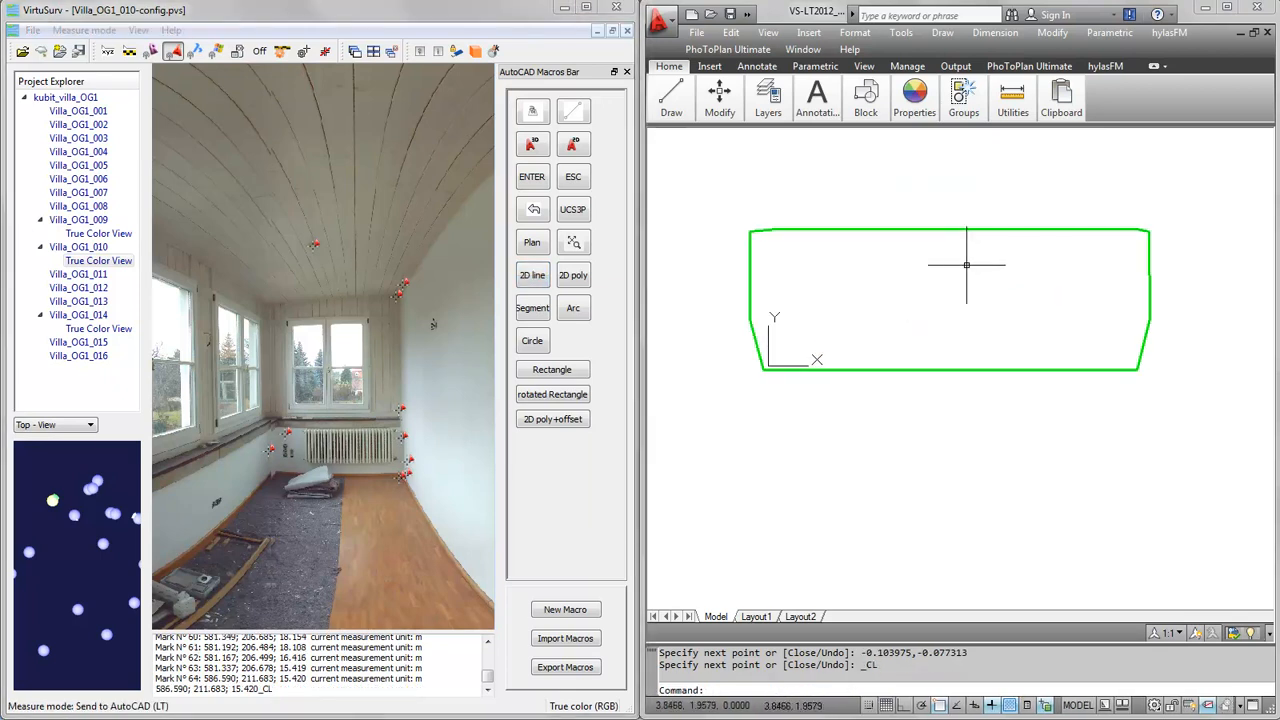
Step: Apply Fillet from the Modify menu to square the green outline's corners
left_click(671, 97)
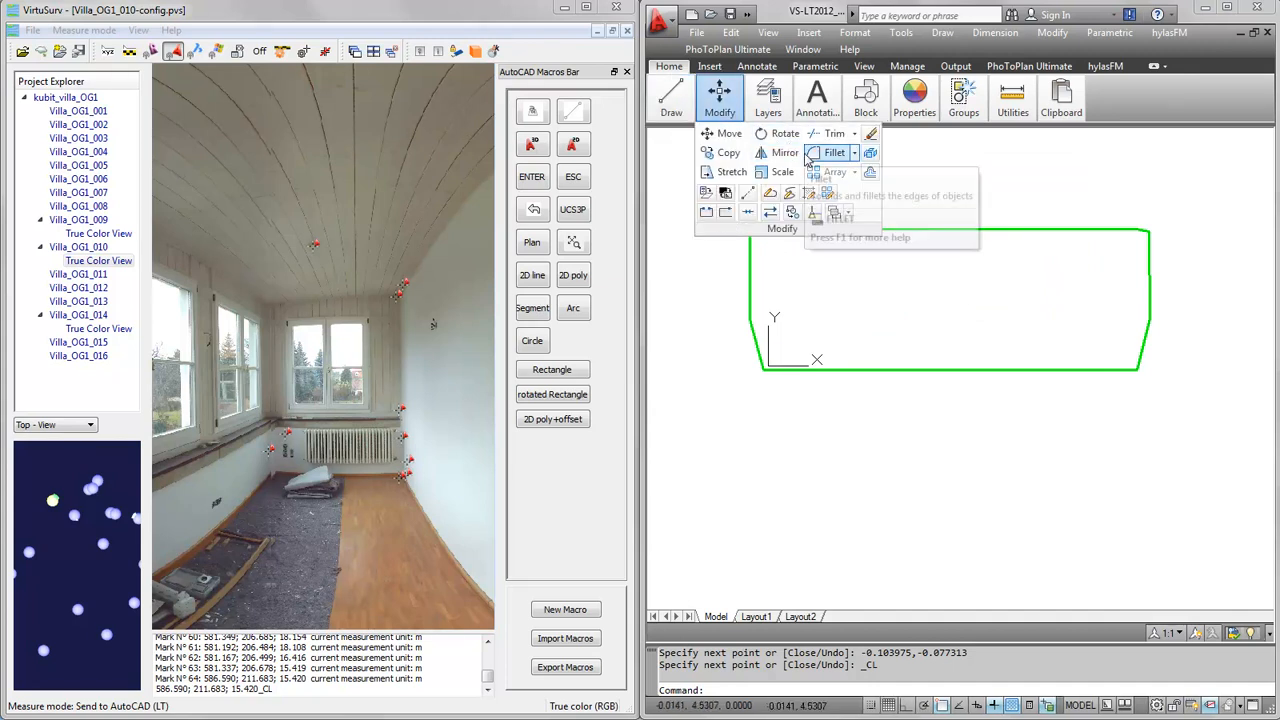
mouse_move(834, 152)
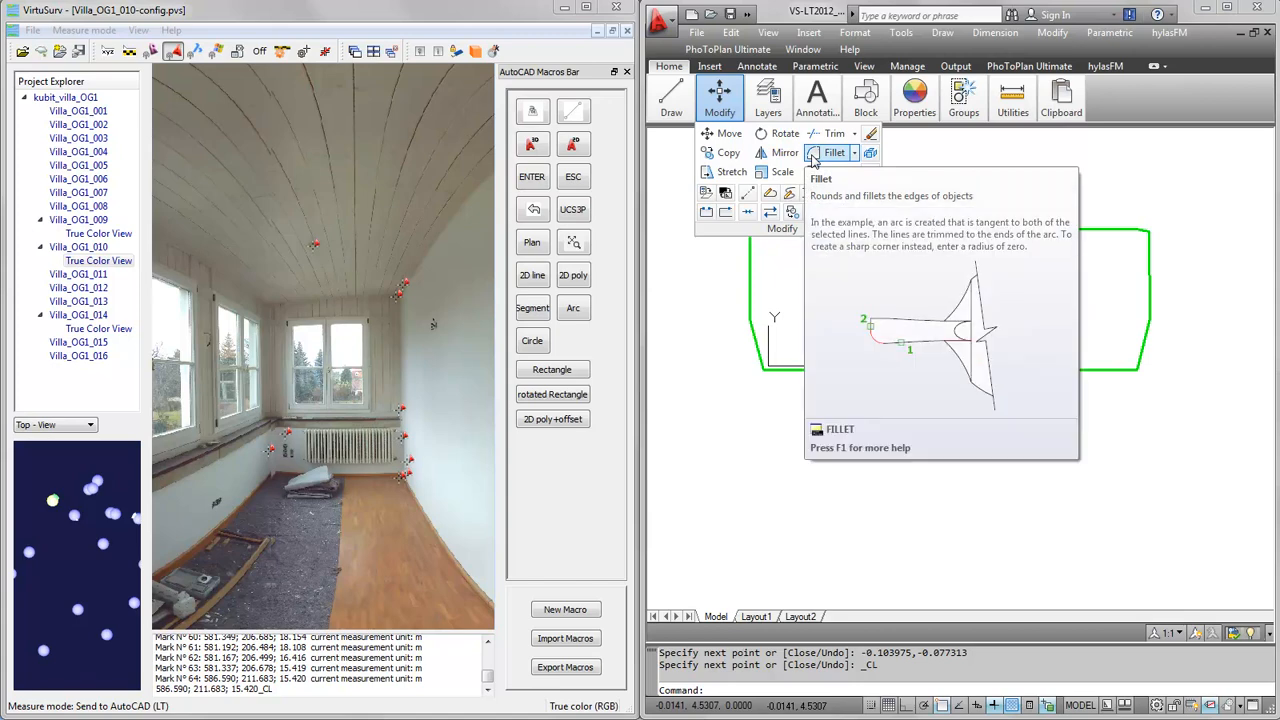
left_click(834, 152)
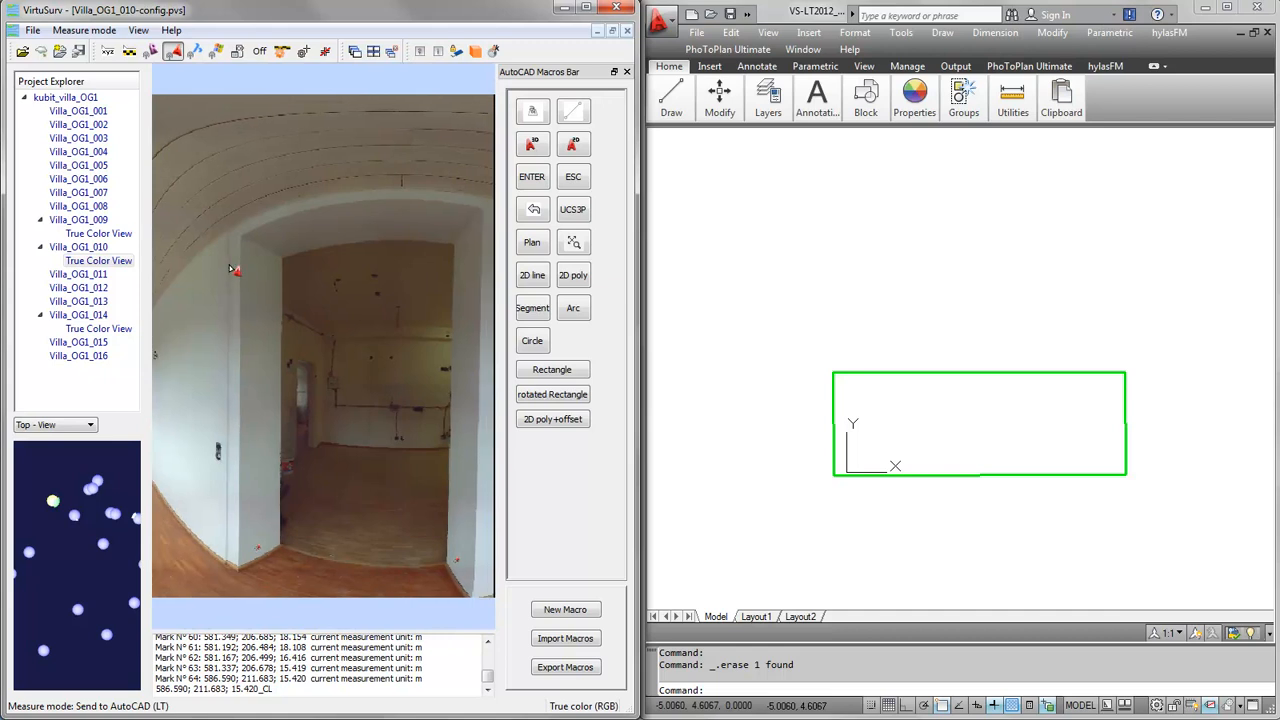
mouse_move(463, 381)
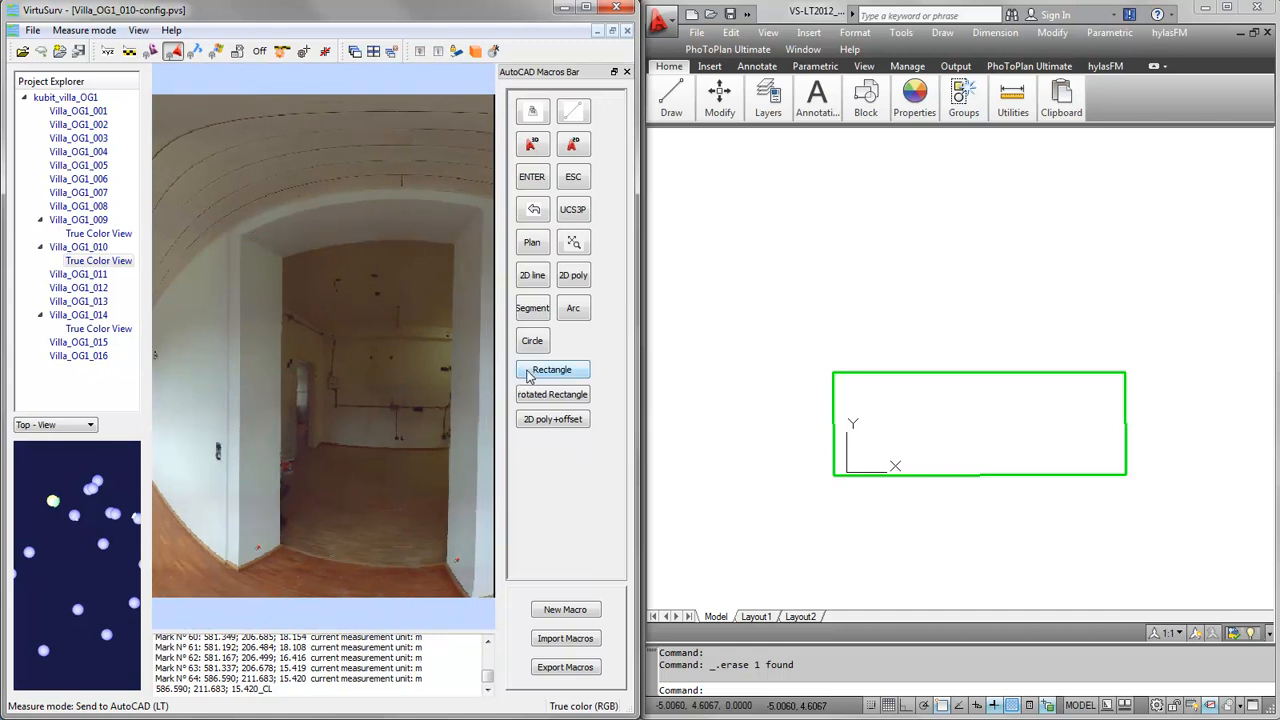
mouse_move(552, 369)
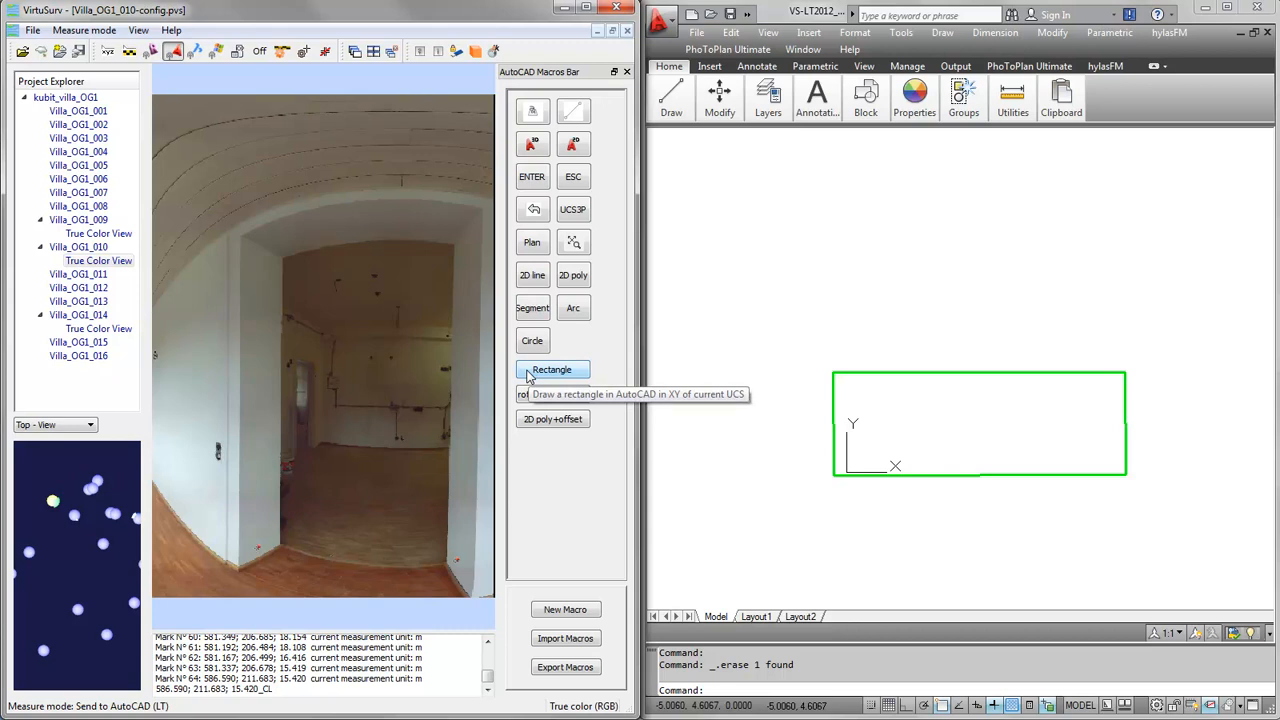
Step: Draw a narrow door rectangle from two measured corners and recolour it blue
left_click(552, 369)
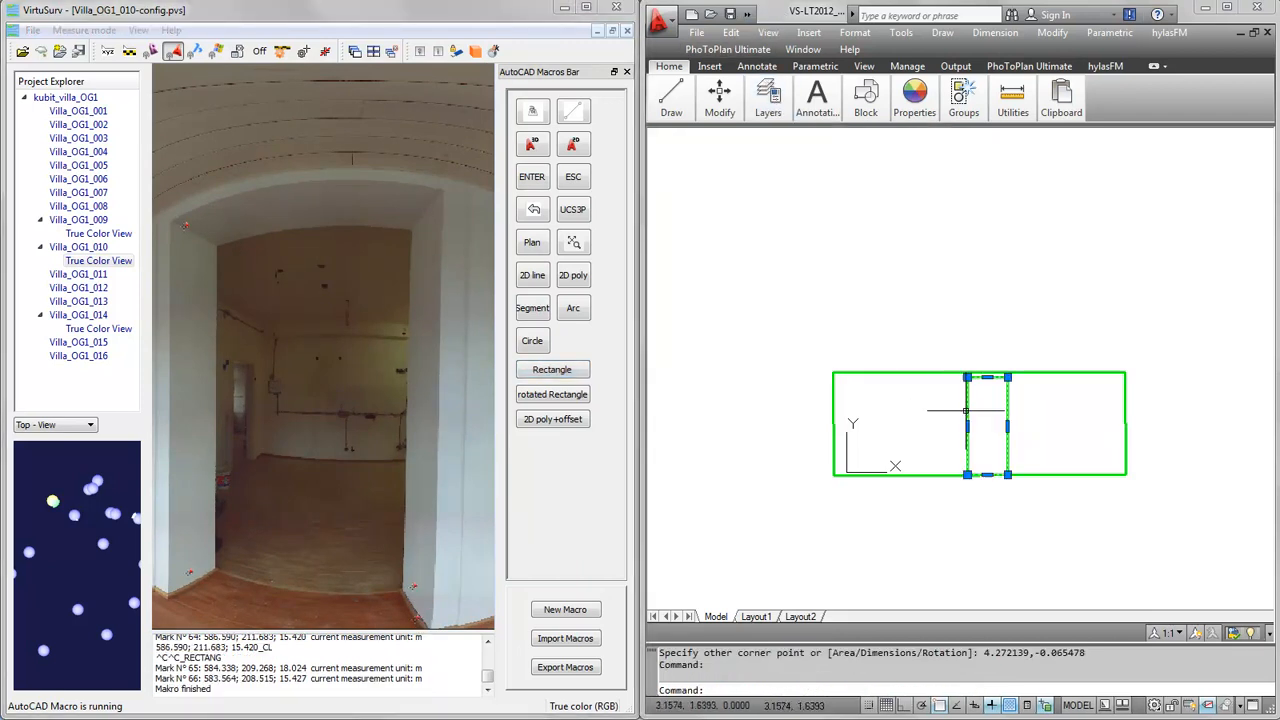
left_click(768, 97)
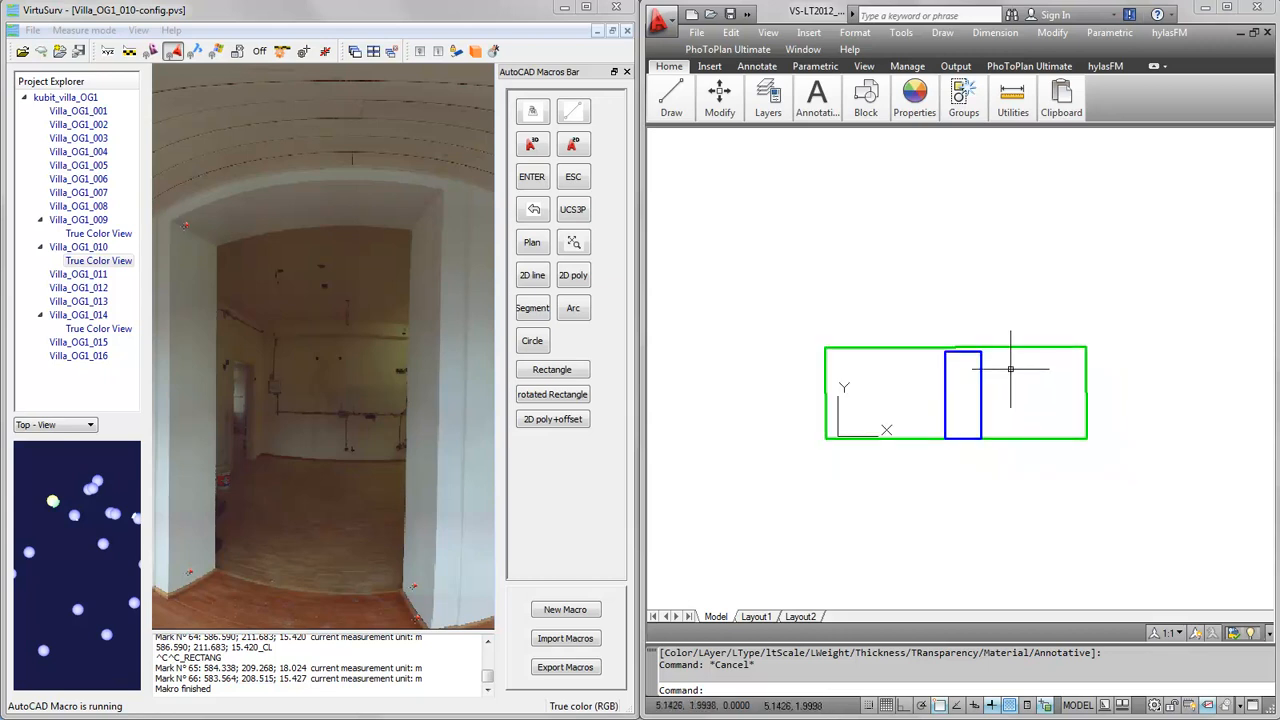
left_click(768, 95)
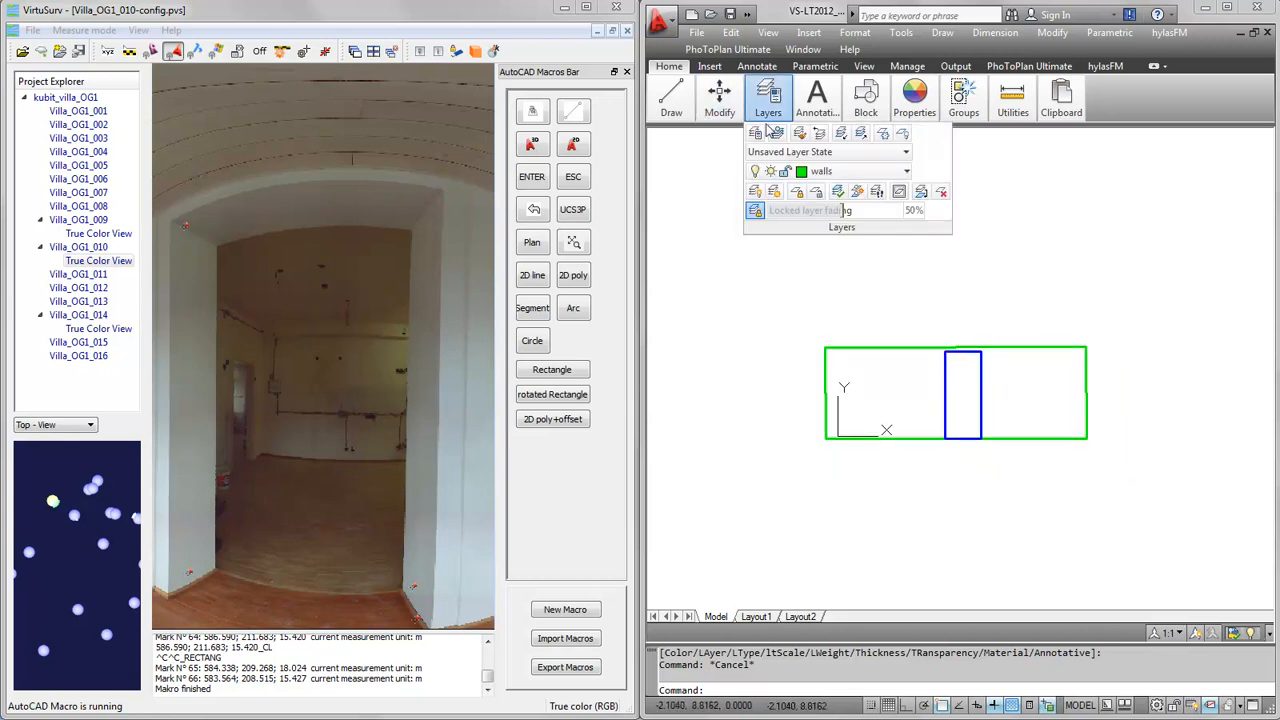
left_click(808, 32)
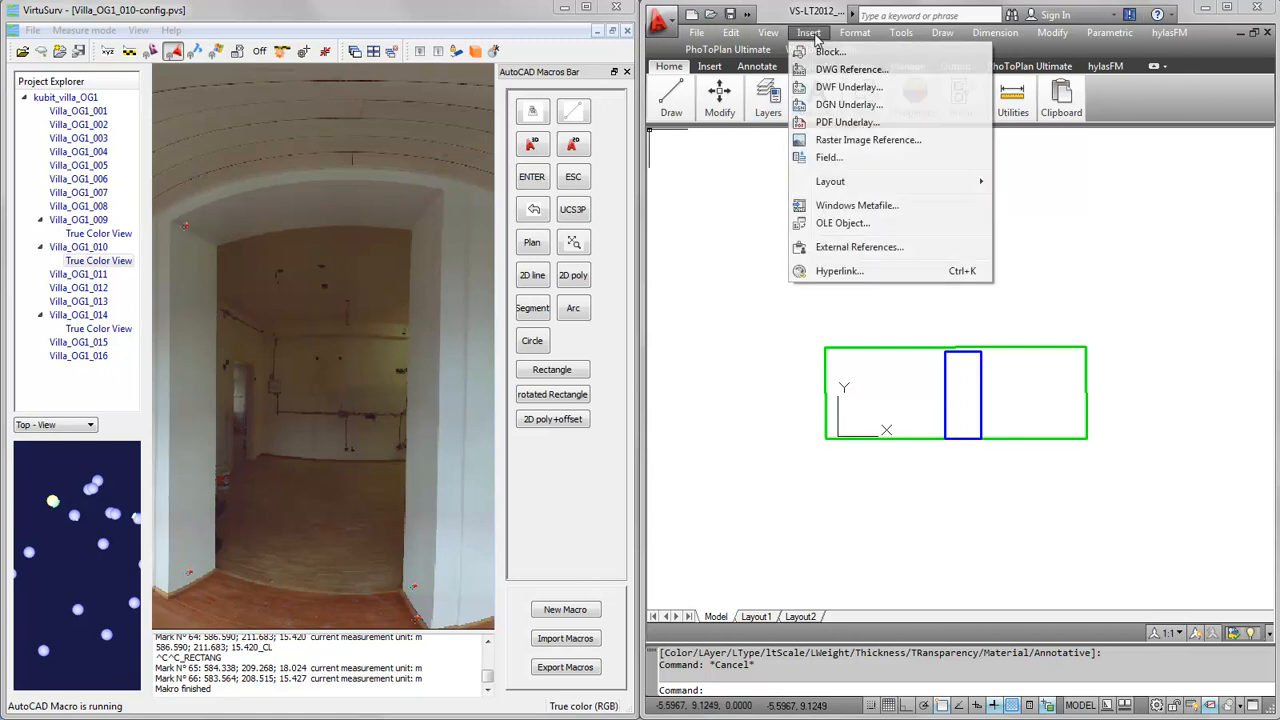
Step: Insert two LAMP blocks, one on each side of the blue door rectangle
left_click(830, 51)
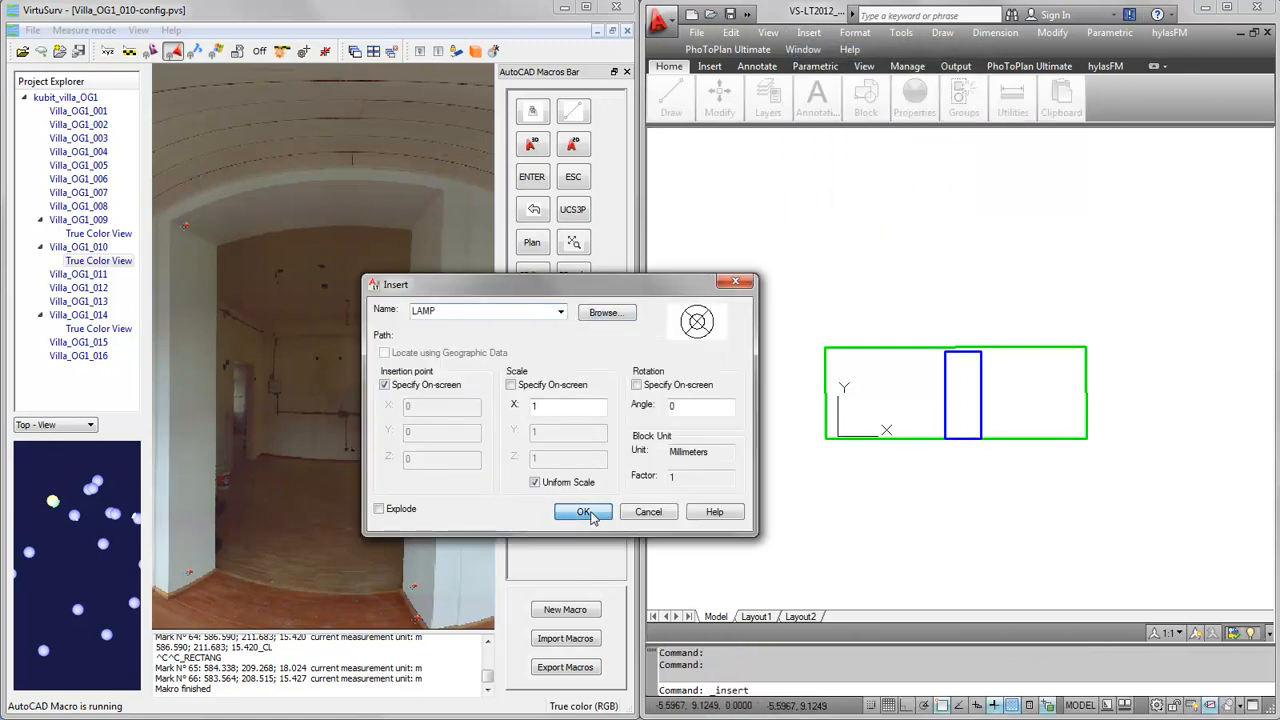
left_click(584, 511)
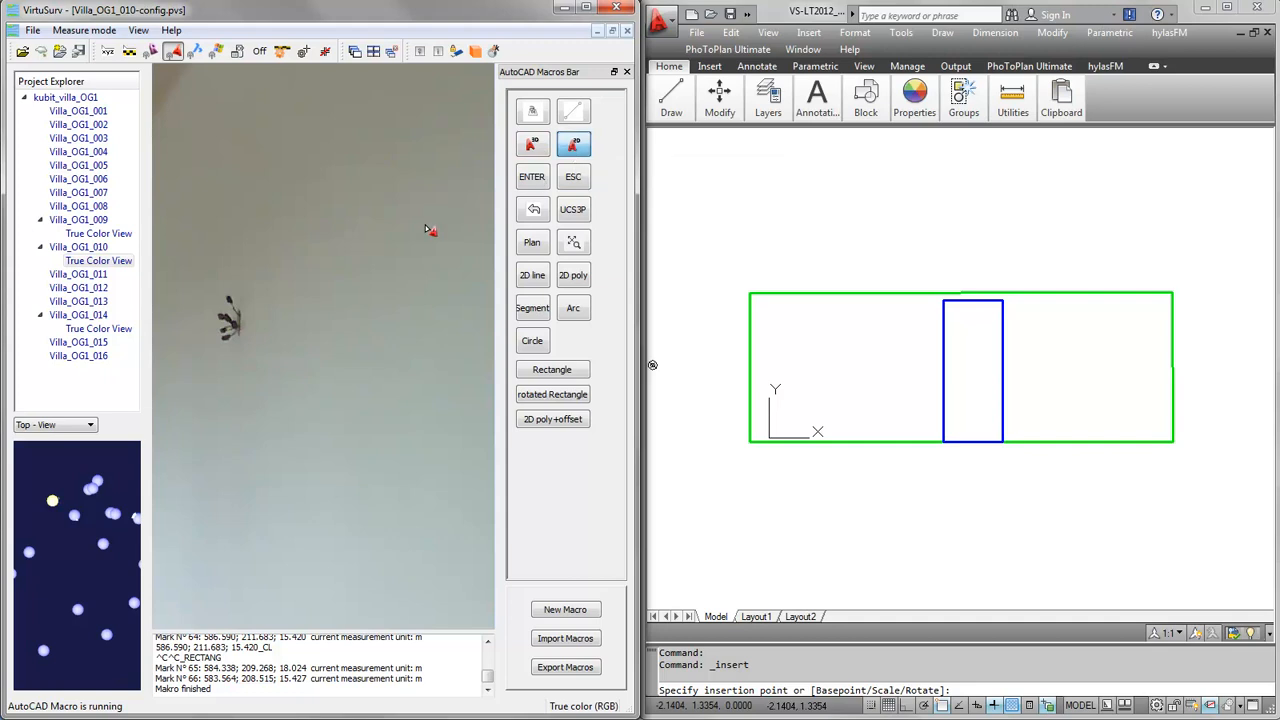
mouse_move(240, 330)
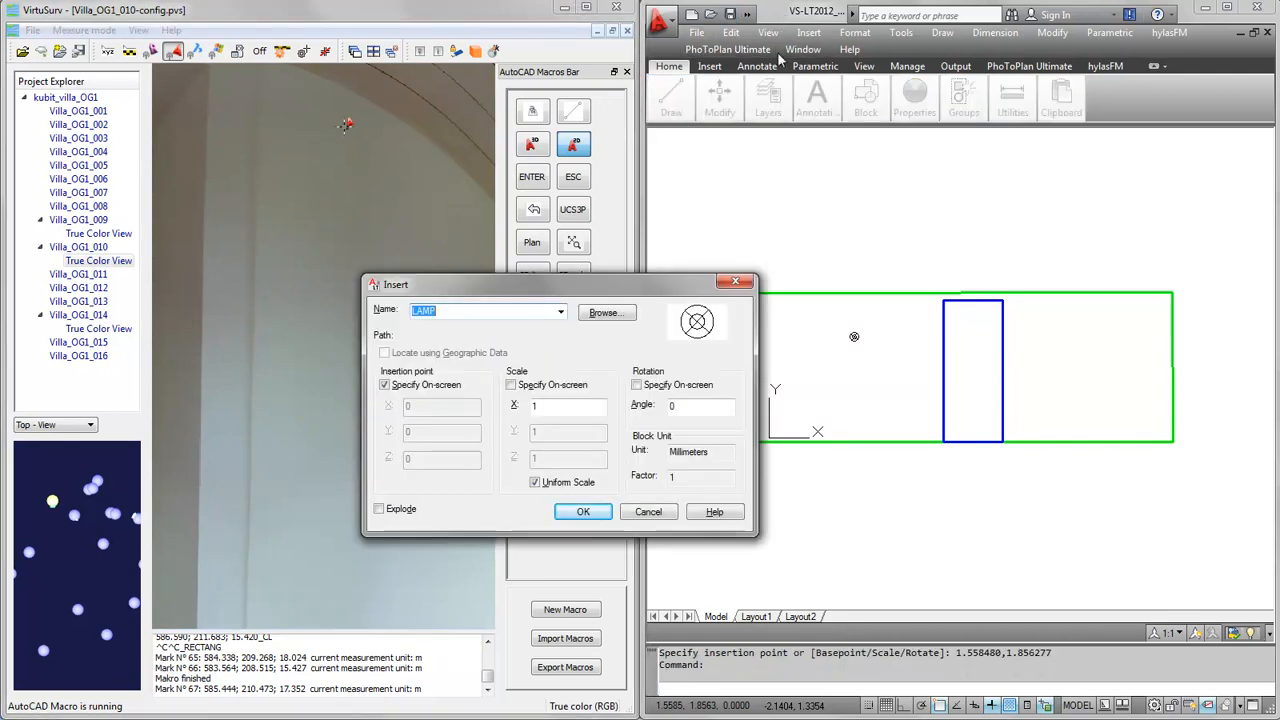
left_click(583, 511)
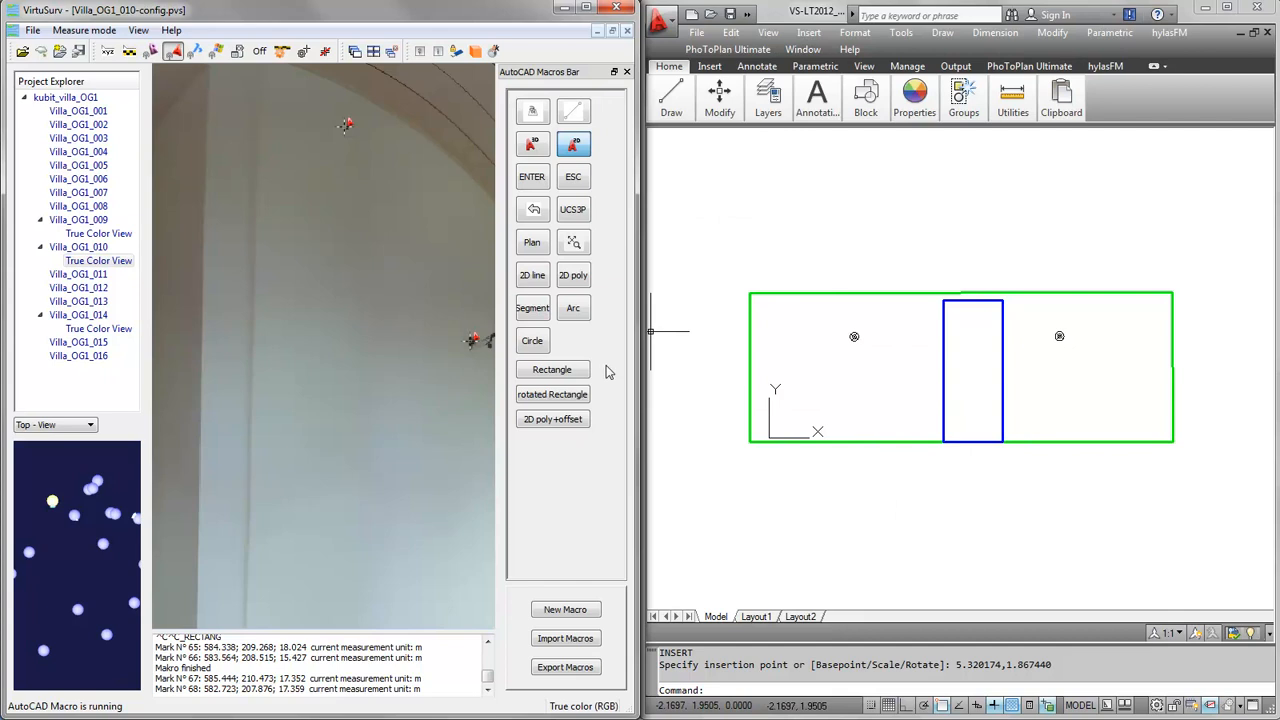
mouse_move(843, 170)
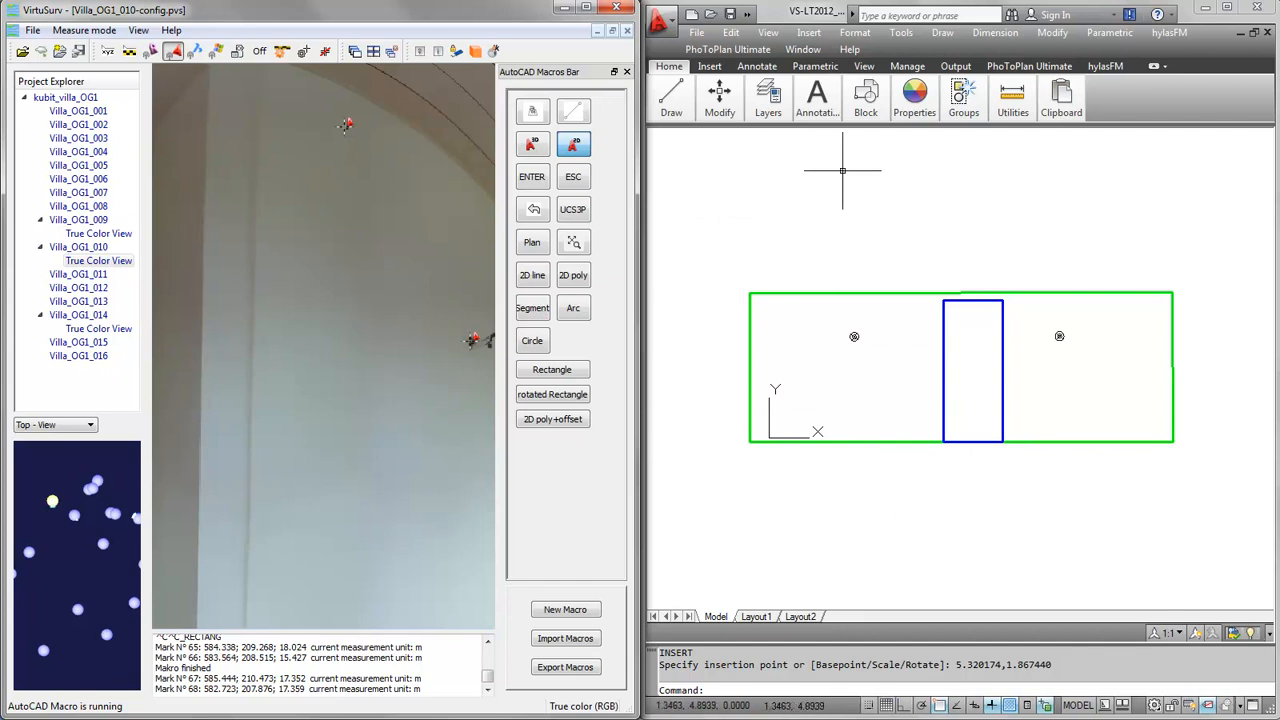
left_click(719, 98)
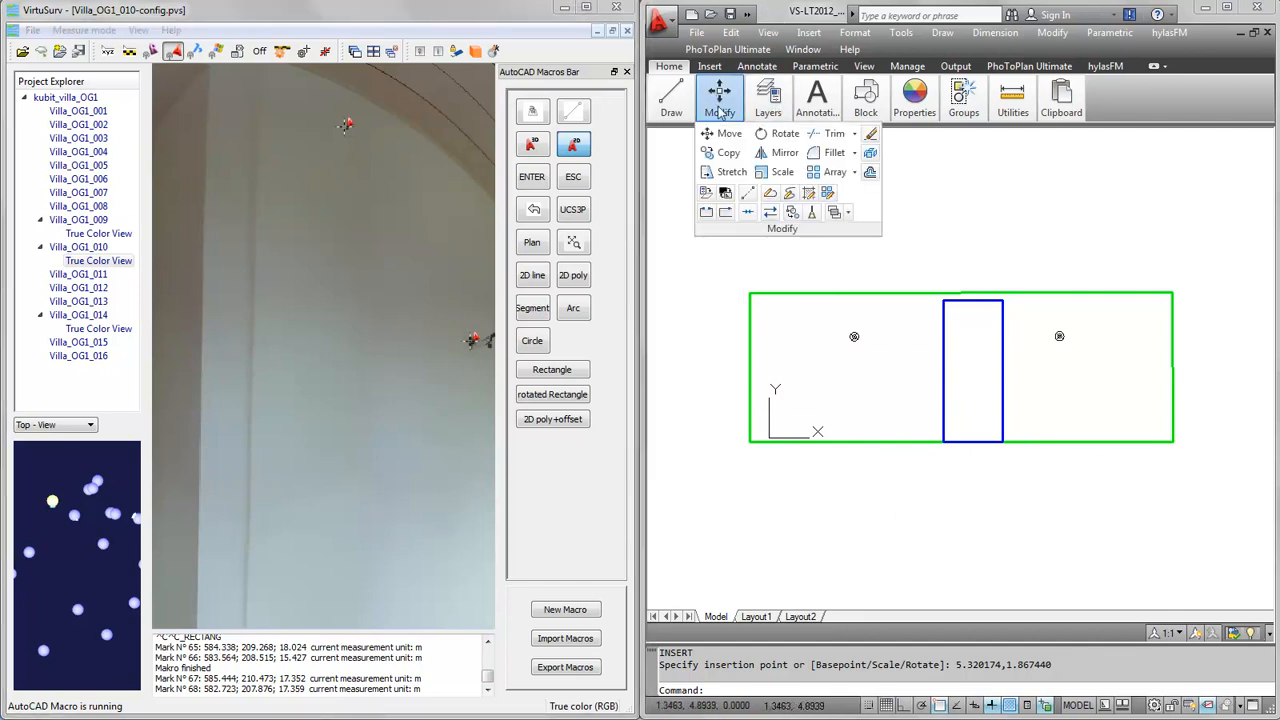
left_click(817, 95)
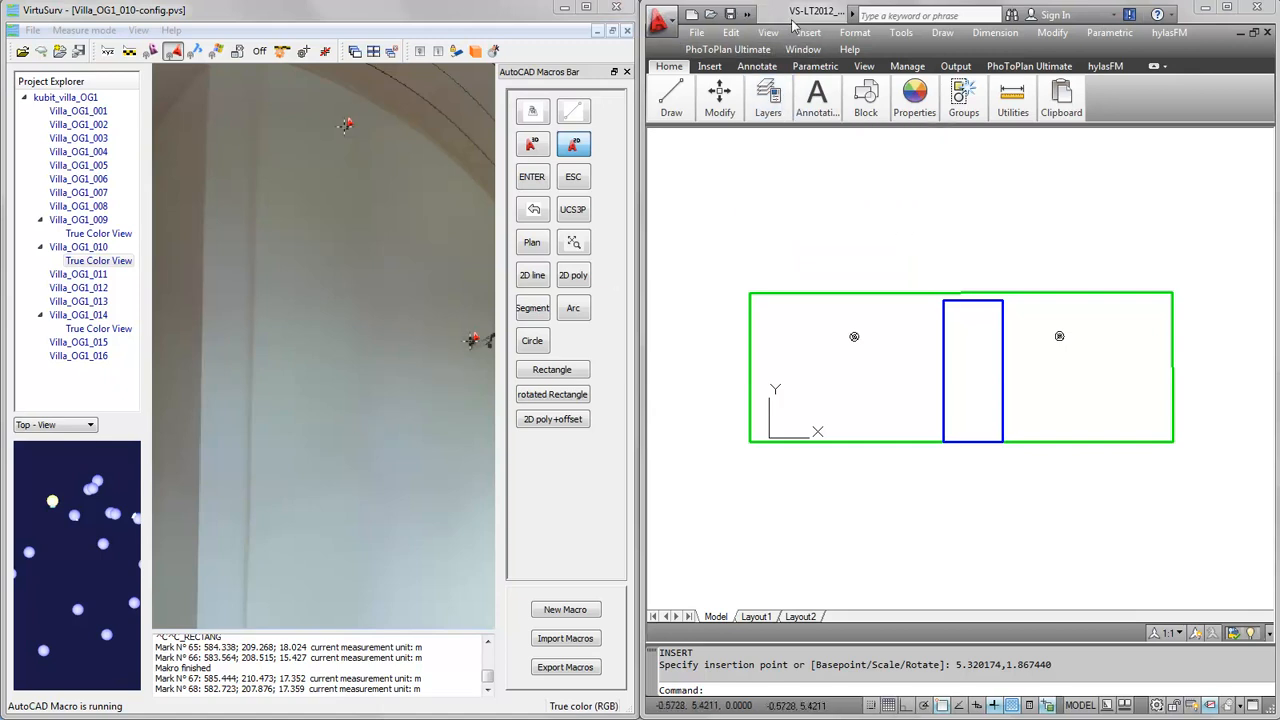
mouse_move(1116, 427)
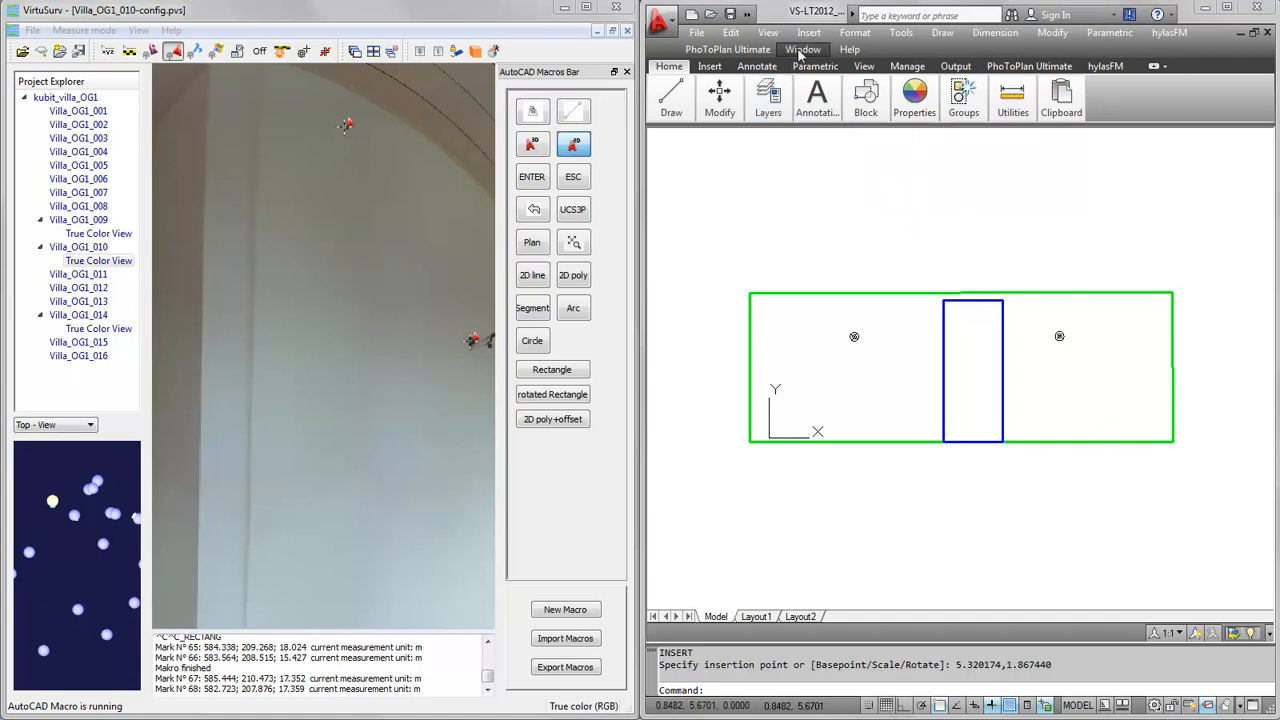
Step: Switch to the VS-LT2012_Tutorial1_de_fertig.dwg drawing from the Window menu
left_click(803, 49)
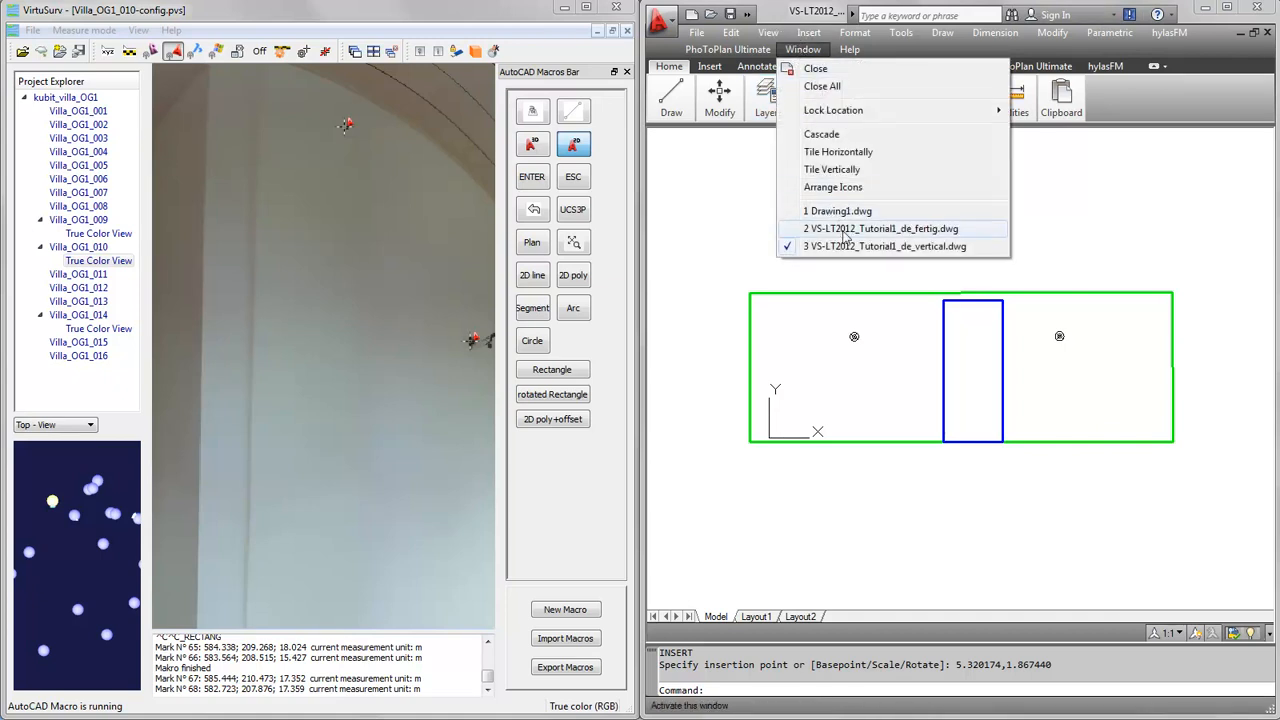
left_click(884, 228)
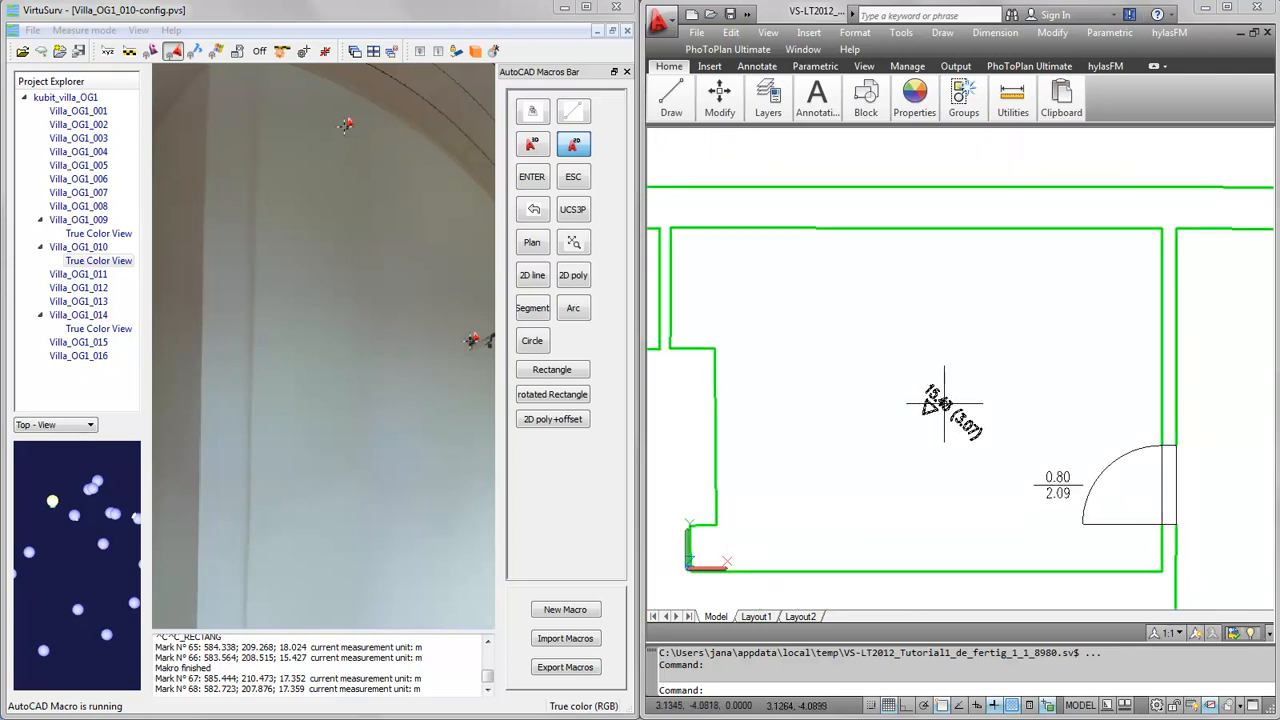
mouse_move(968, 440)
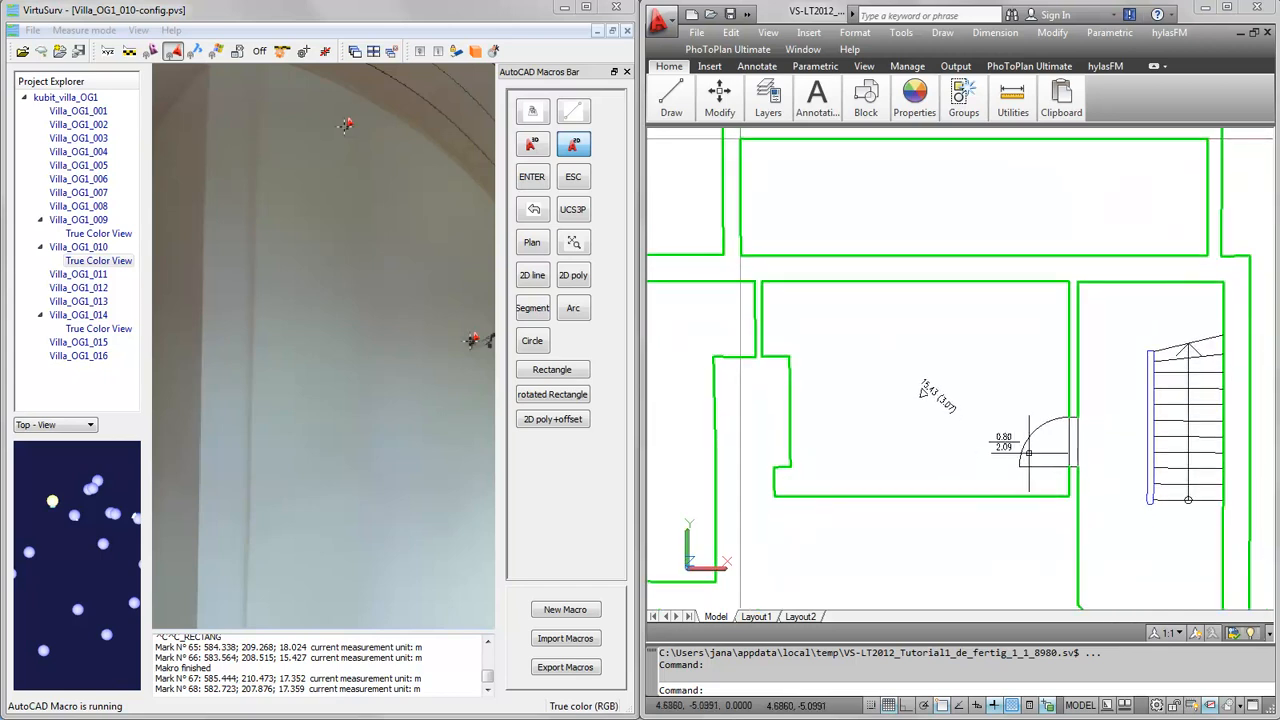
mouse_move(1063, 450)
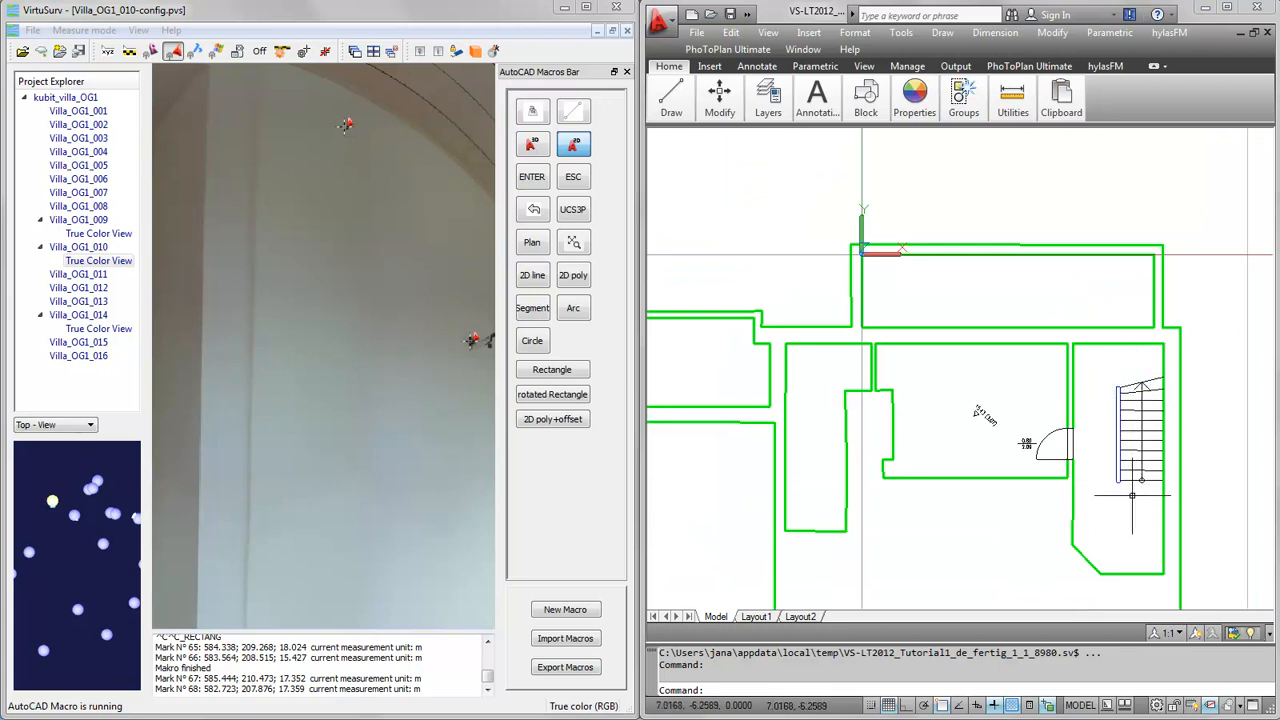
mouse_move(1075, 360)
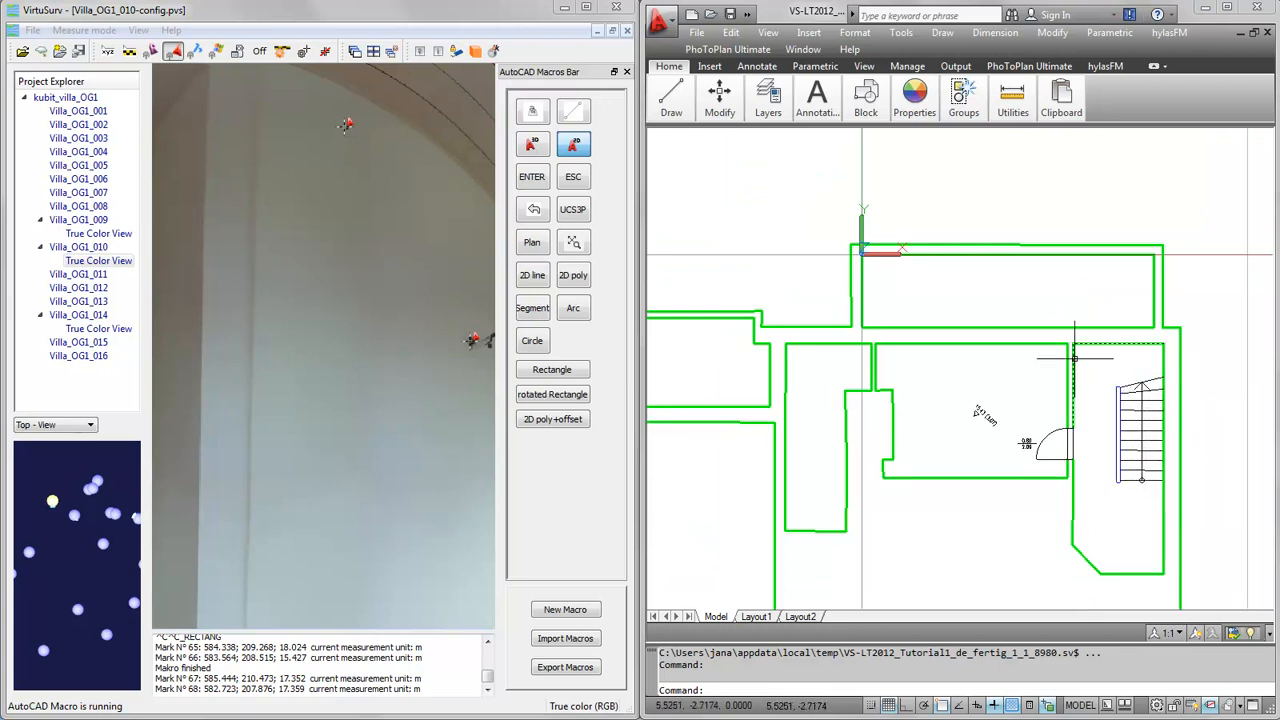
mouse_move(1077, 385)
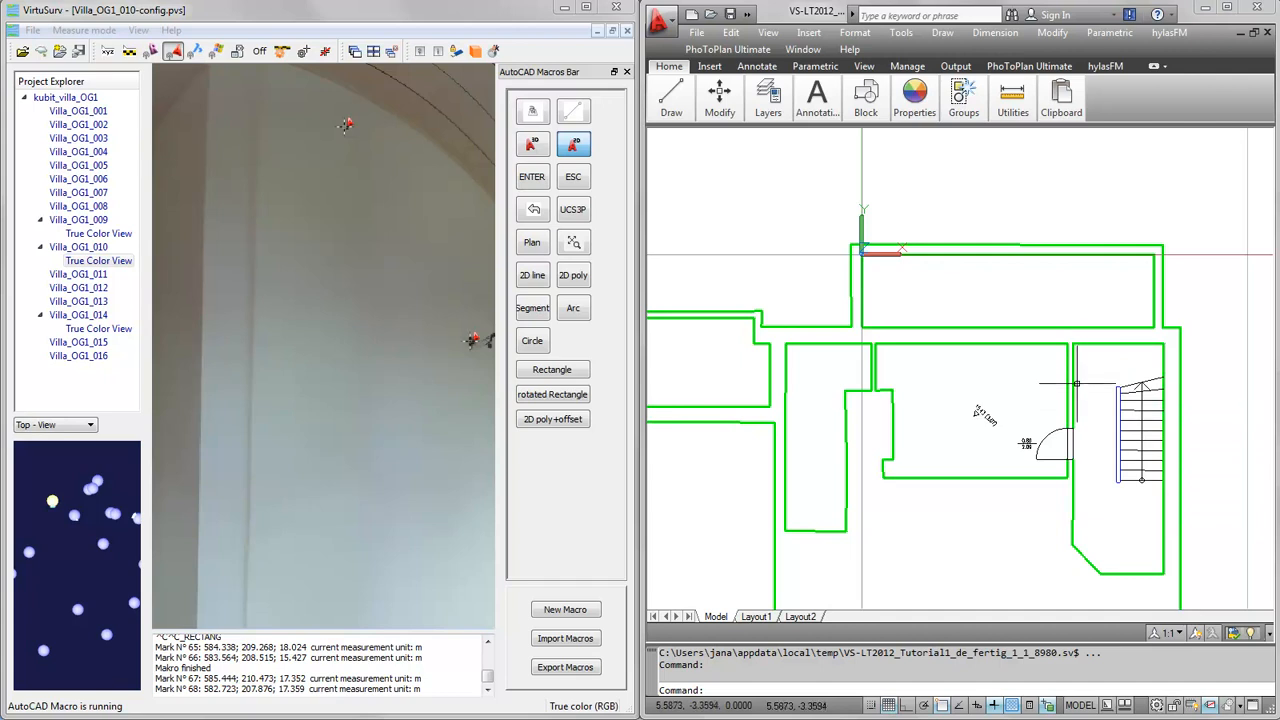
mouse_move(1078, 386)
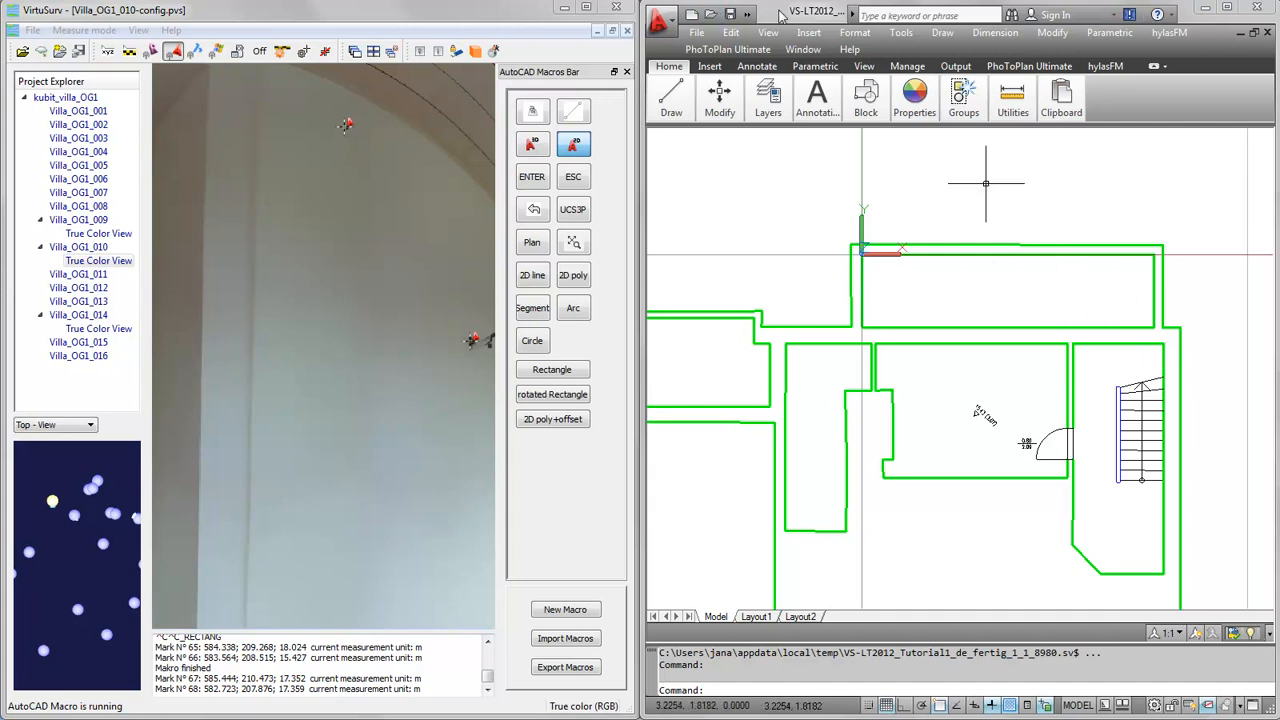
mouse_move(1245, 568)
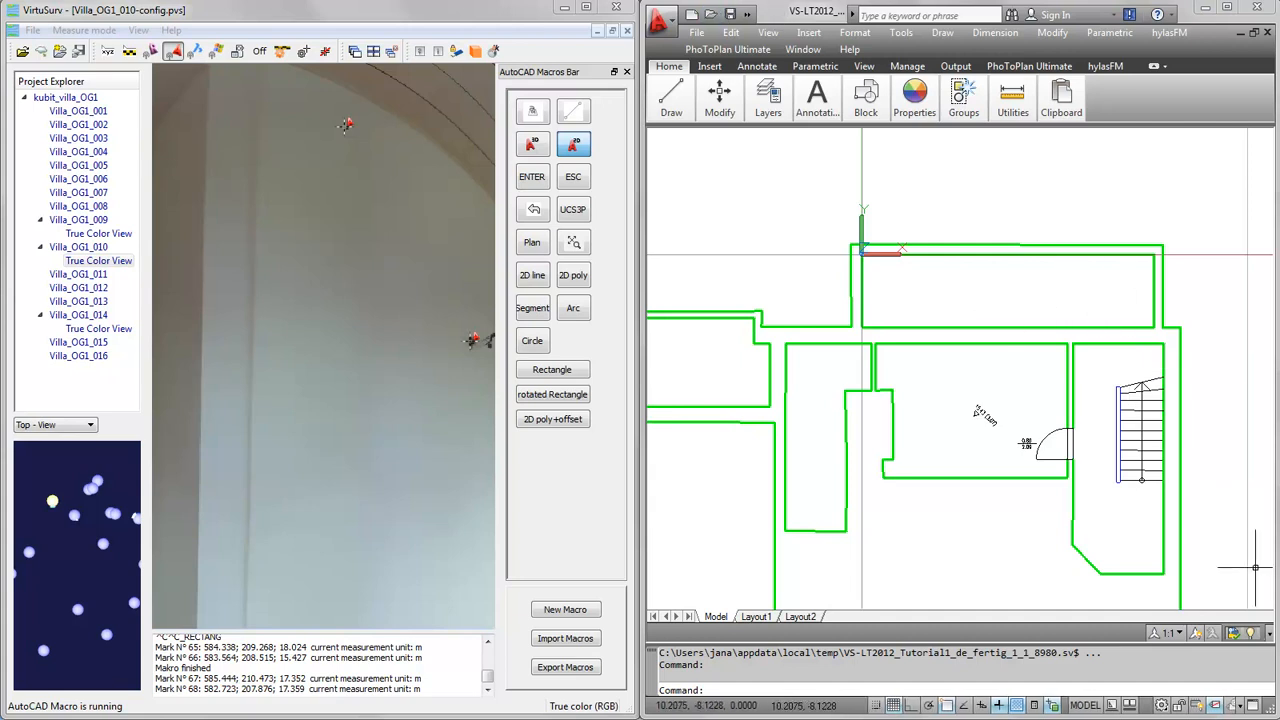